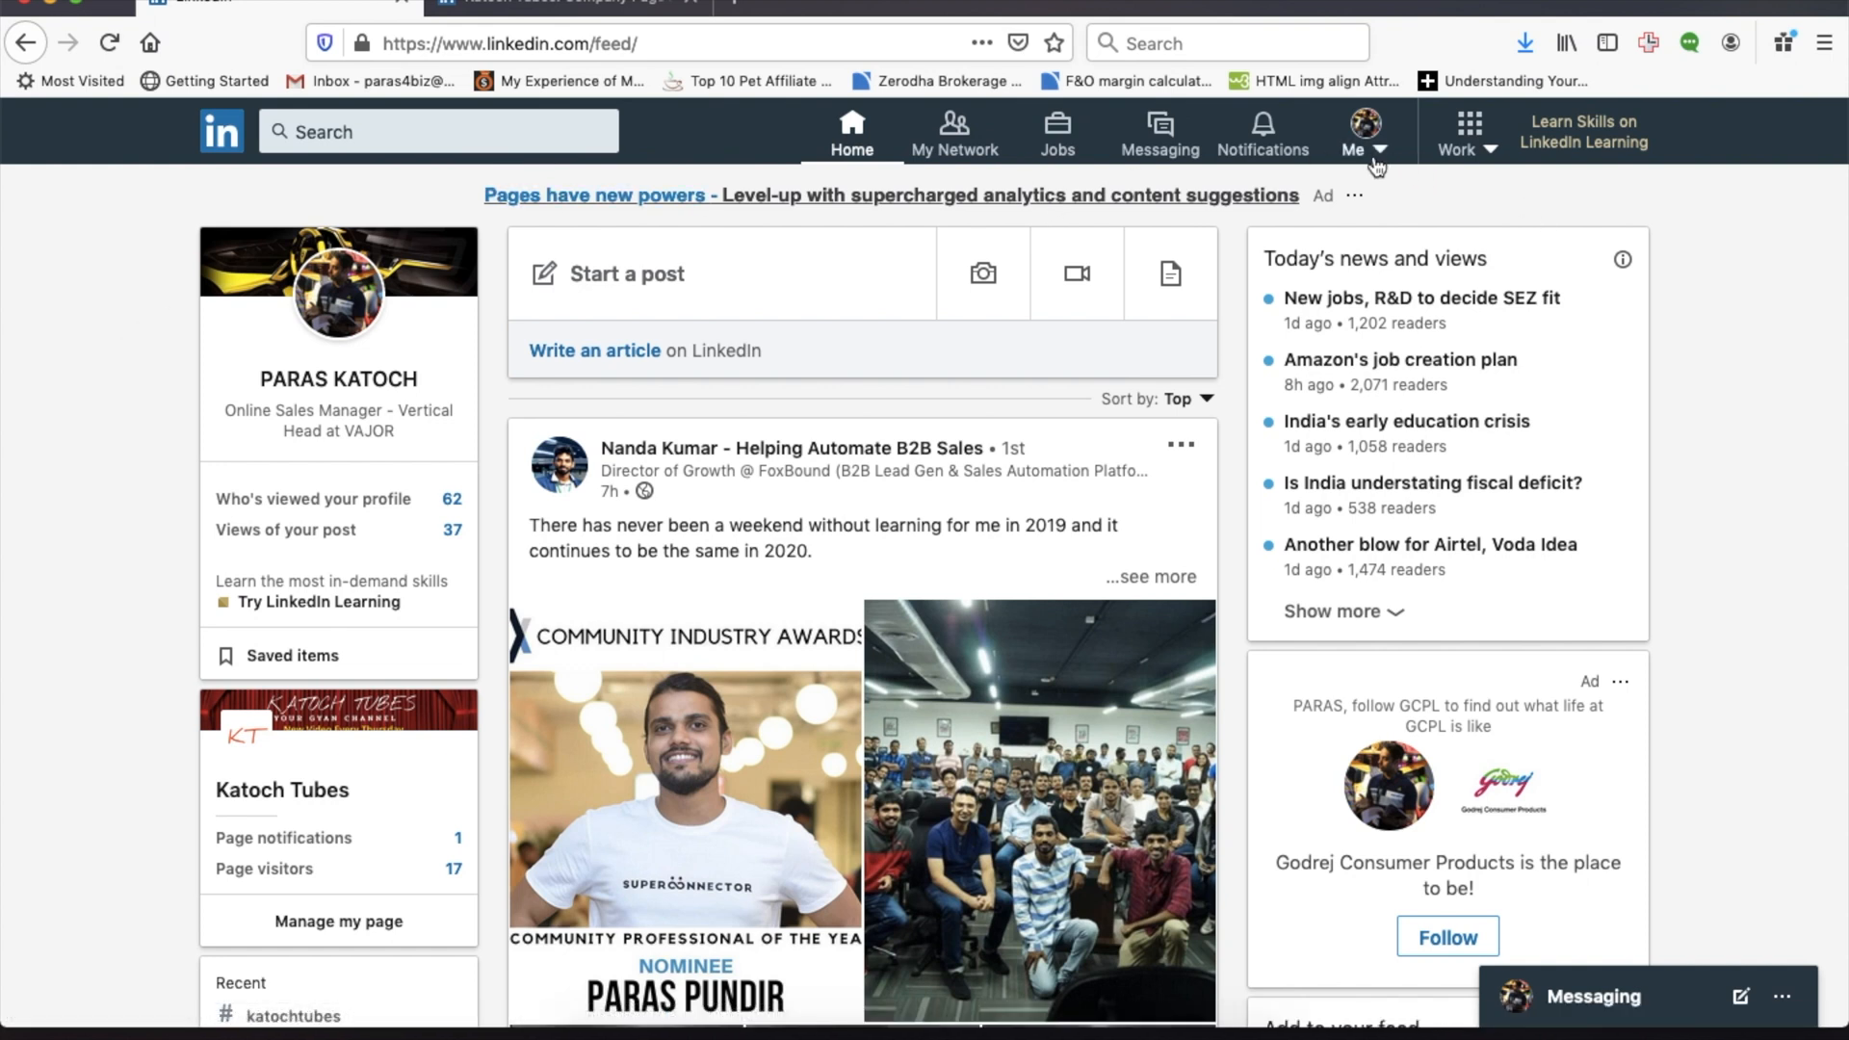
# Open the Me account menu from the LinkedIn top navigation bar.
pyautogui.click(1356, 132)
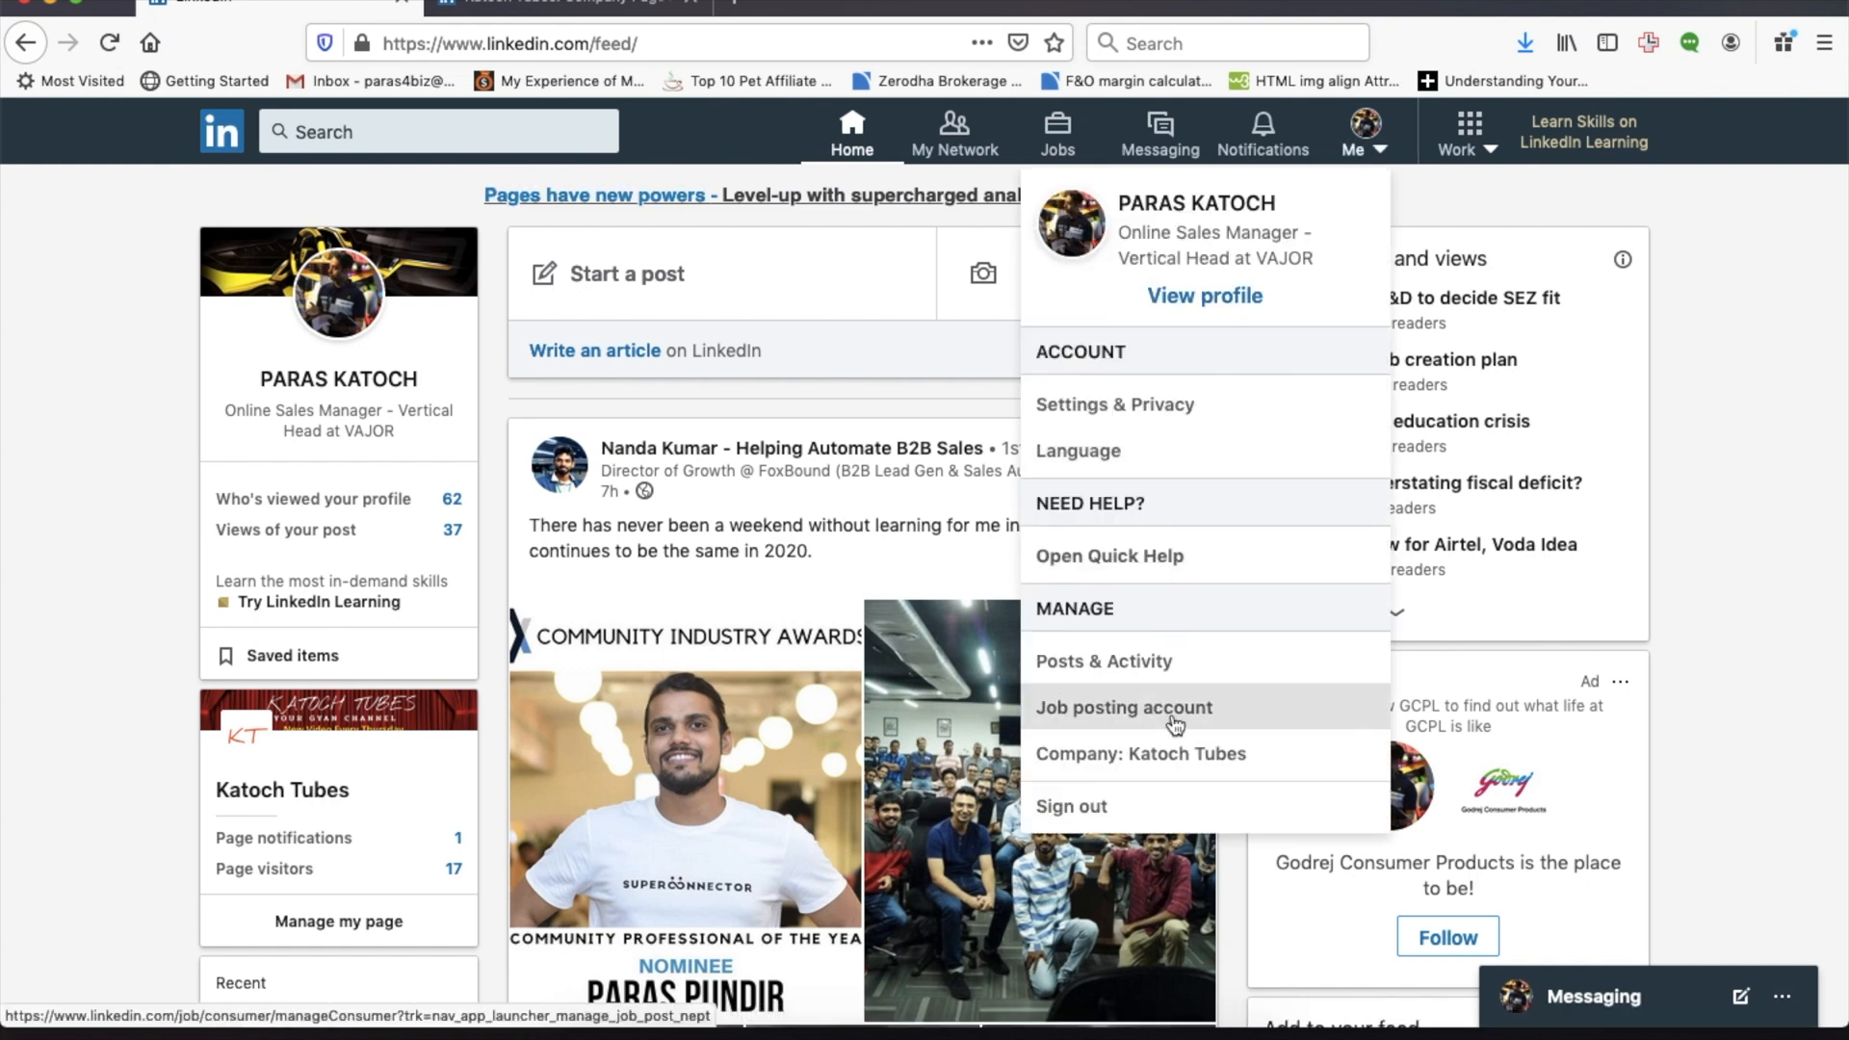
pyautogui.moveTo(1117, 766)
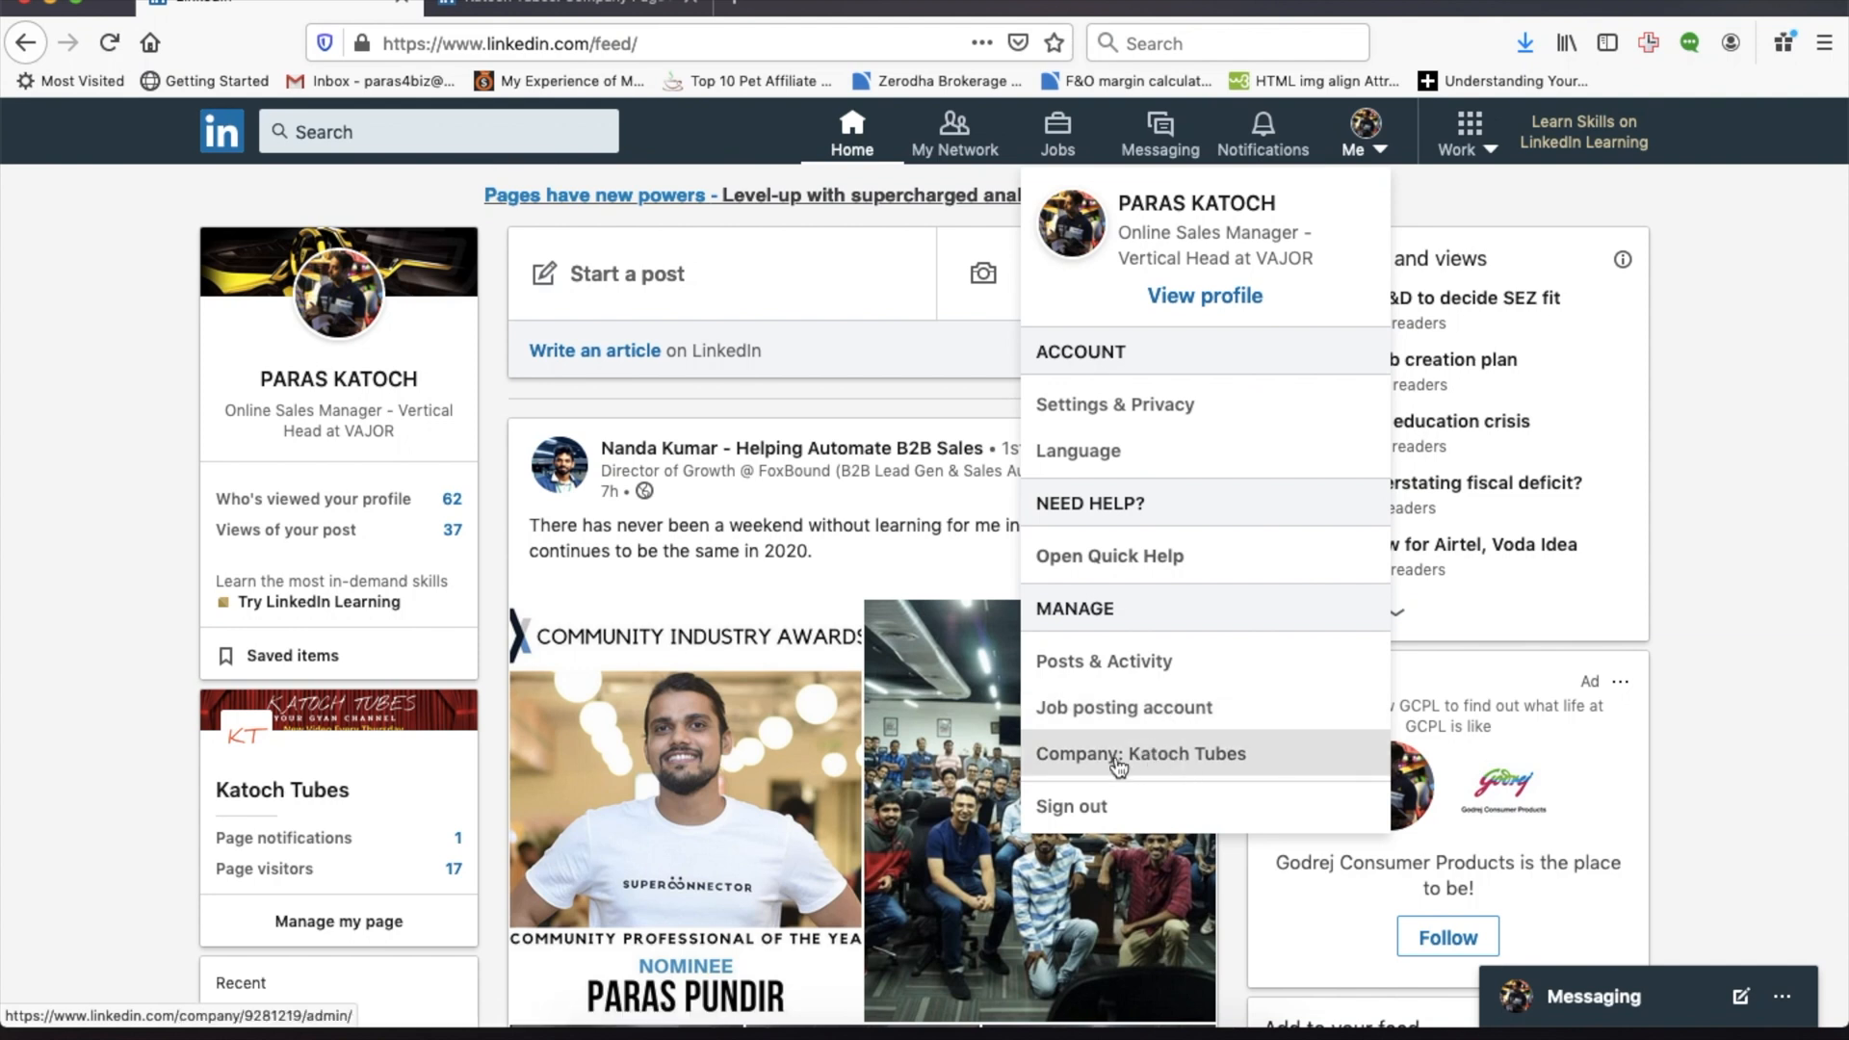
# Open the Katoch Tubes company page and scroll through its description and updates.
pyautogui.click(1139, 753)
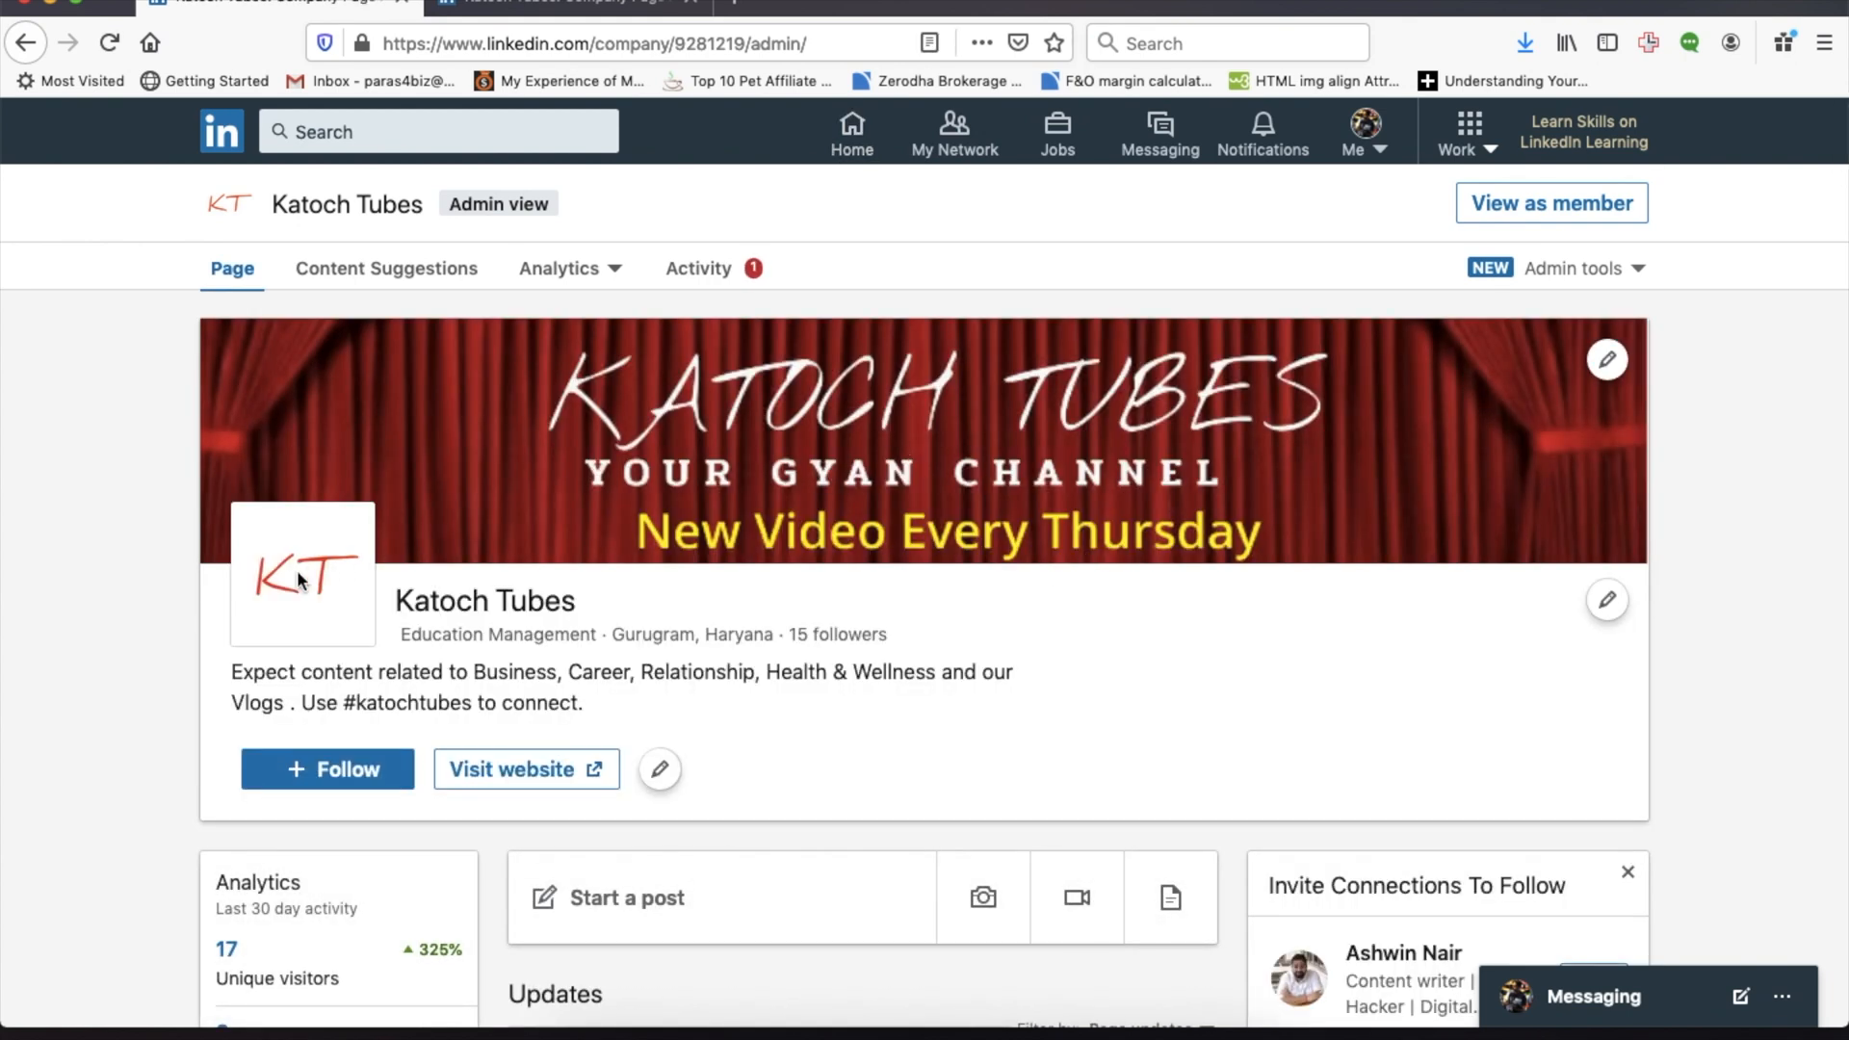
pyautogui.scroll(-3)
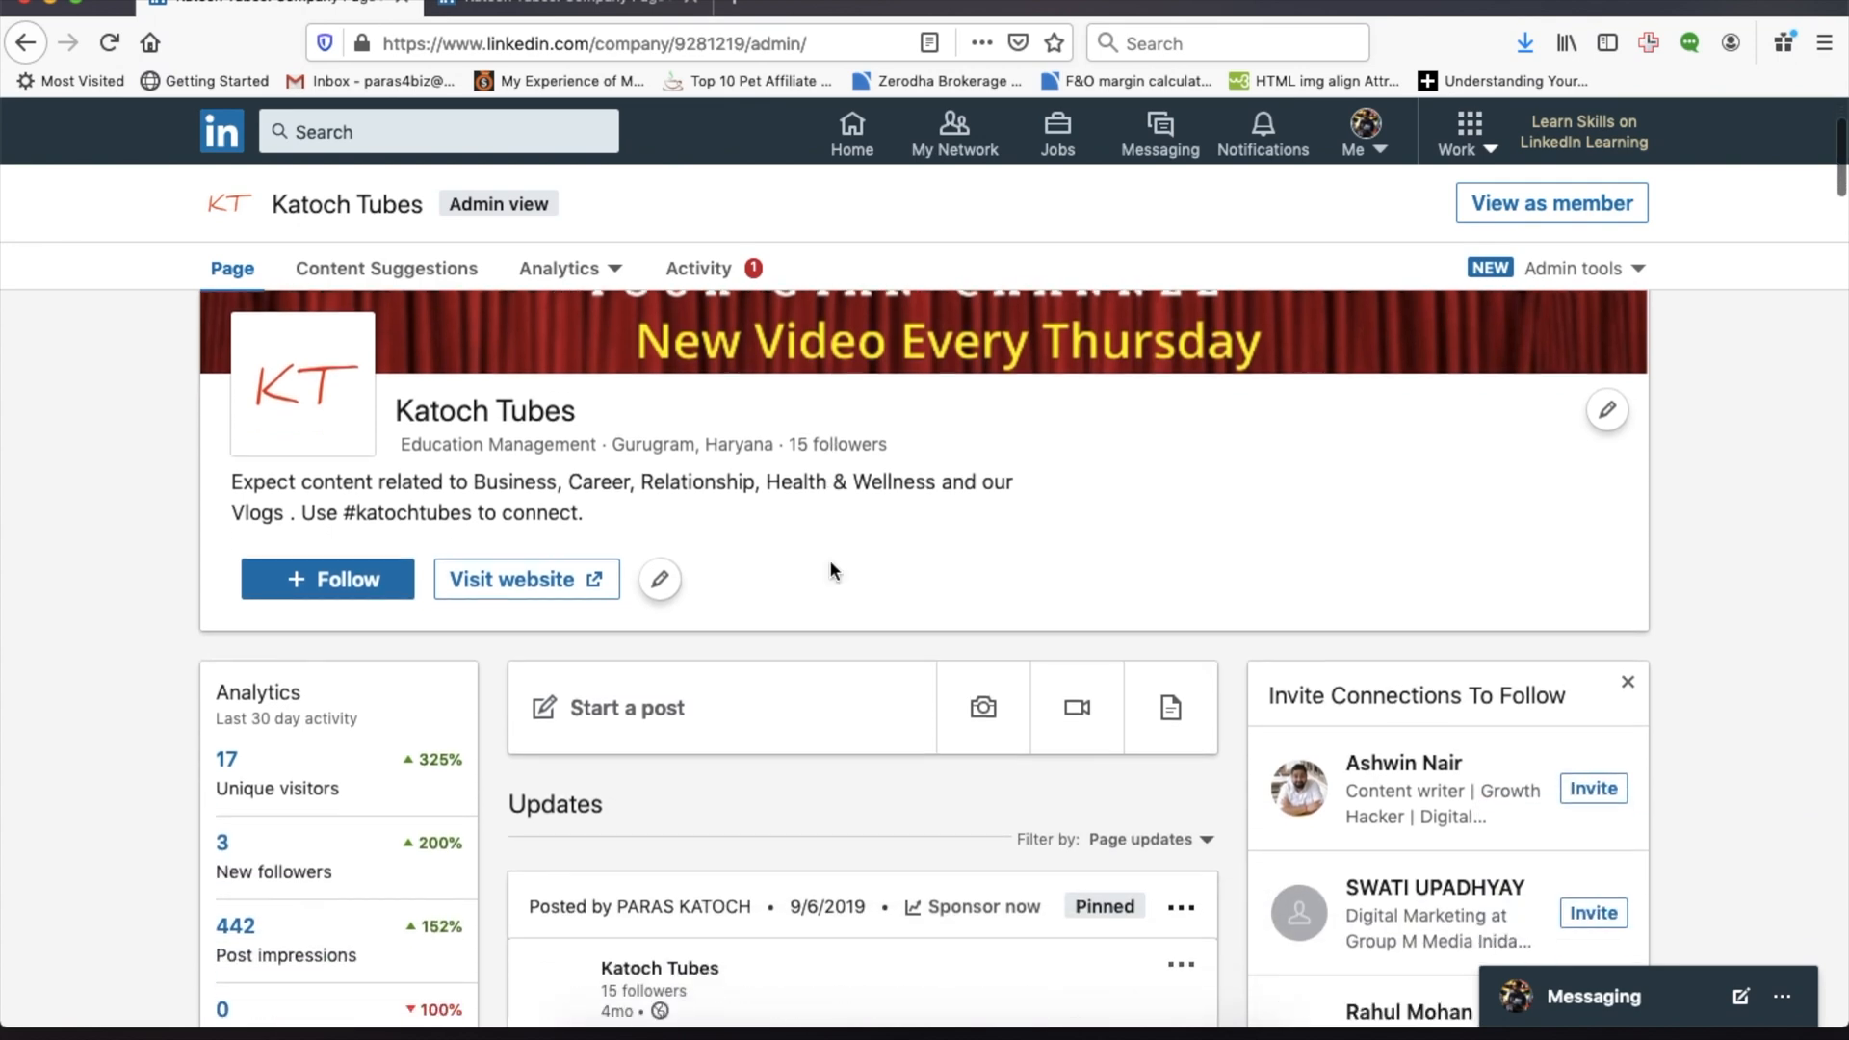
pyautogui.scroll(-3)
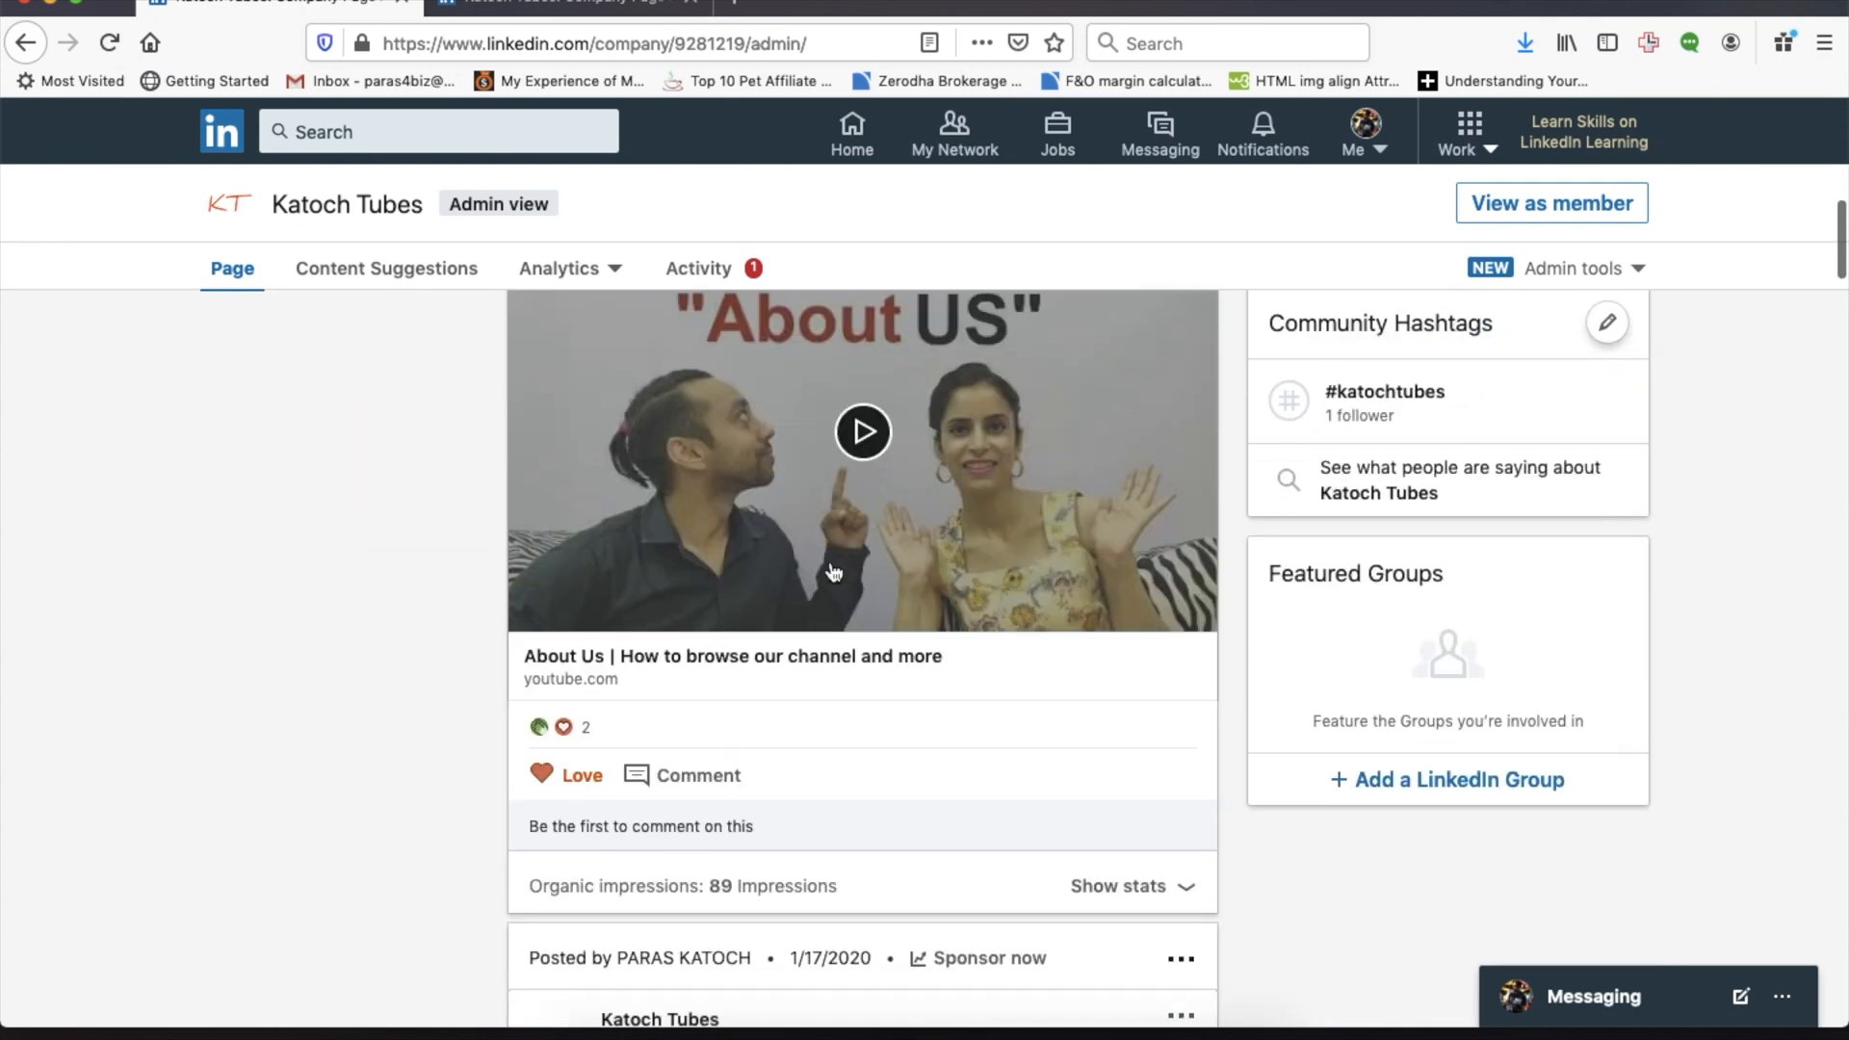
pyautogui.scroll(-3)
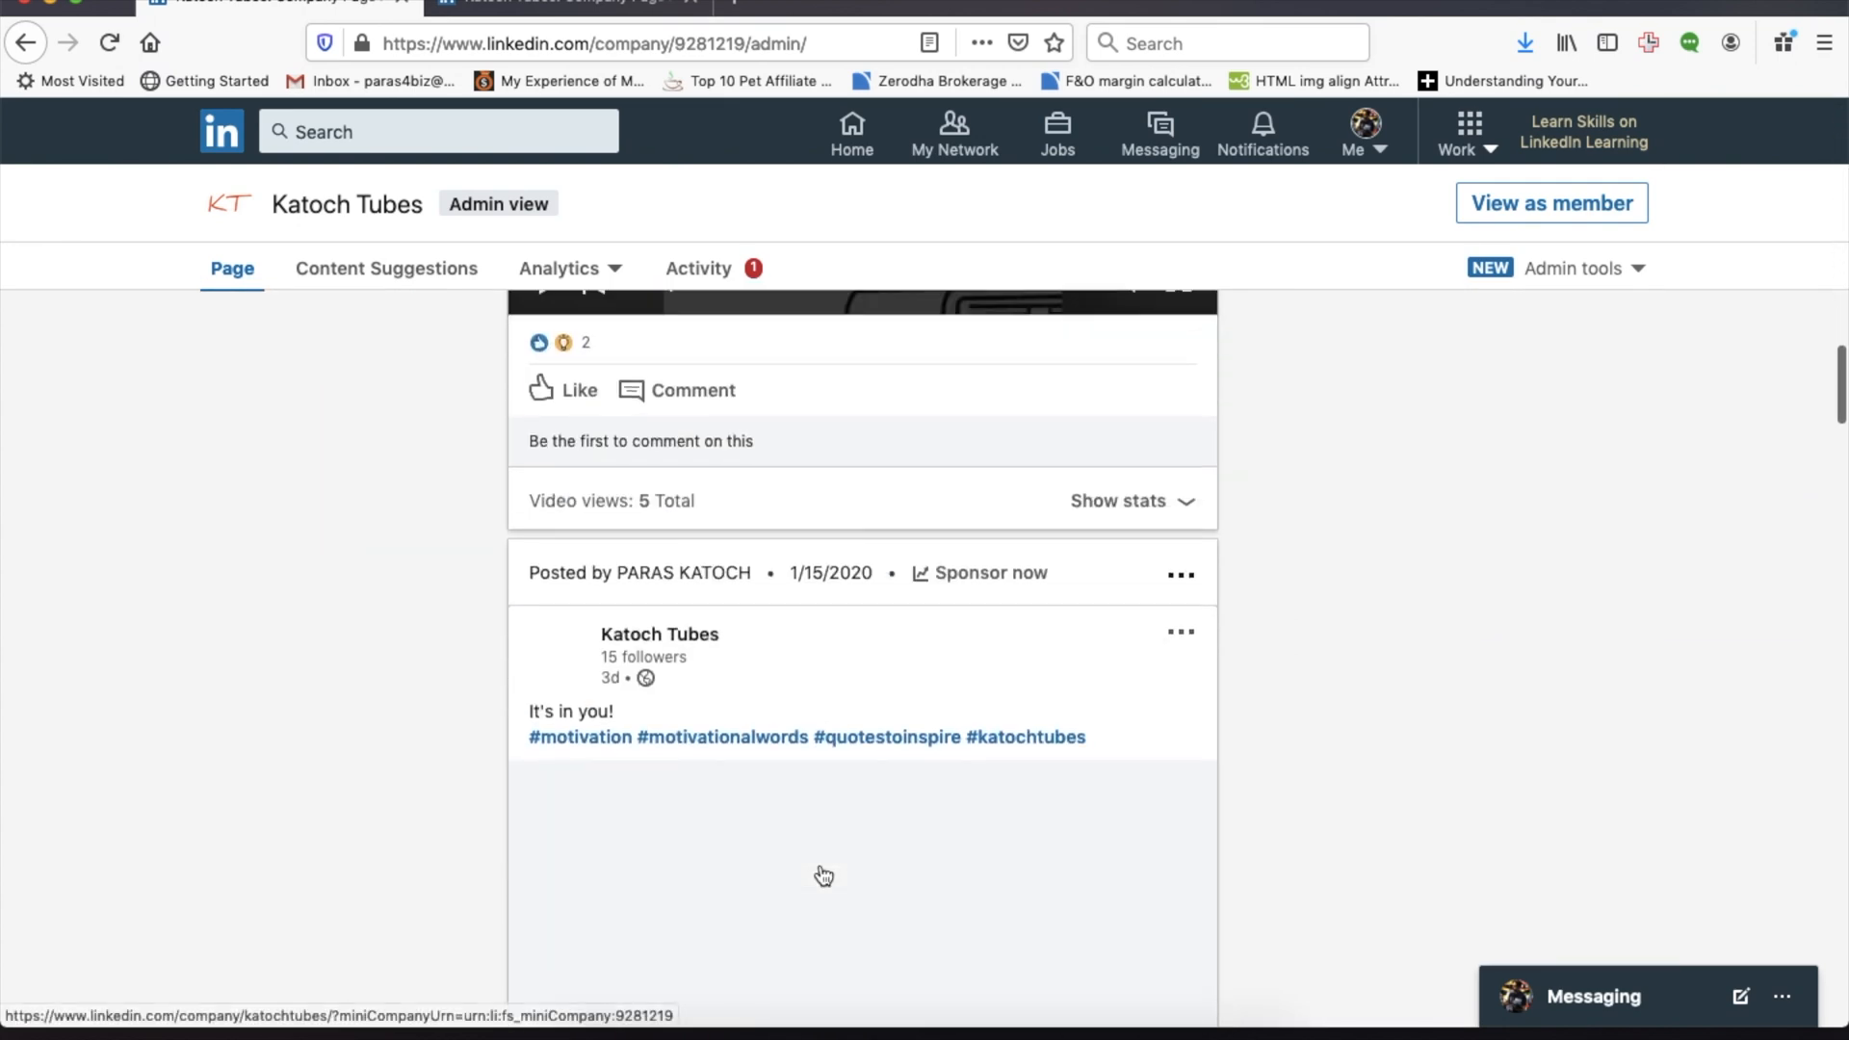
pyautogui.scroll(-3)
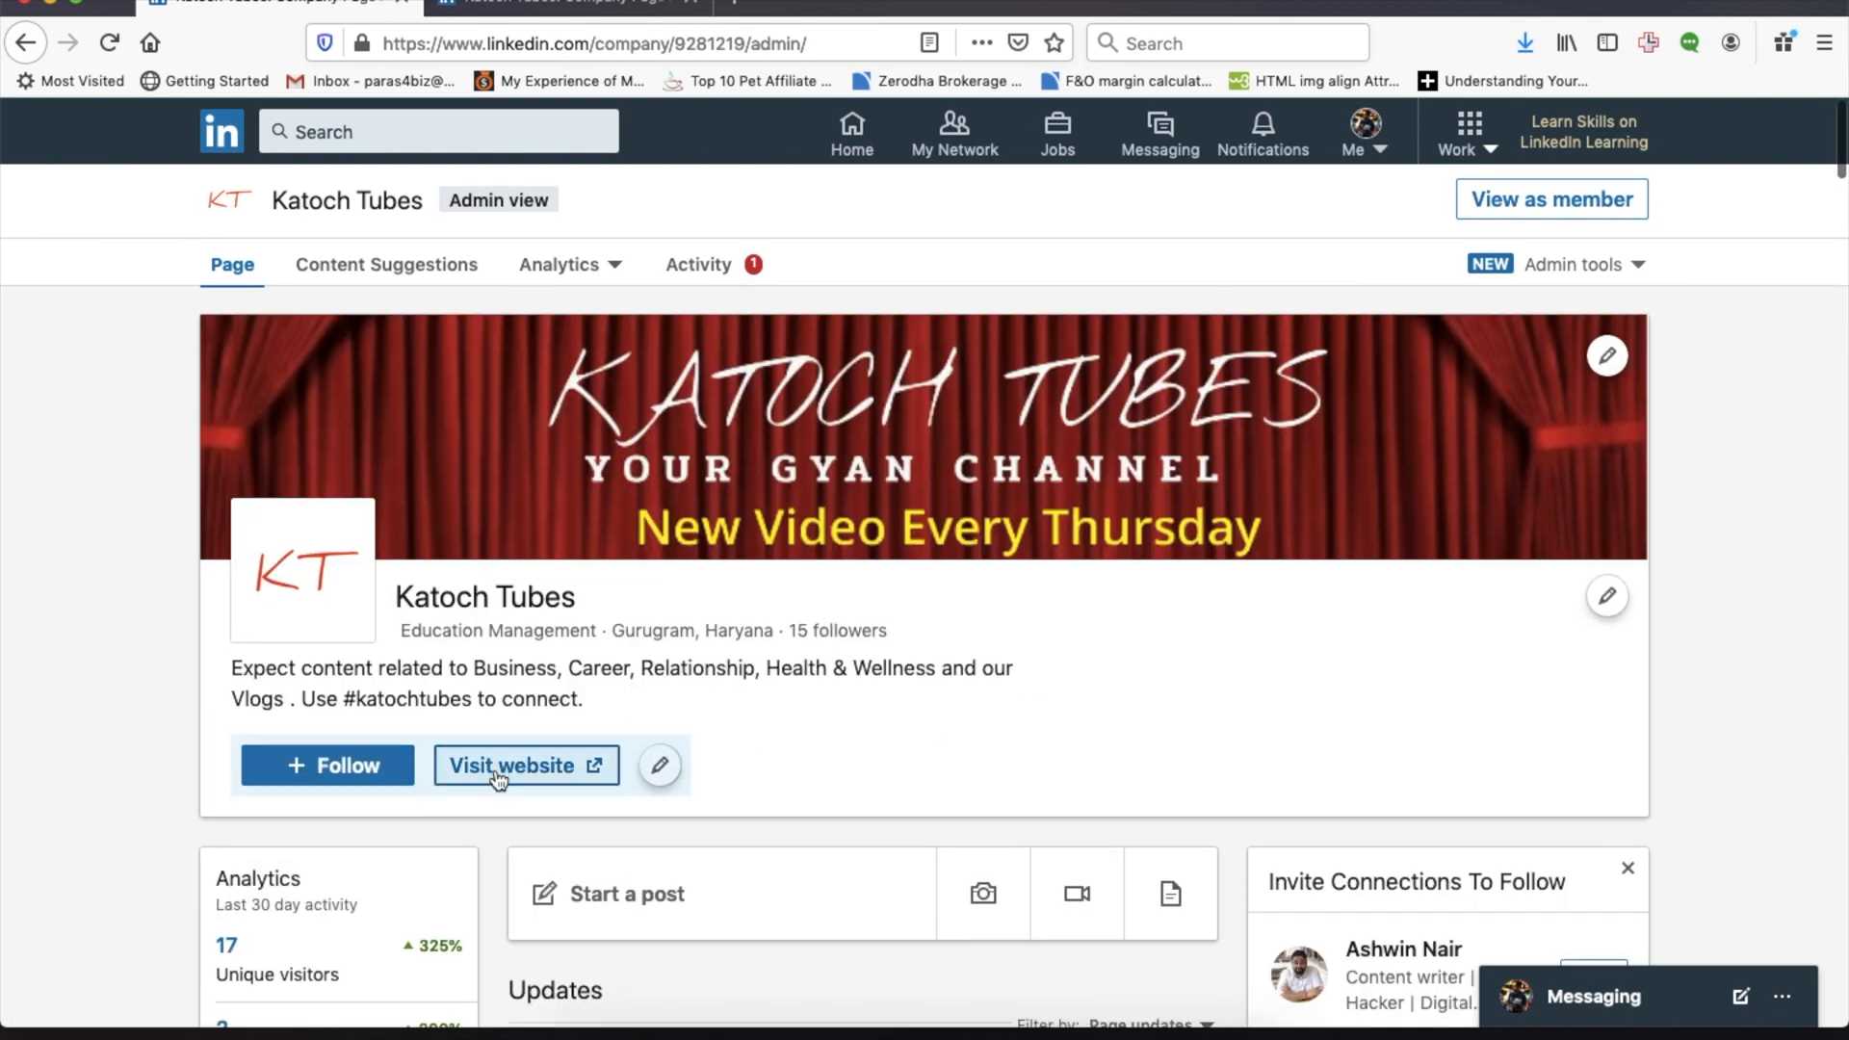
pyautogui.scroll(-3)
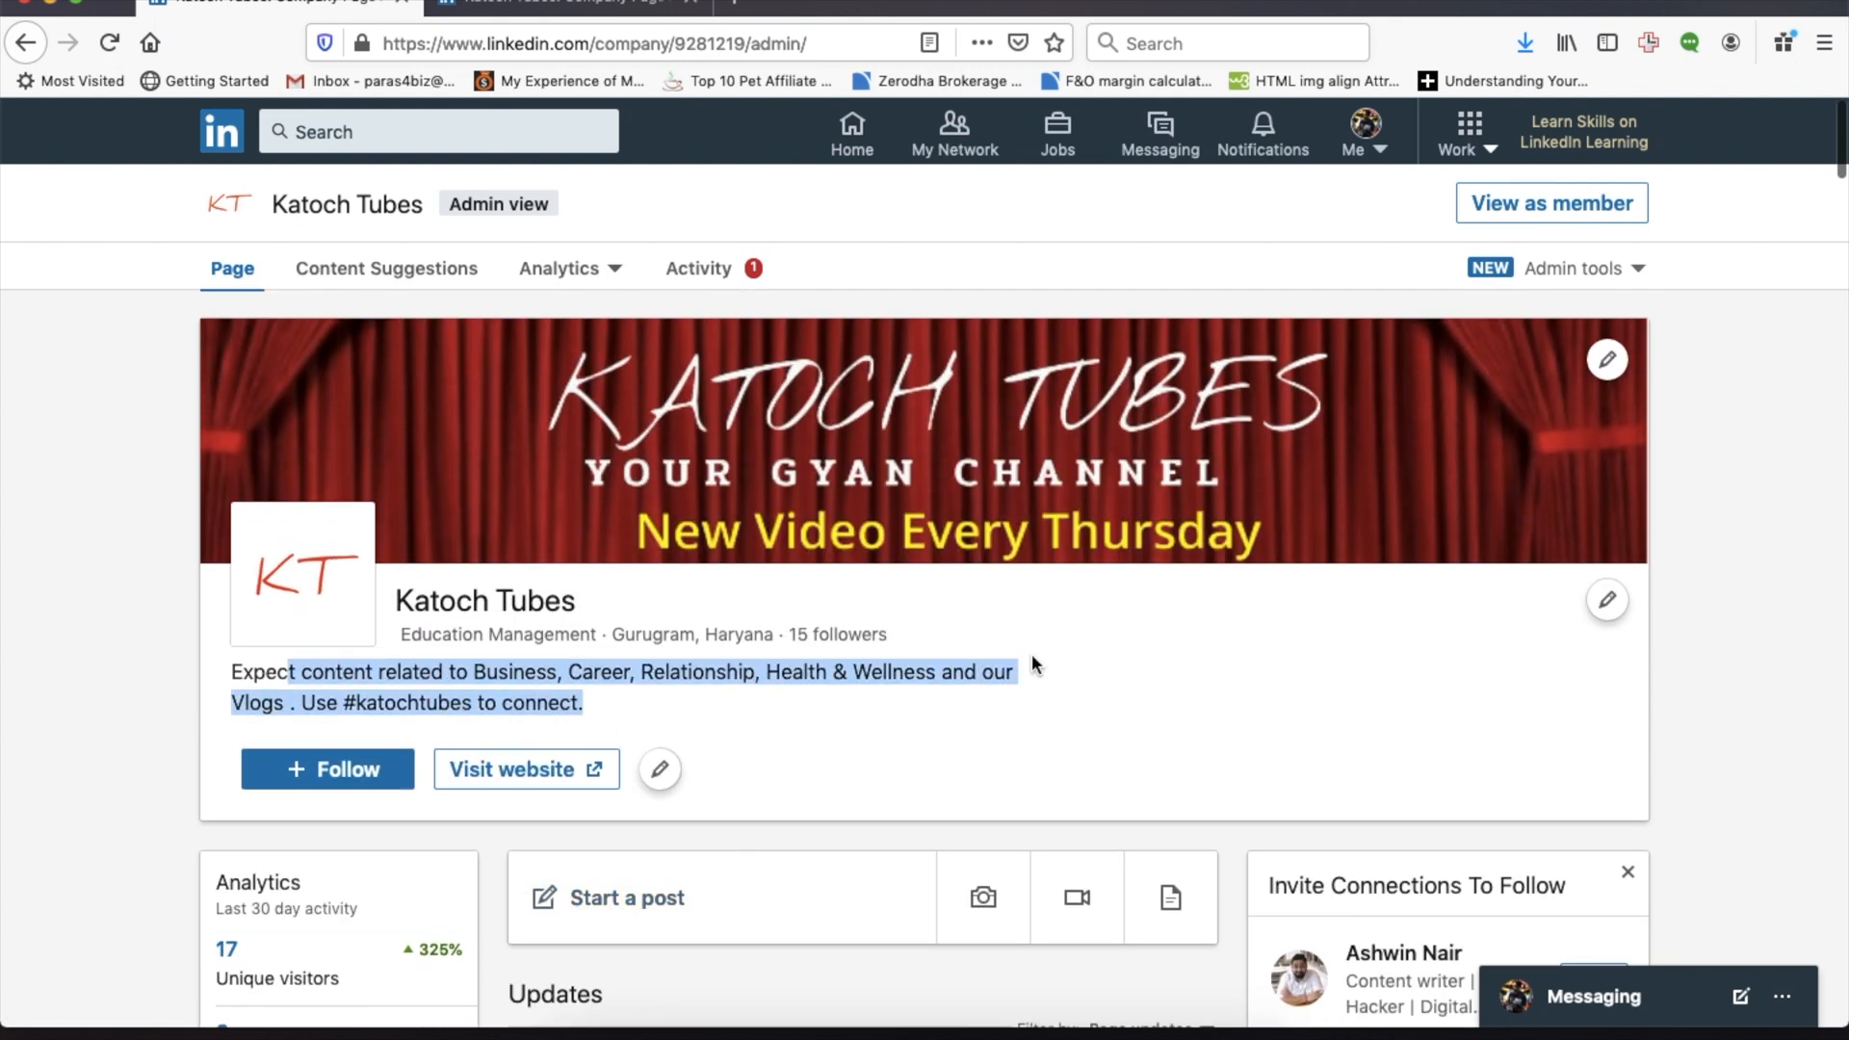
pyautogui.scroll(-3)
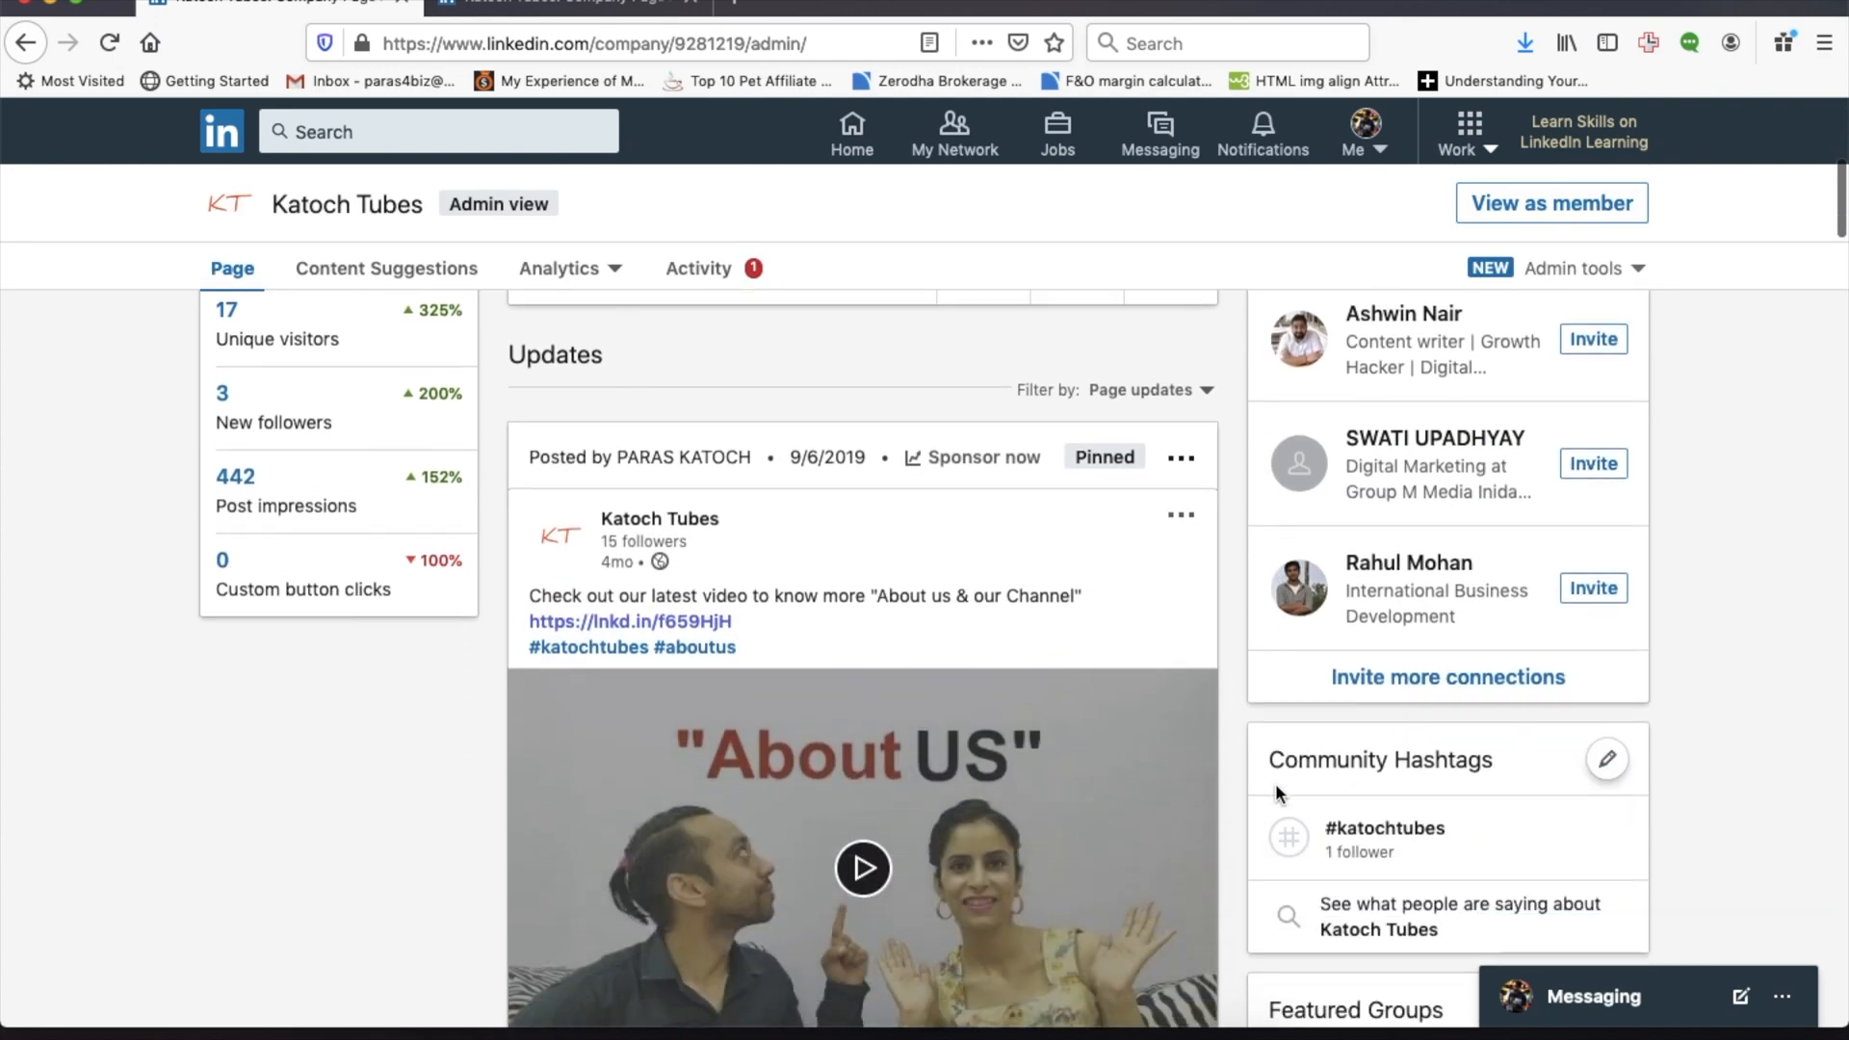
pyautogui.scroll(-3)
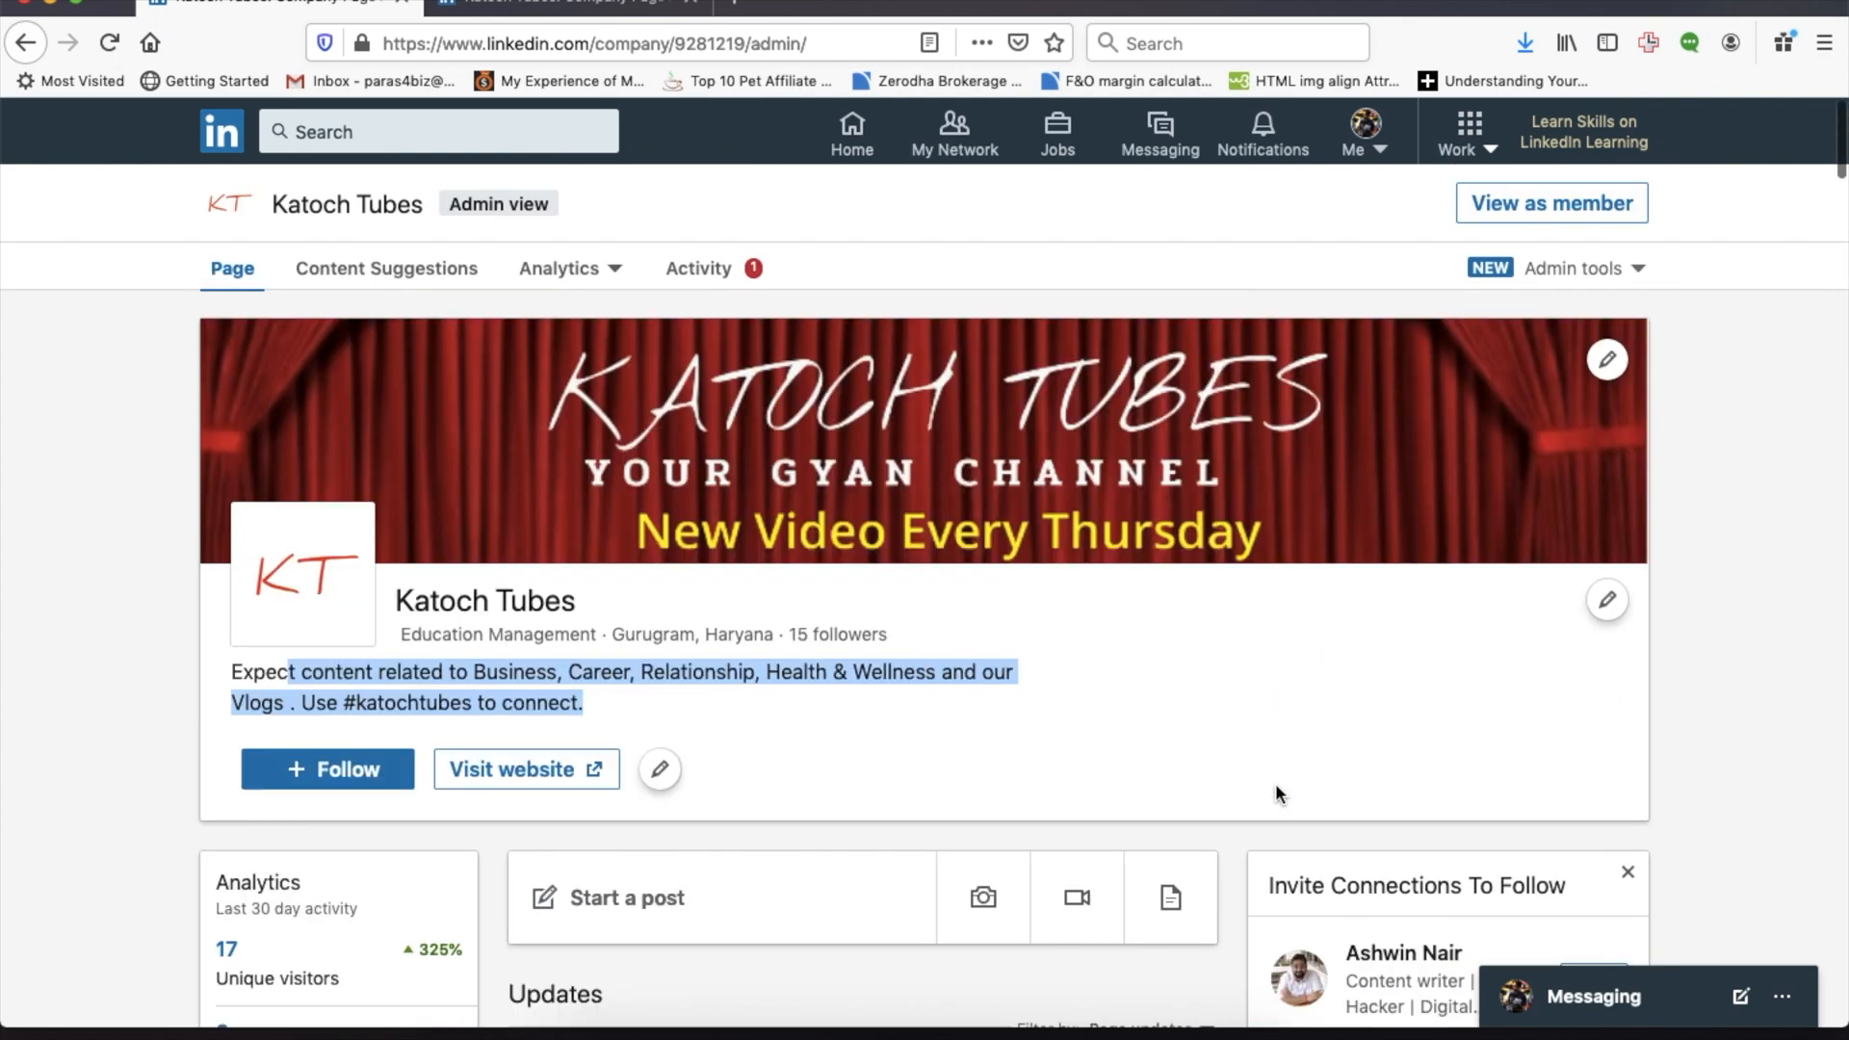
pyautogui.moveTo(1457, 142)
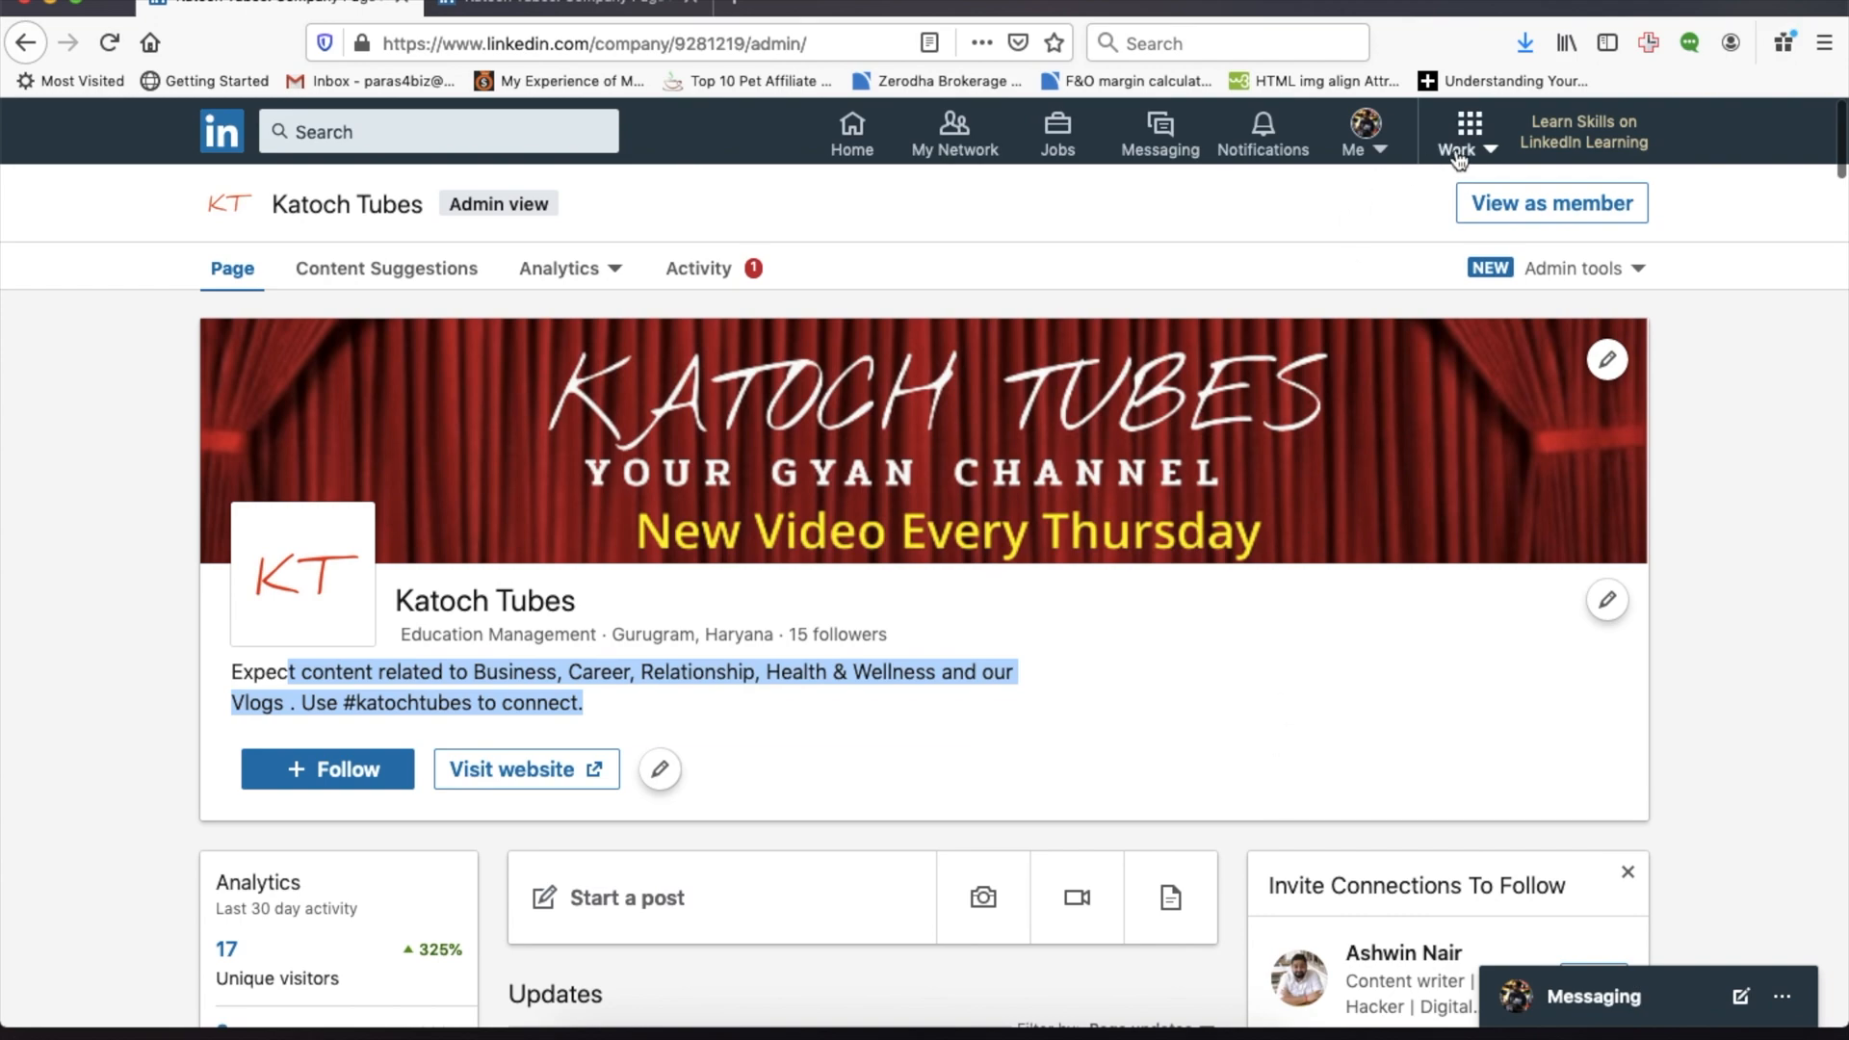
# From the Work menu, choose Create a Company Page.
pyautogui.click(1455, 132)
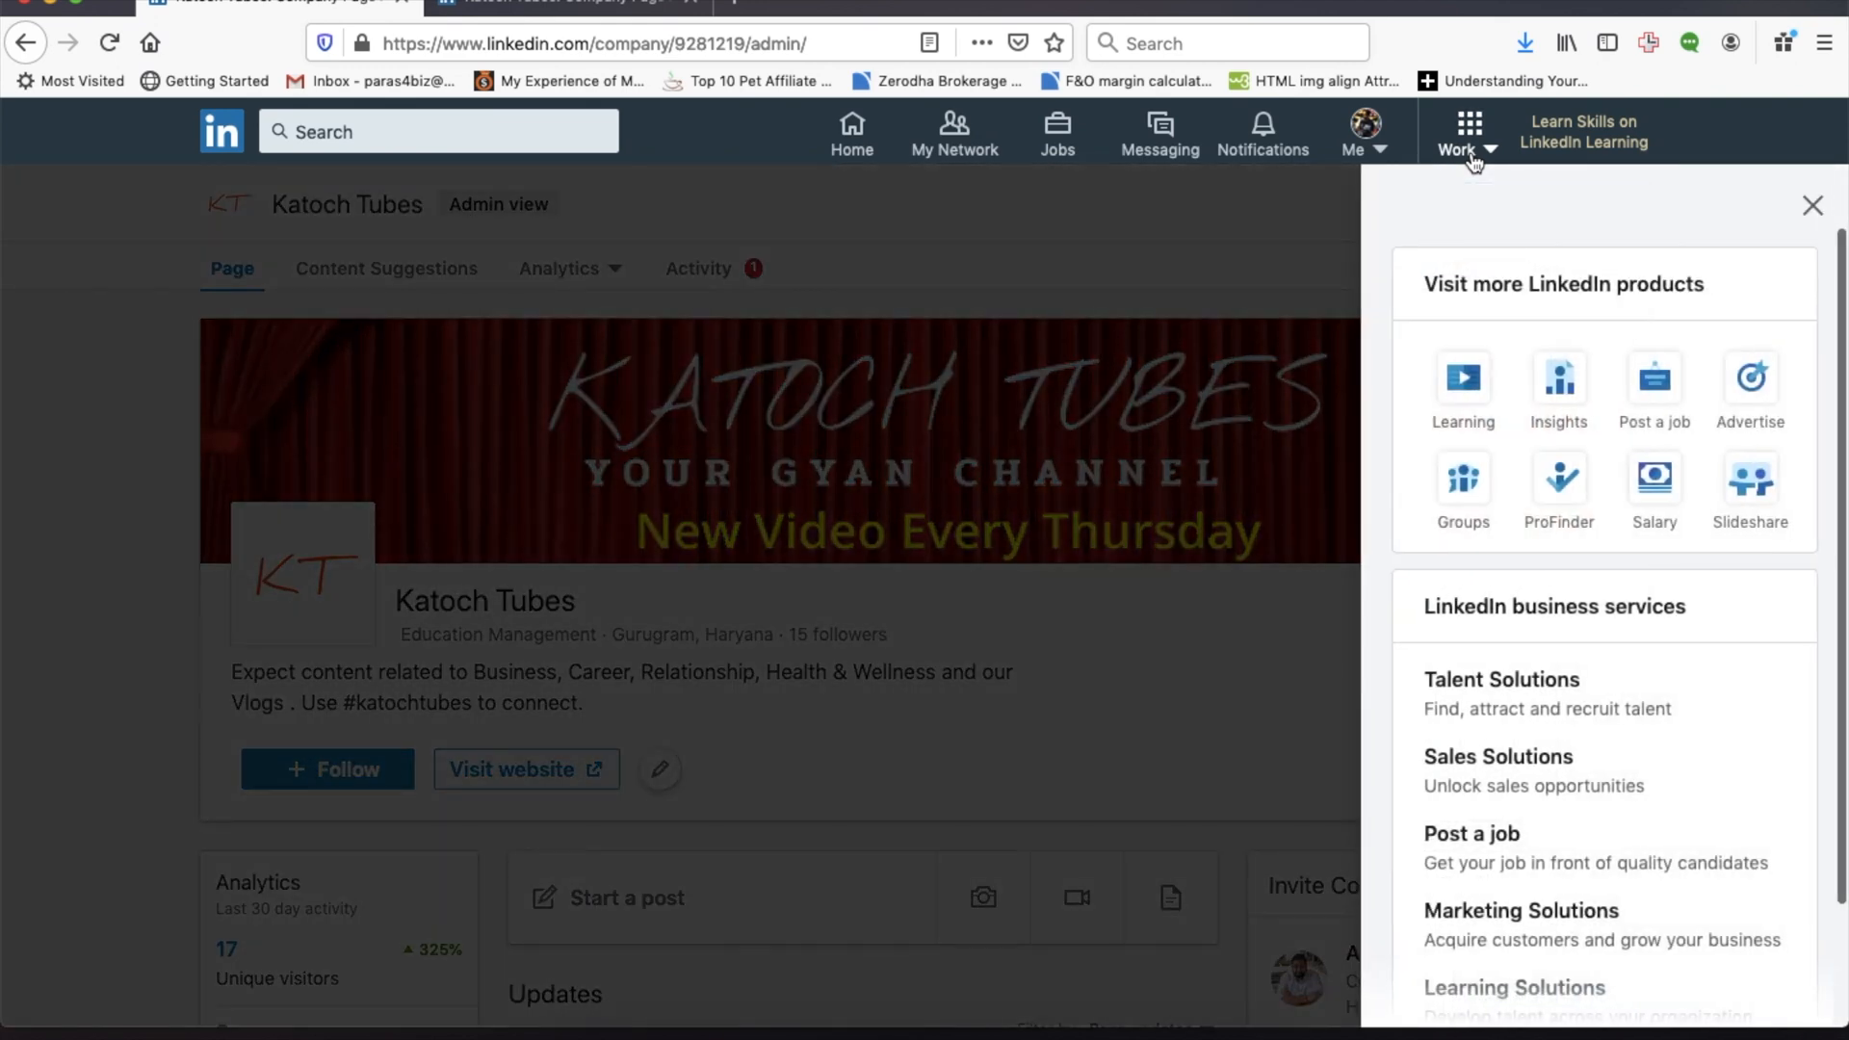
pyautogui.scroll(-3)
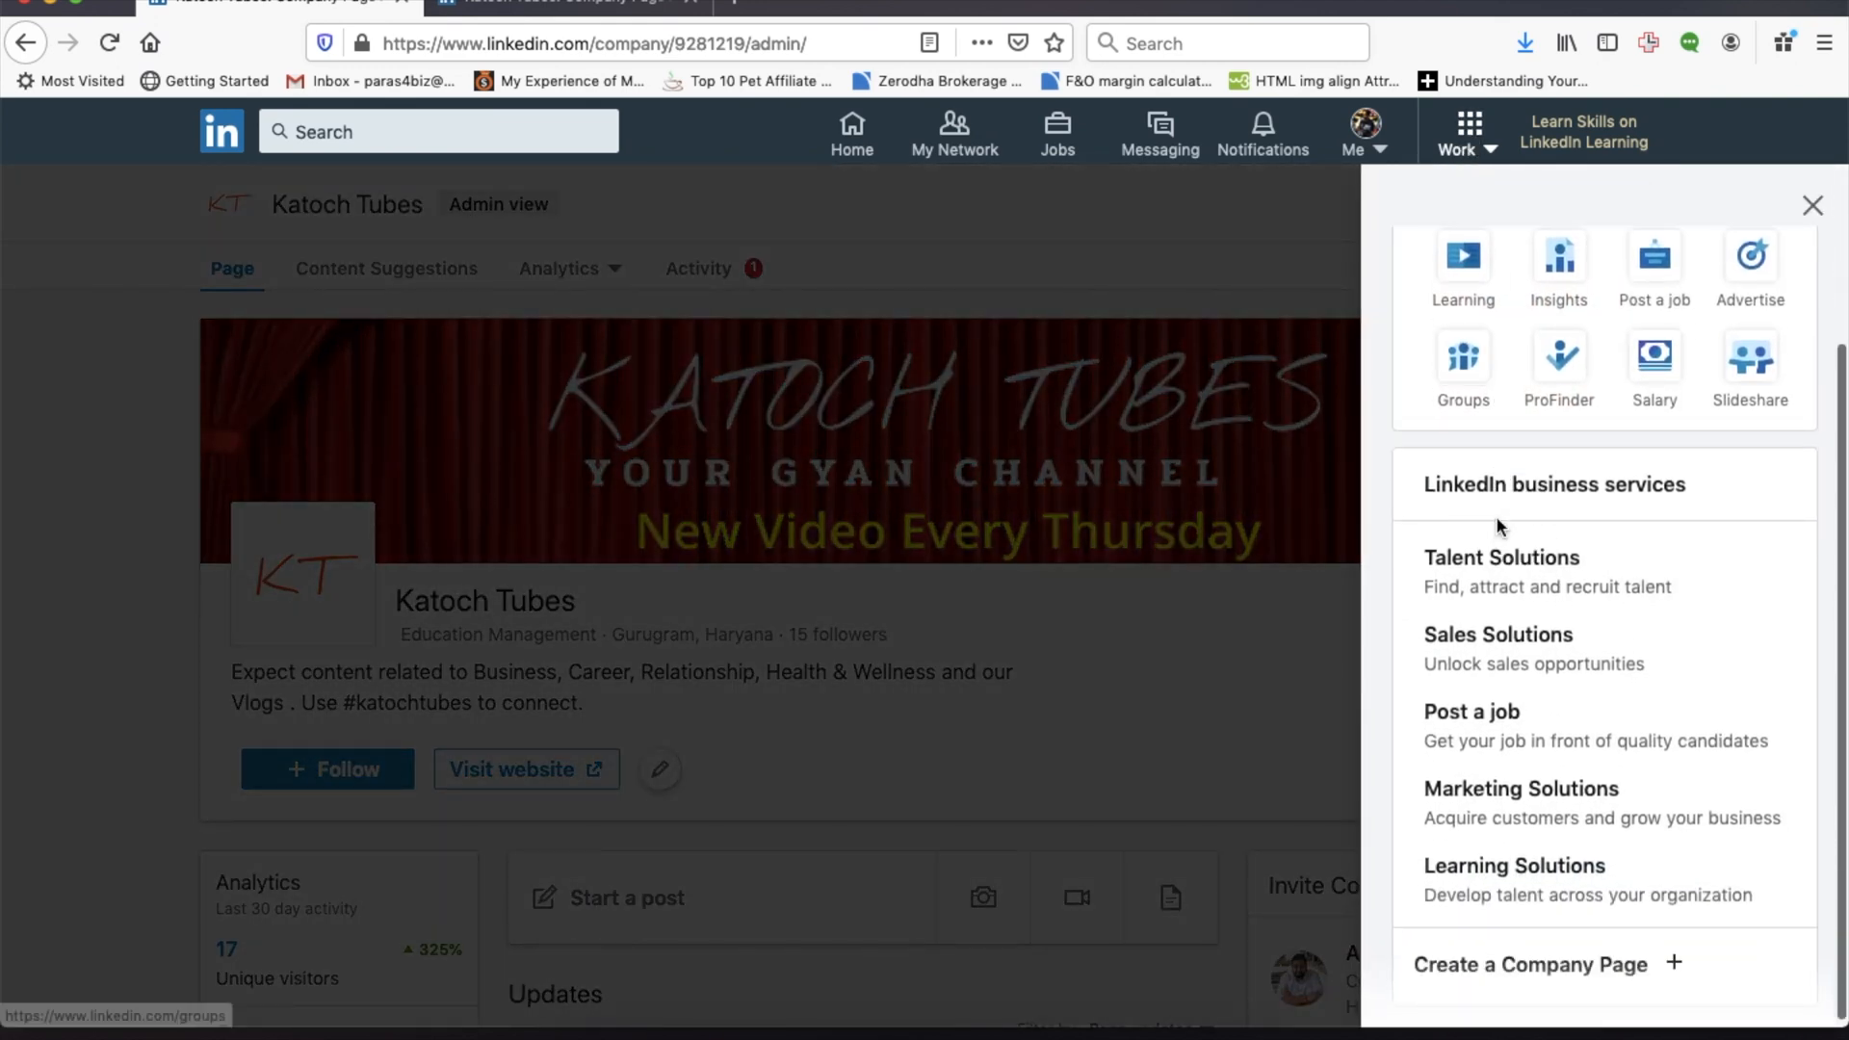
pyautogui.click(1530, 965)
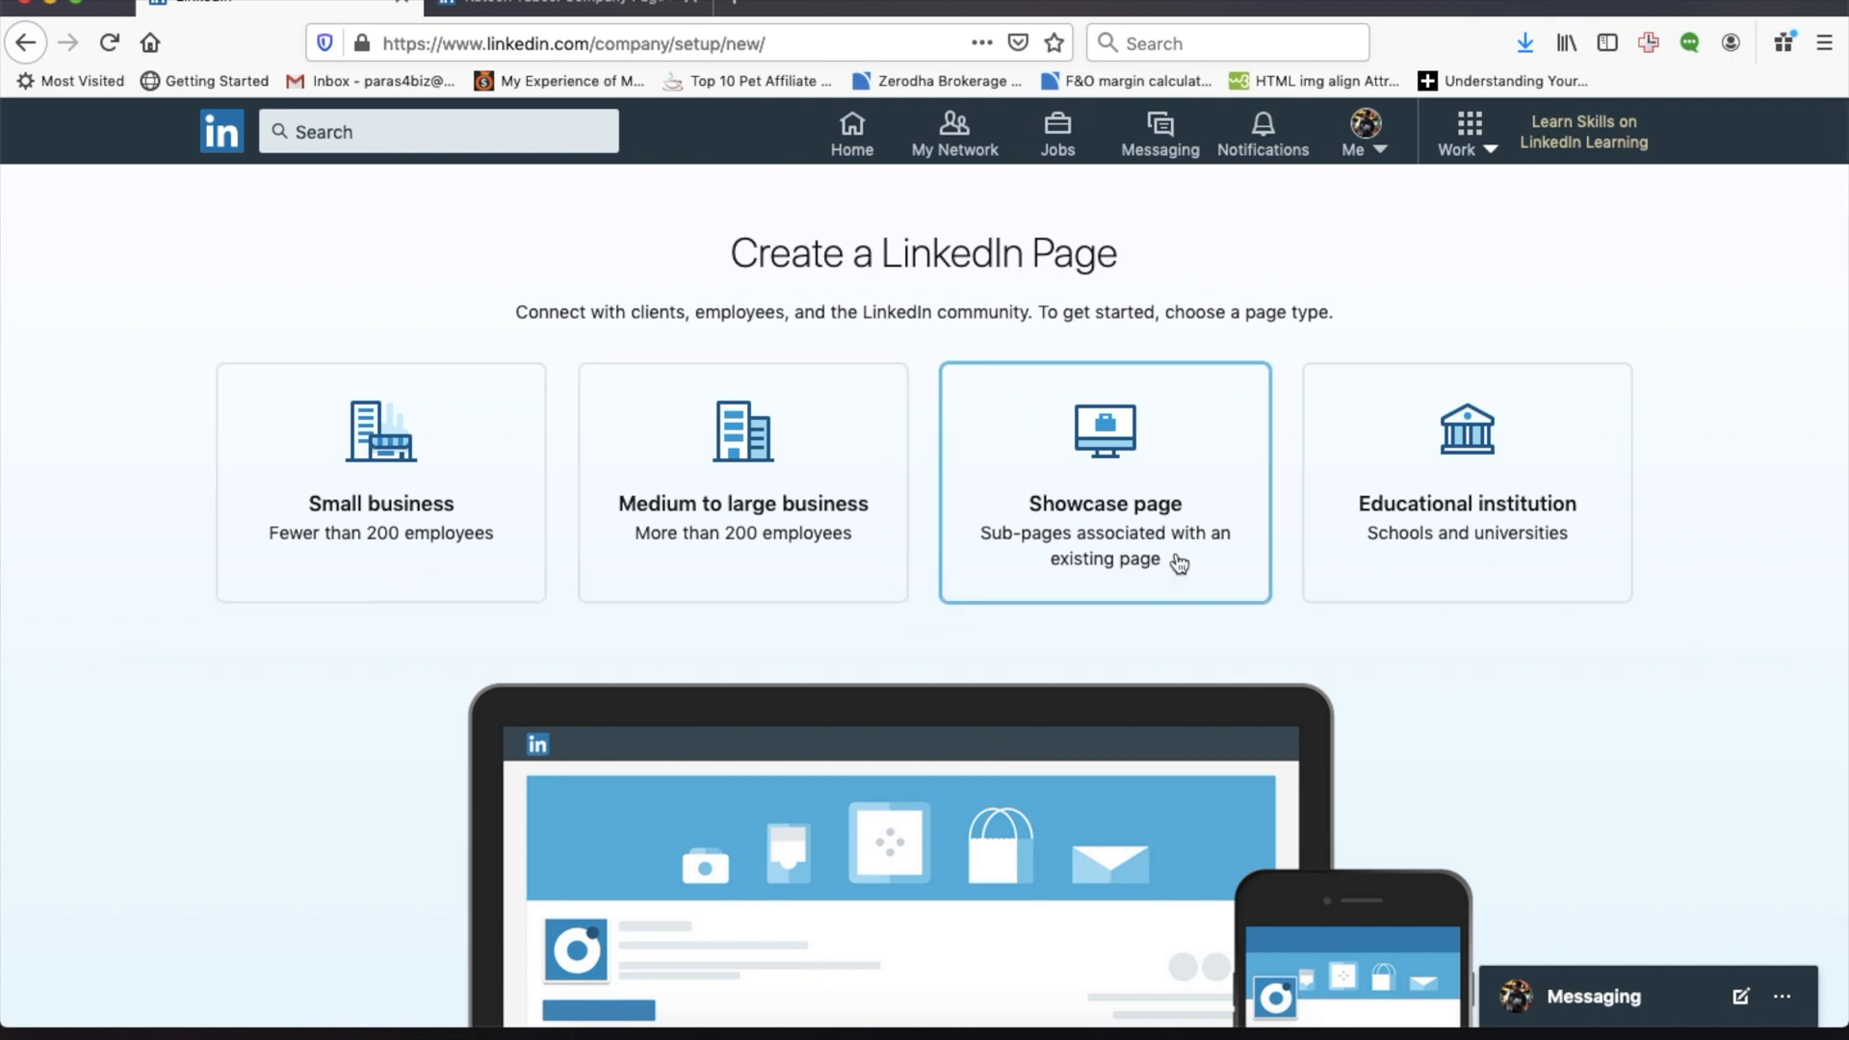
pyautogui.moveTo(1508, 566)
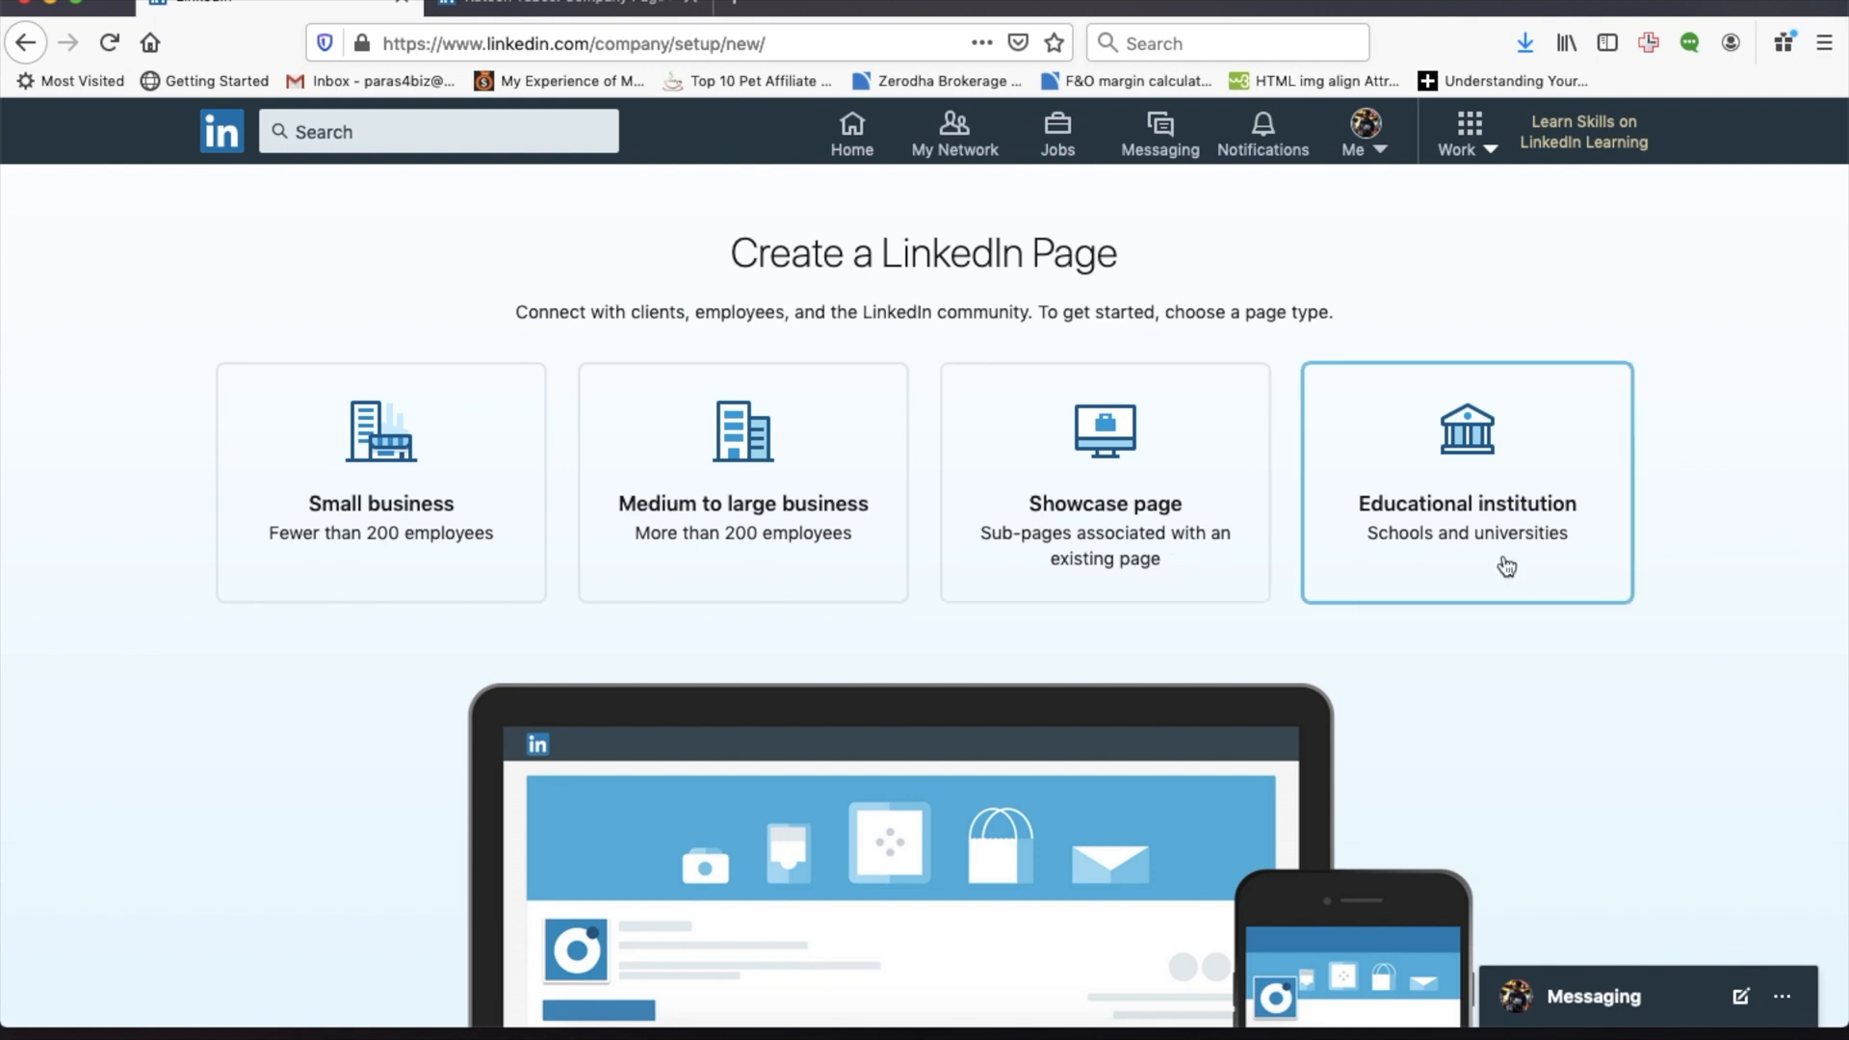
pyautogui.moveTo(414, 726)
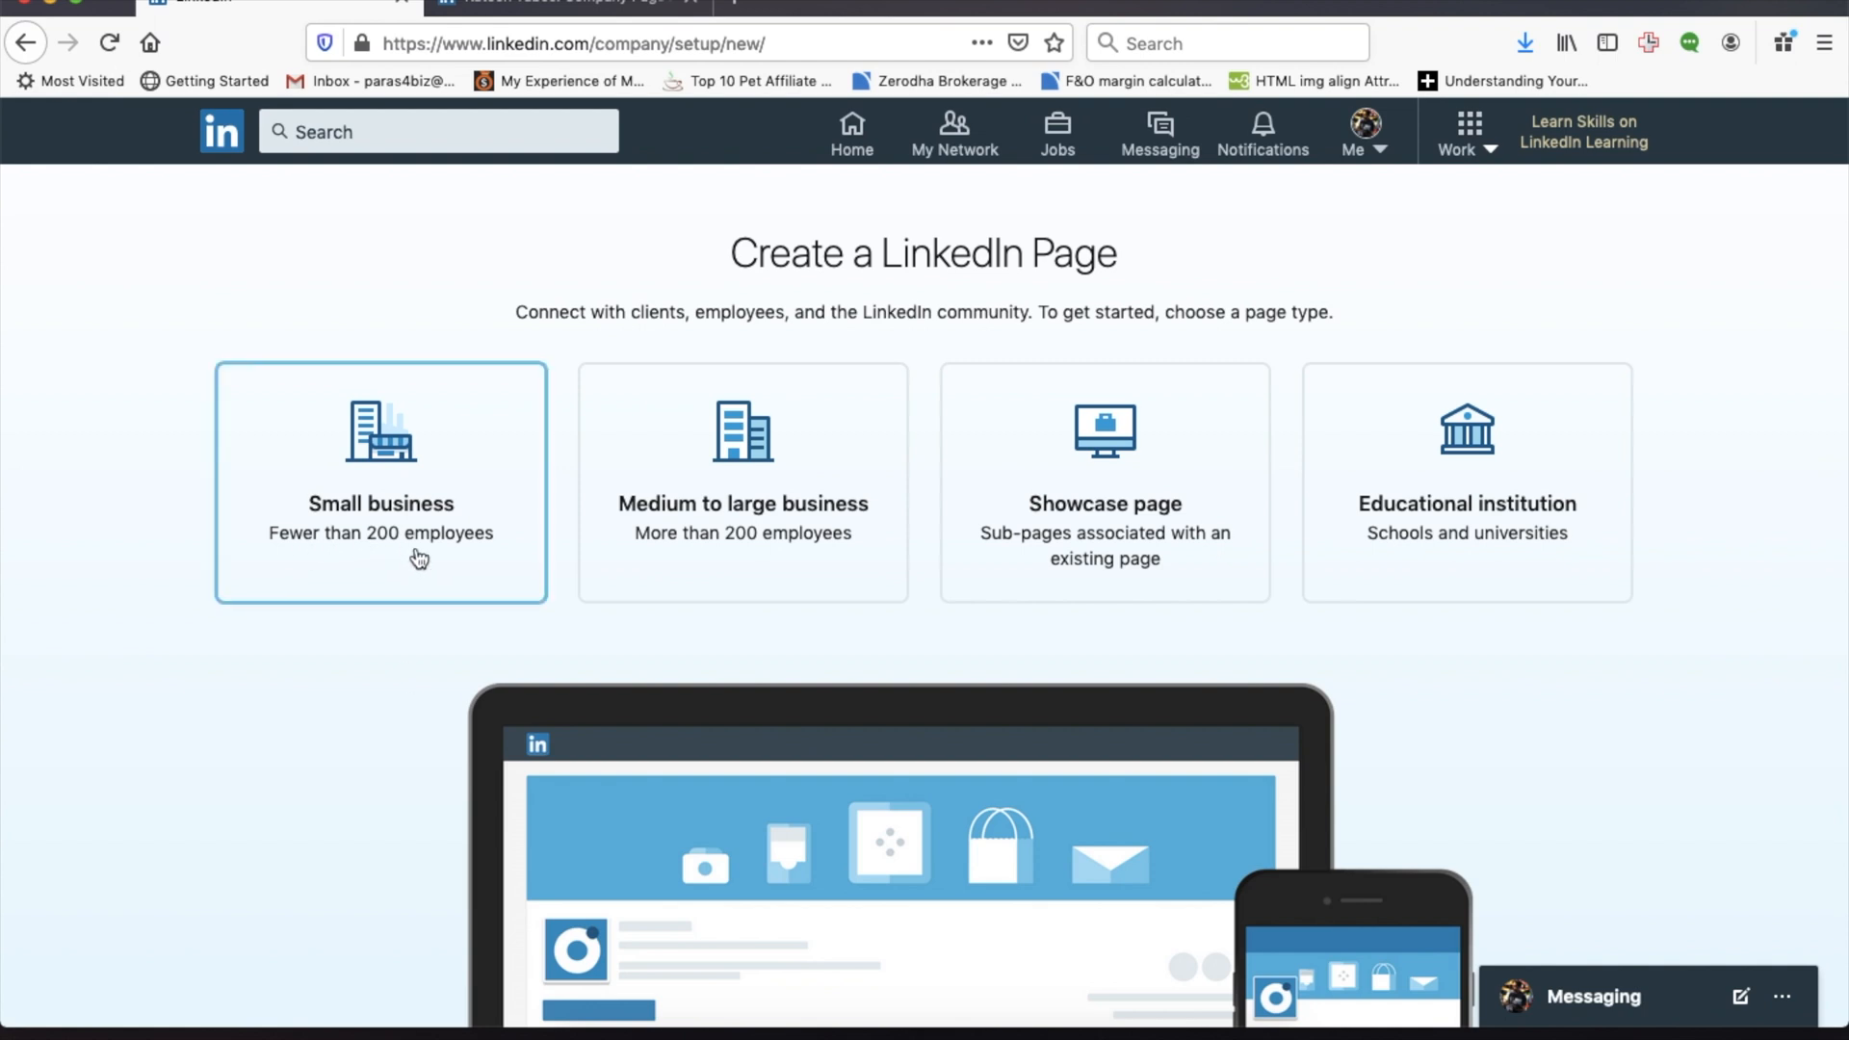
pyautogui.moveTo(395, 555)
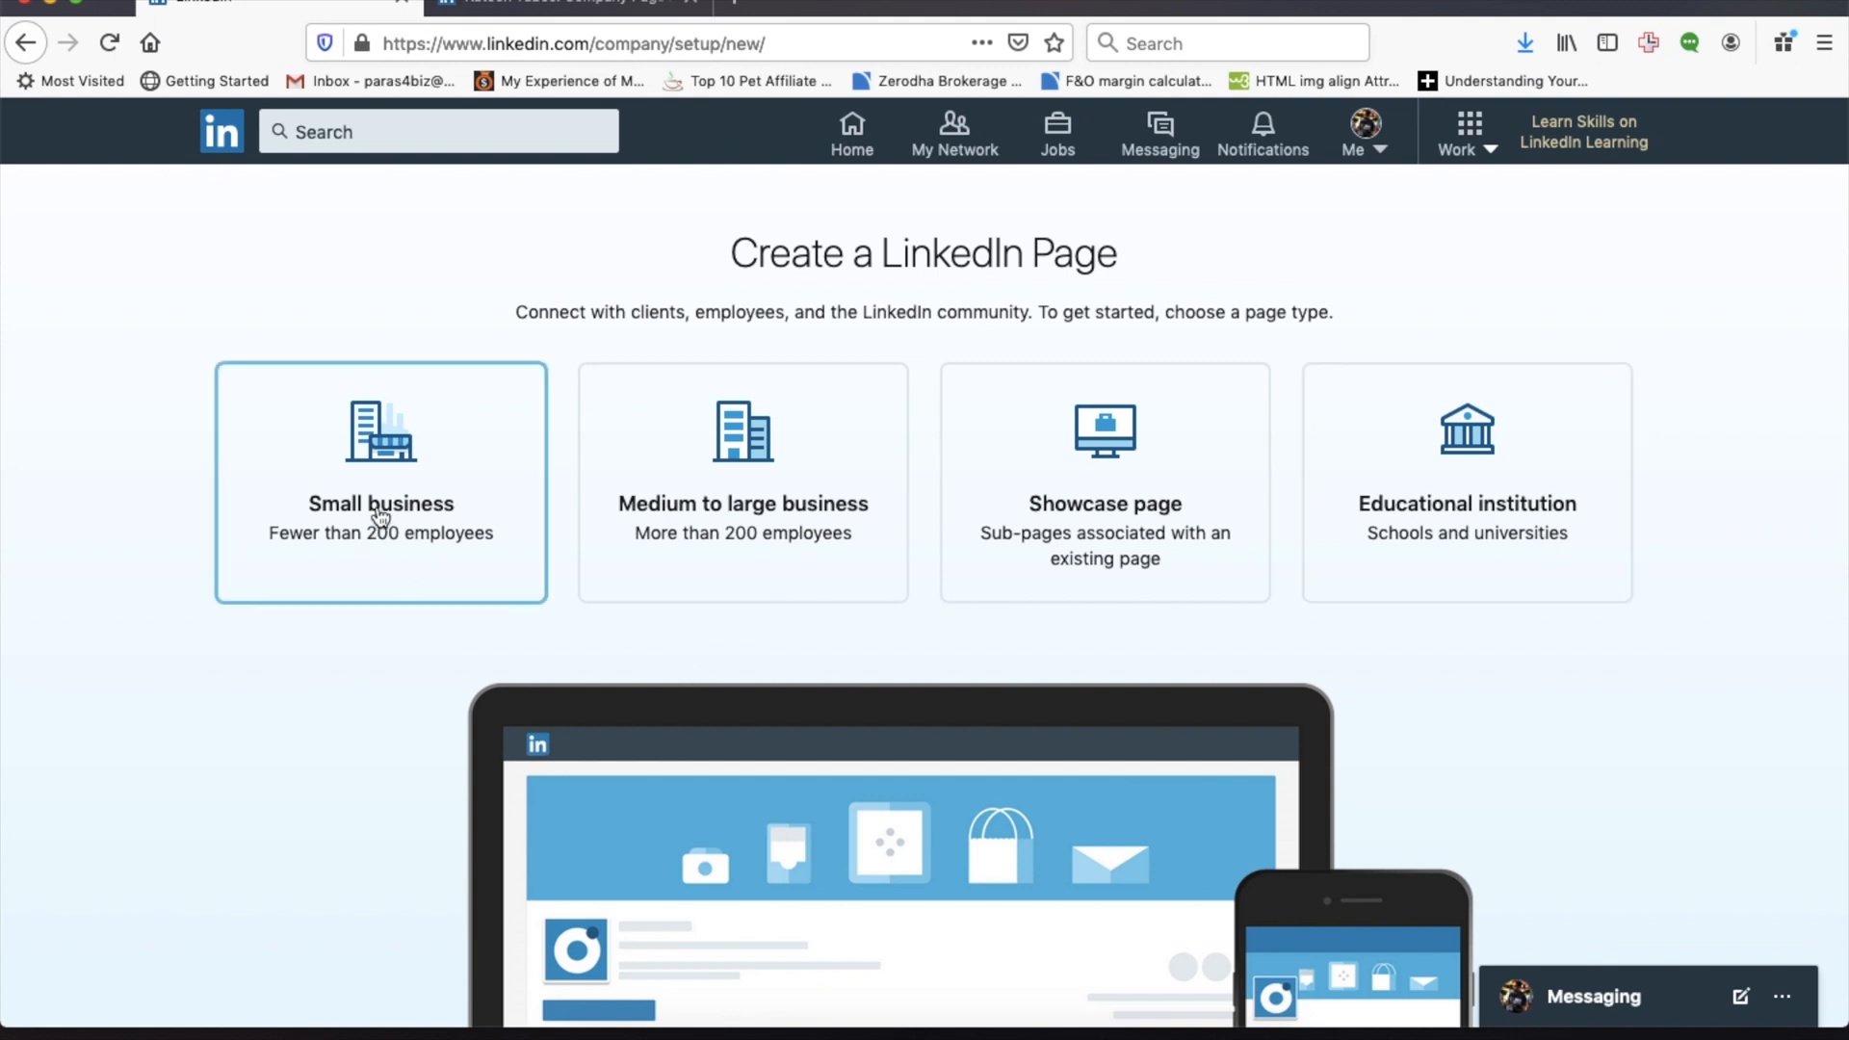
# Choose the Small business page type and edit the public URL to katochtubes-2.
pyautogui.click(380, 481)
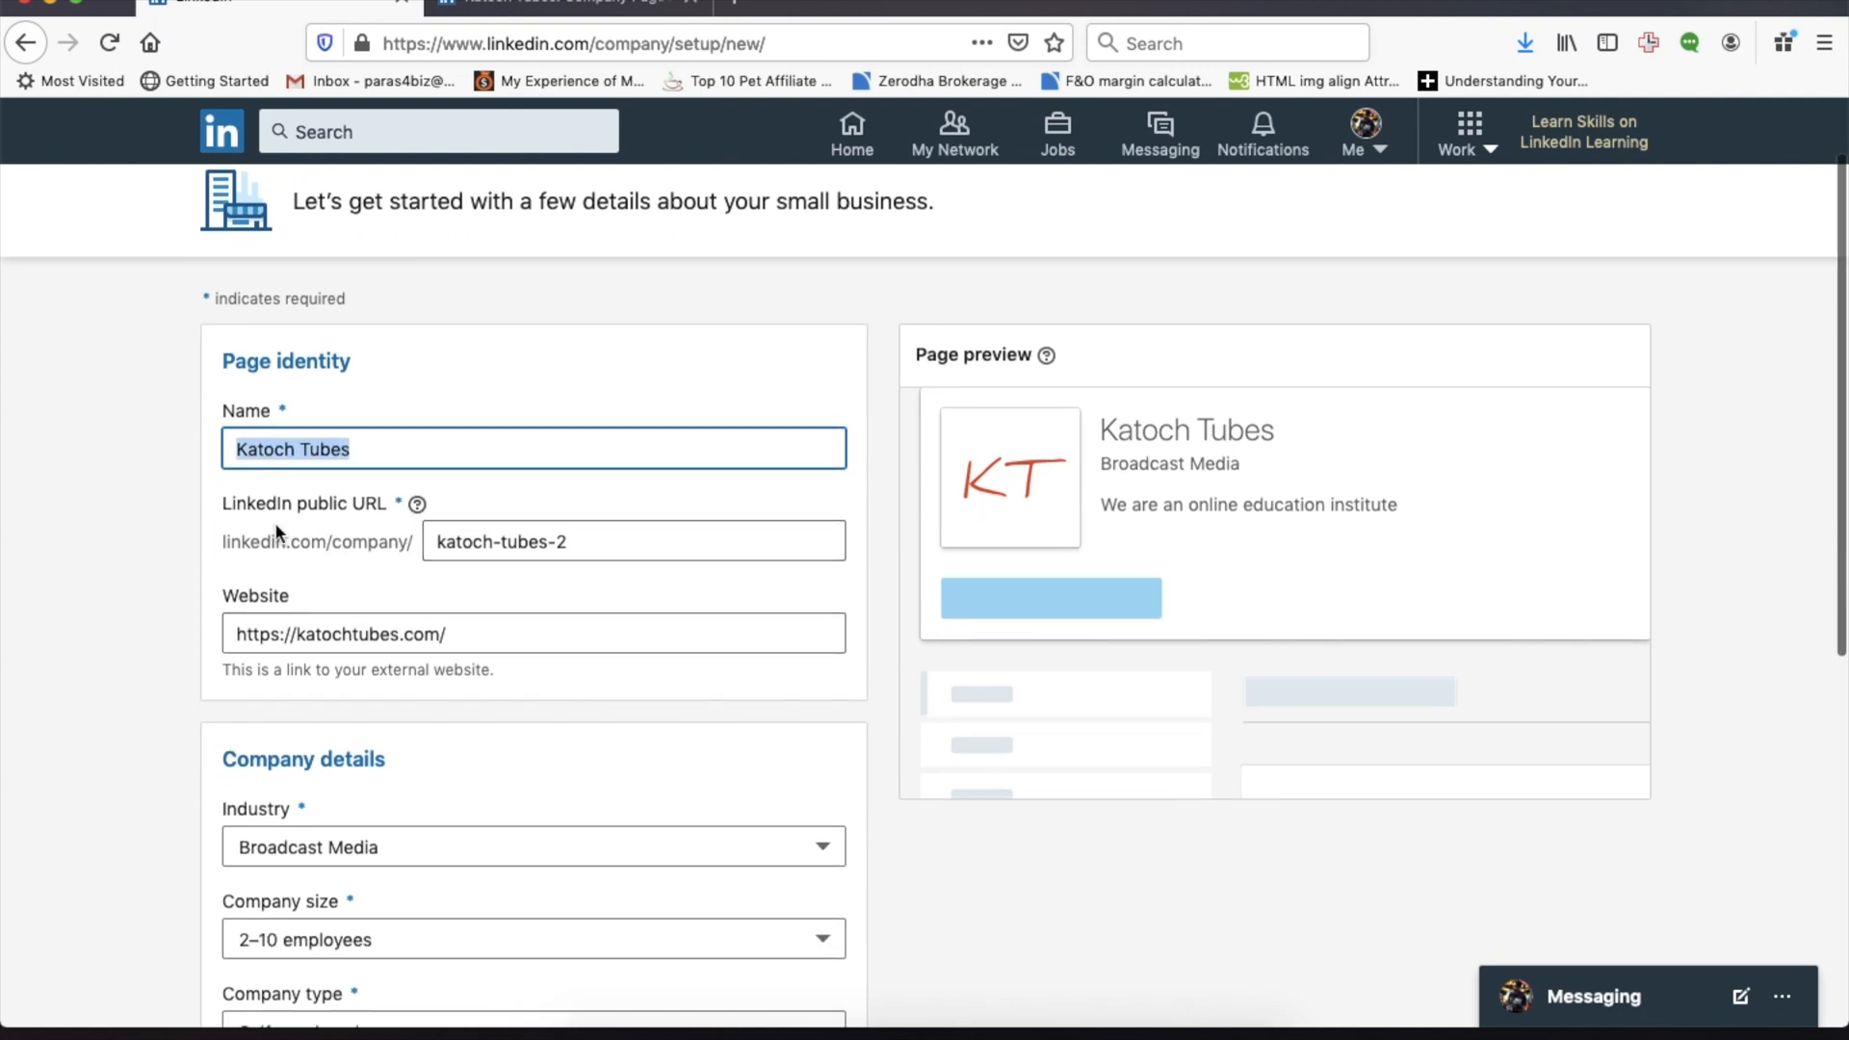
pyautogui.click(634, 540)
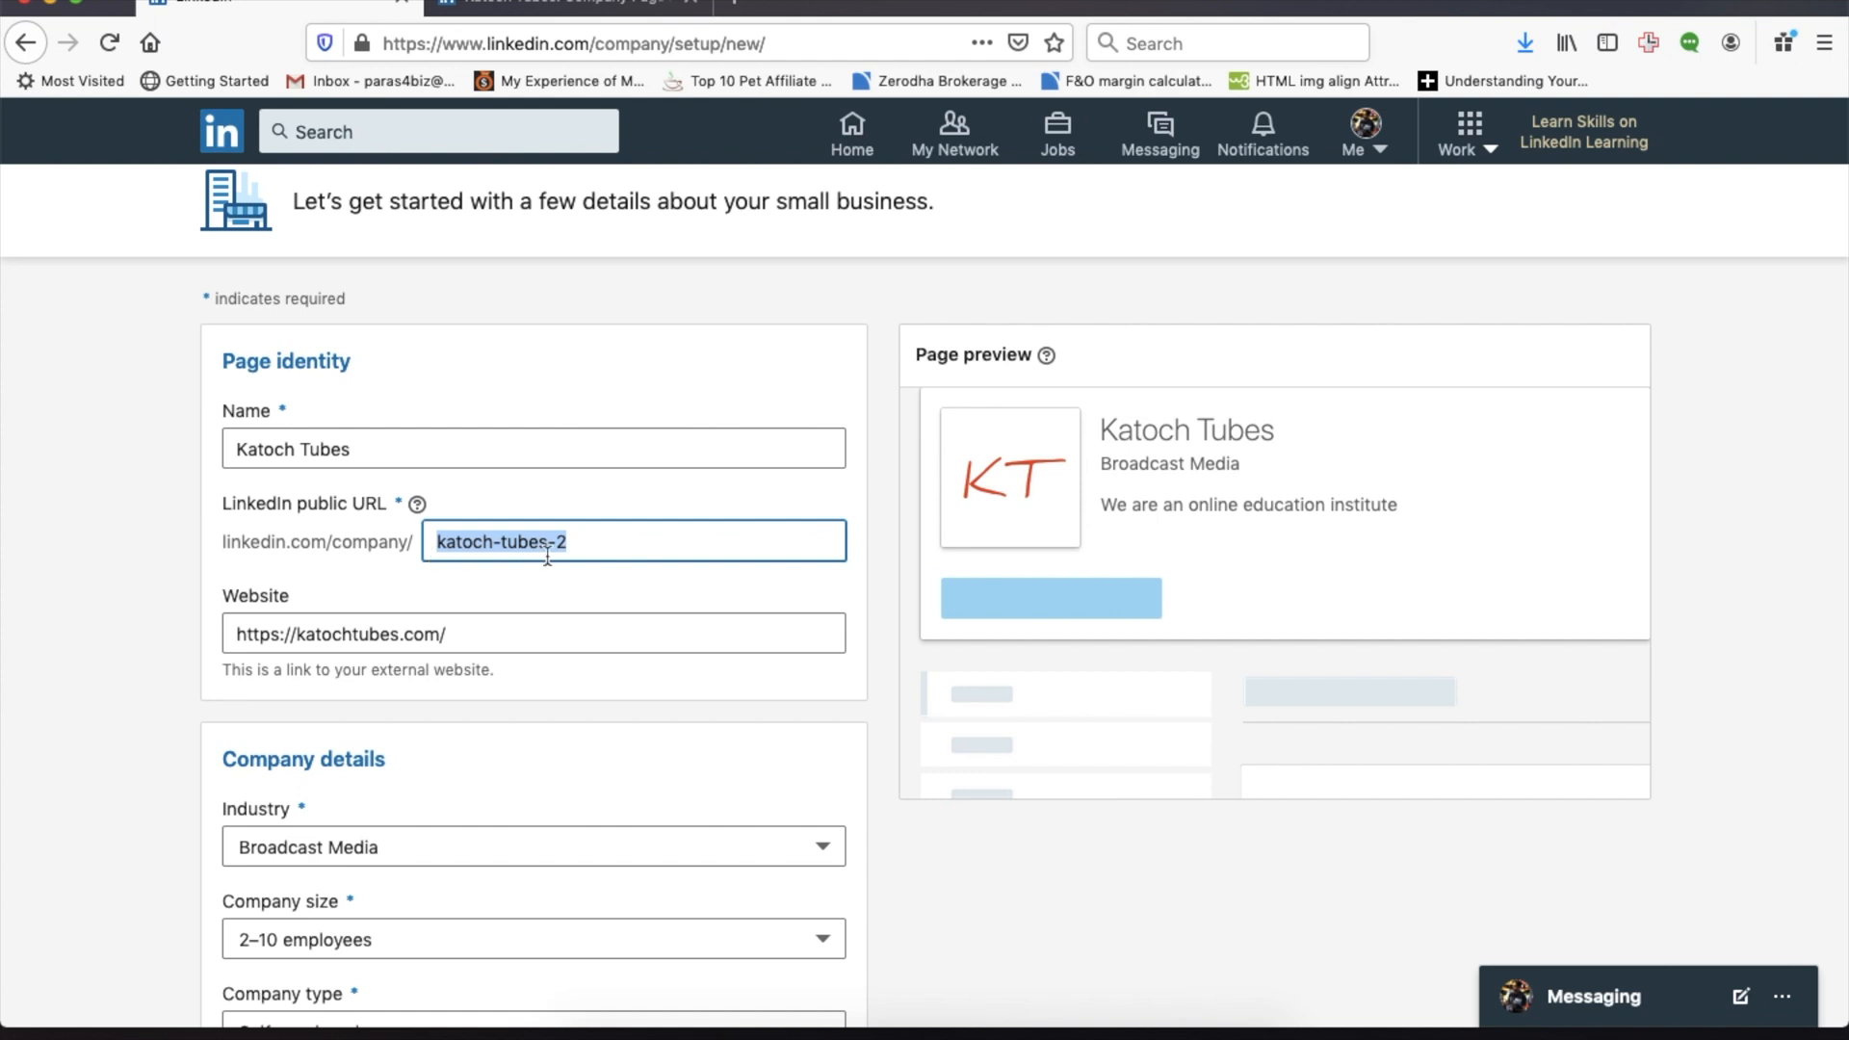
pyautogui.write('kat')
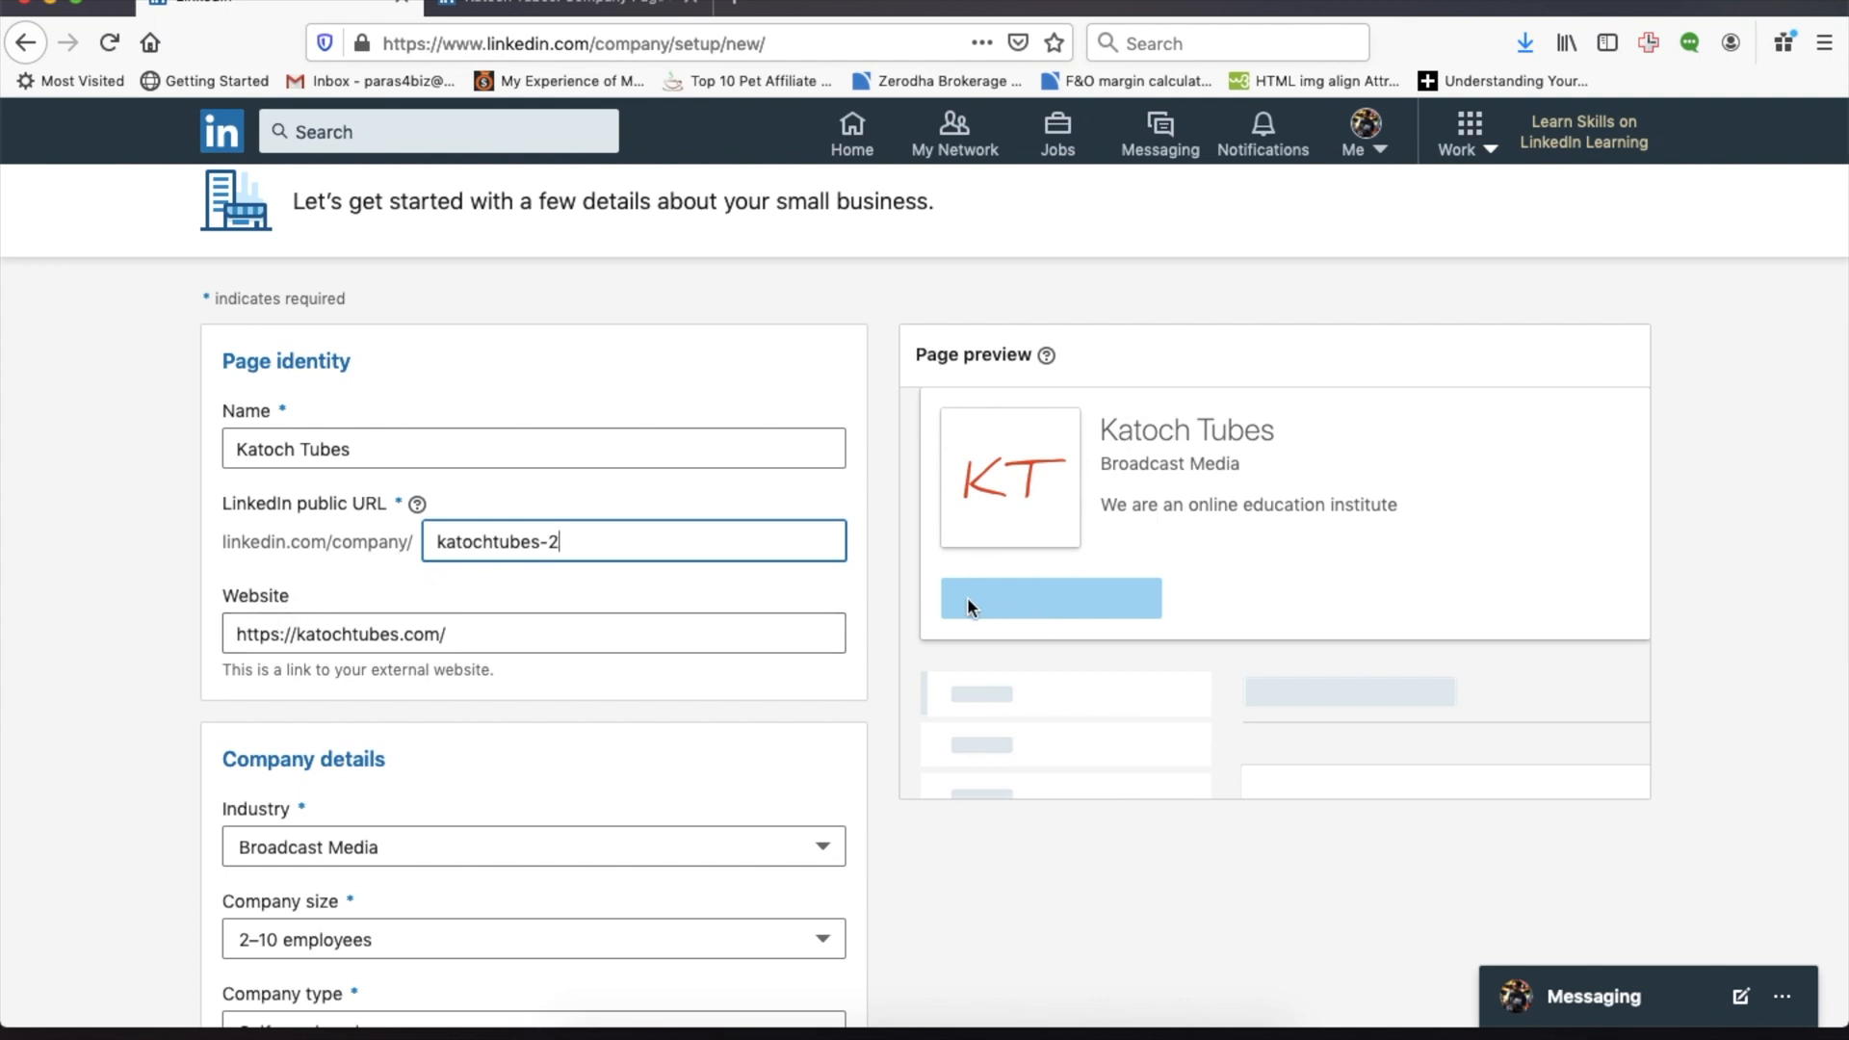
pyautogui.moveTo(979, 619)
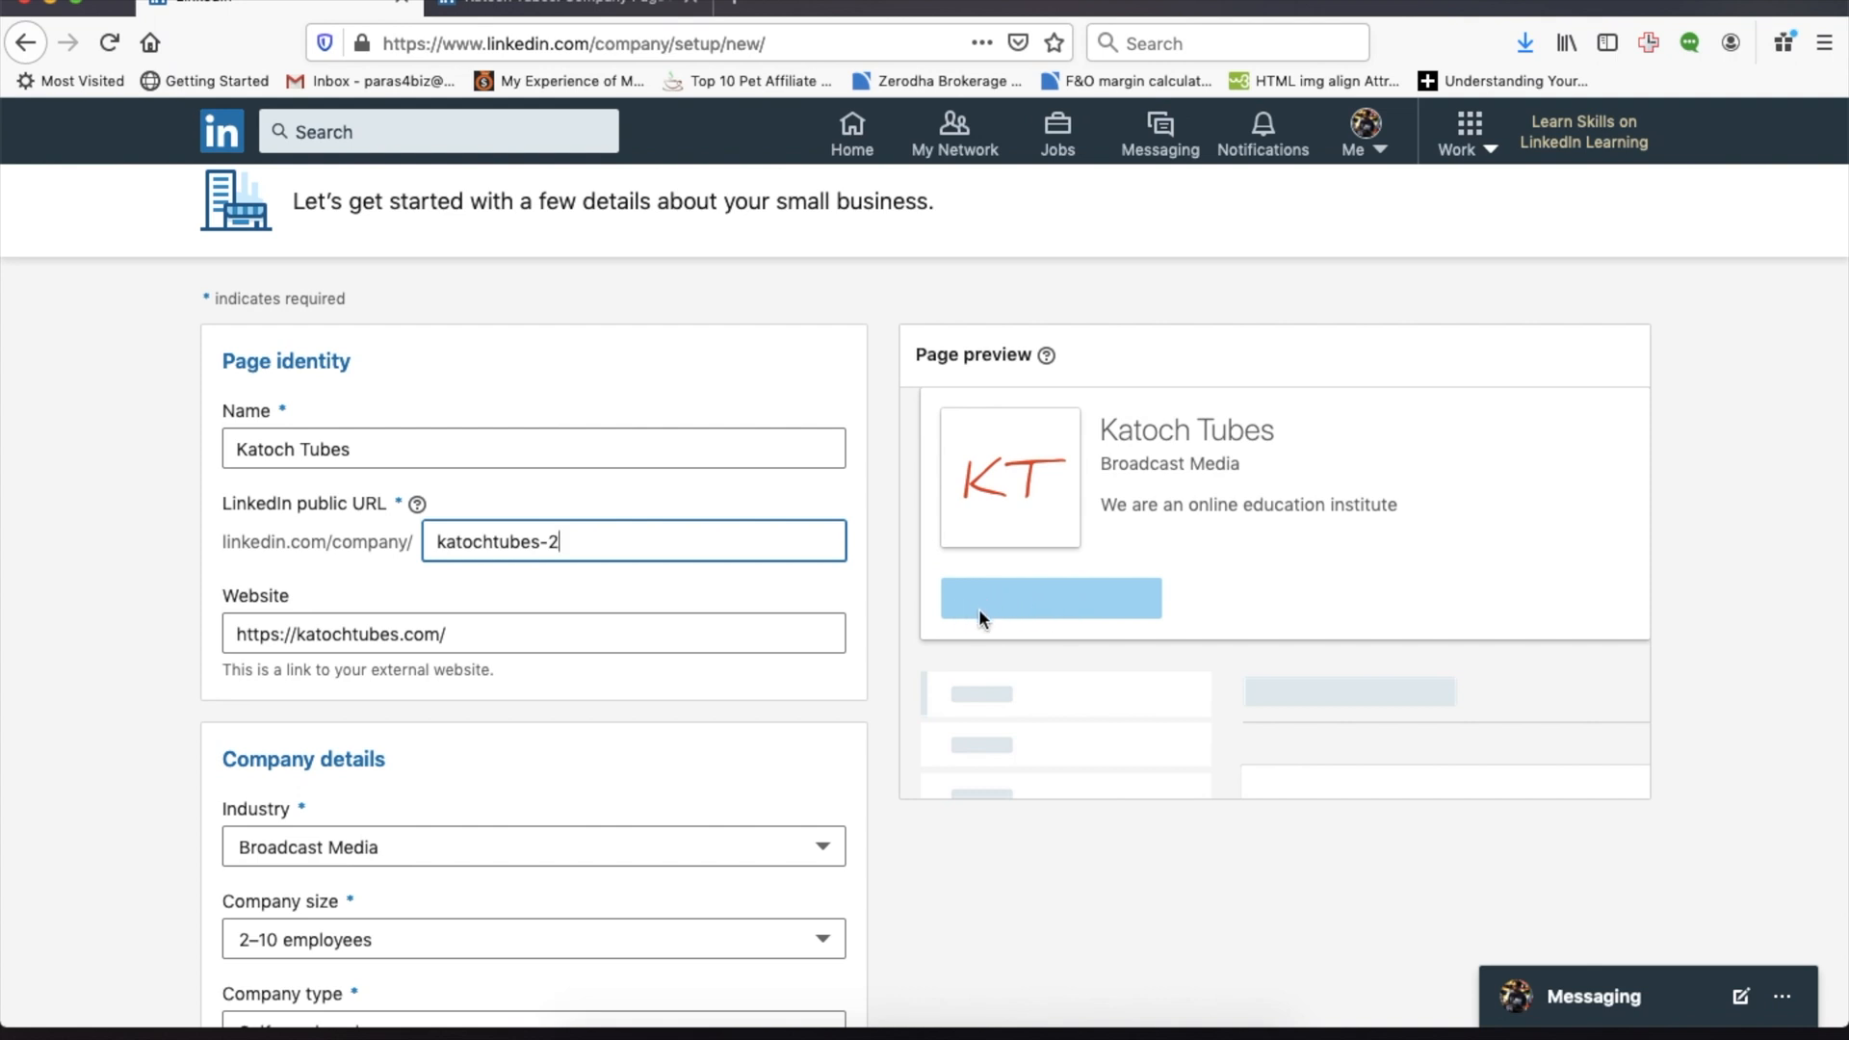
pyautogui.moveTo(1082, 572)
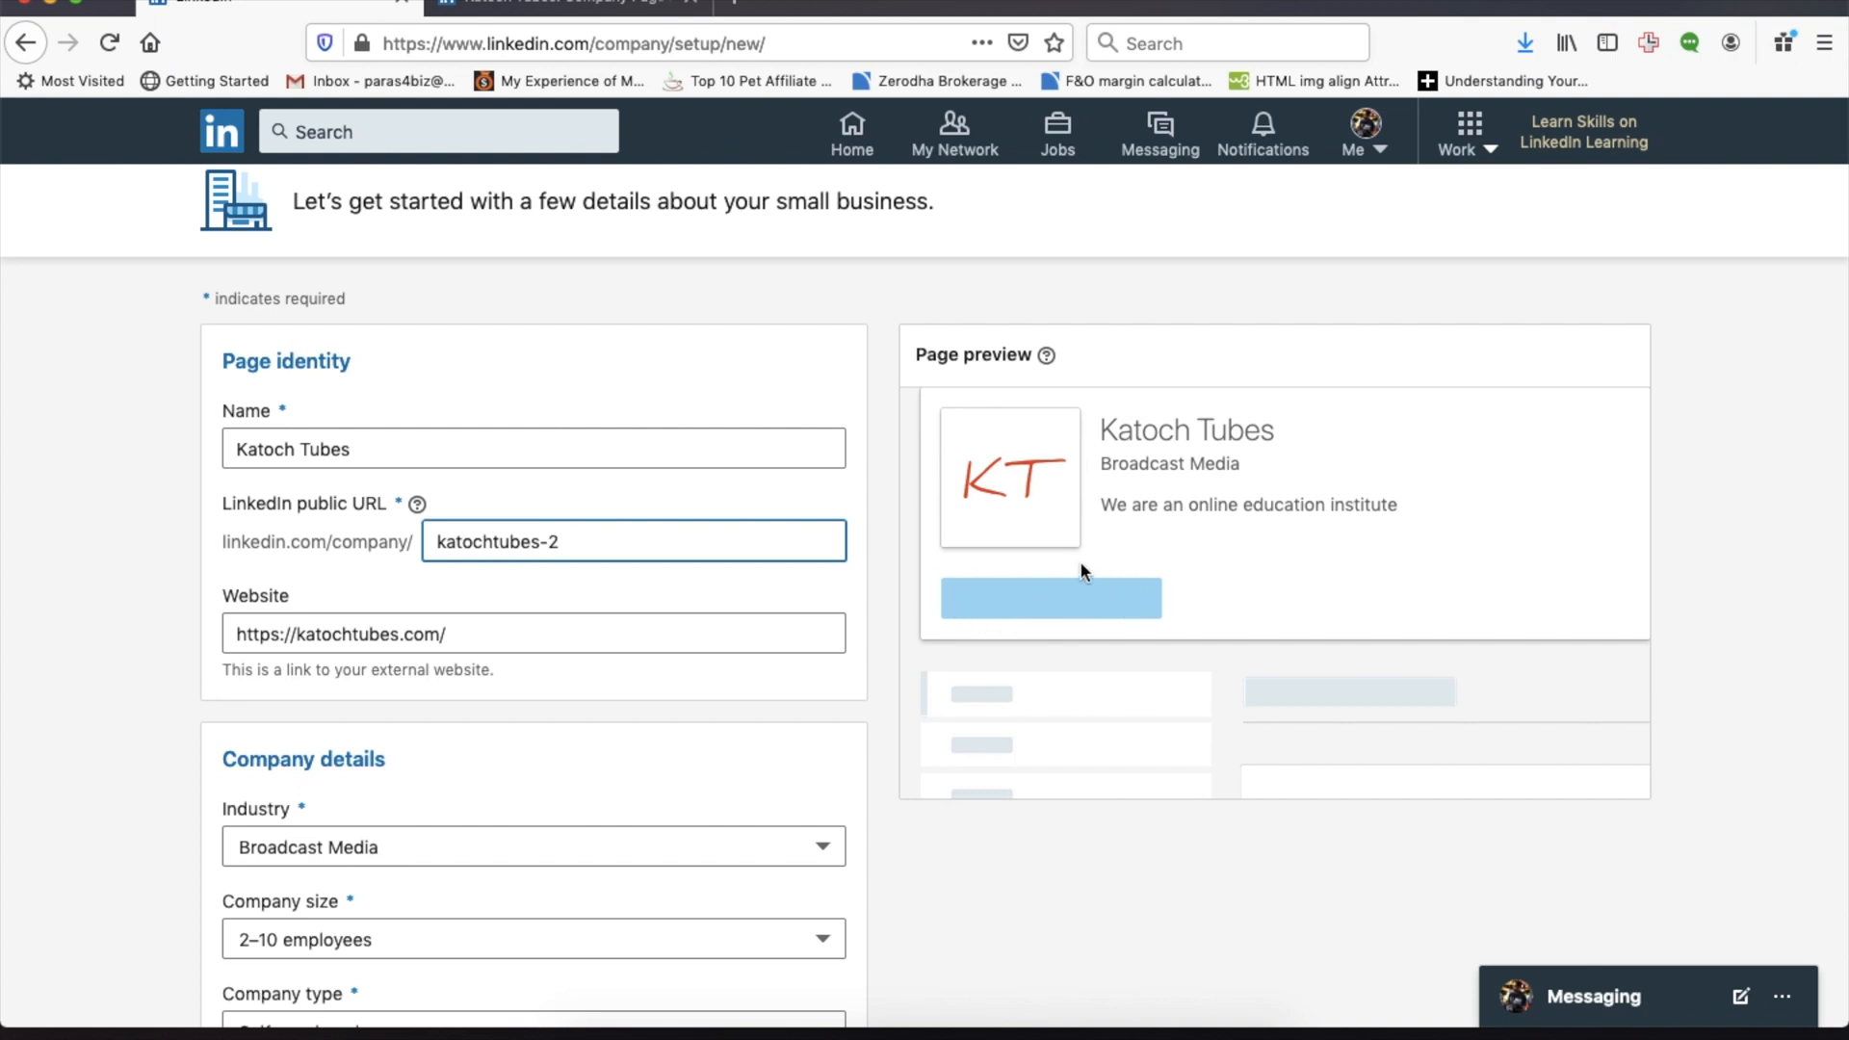
pyautogui.moveTo(1026, 613)
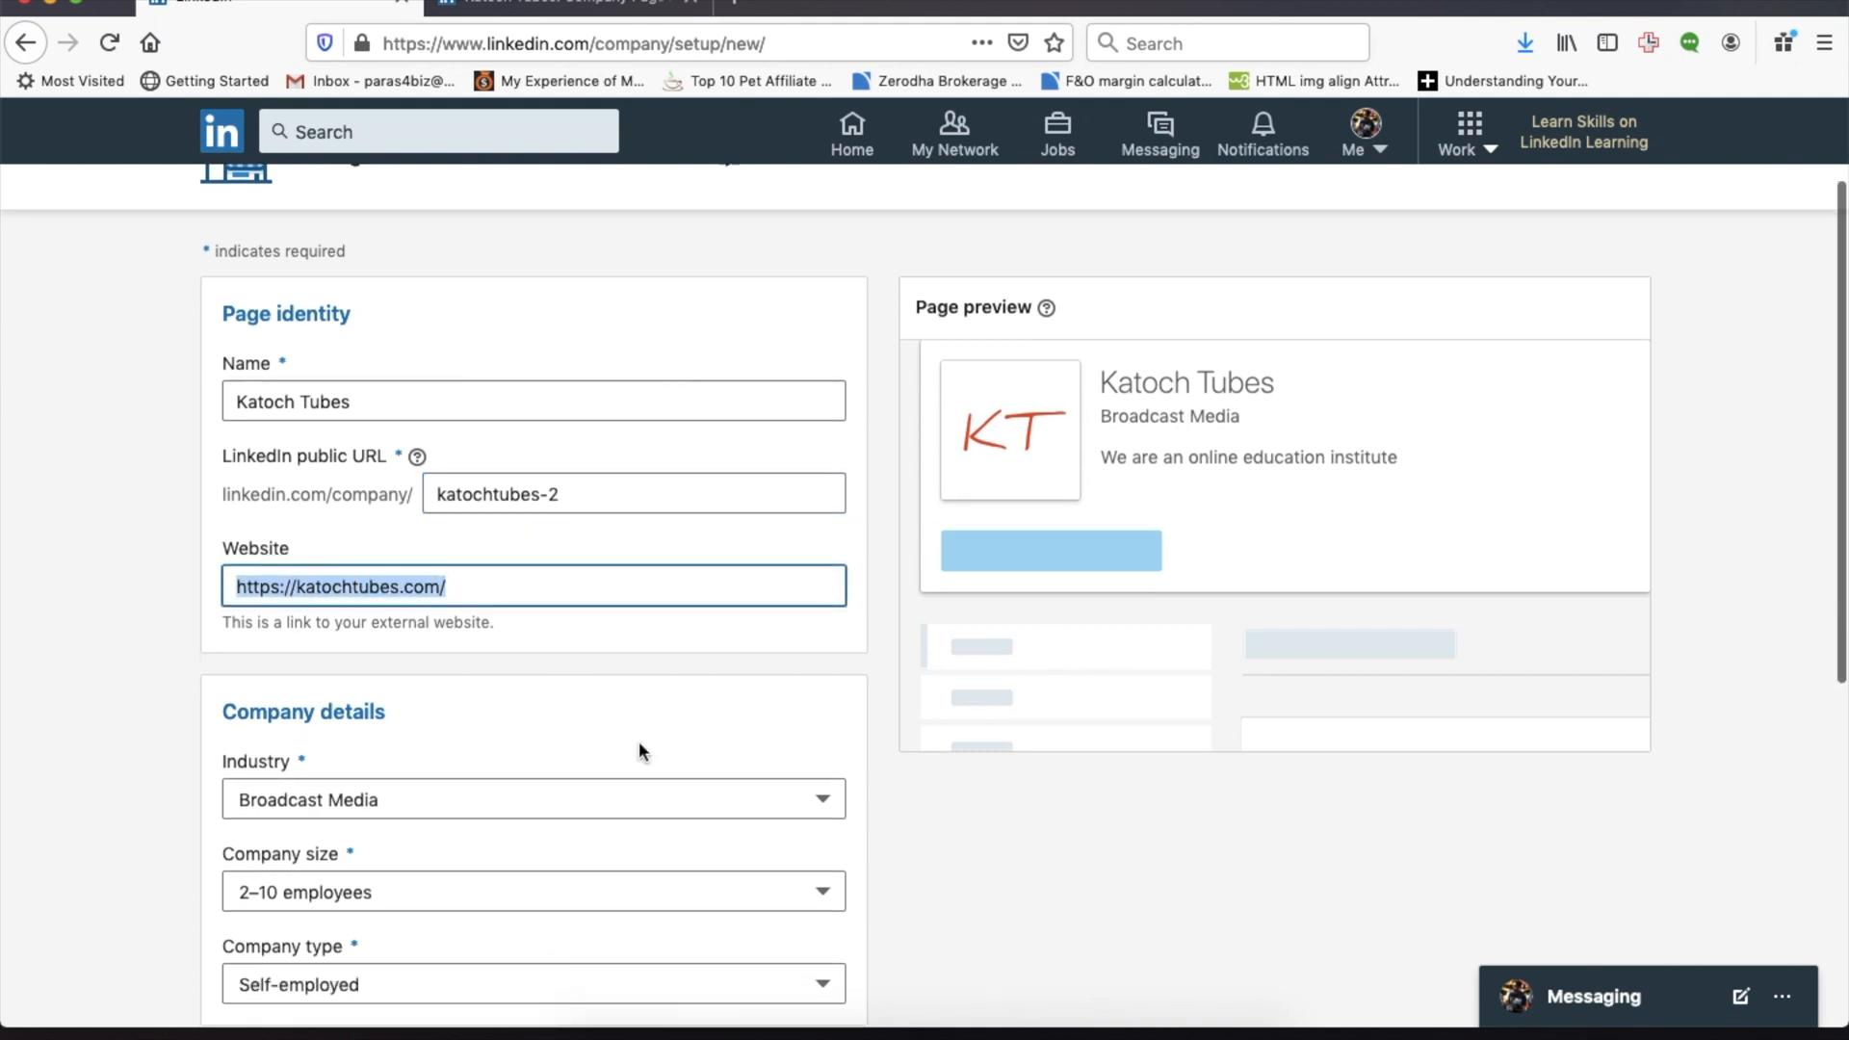
# Set industry Broadcast Media, company size 2–10 employees, and company type Partnership.
pyautogui.click(533, 800)
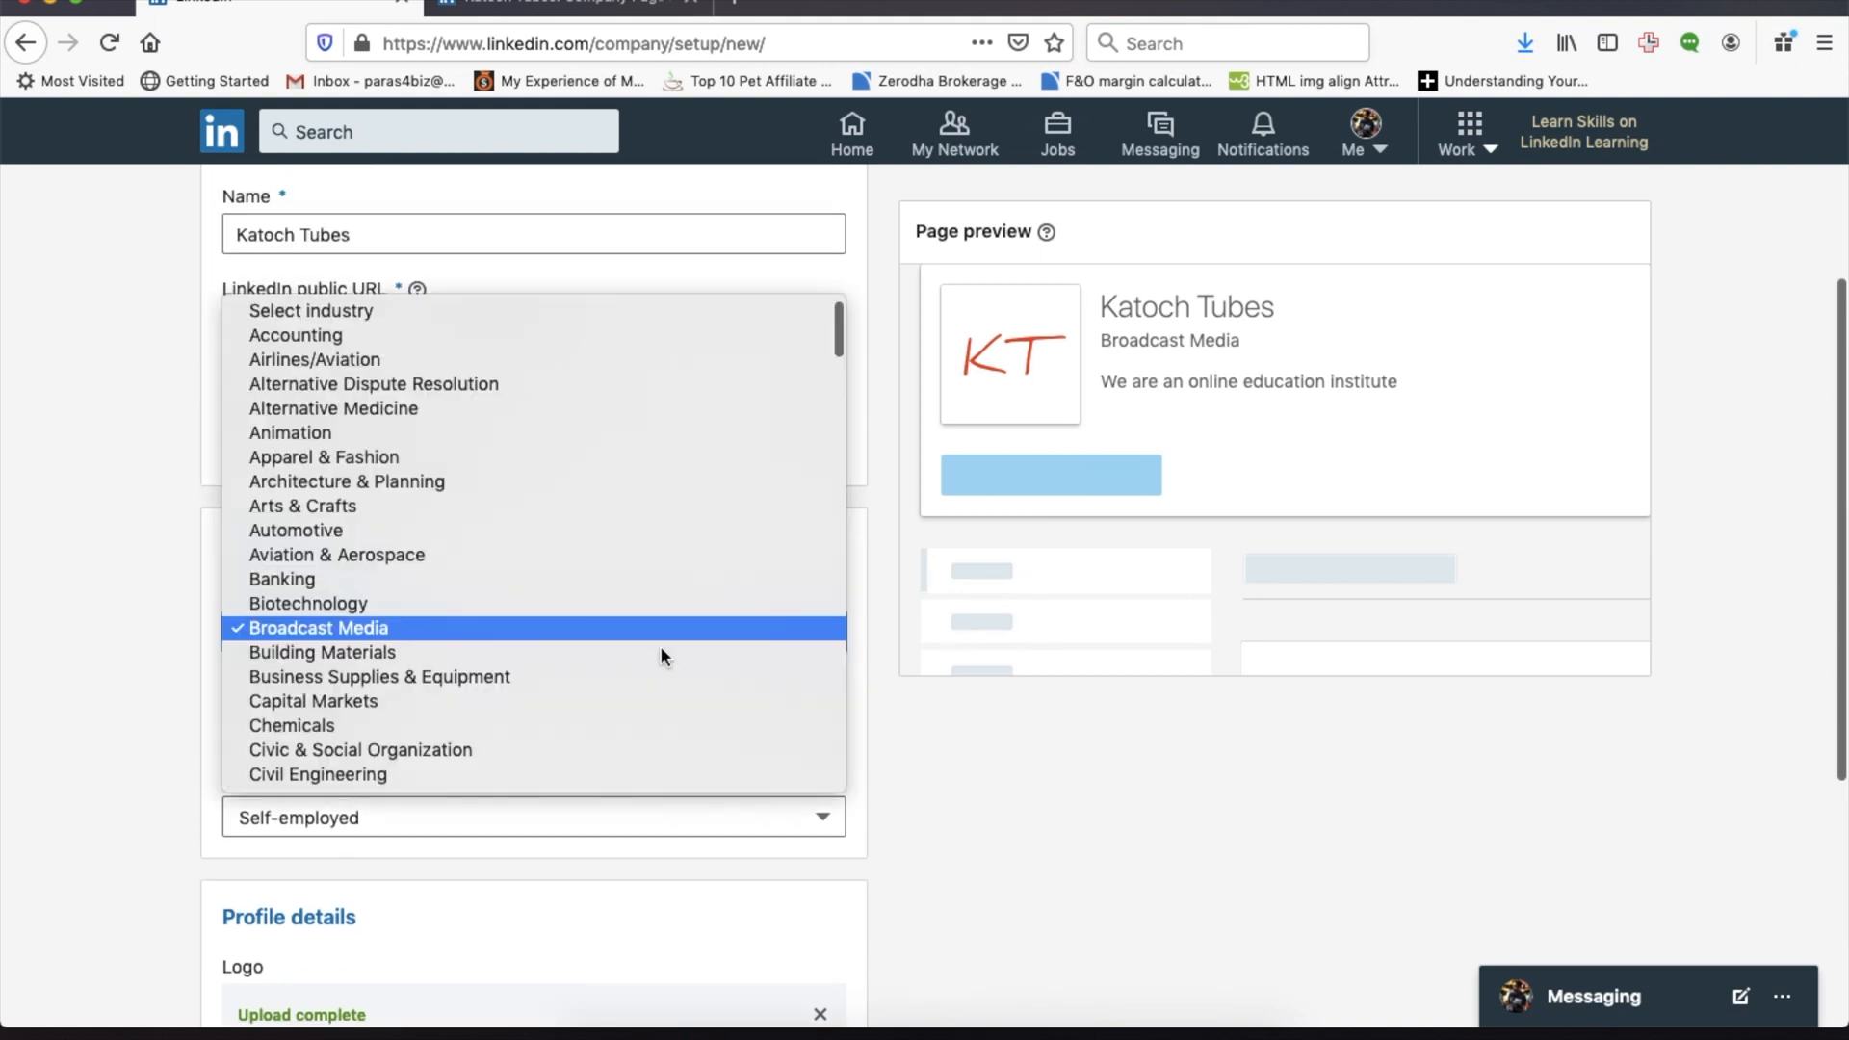
pyautogui.click(319, 627)
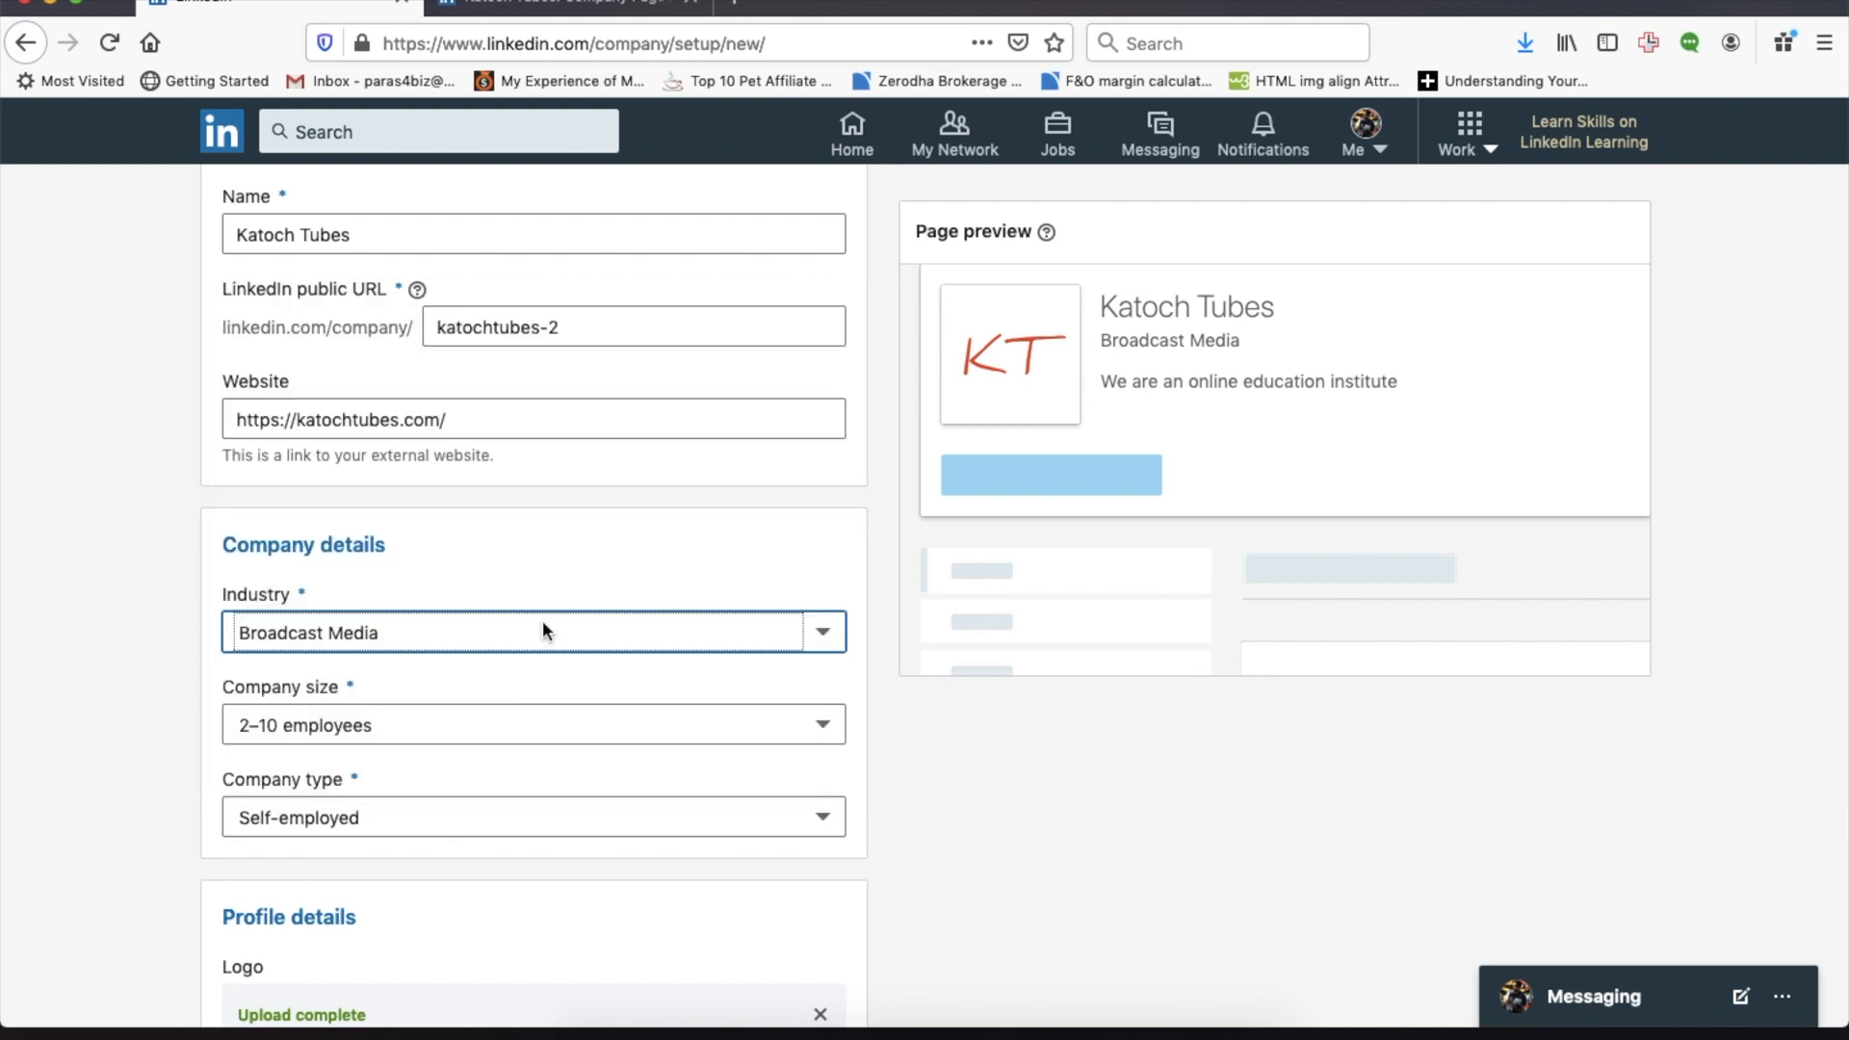
pyautogui.click(534, 724)
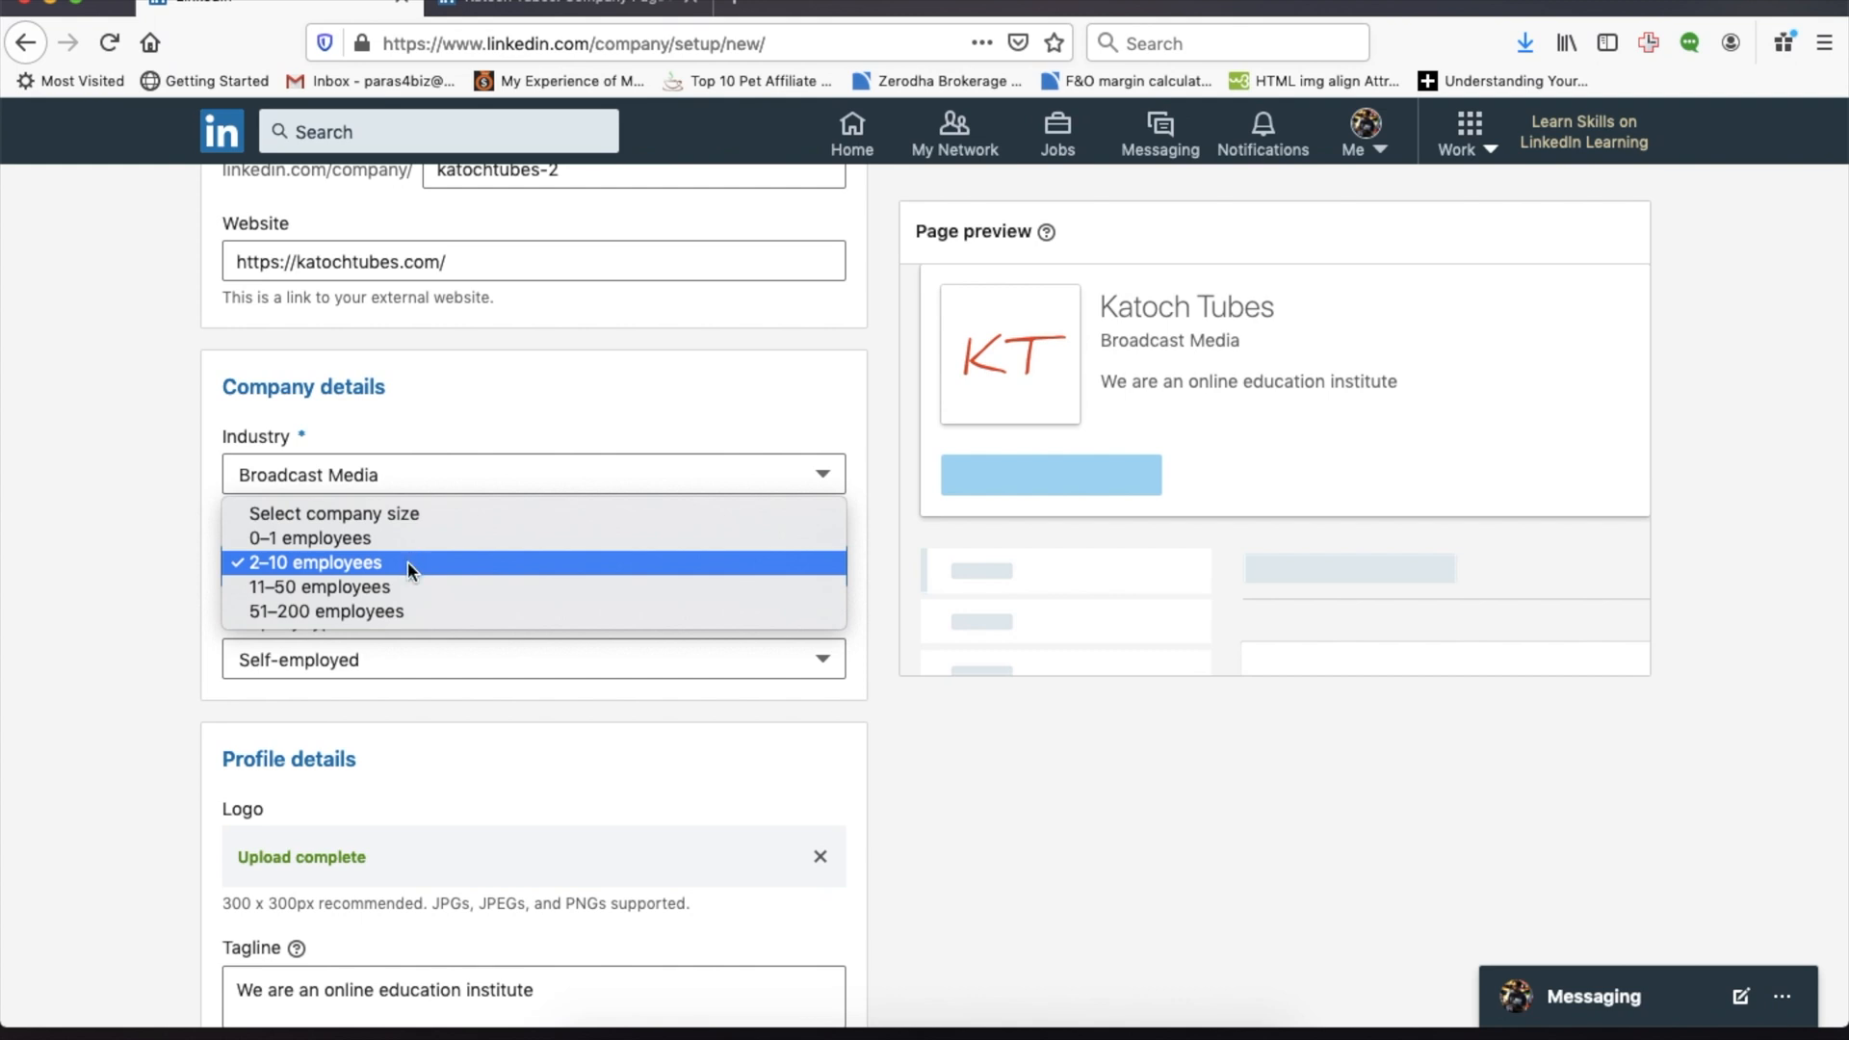
pyautogui.click(315, 563)
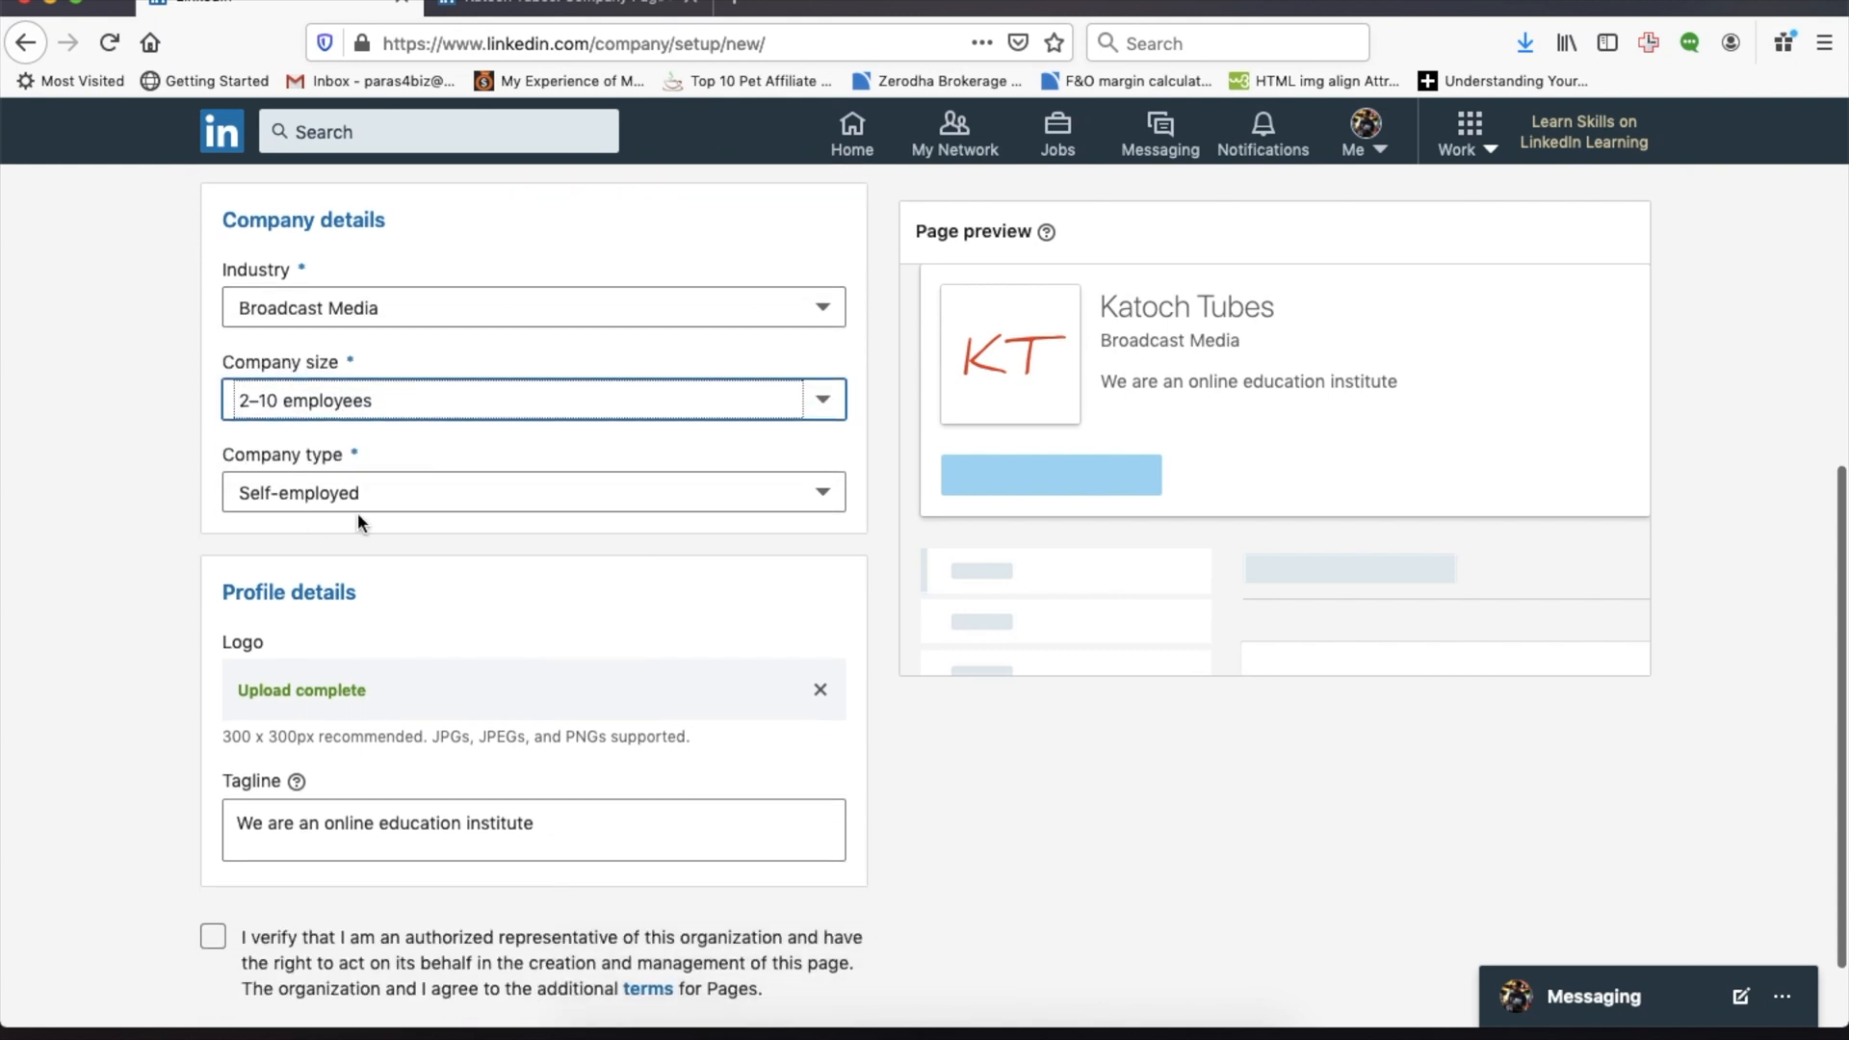
pyautogui.click(531, 492)
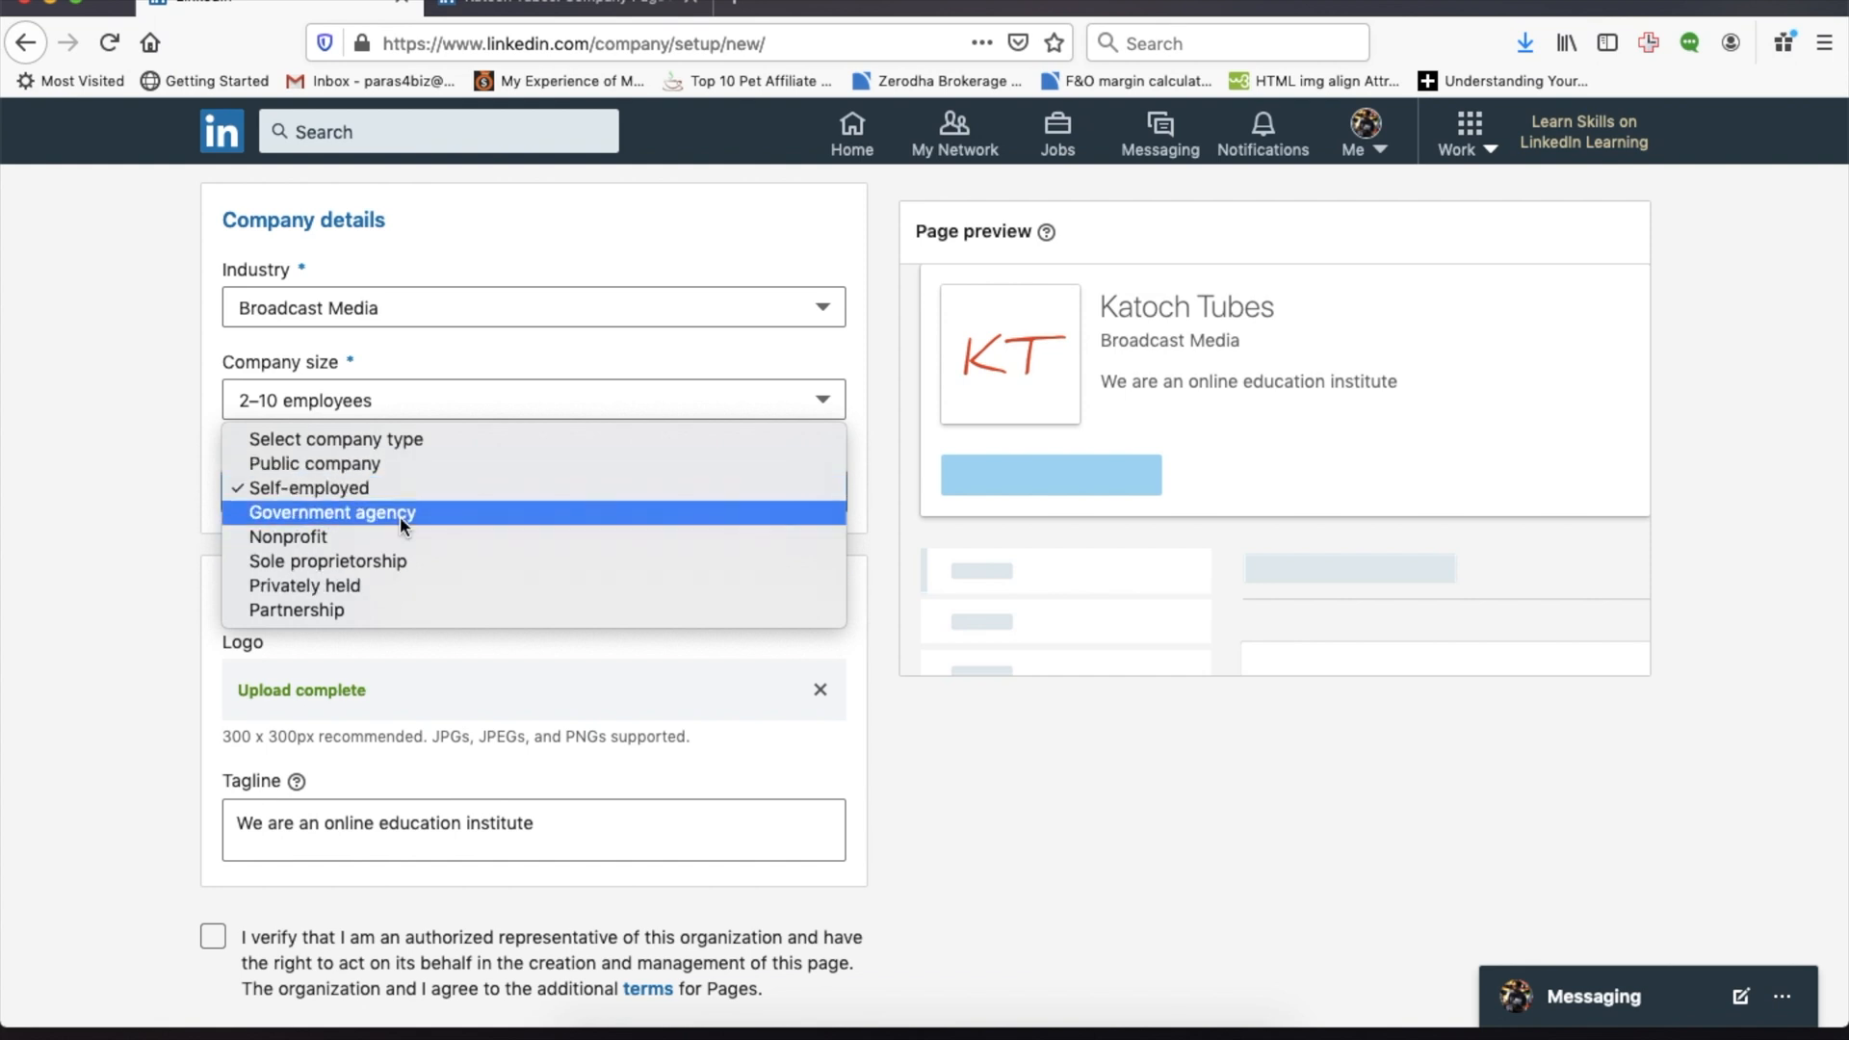
pyautogui.moveTo(390, 586)
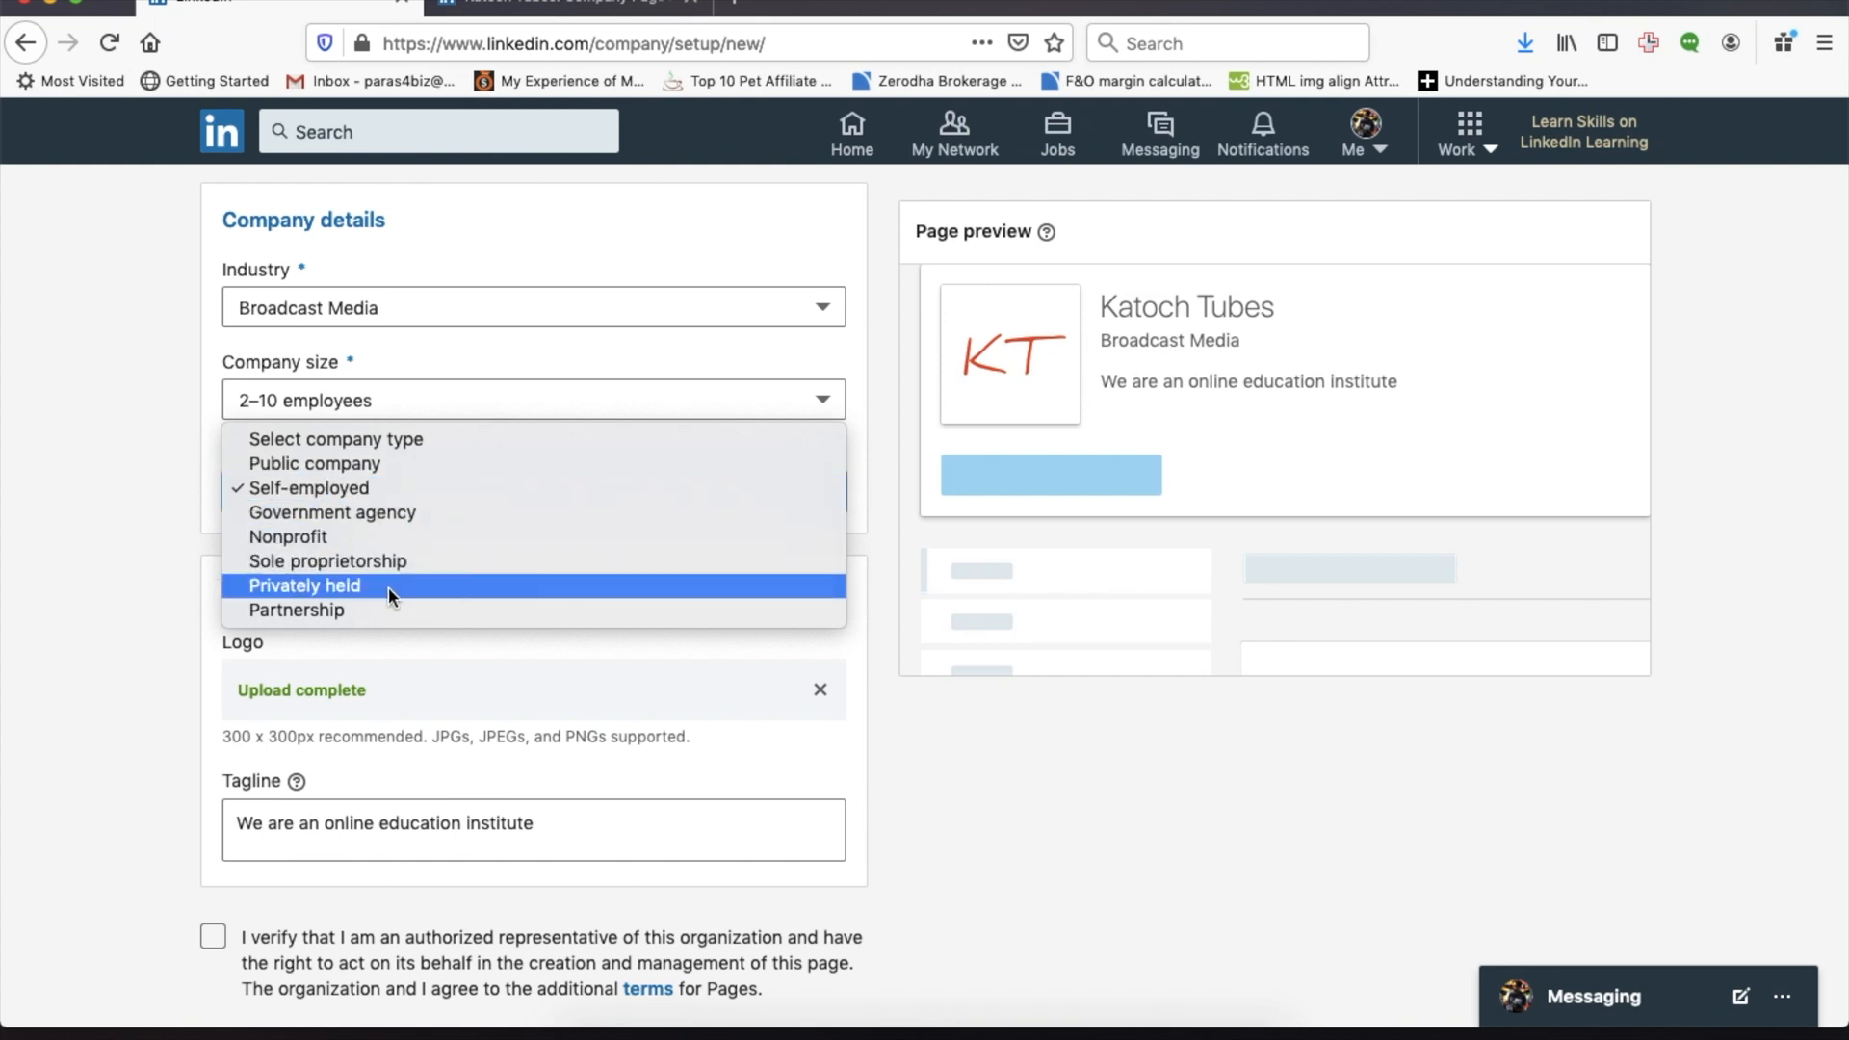
pyautogui.moveTo(389, 610)
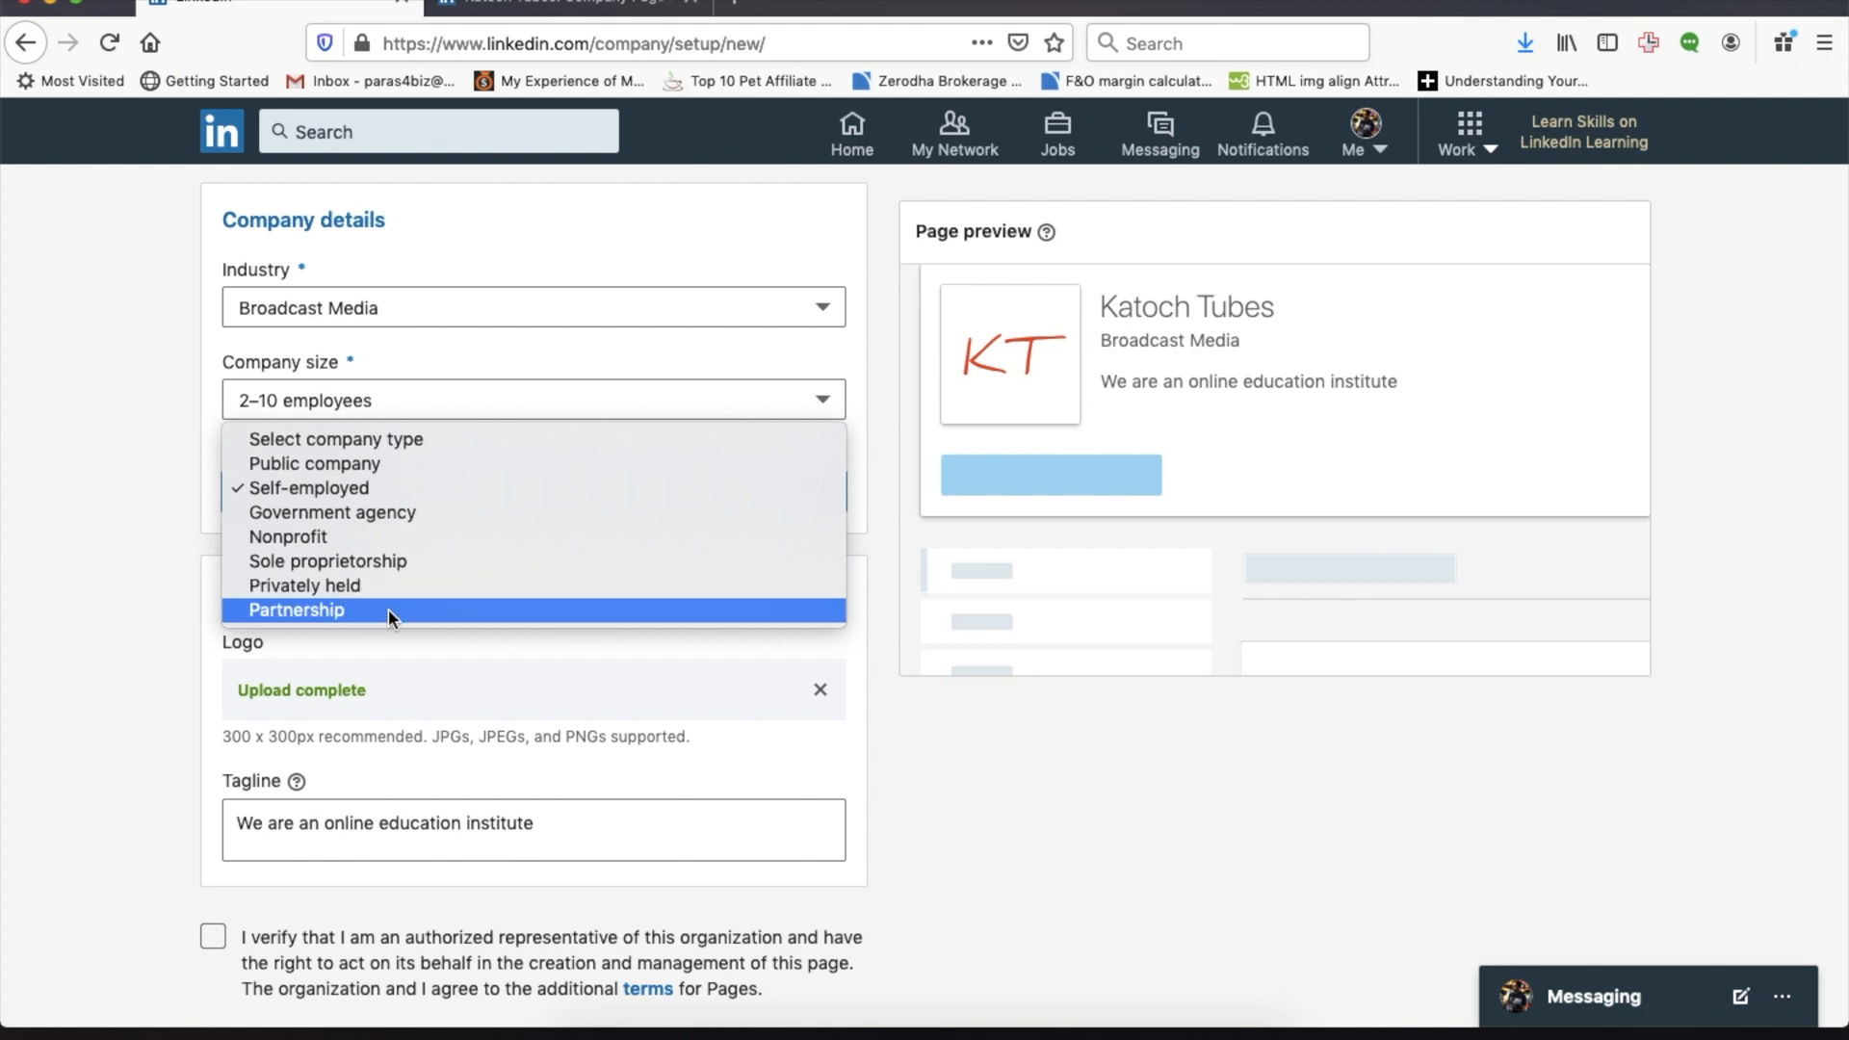
pyautogui.click(296, 610)
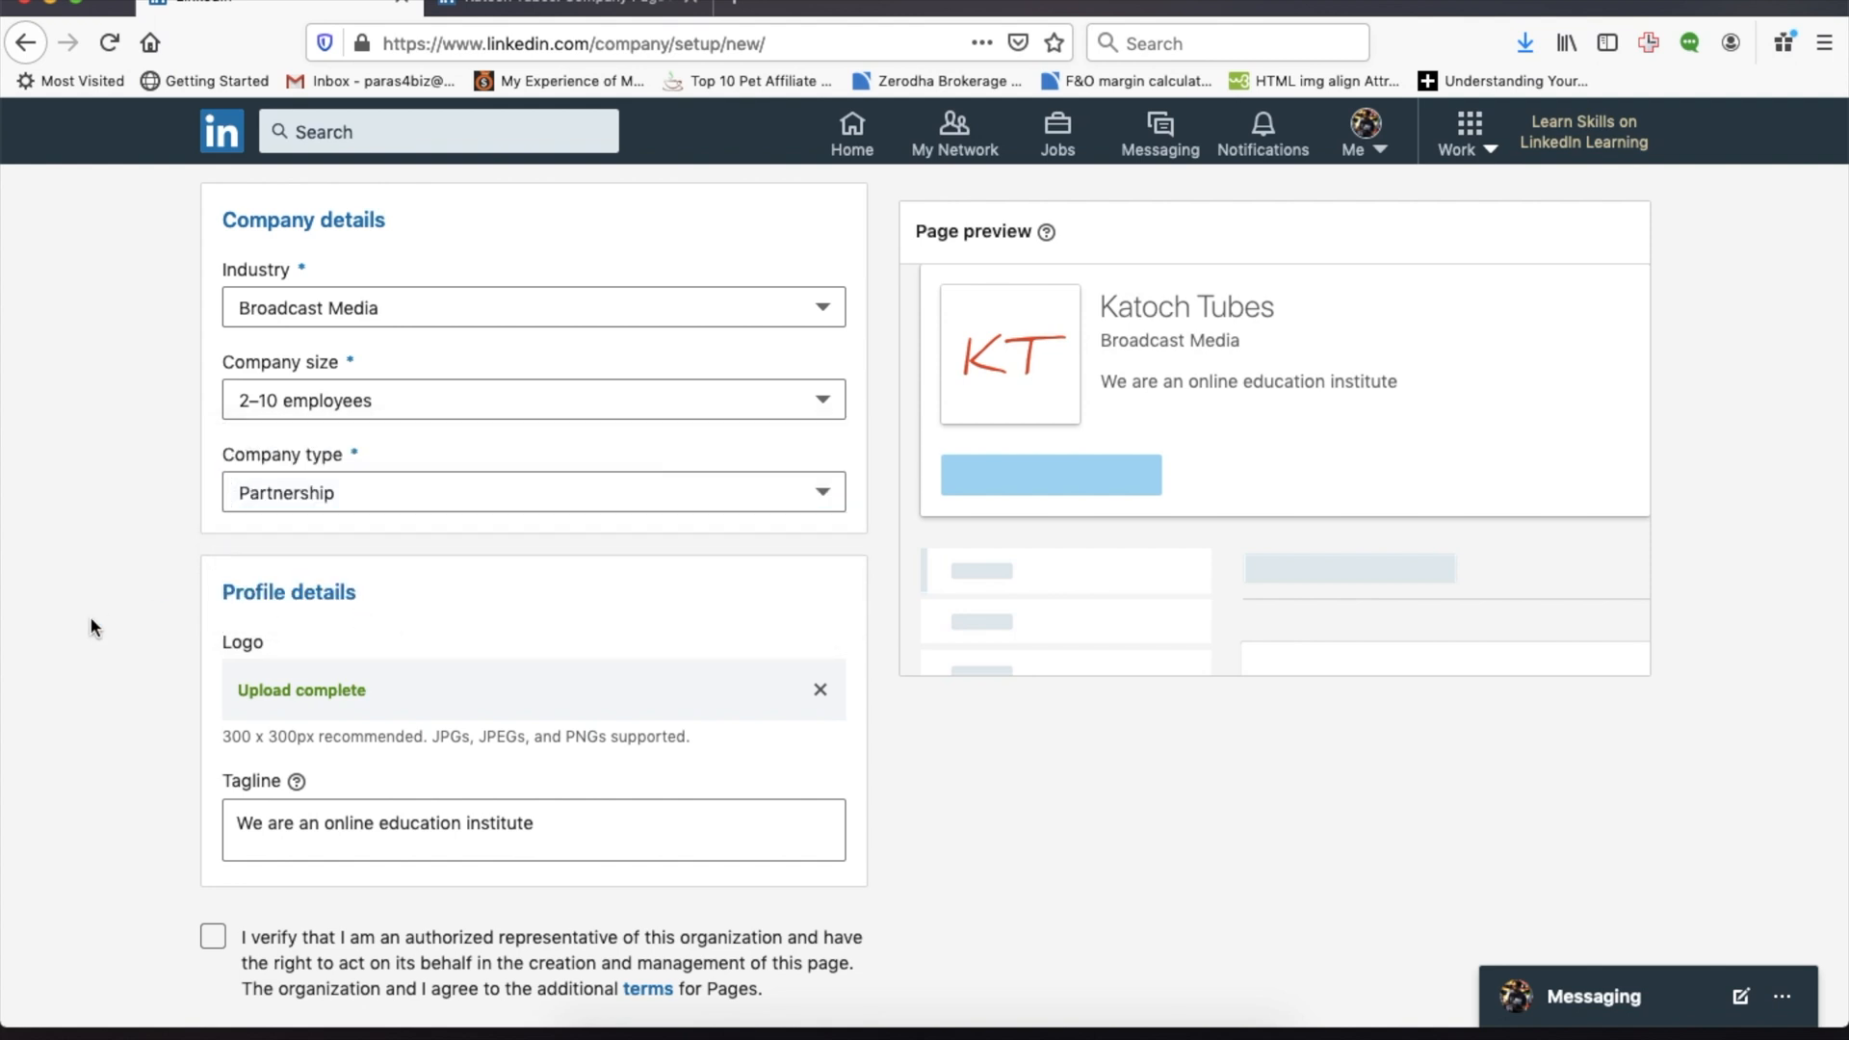
pyautogui.scroll(-3)
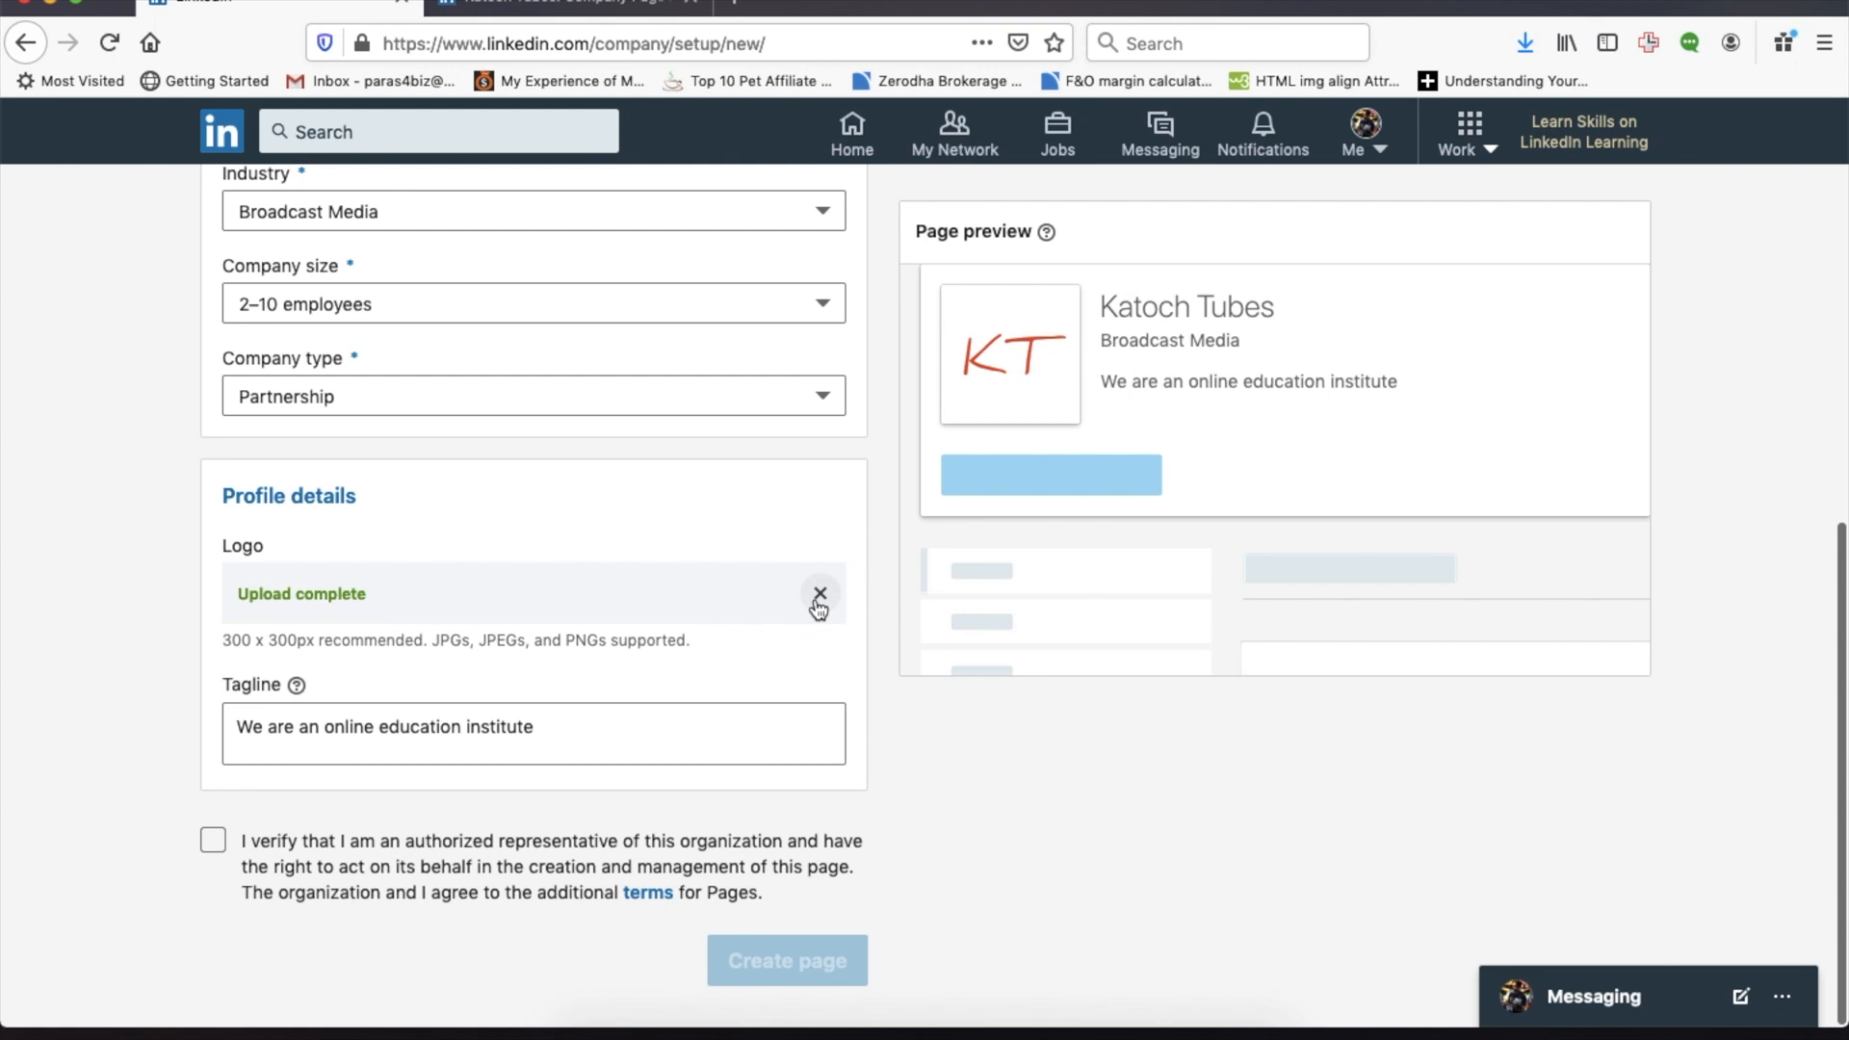
# Remove the KT logo and upload Katochtubes logonew.png instead.
pyautogui.click(819, 593)
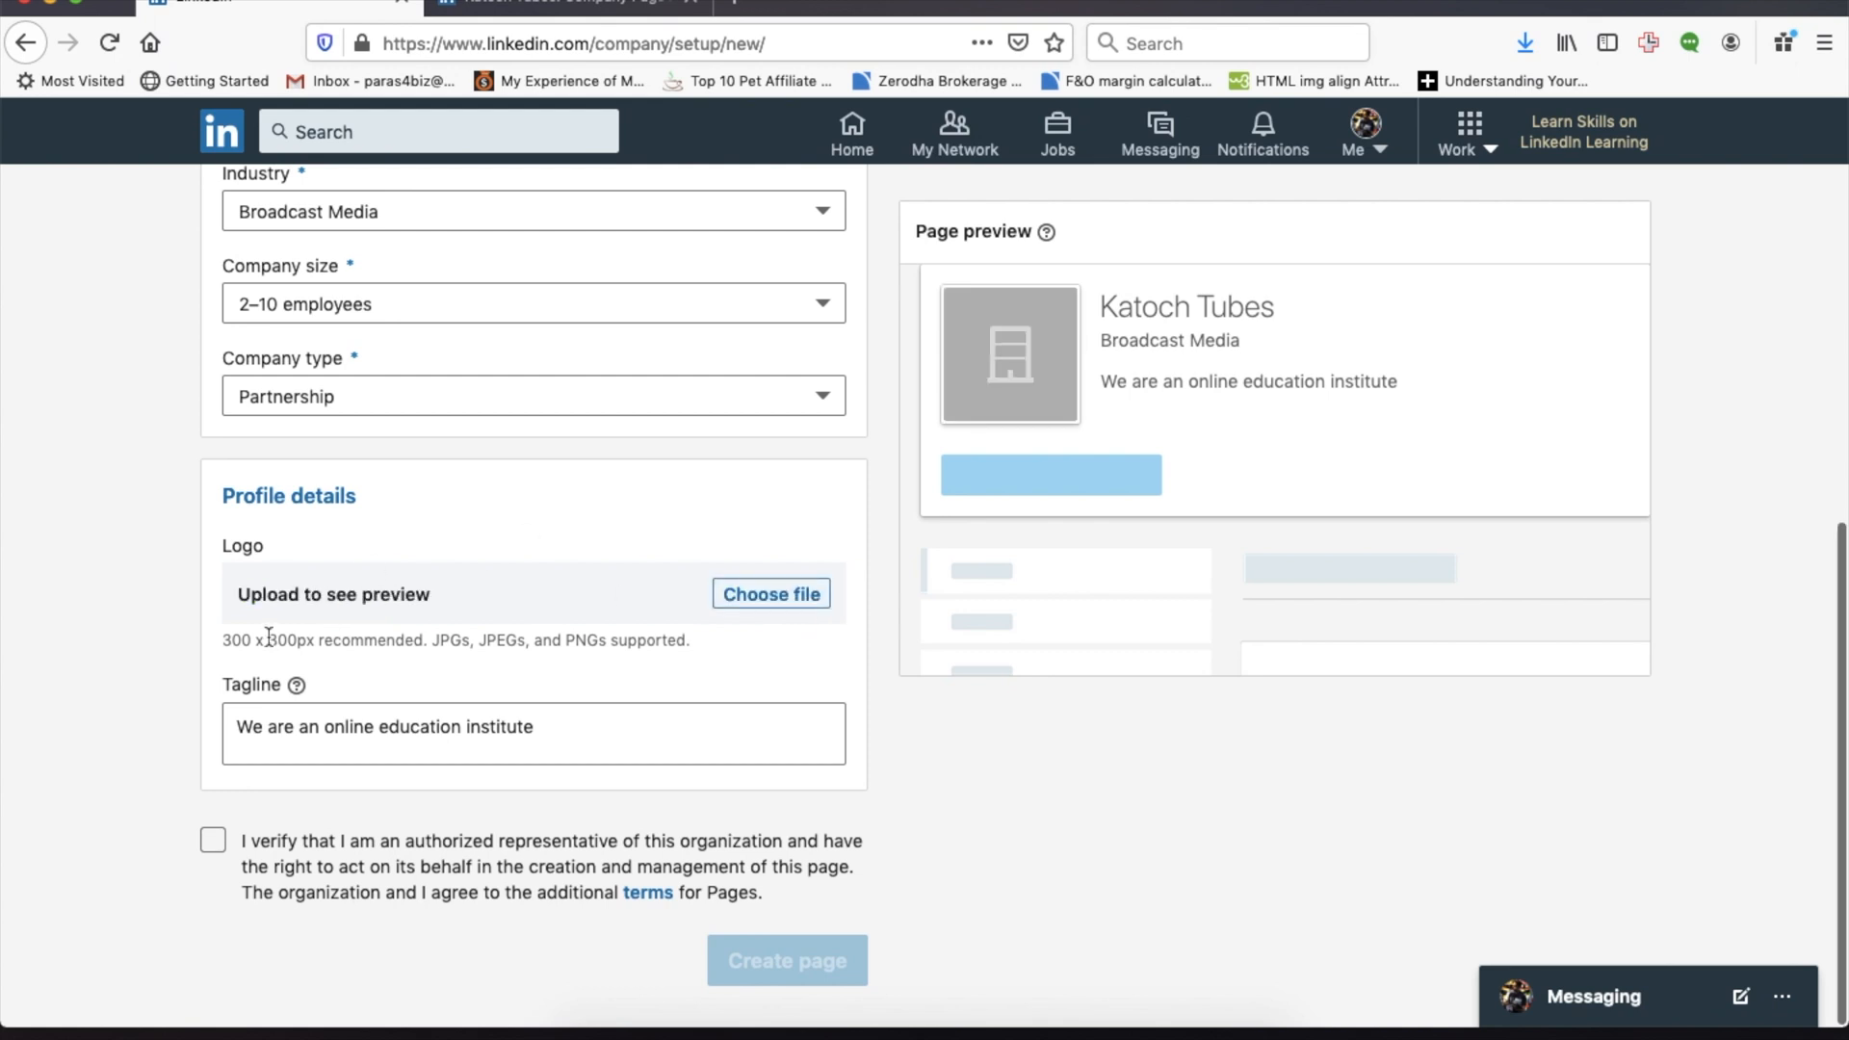
pyautogui.doubleClick(237, 641)
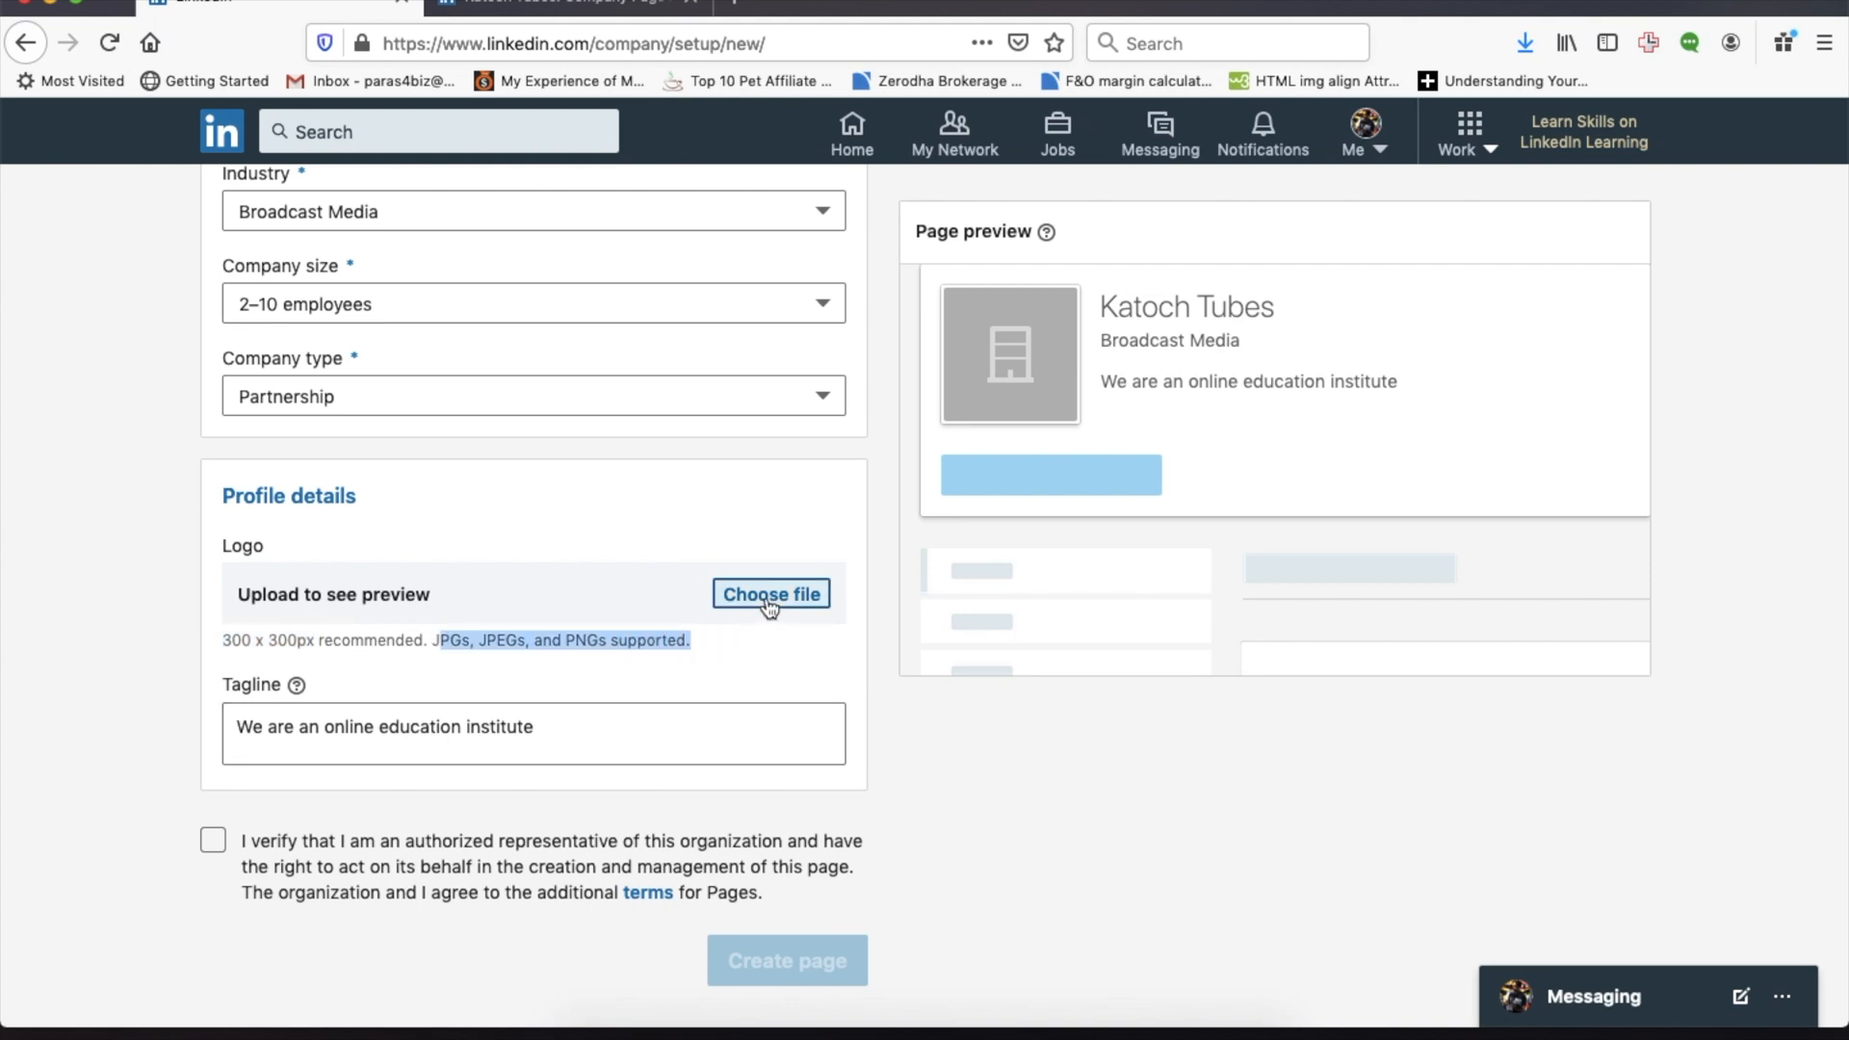
pyautogui.click(770, 593)
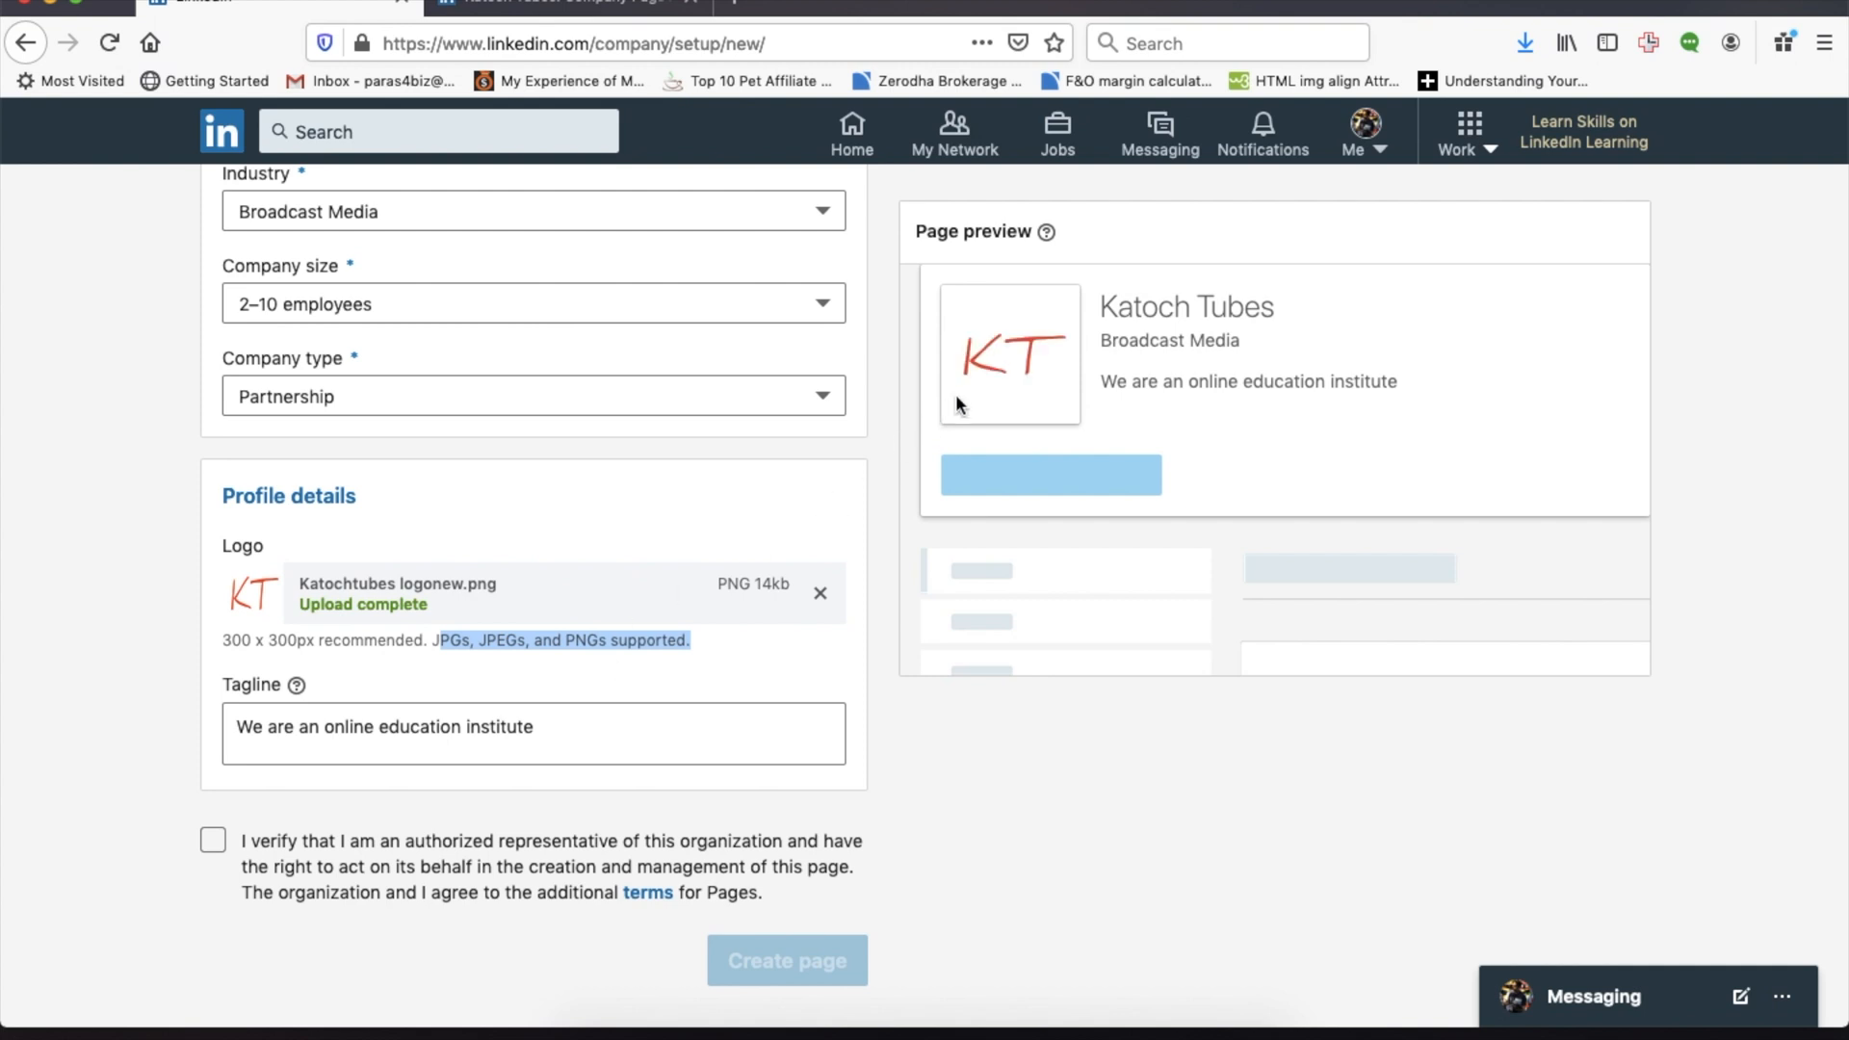
pyautogui.moveTo(774, 545)
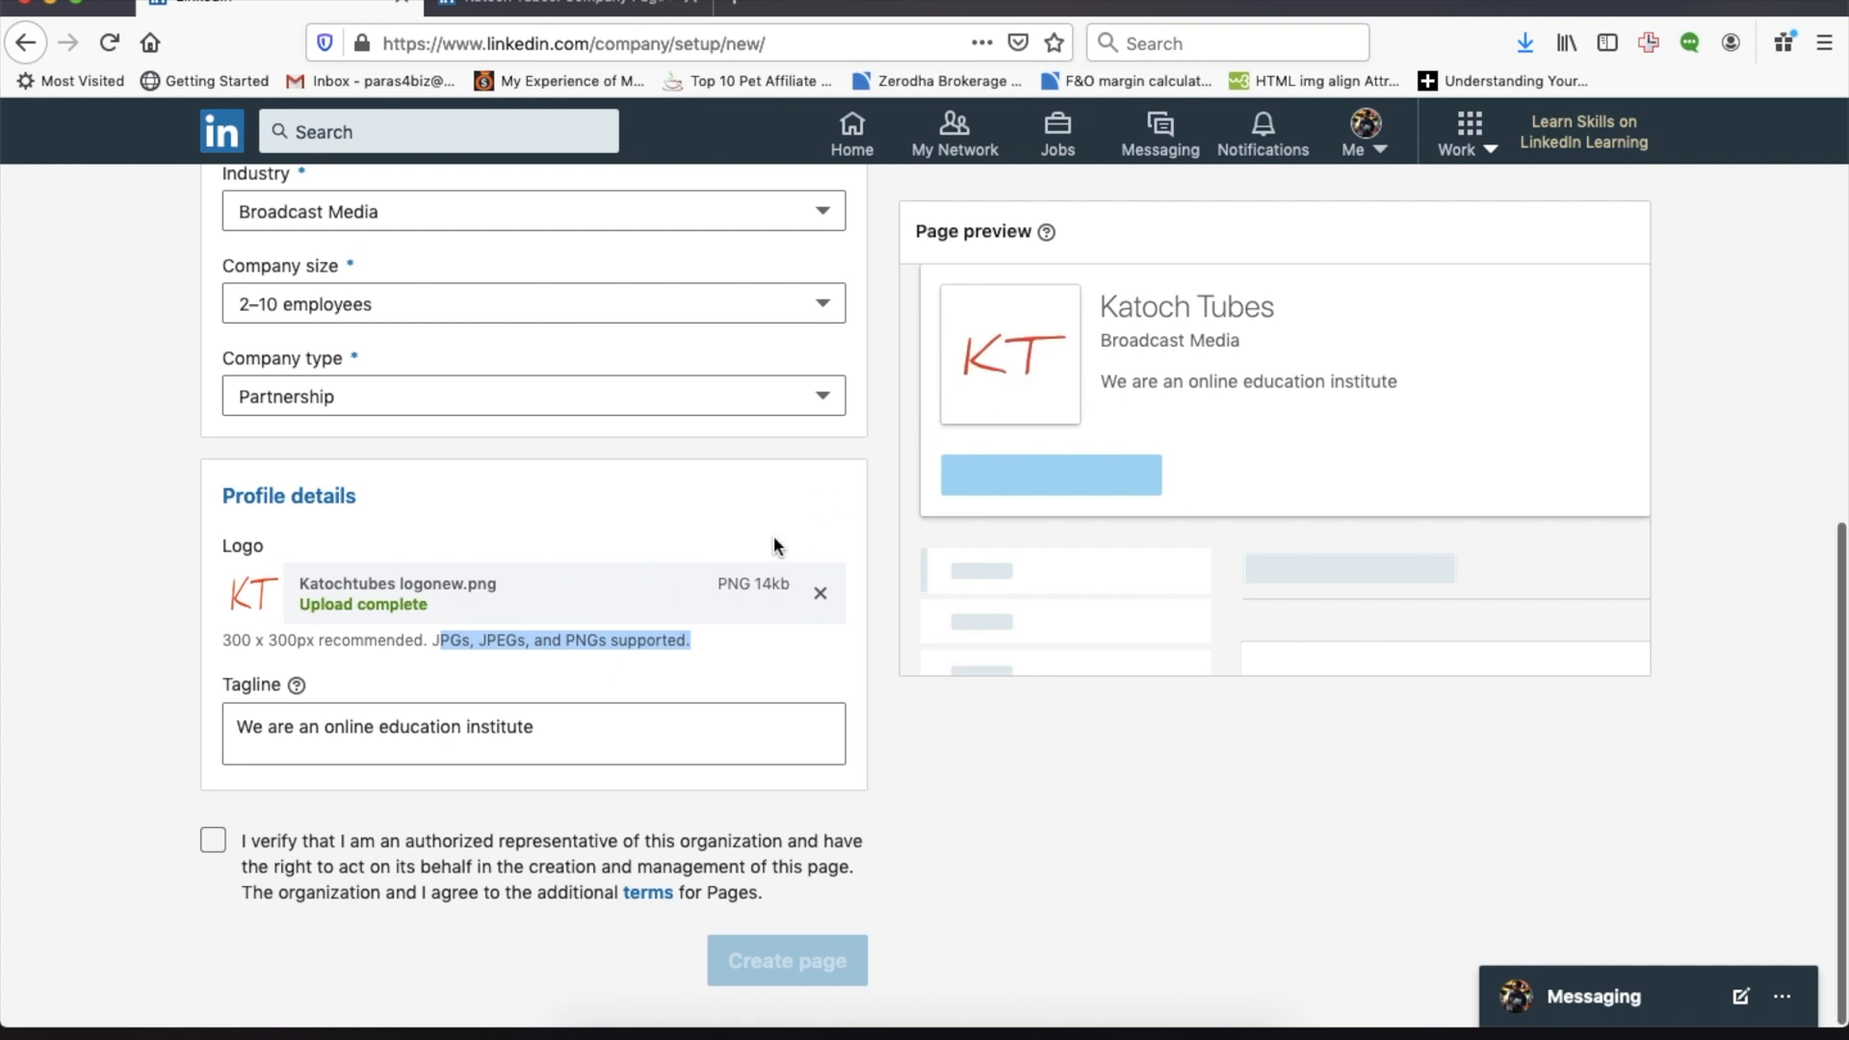
pyautogui.click(533, 731)
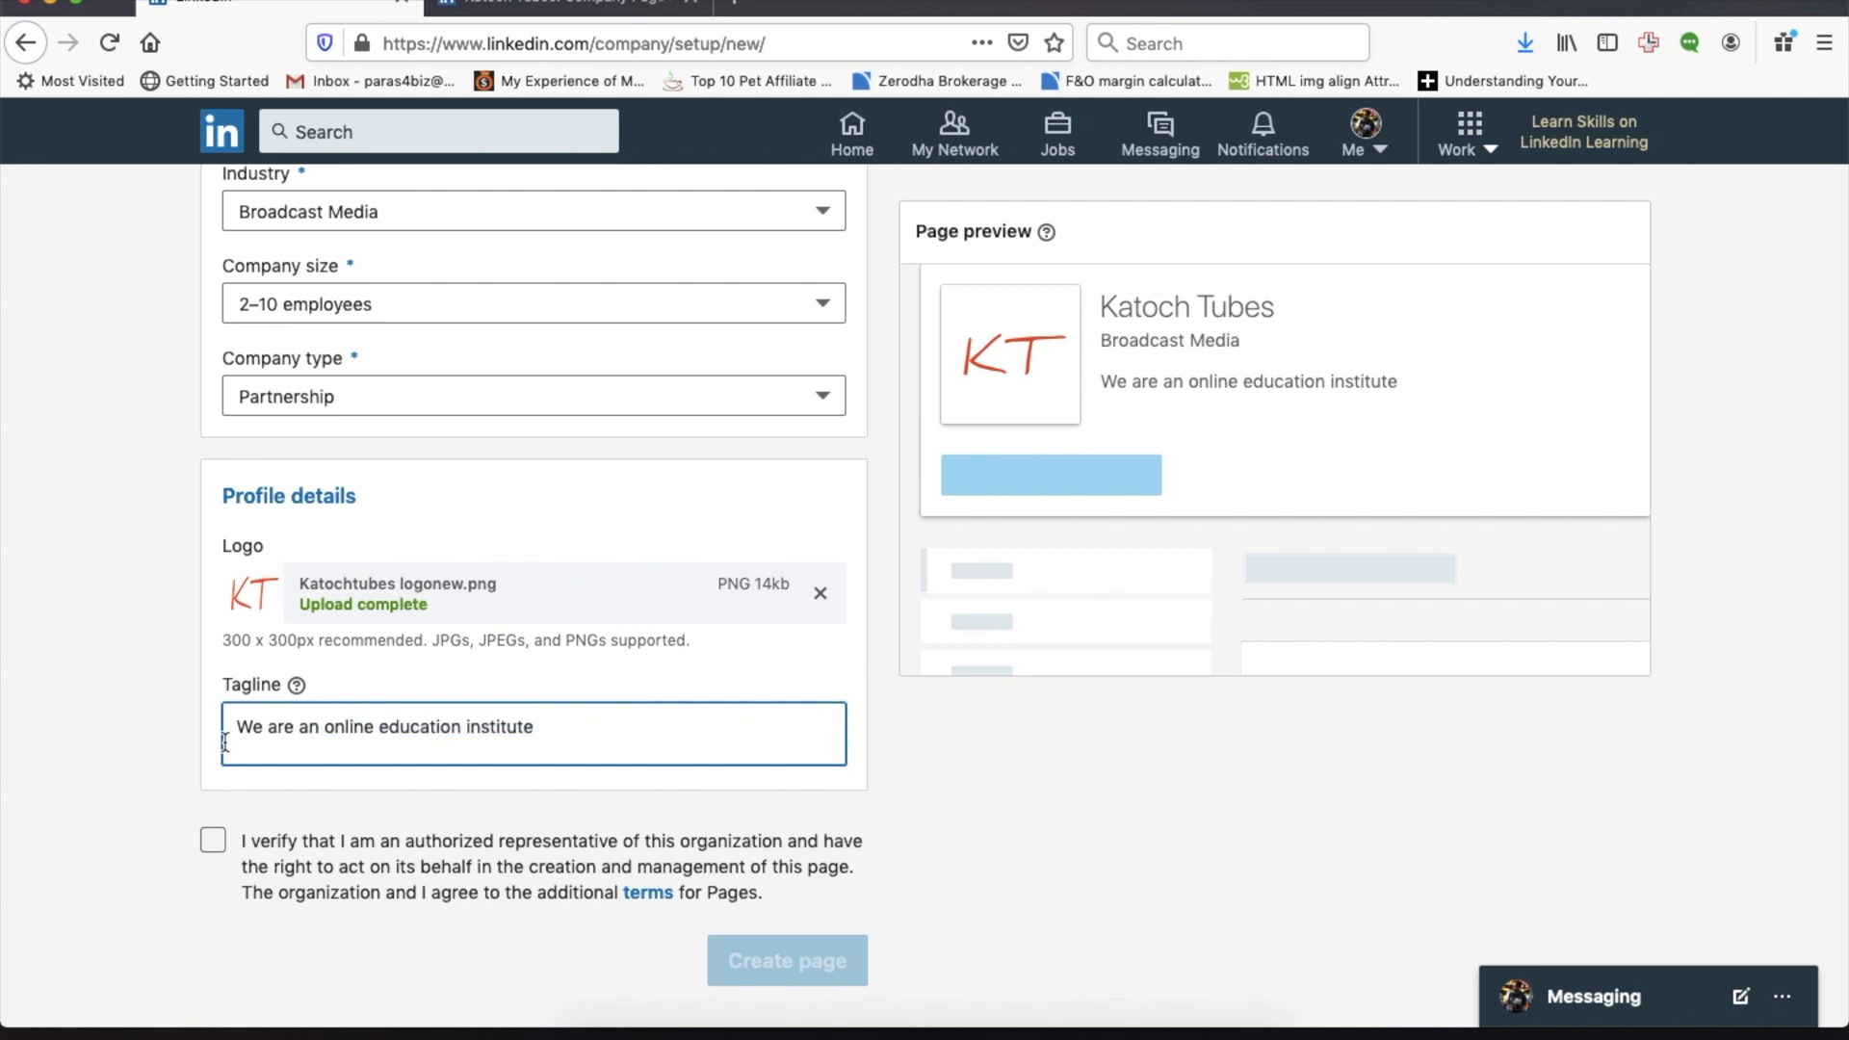
# Tick the authorization checkbox and create the Katoch Tubes page.
pyautogui.moveTo(236, 726); pyautogui.dragTo(532, 726)
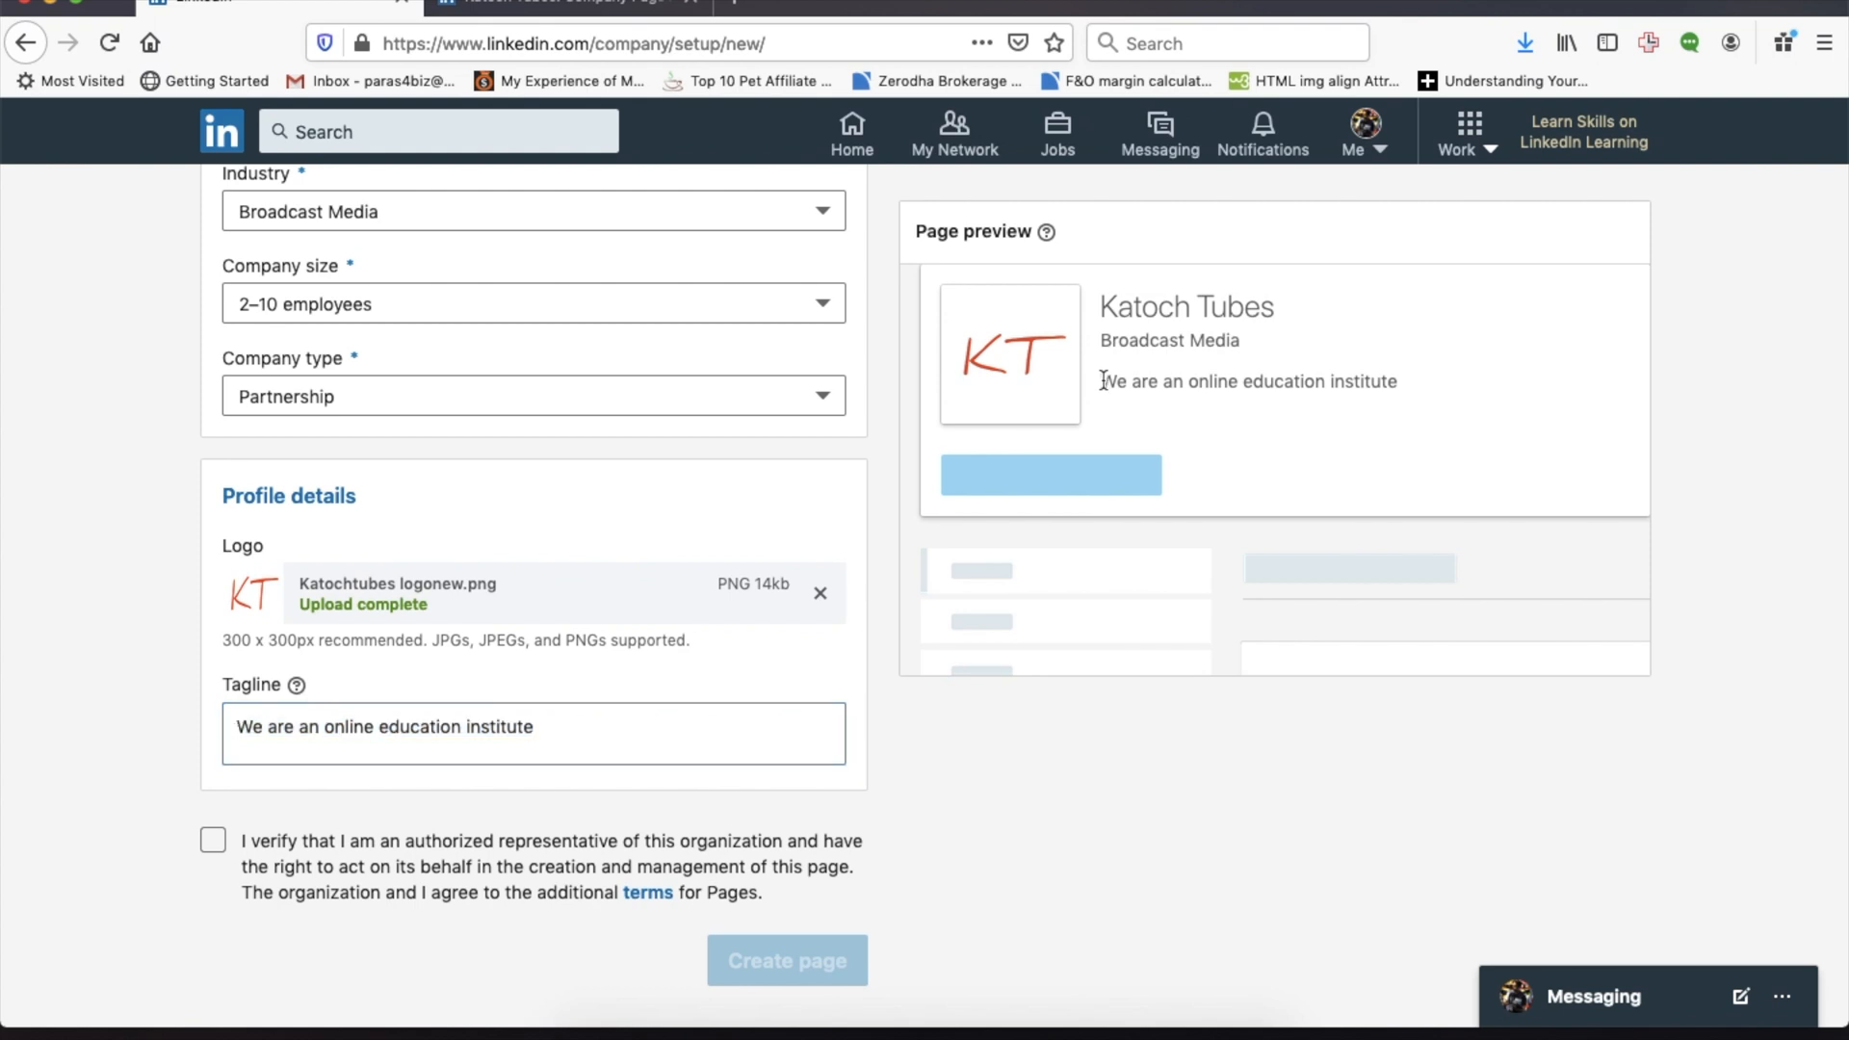
pyautogui.moveTo(1102, 381); pyautogui.dragTo(1392, 382)
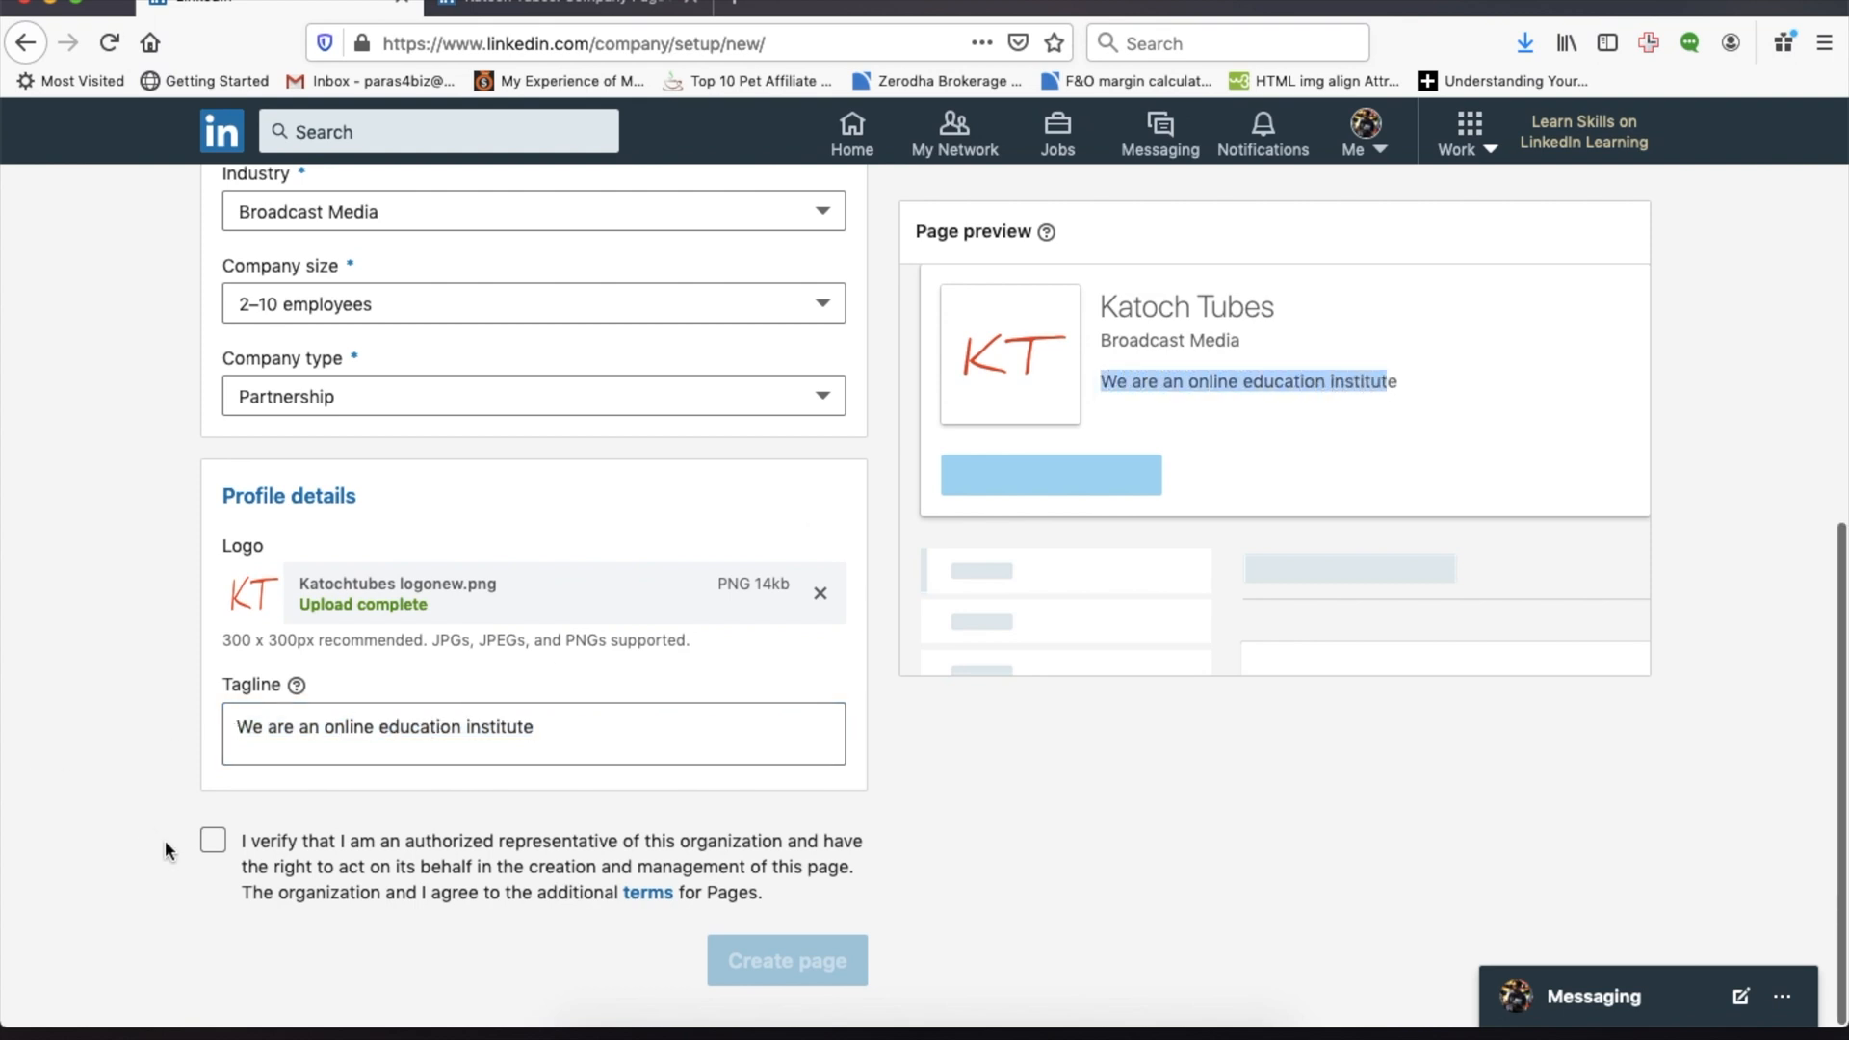
pyautogui.click(212, 839)
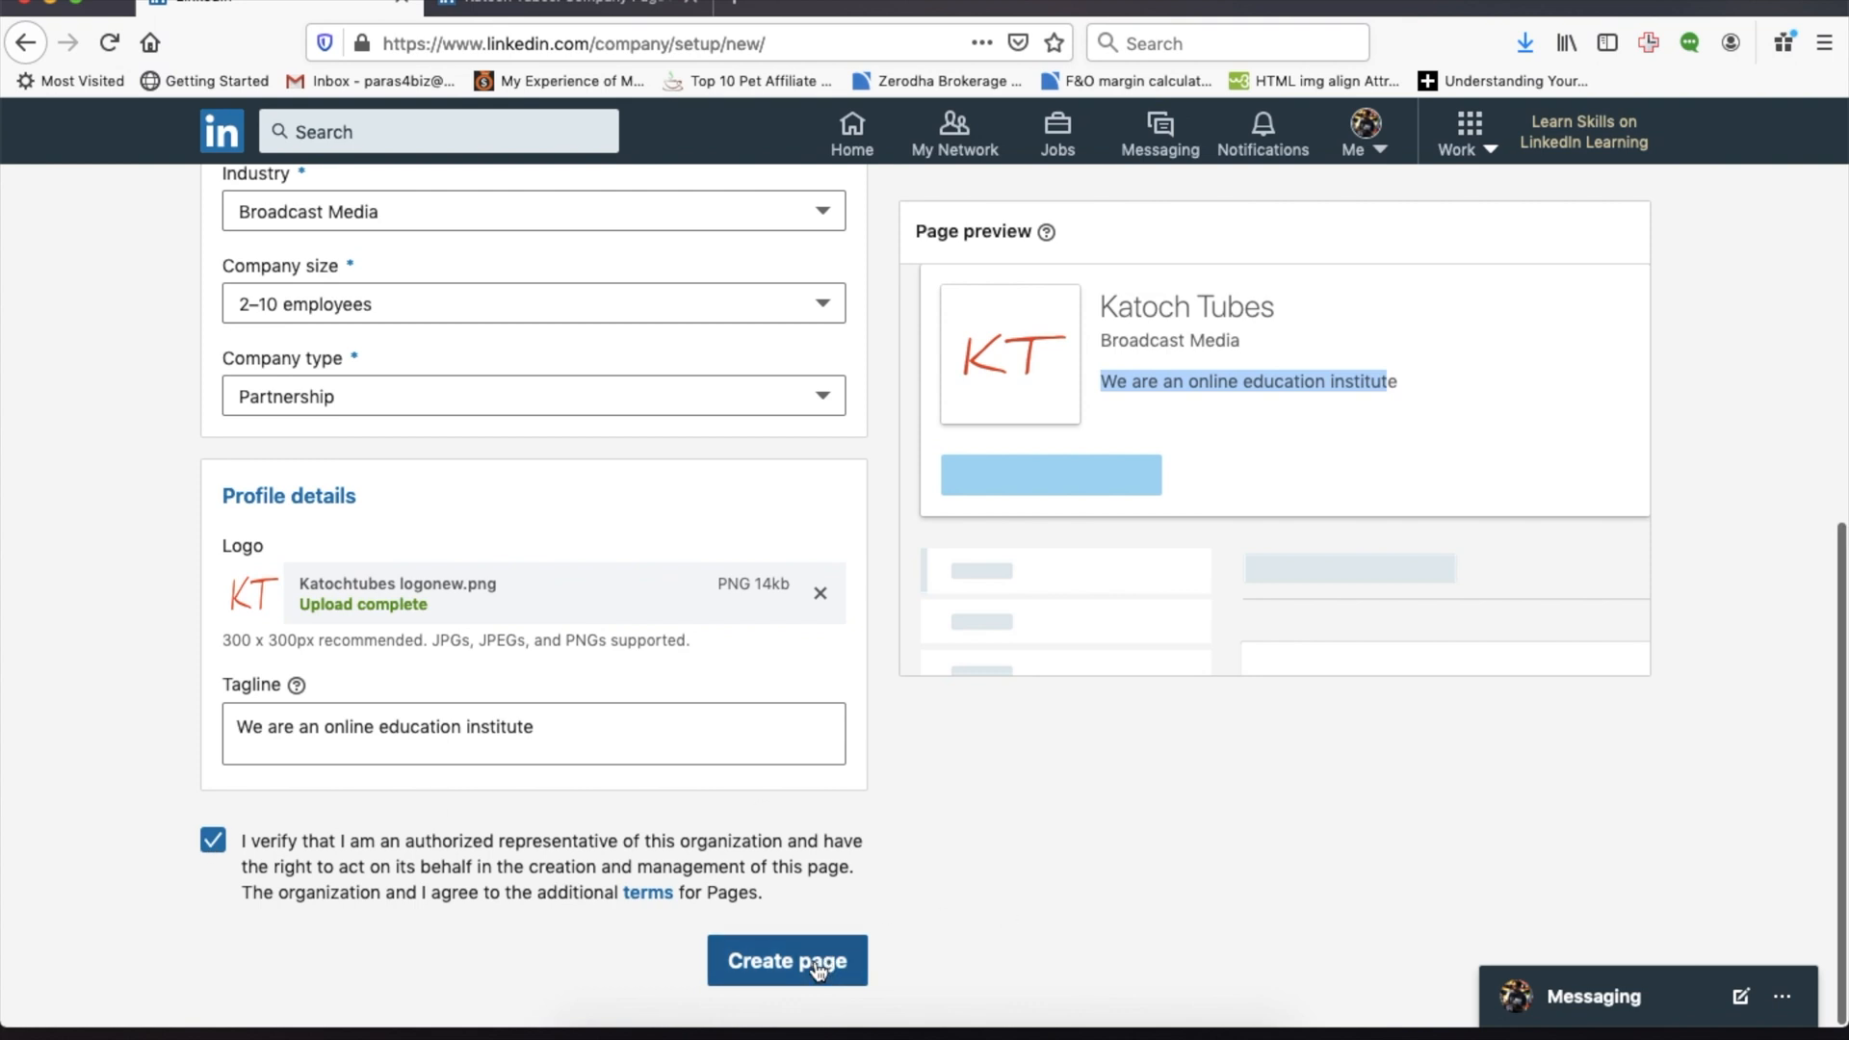
pyautogui.click(787, 961)
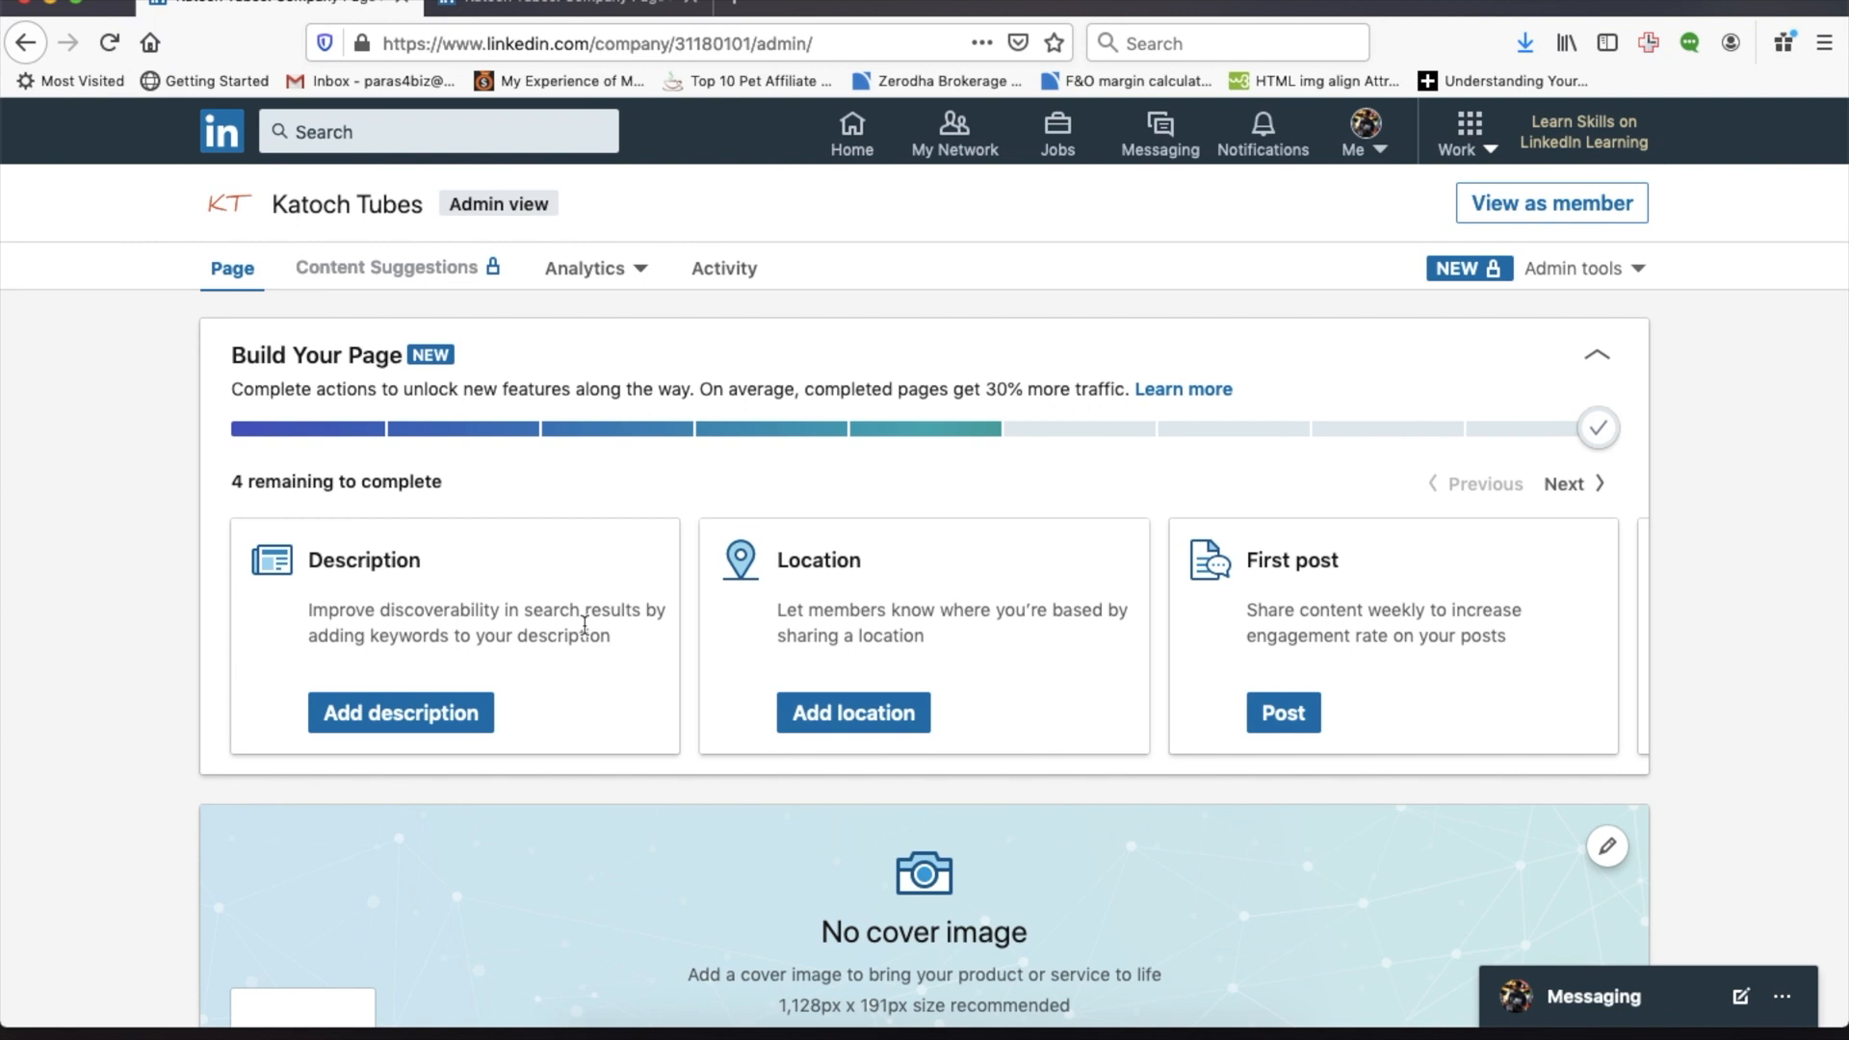
# Scroll to the cover area and select the recommended cover image width text.
pyautogui.scroll(-3)
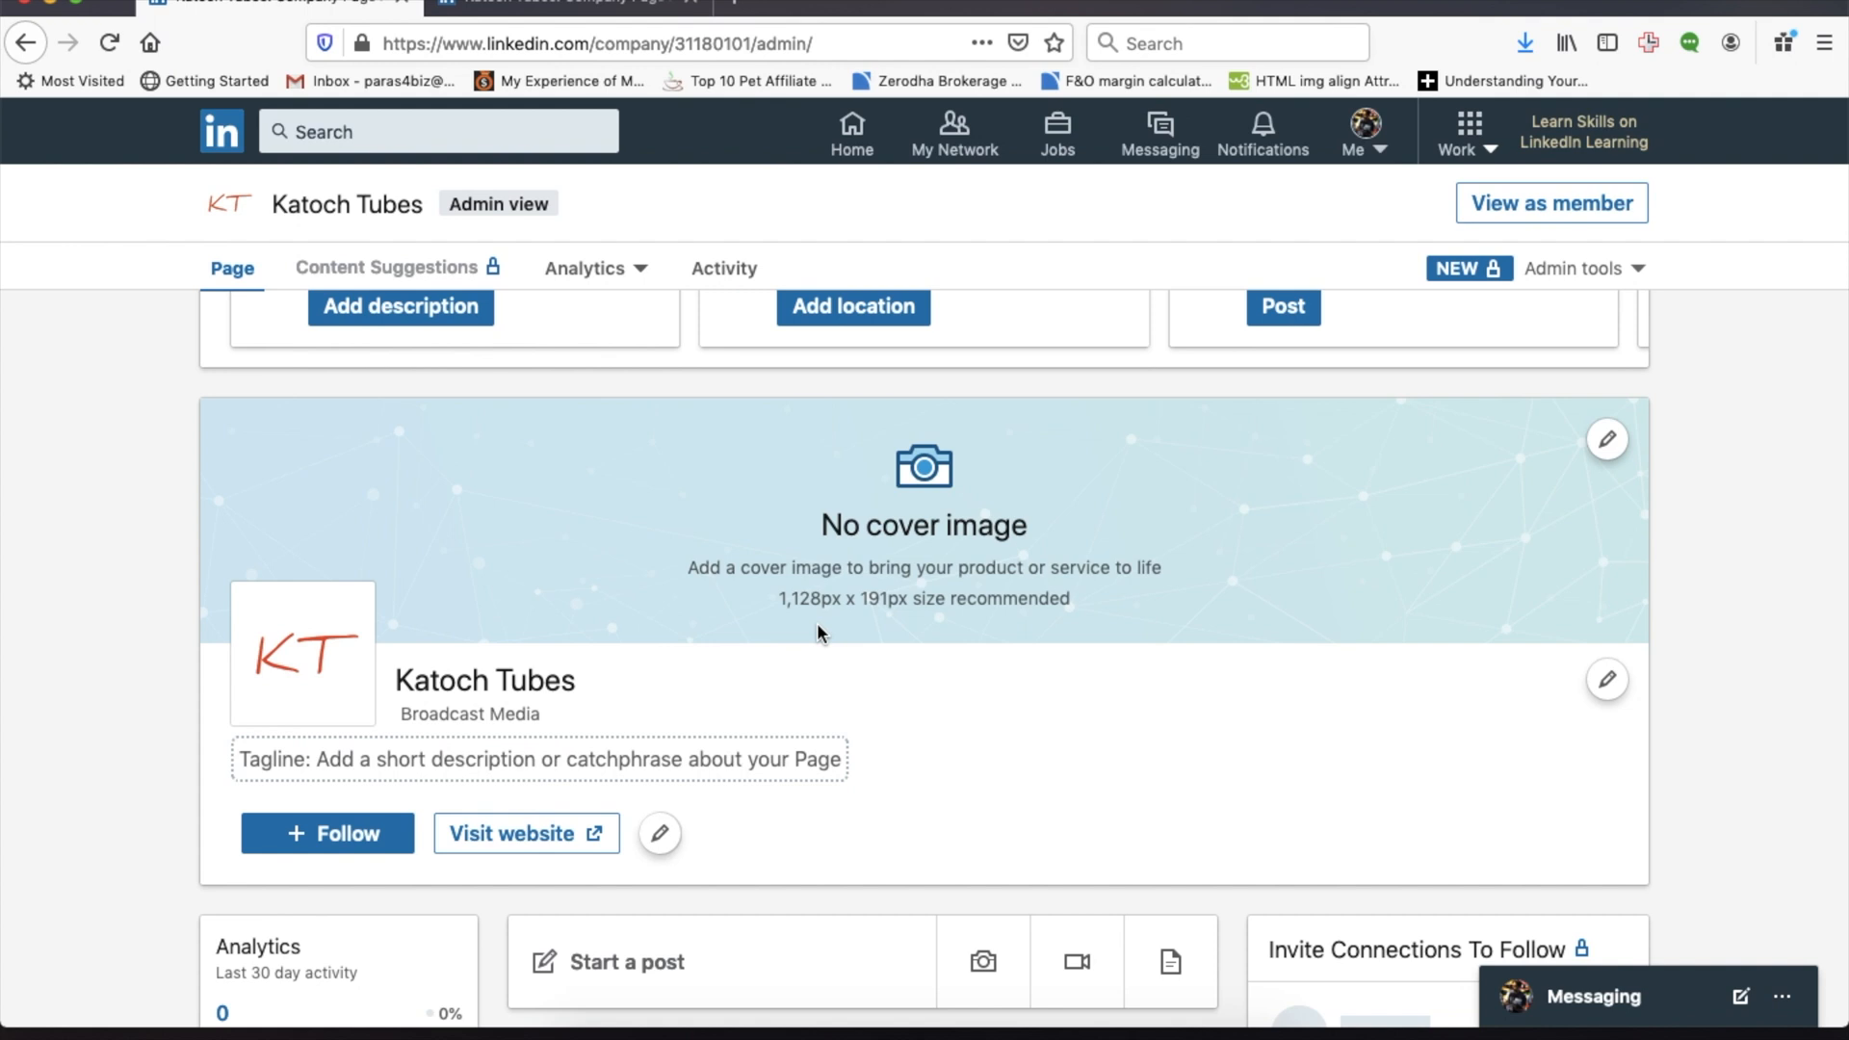
pyautogui.doubleClick(798, 599)
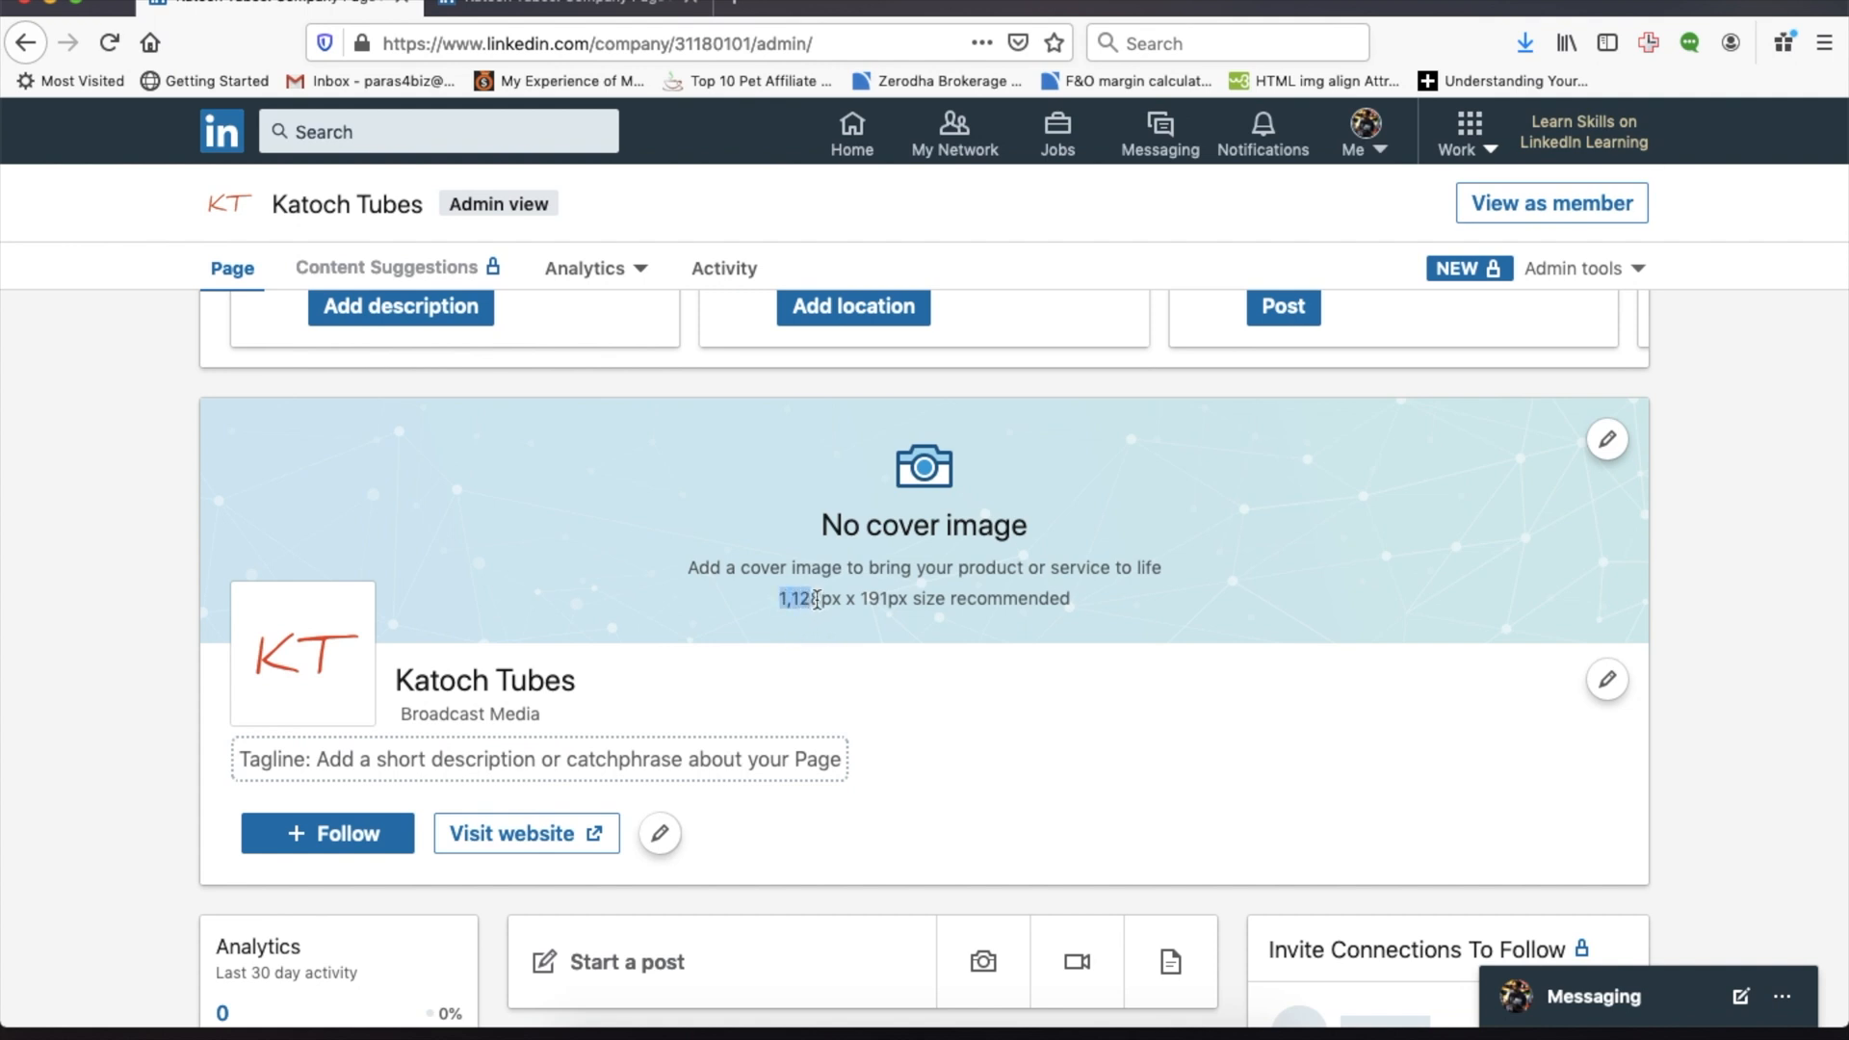
pyautogui.moveTo(778, 598); pyautogui.dragTo(1067, 598)
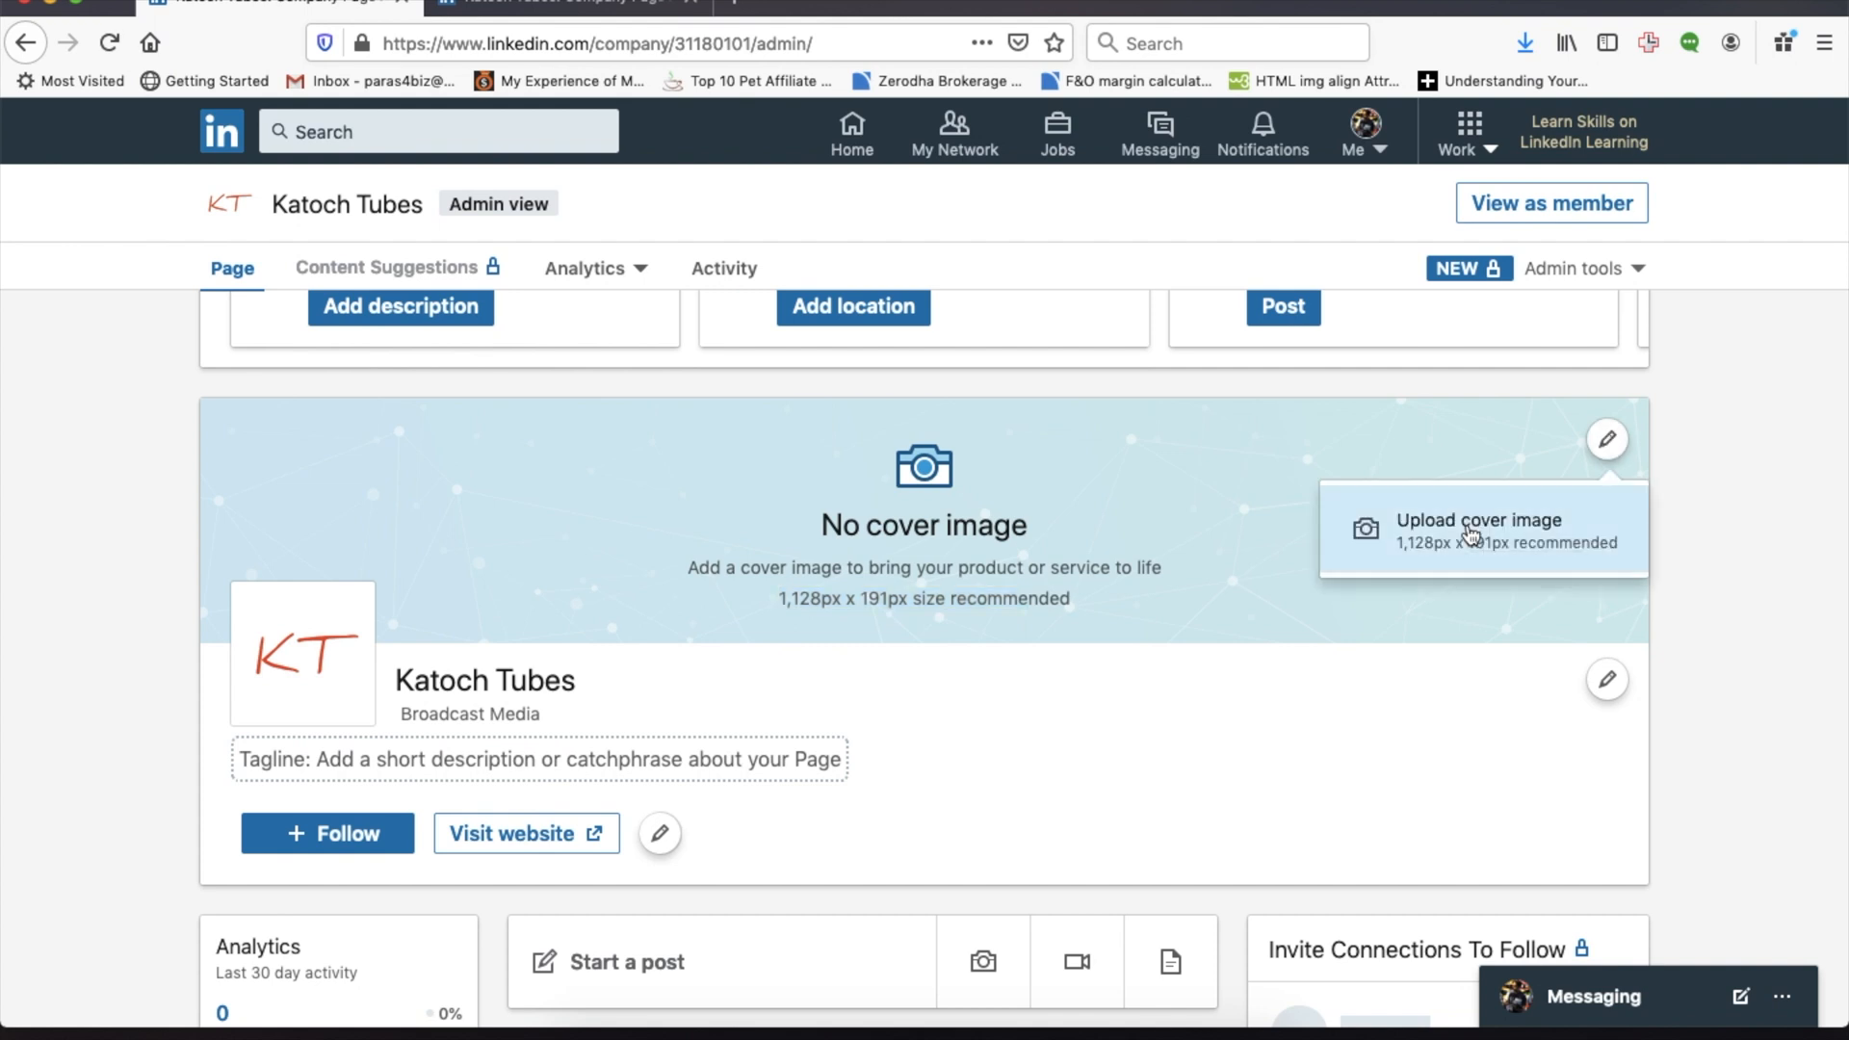
# Upload Banner KT.png from Downloads as the cover, reposition it, and save.
pyautogui.click(1477, 520)
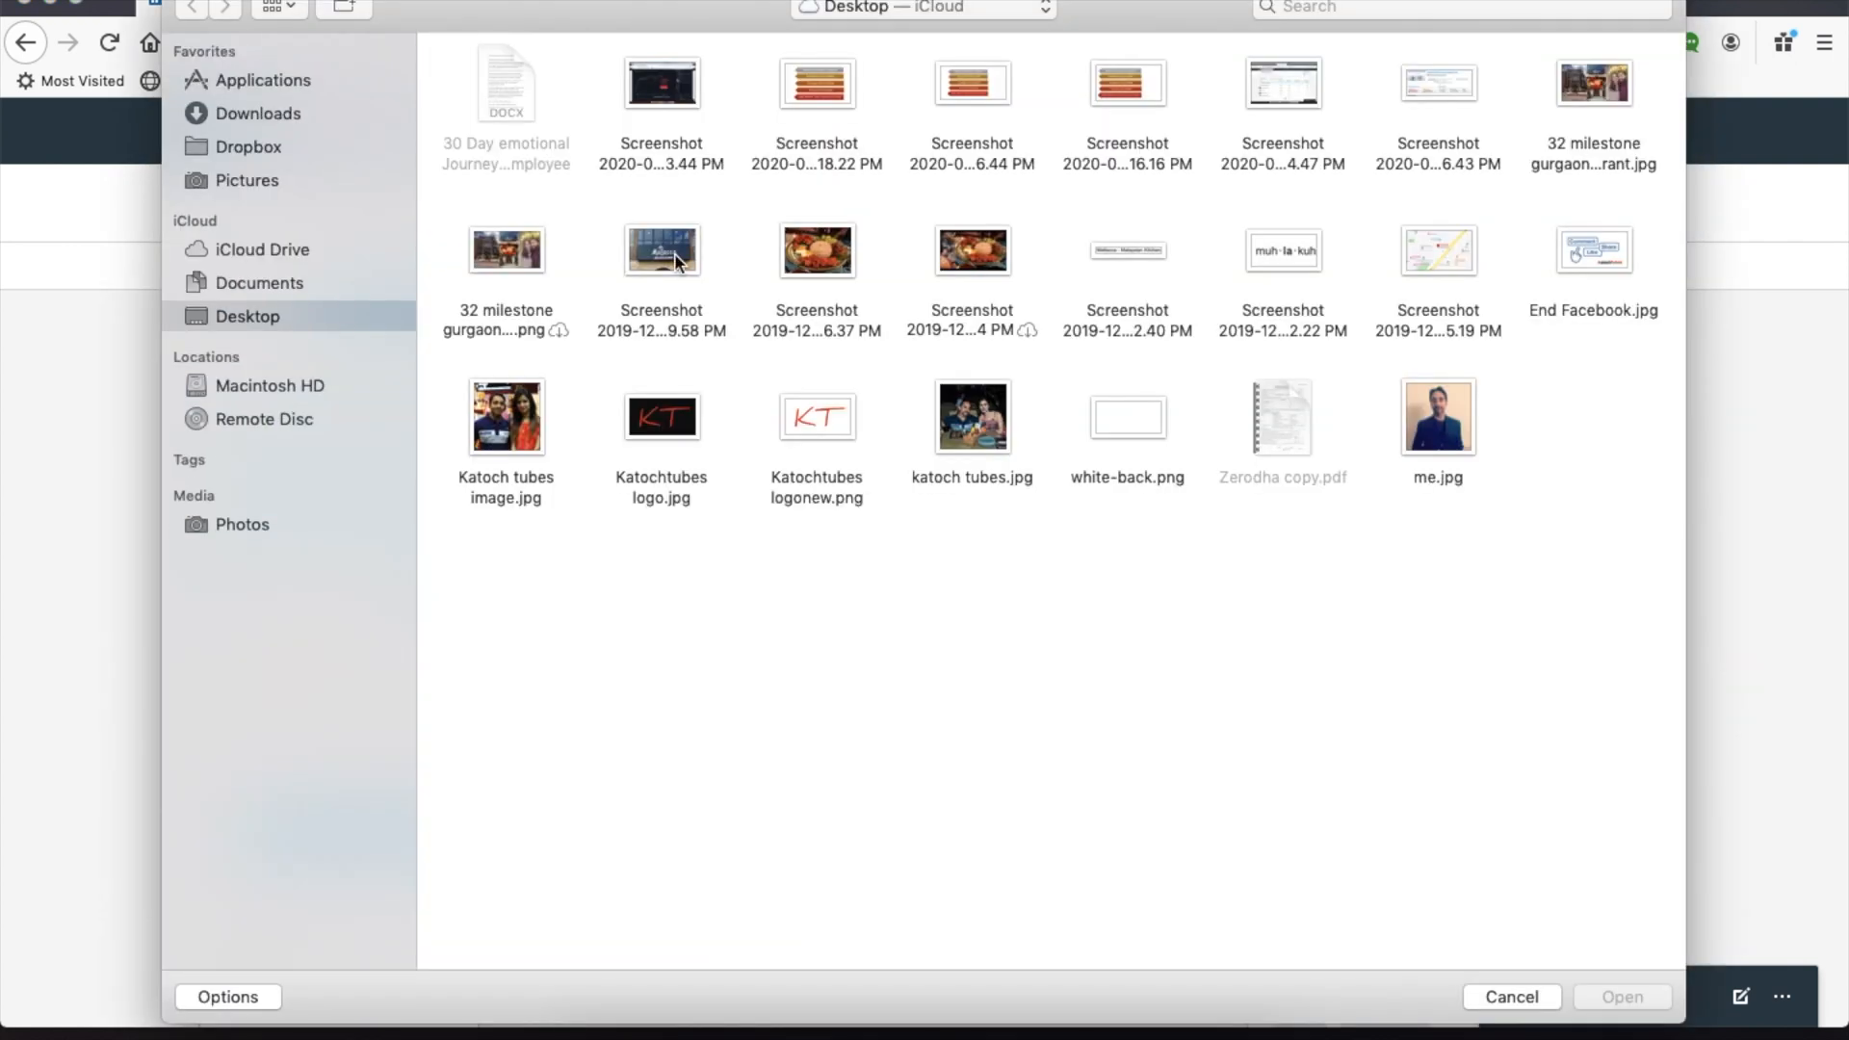
pyautogui.click(258, 114)
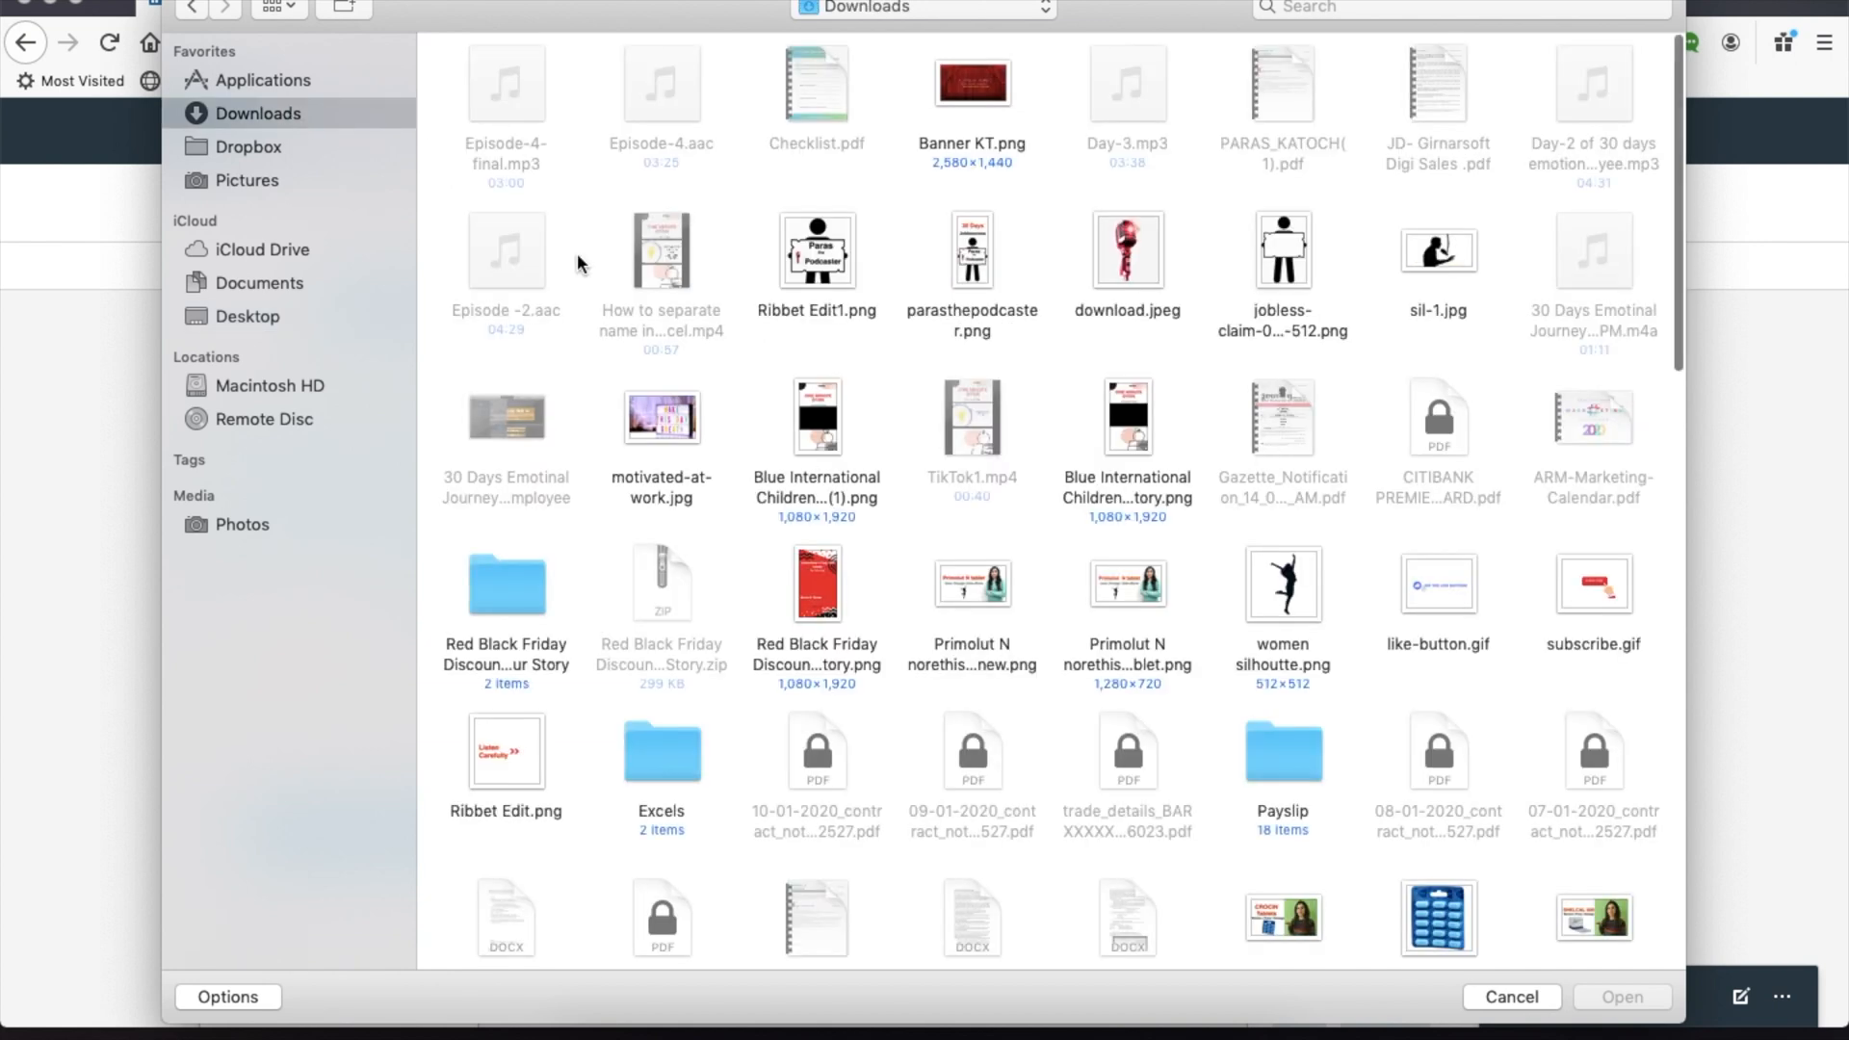
pyautogui.click(971, 83)
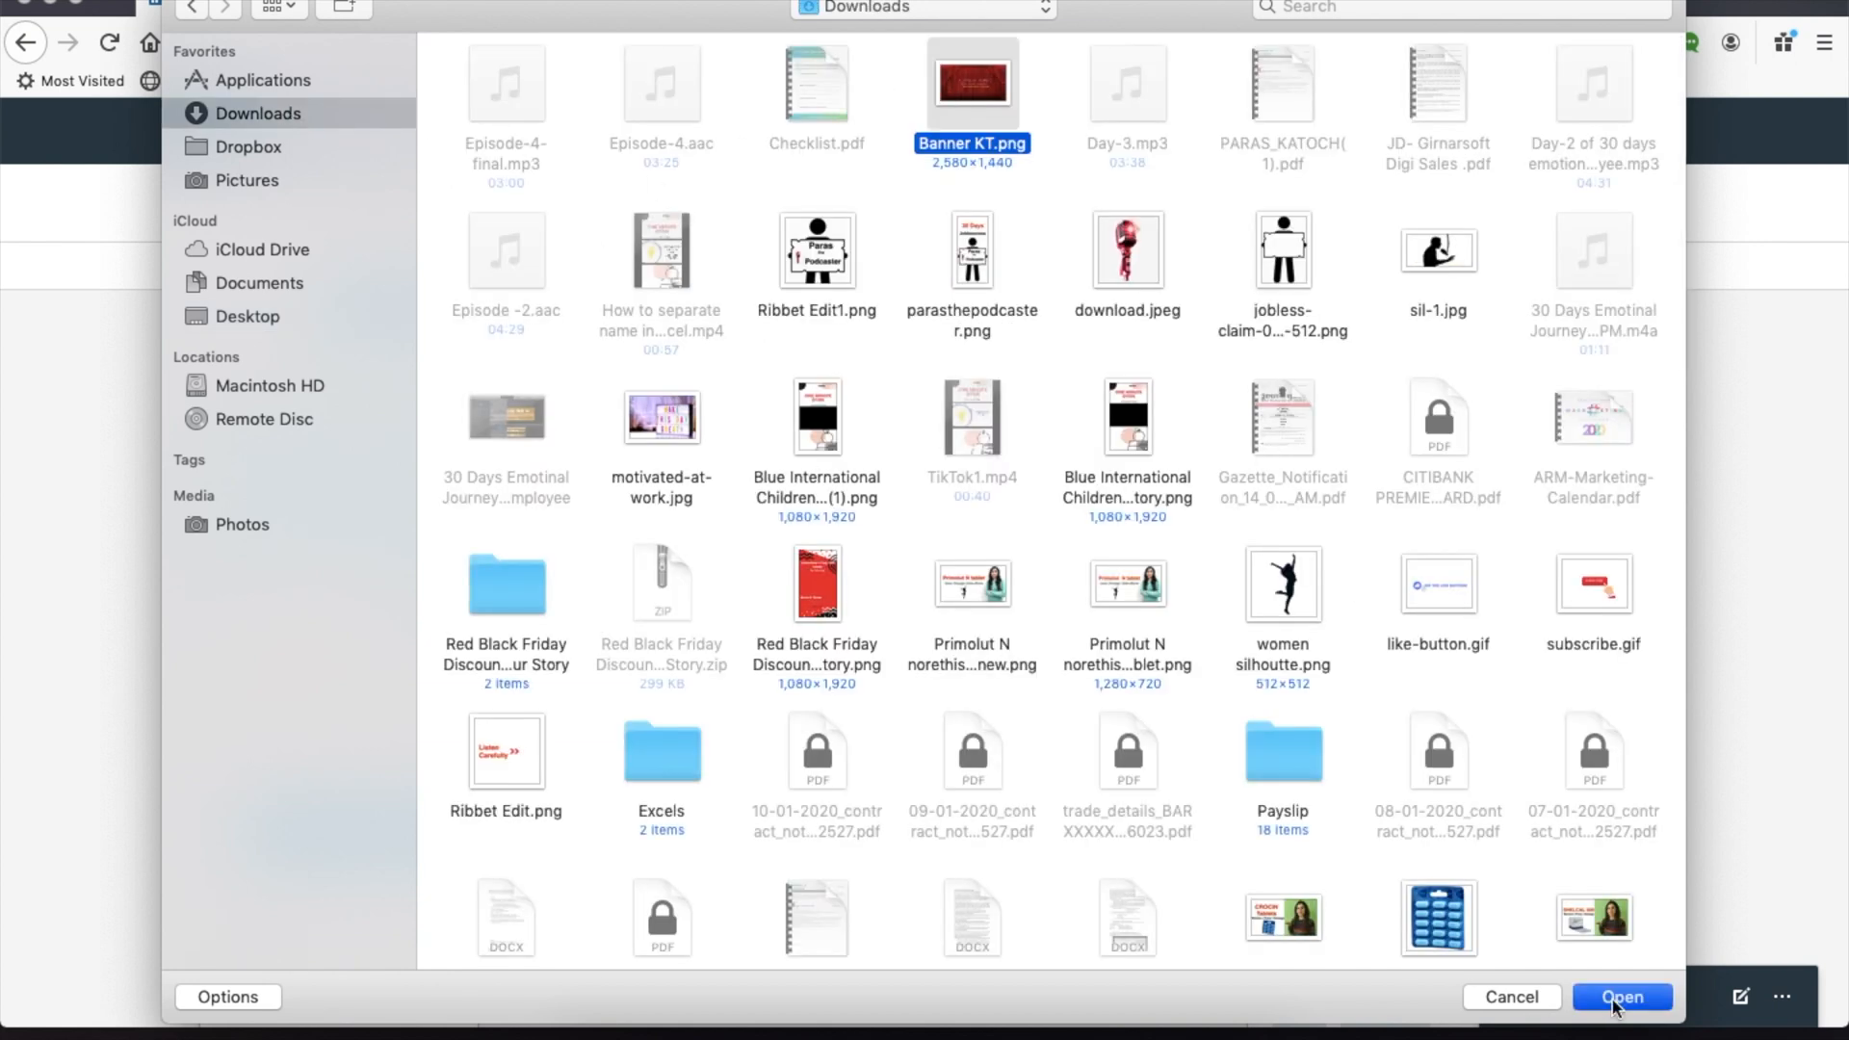
pyautogui.click(1623, 997)
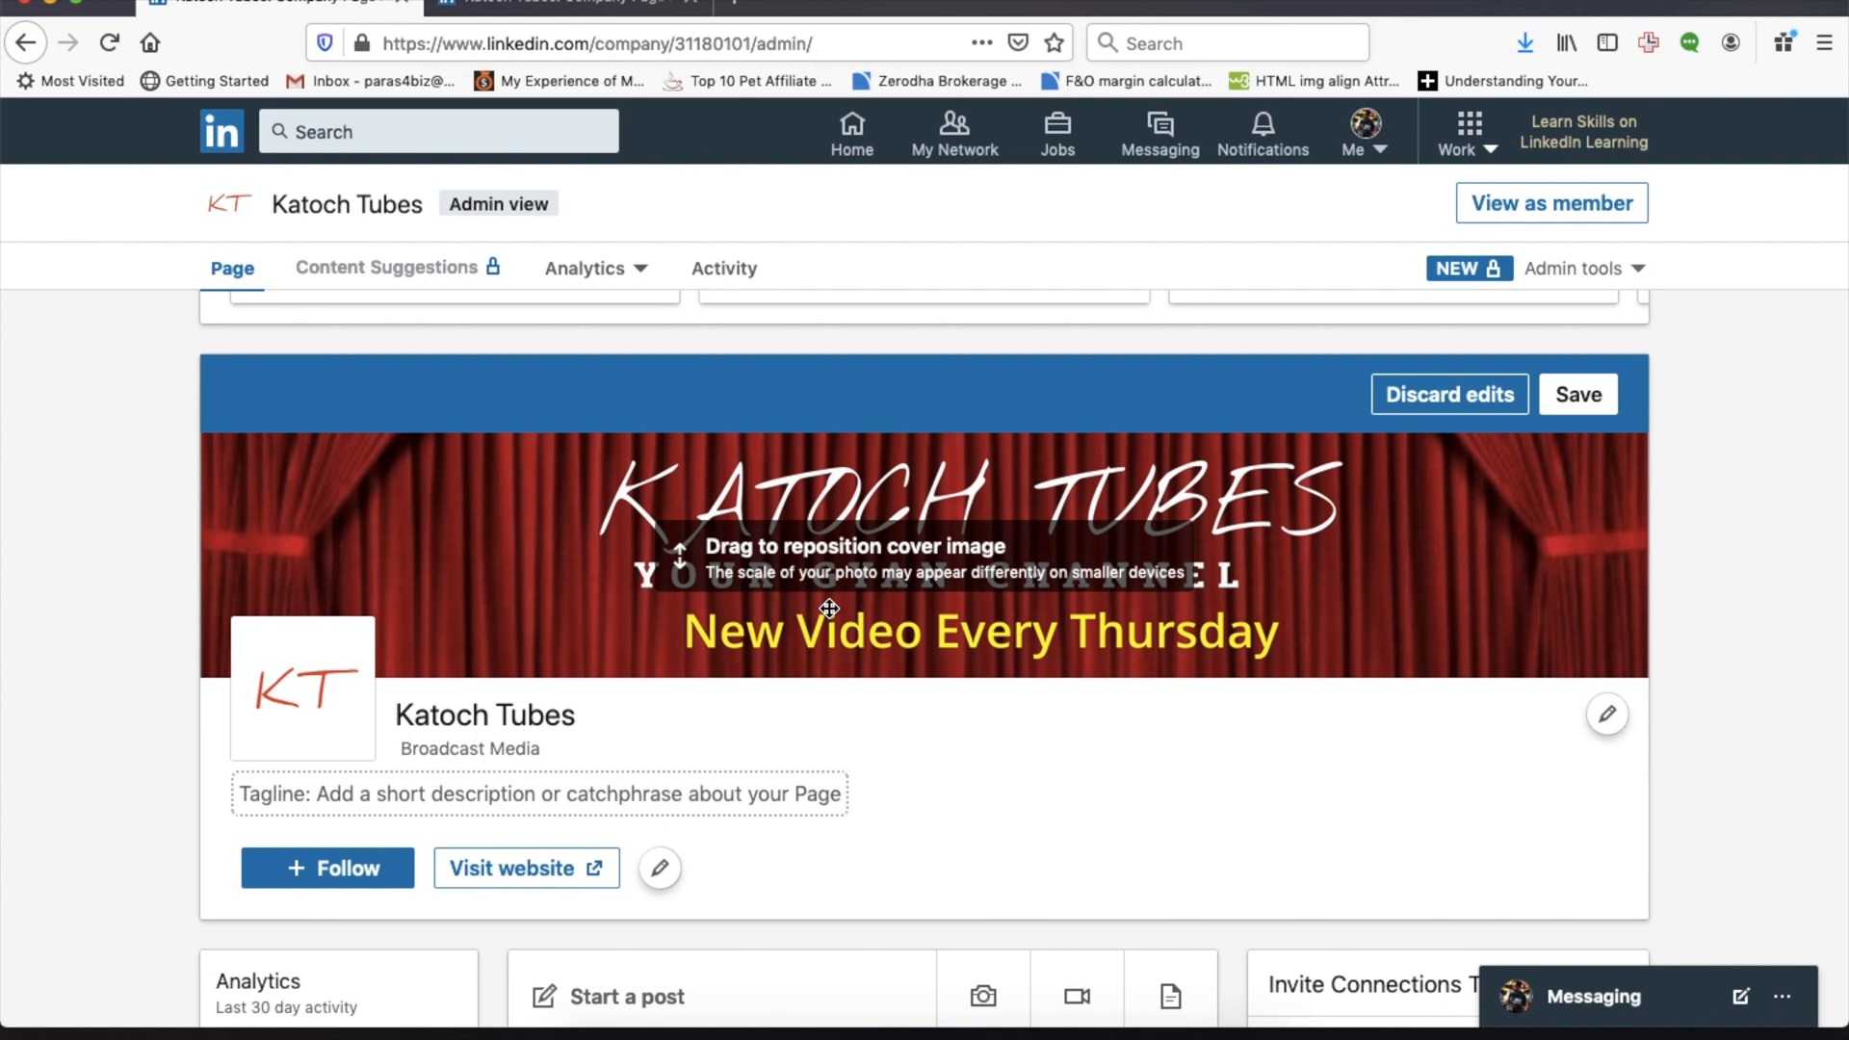
pyautogui.moveTo(825, 609); pyautogui.dragTo(890, 591)
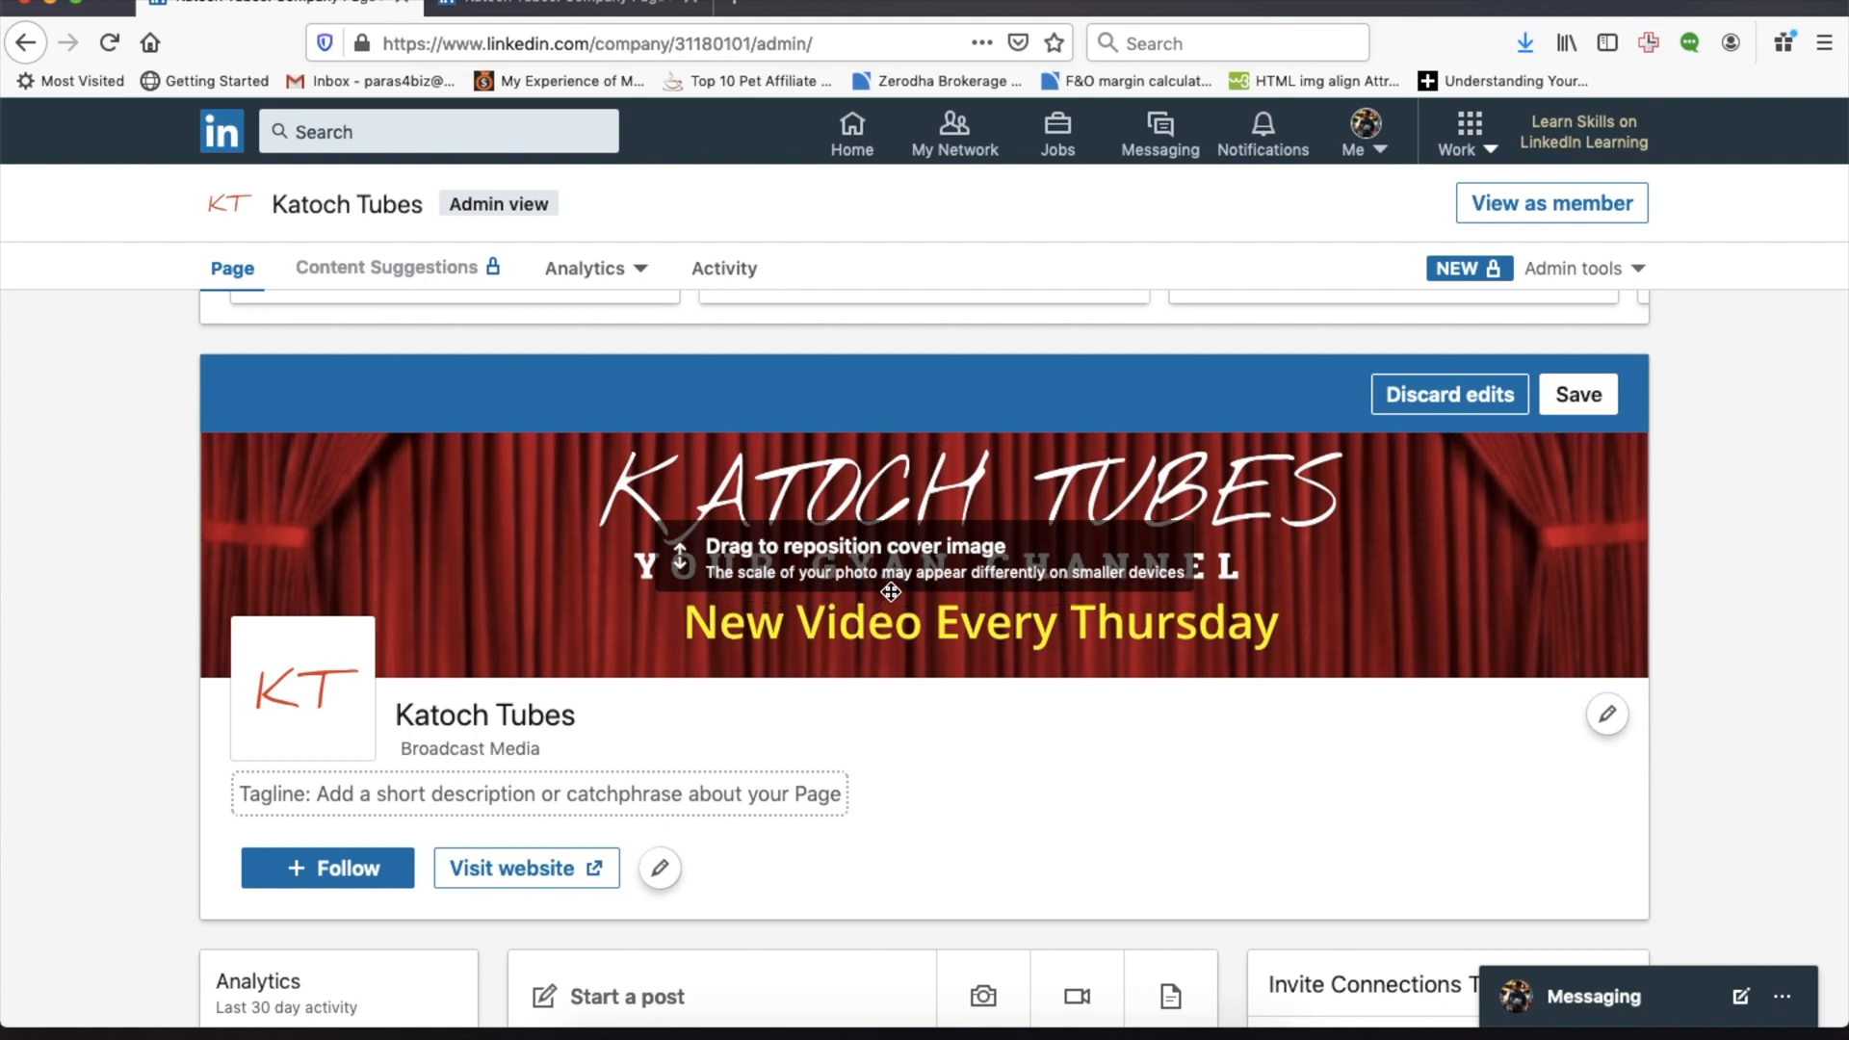
pyautogui.click(1577, 393)
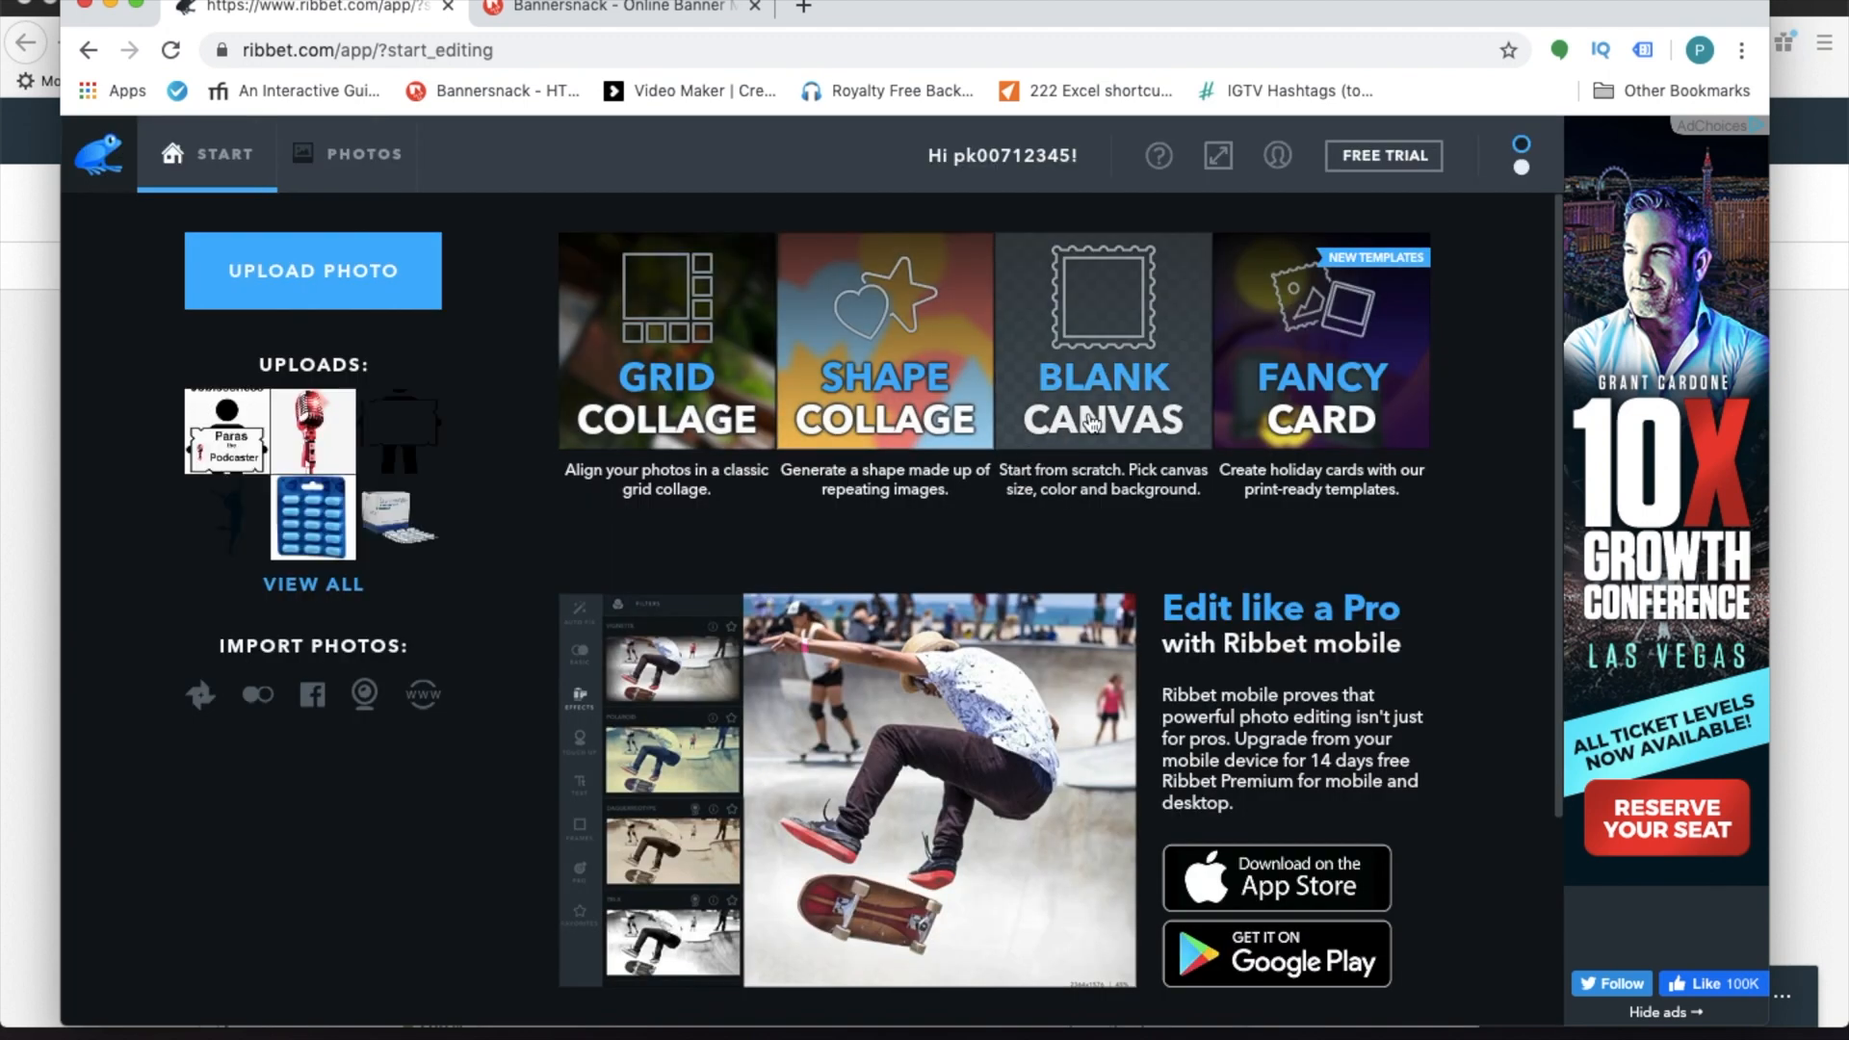
# Create a transparent 1128 × 191 blank canvas in Ribbet.
pyautogui.click(1102, 342)
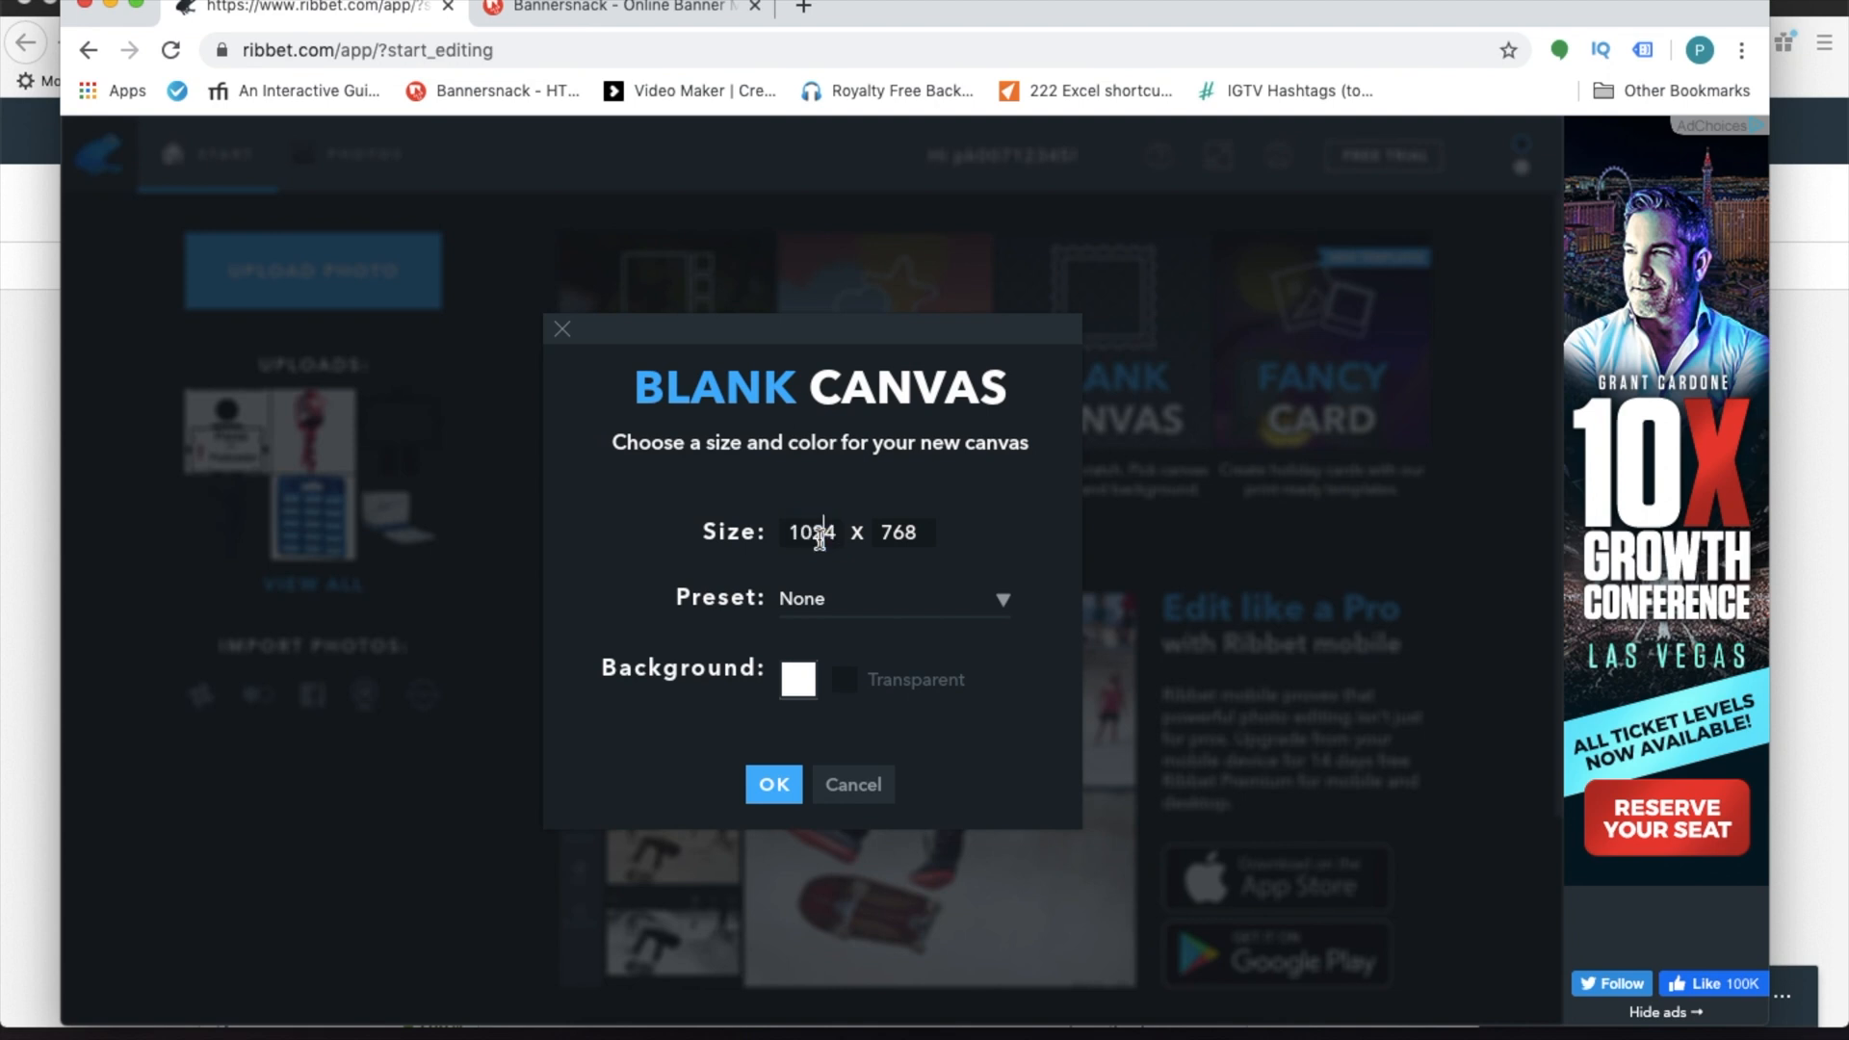
pyautogui.doubleClick(807, 531)
pyautogui.write('1128')
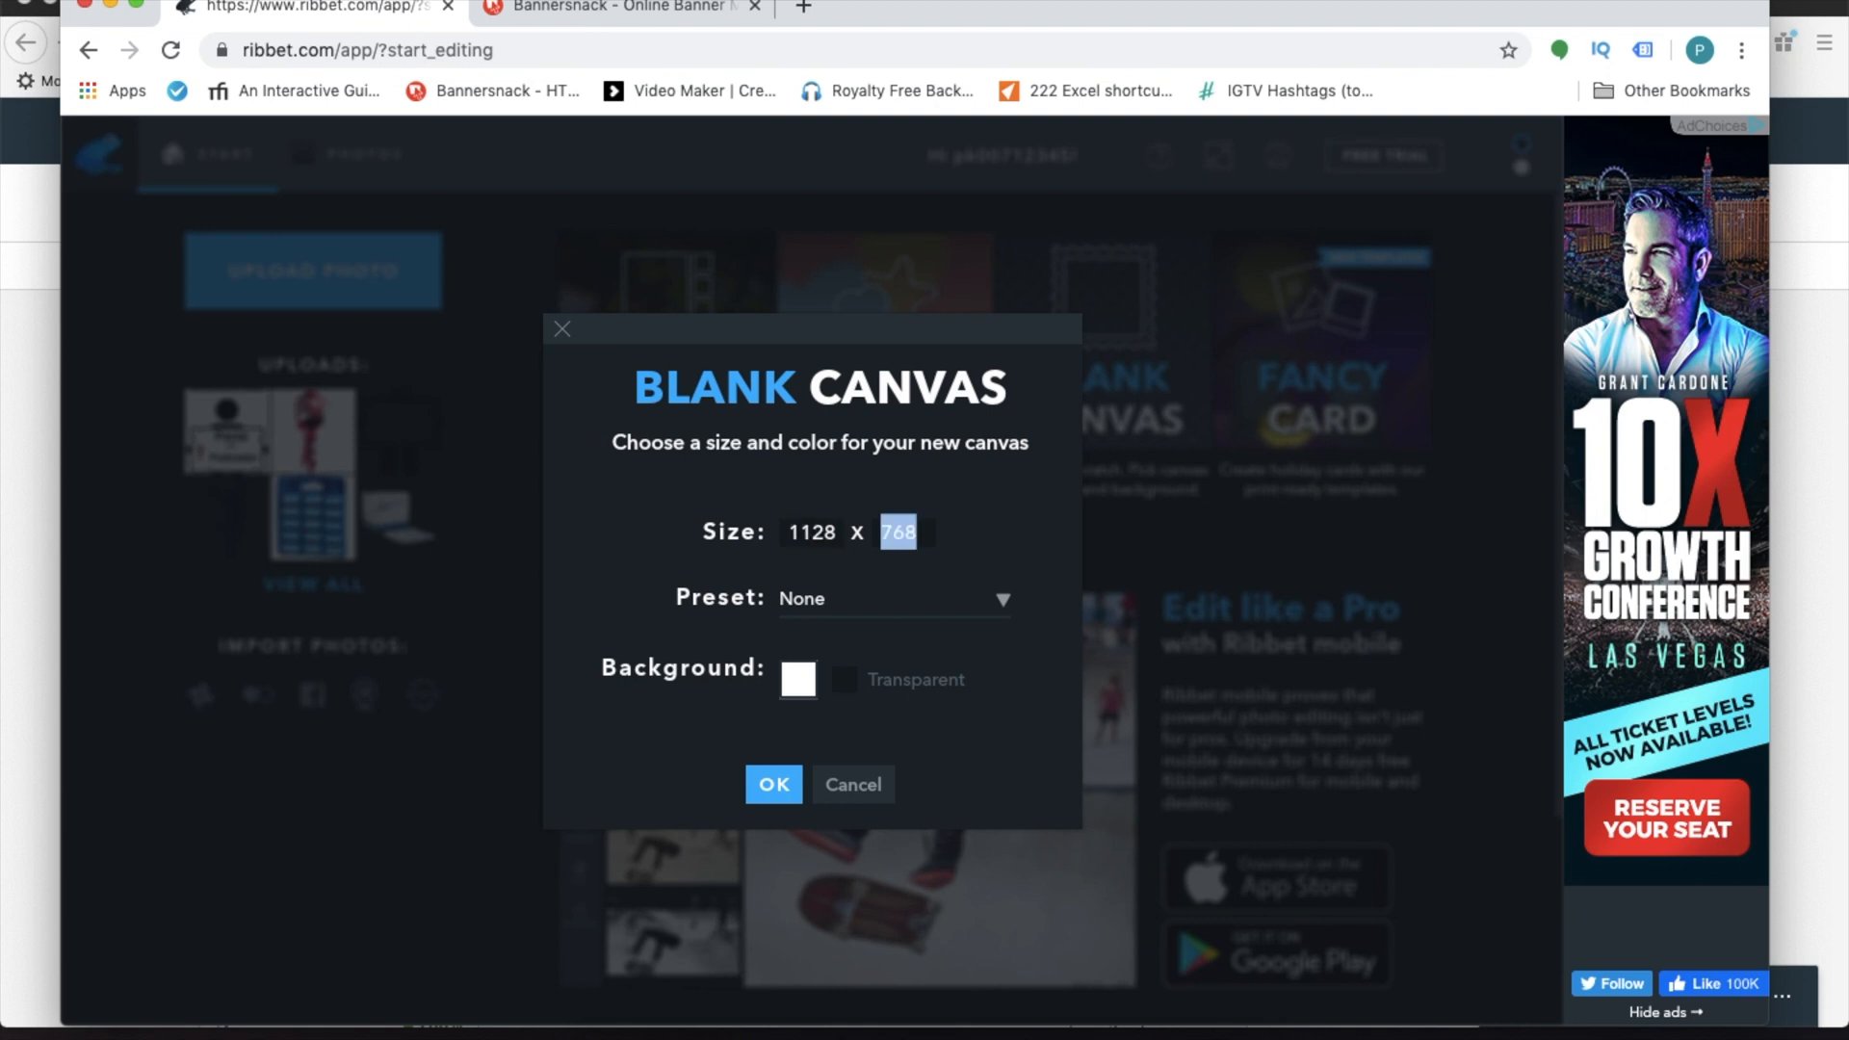
pyautogui.write('191')
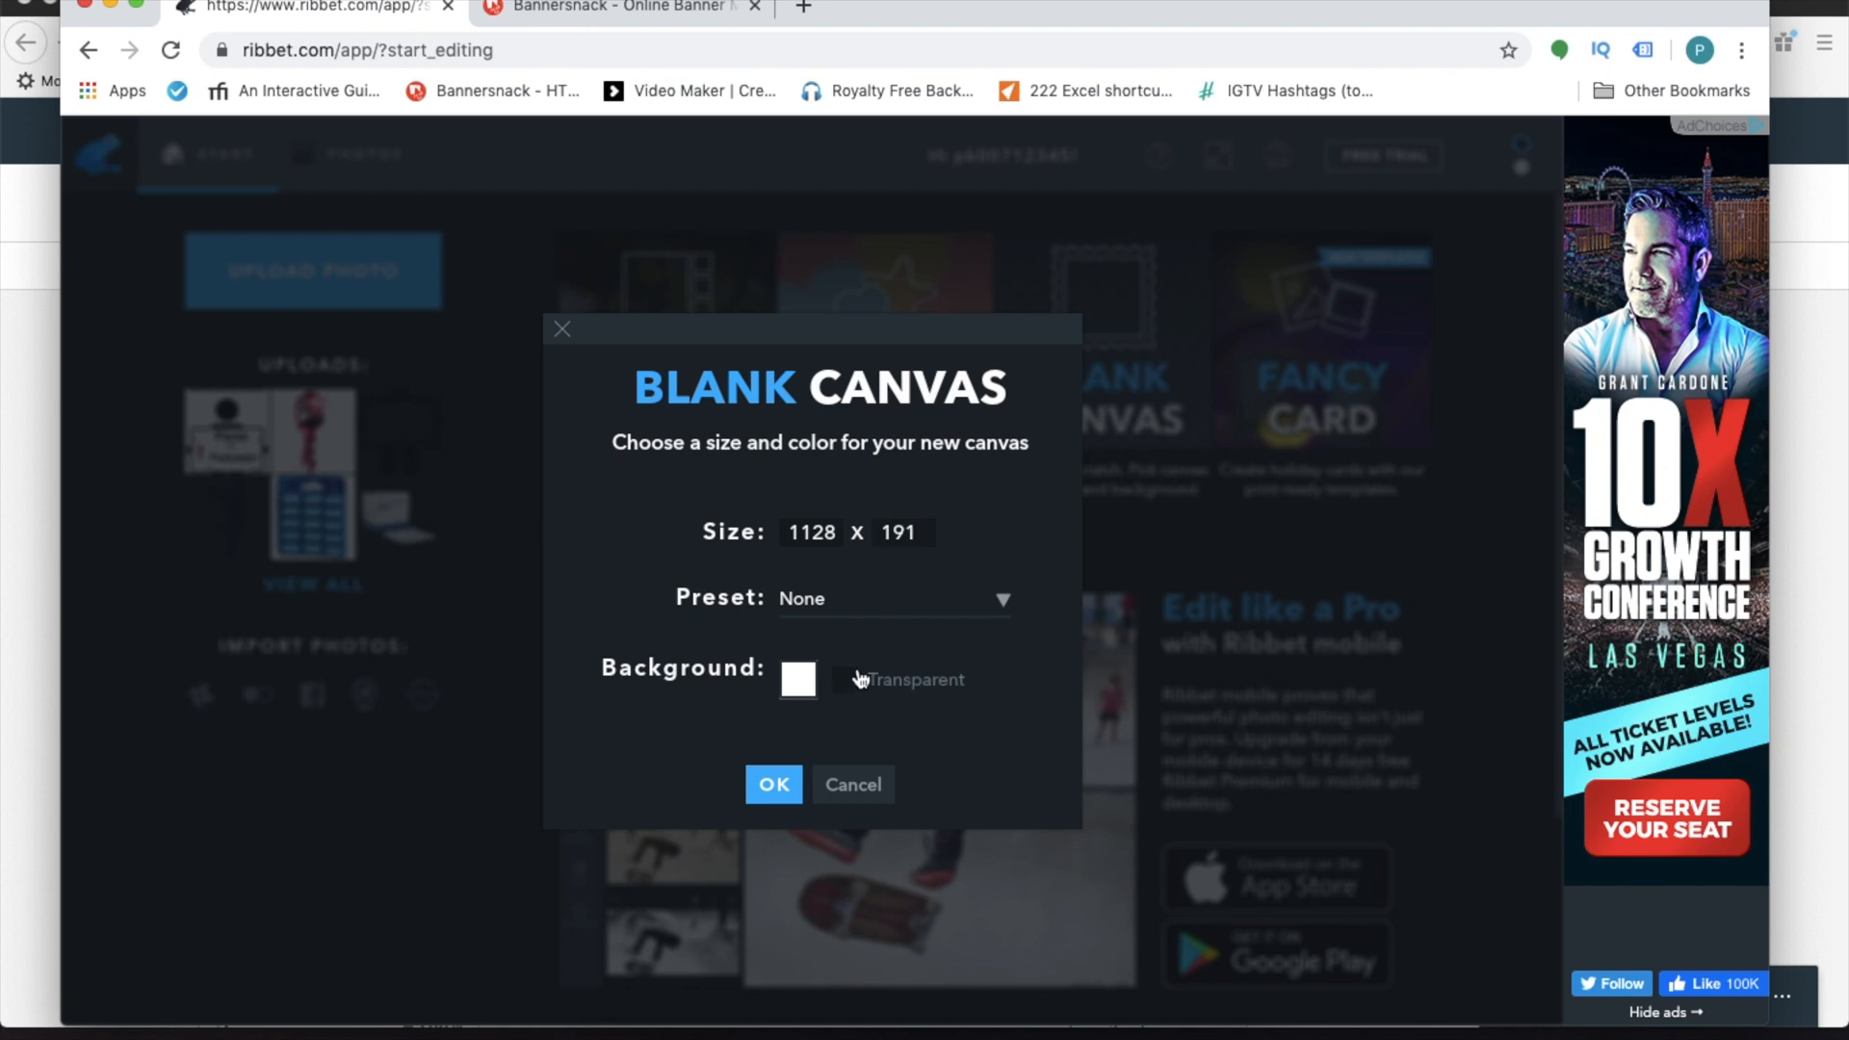
pyautogui.click(798, 679)
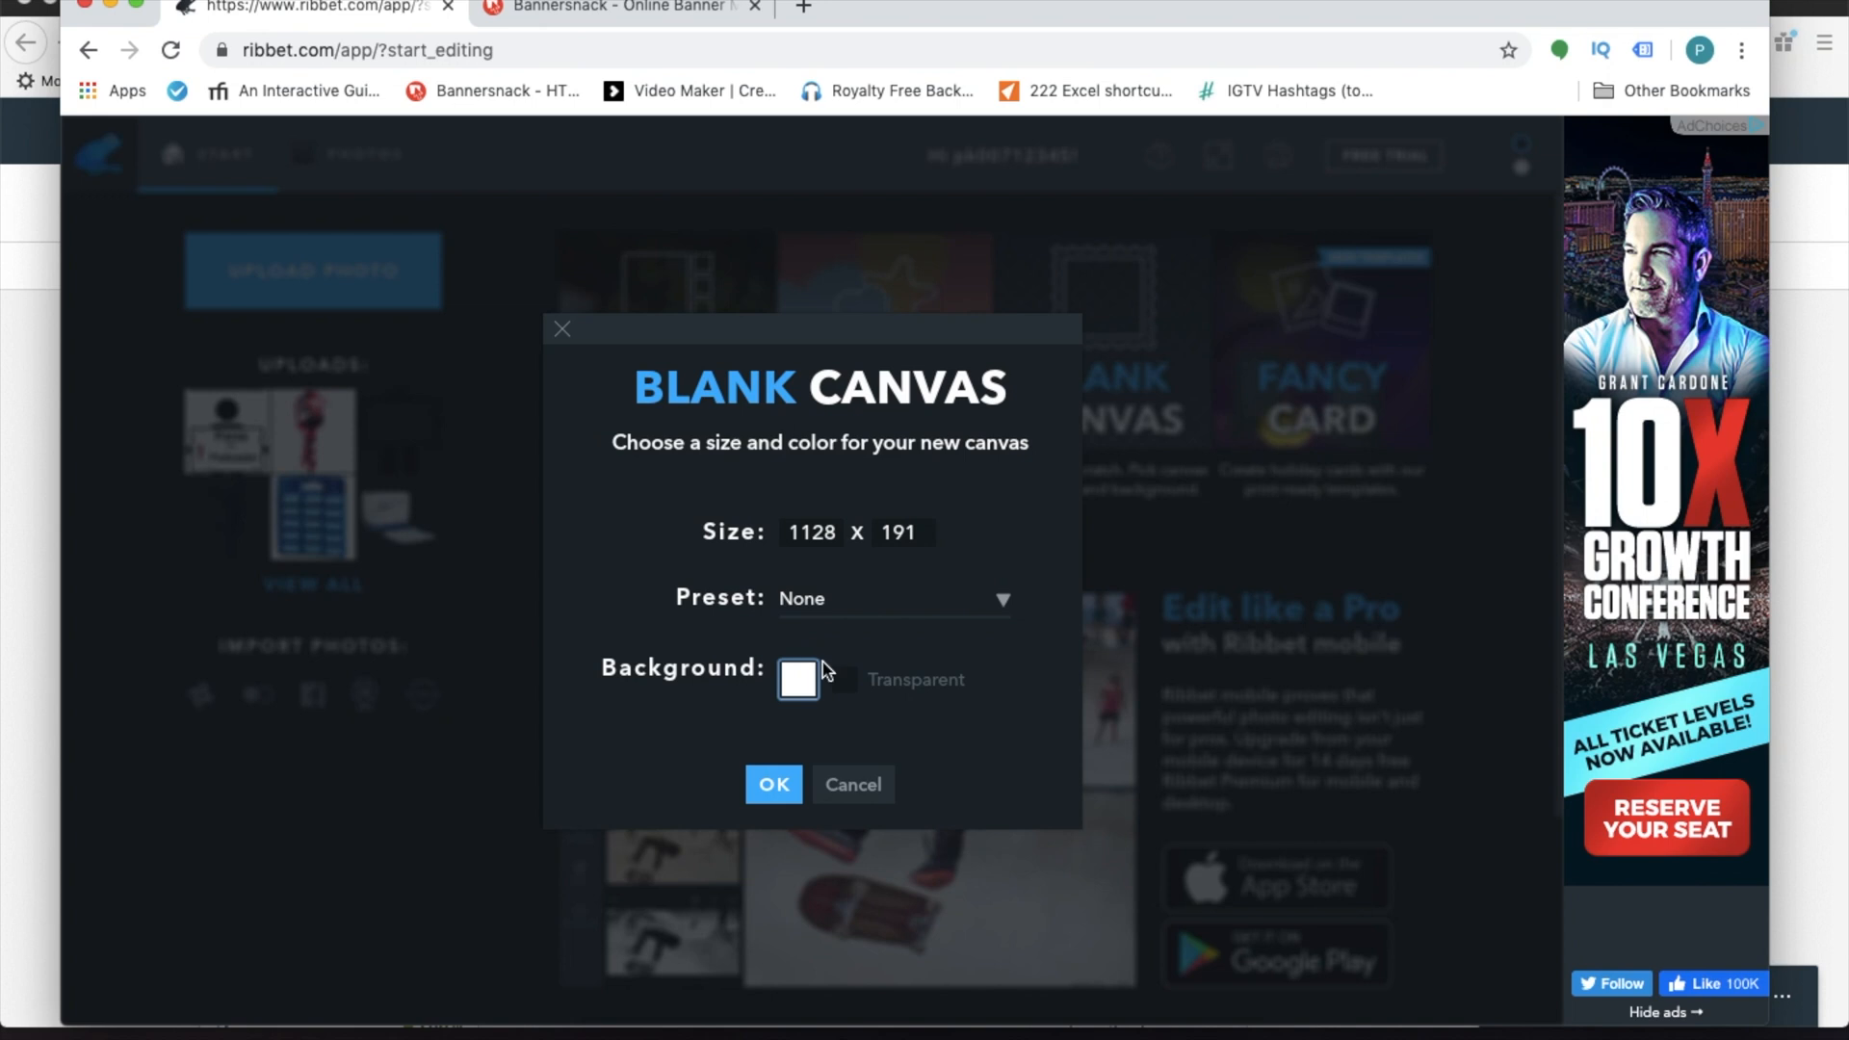
pyautogui.click(842, 679)
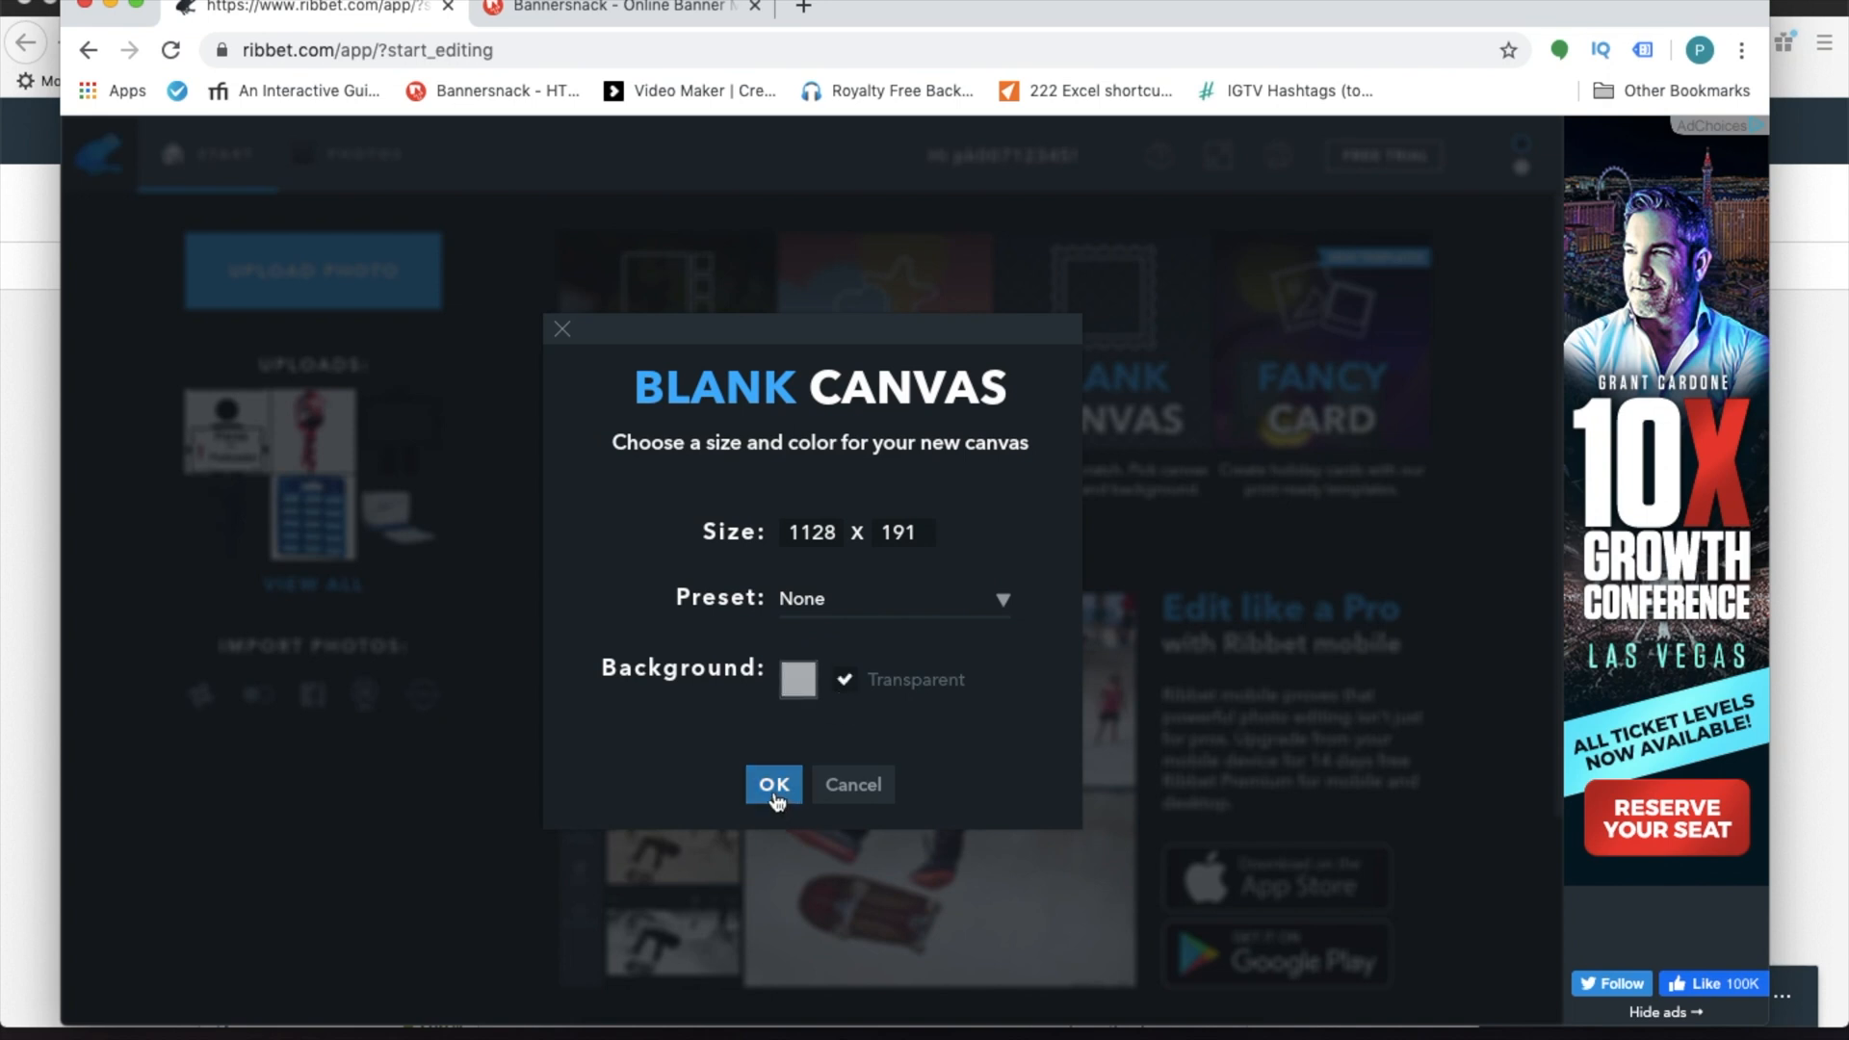
pyautogui.click(773, 784)
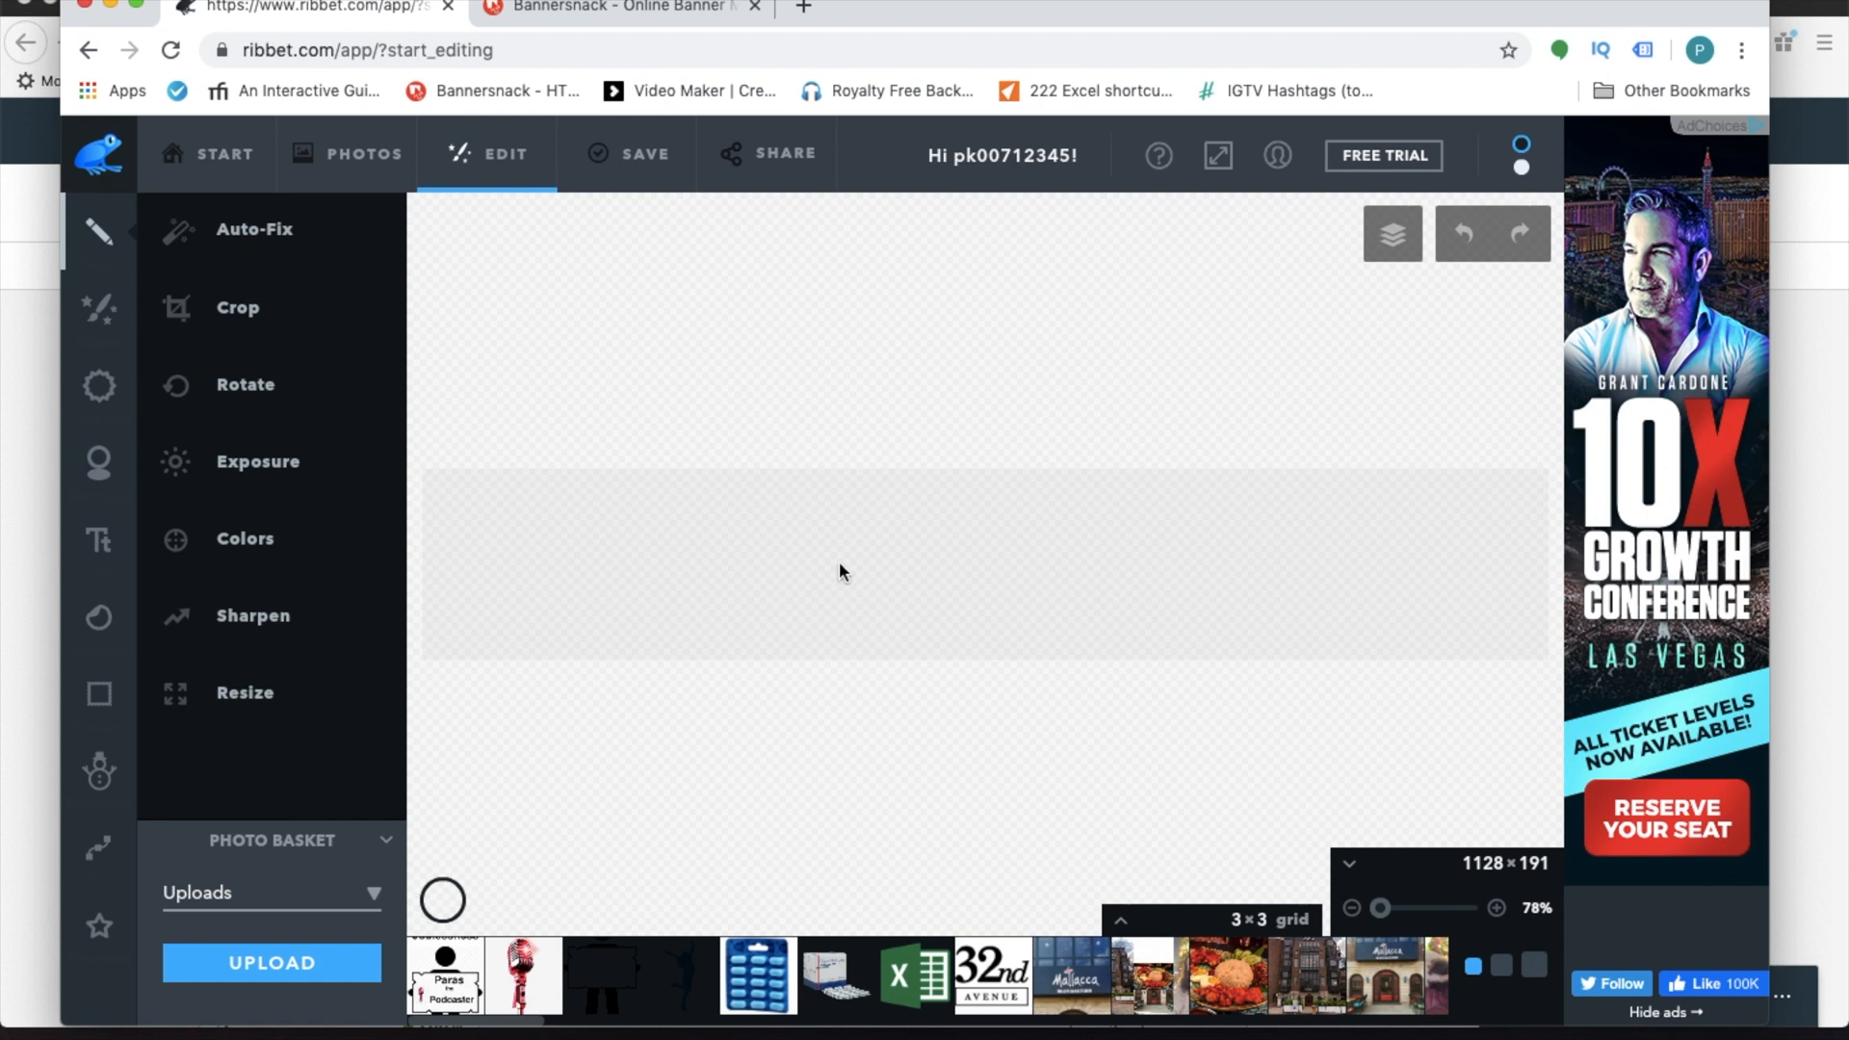
pyautogui.moveTo(1073, 643)
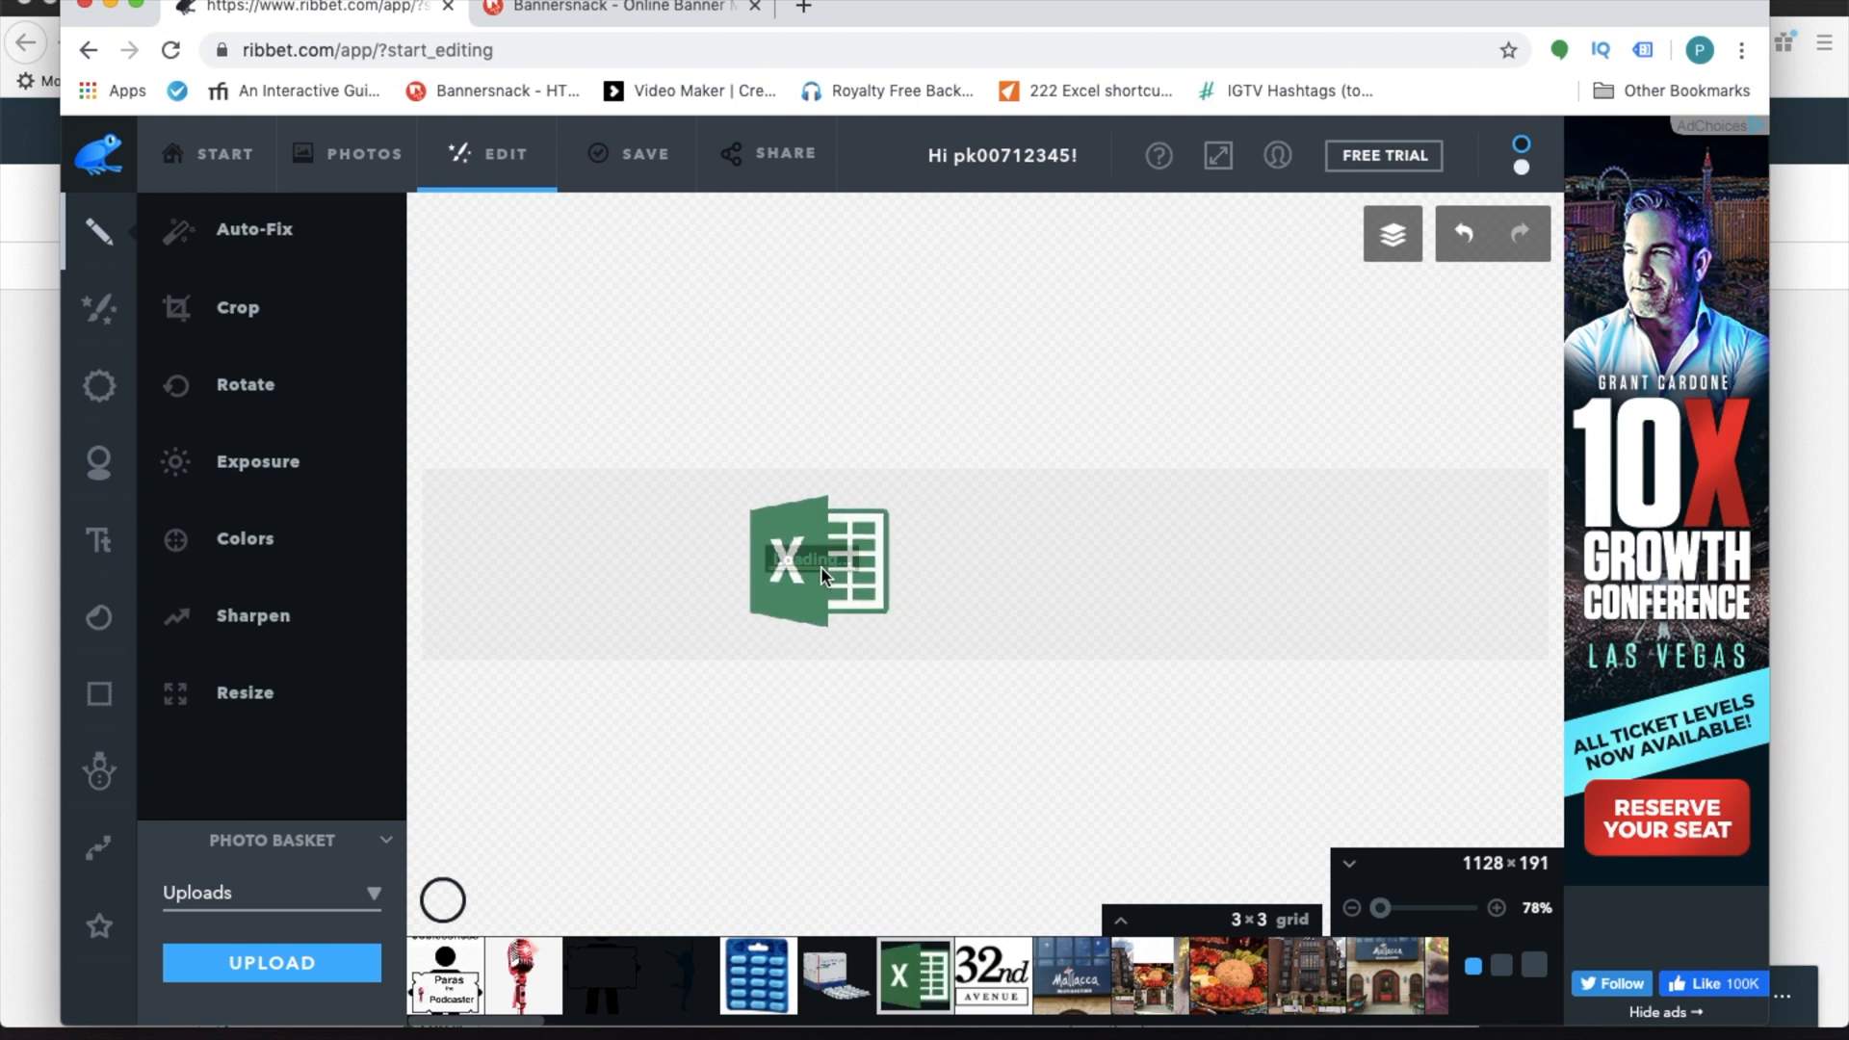
# Tint the Excel logo orange and make the placeholder TEXT red in the banner.
pyautogui.click(816, 560)
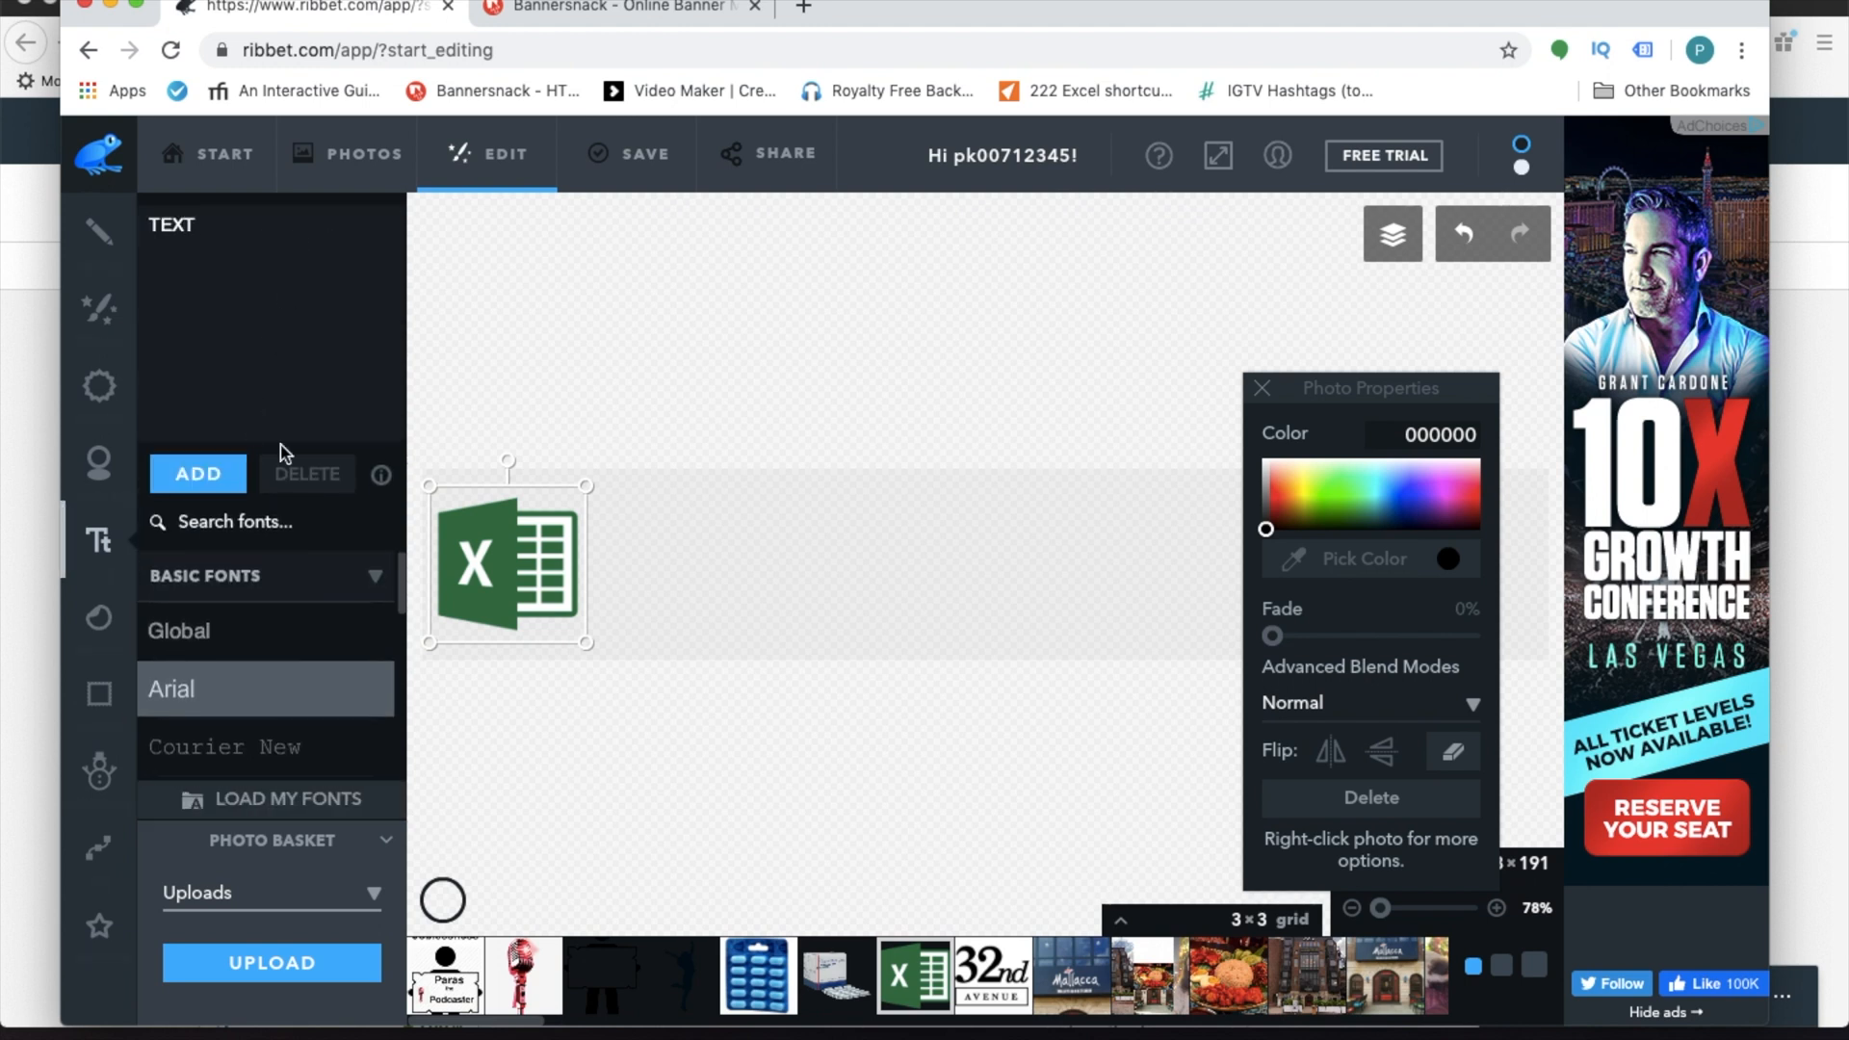
pyautogui.click(1268, 495)
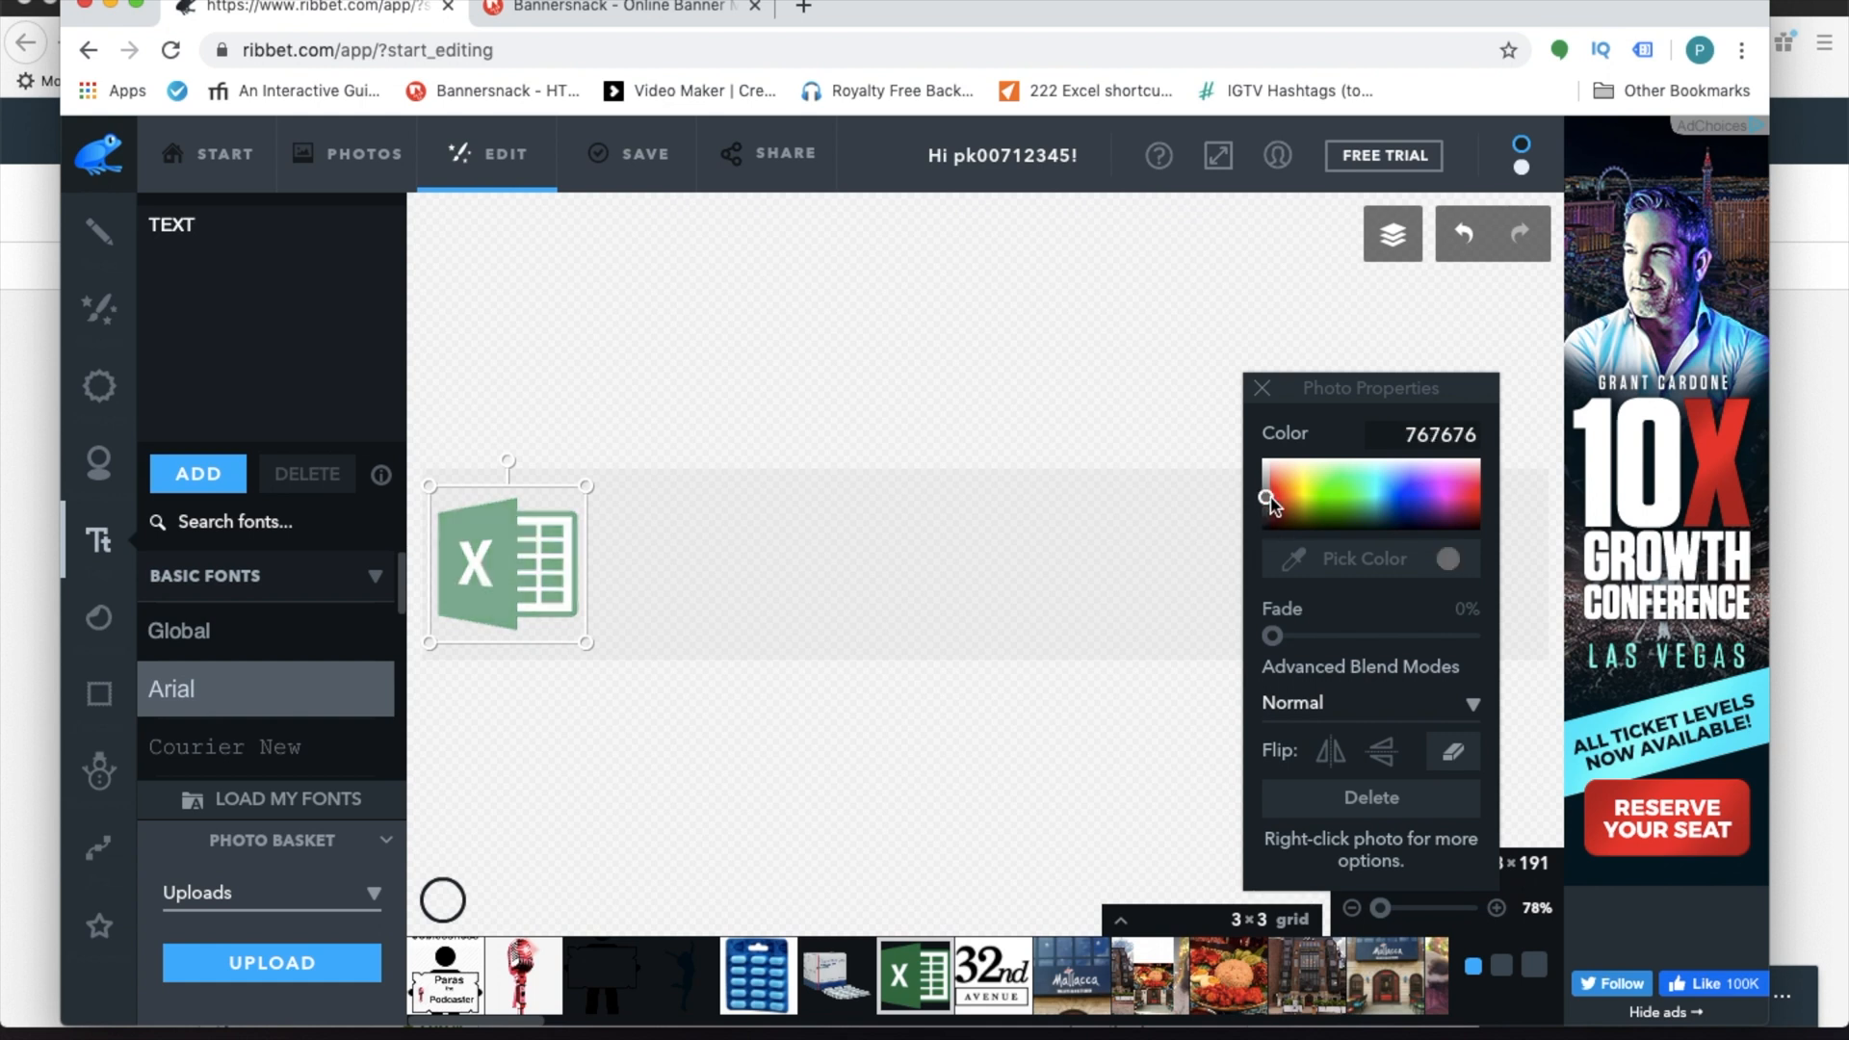
pyautogui.click(1275, 495)
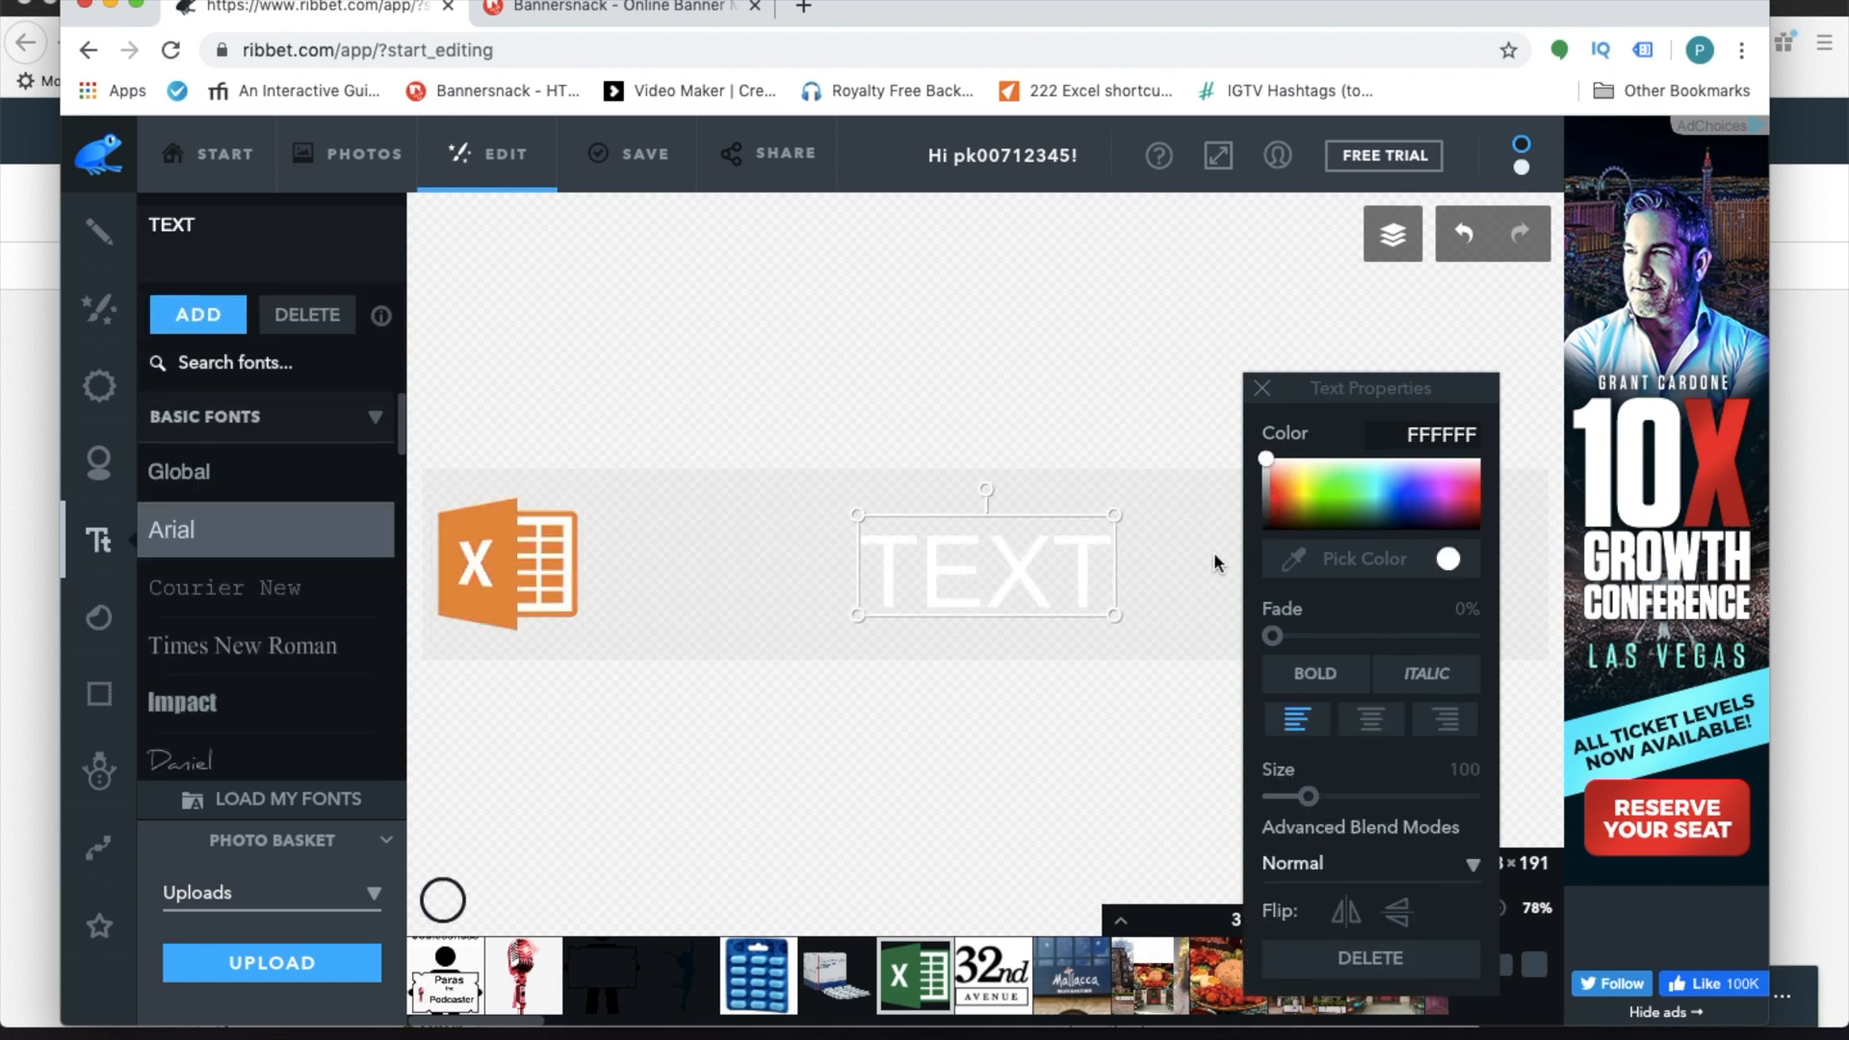
pyautogui.click(1282, 508)
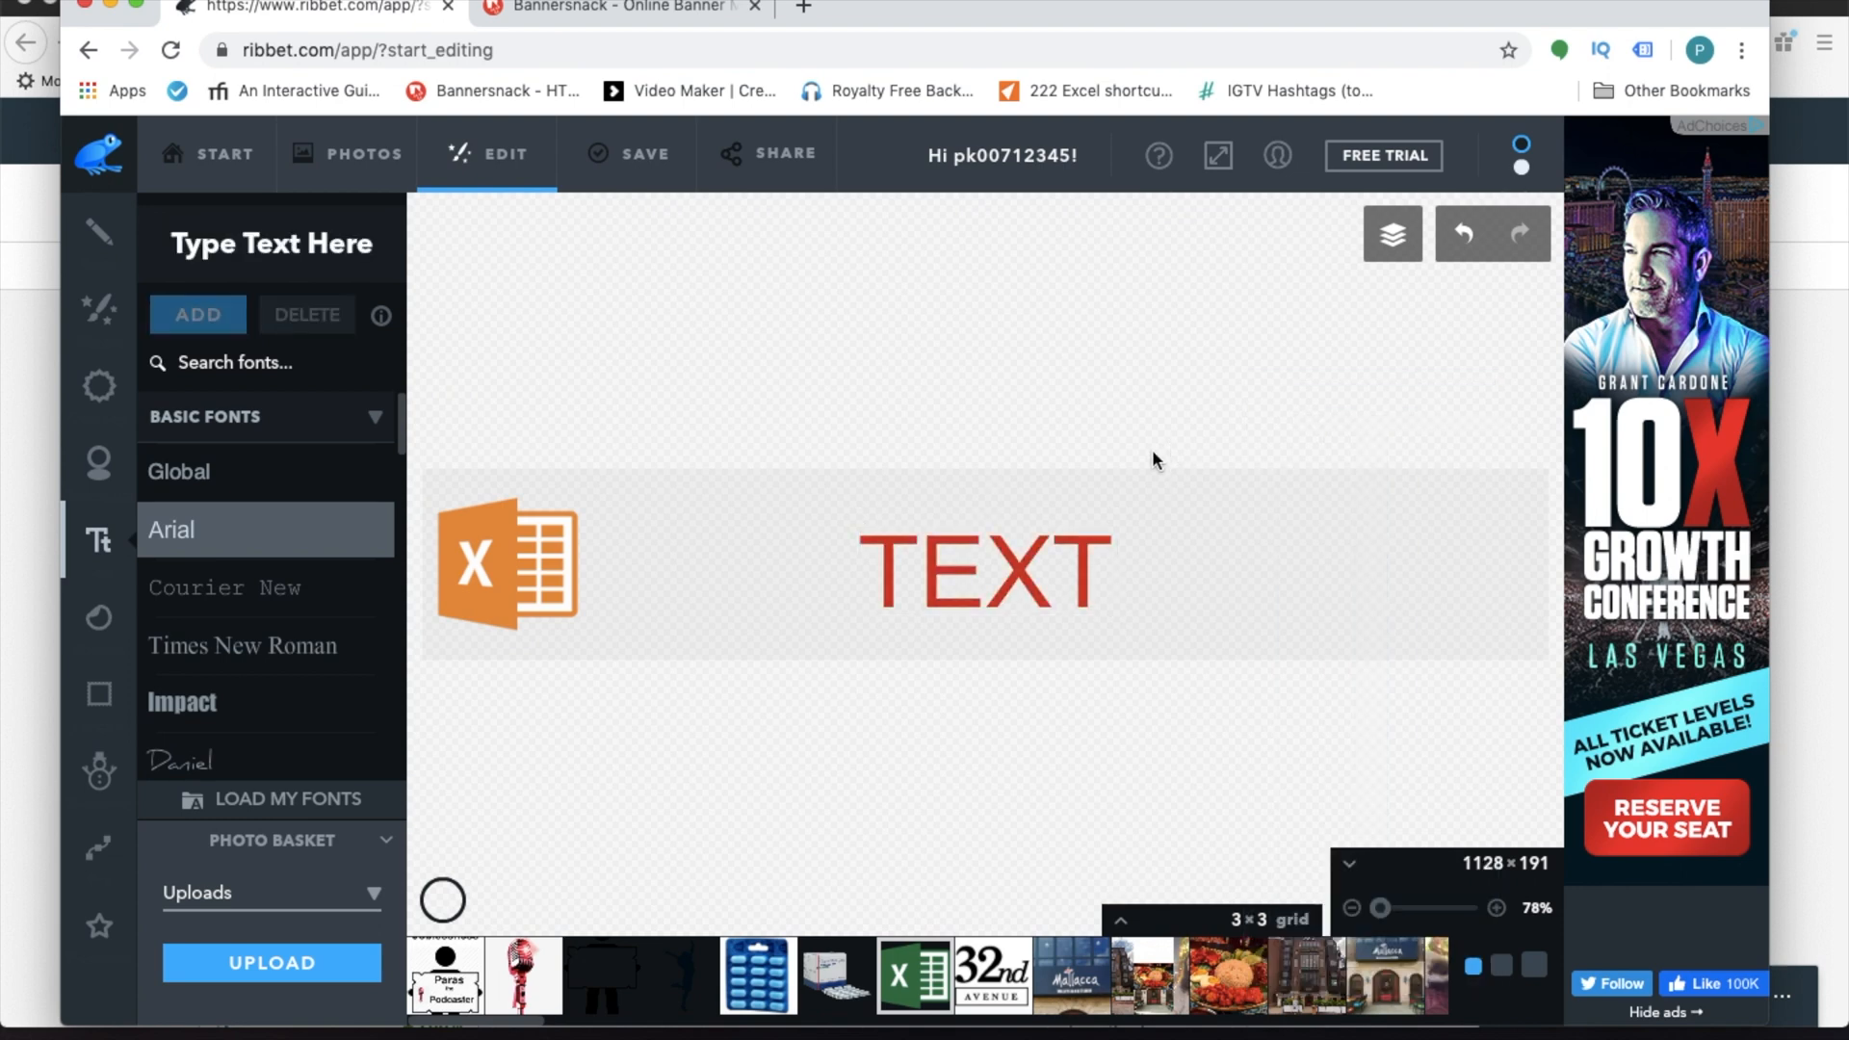
pyautogui.click(629, 153)
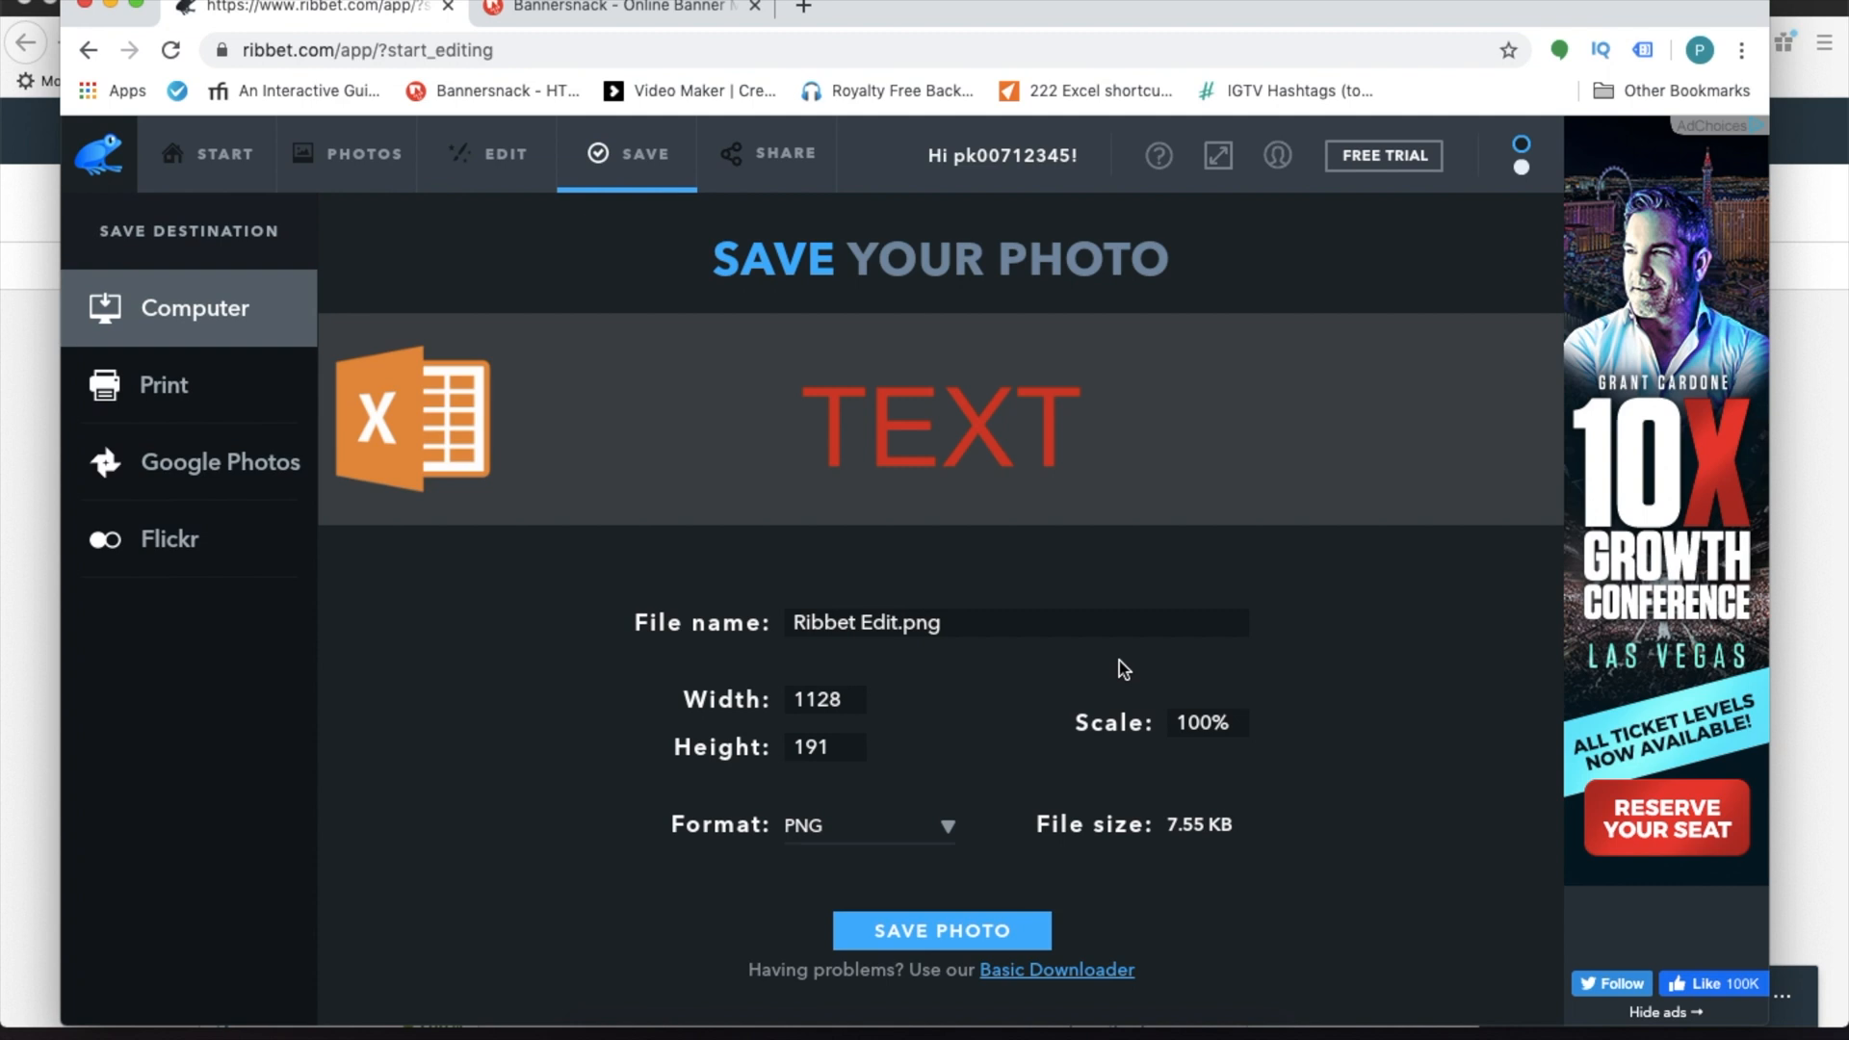
pyautogui.moveTo(1120, 532)
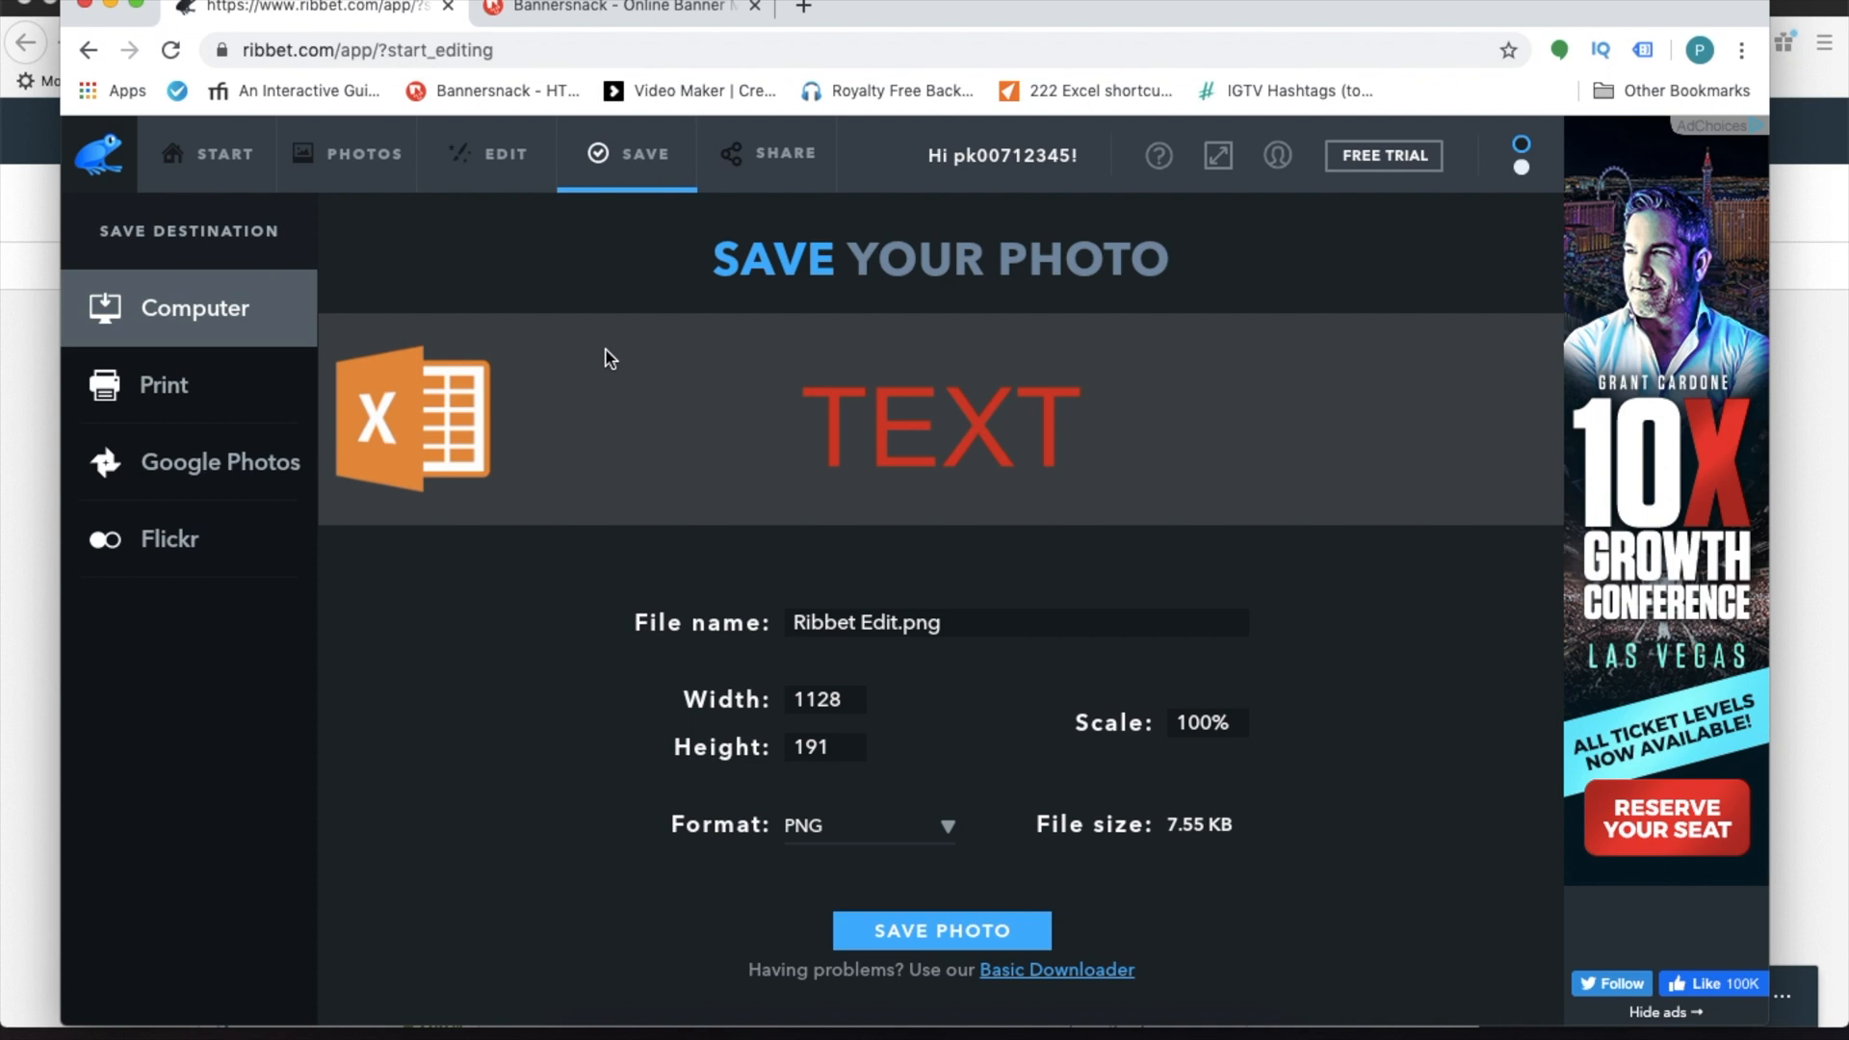
# Switch from Ribbet's save screen to the Bannersnack browser tab.
pyautogui.click(613, 7)
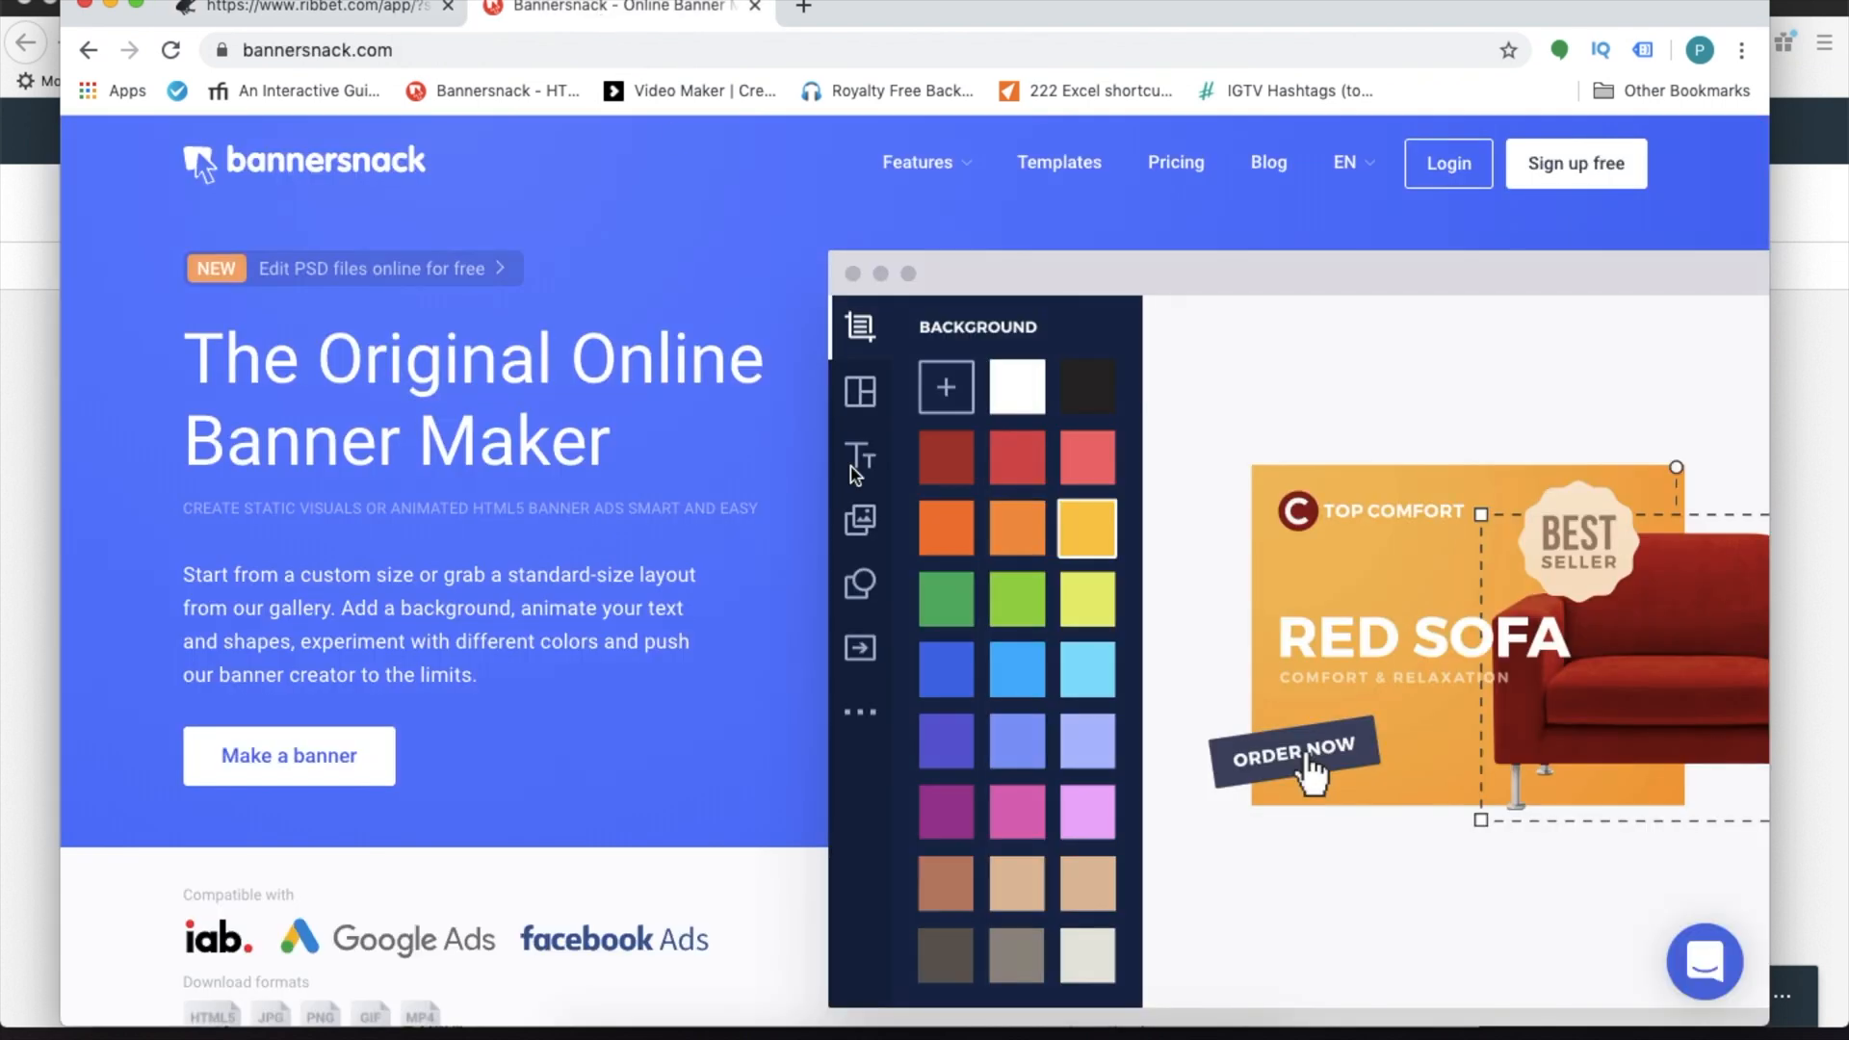
pyautogui.moveTo(454, 275)
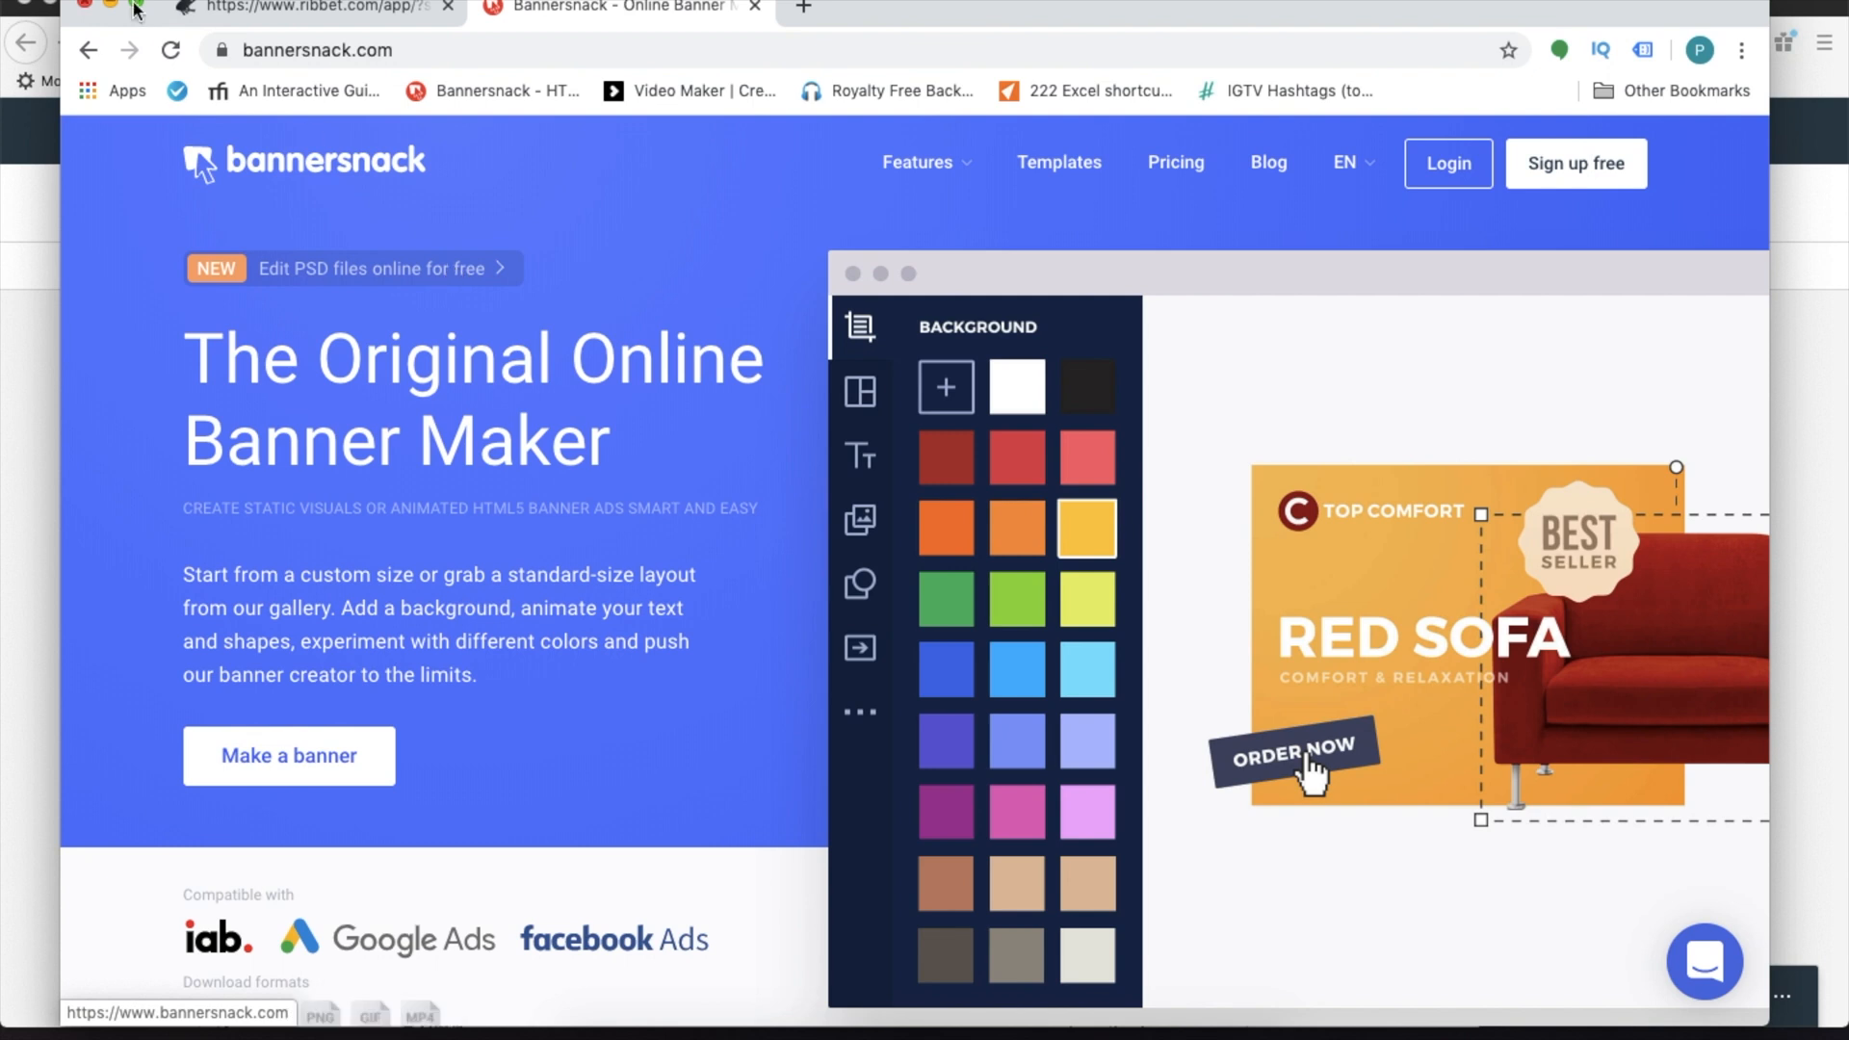
# Put the Chrome window away to reveal the Katoch Tubes LinkedIn admin page.
pyautogui.click(312, 9)
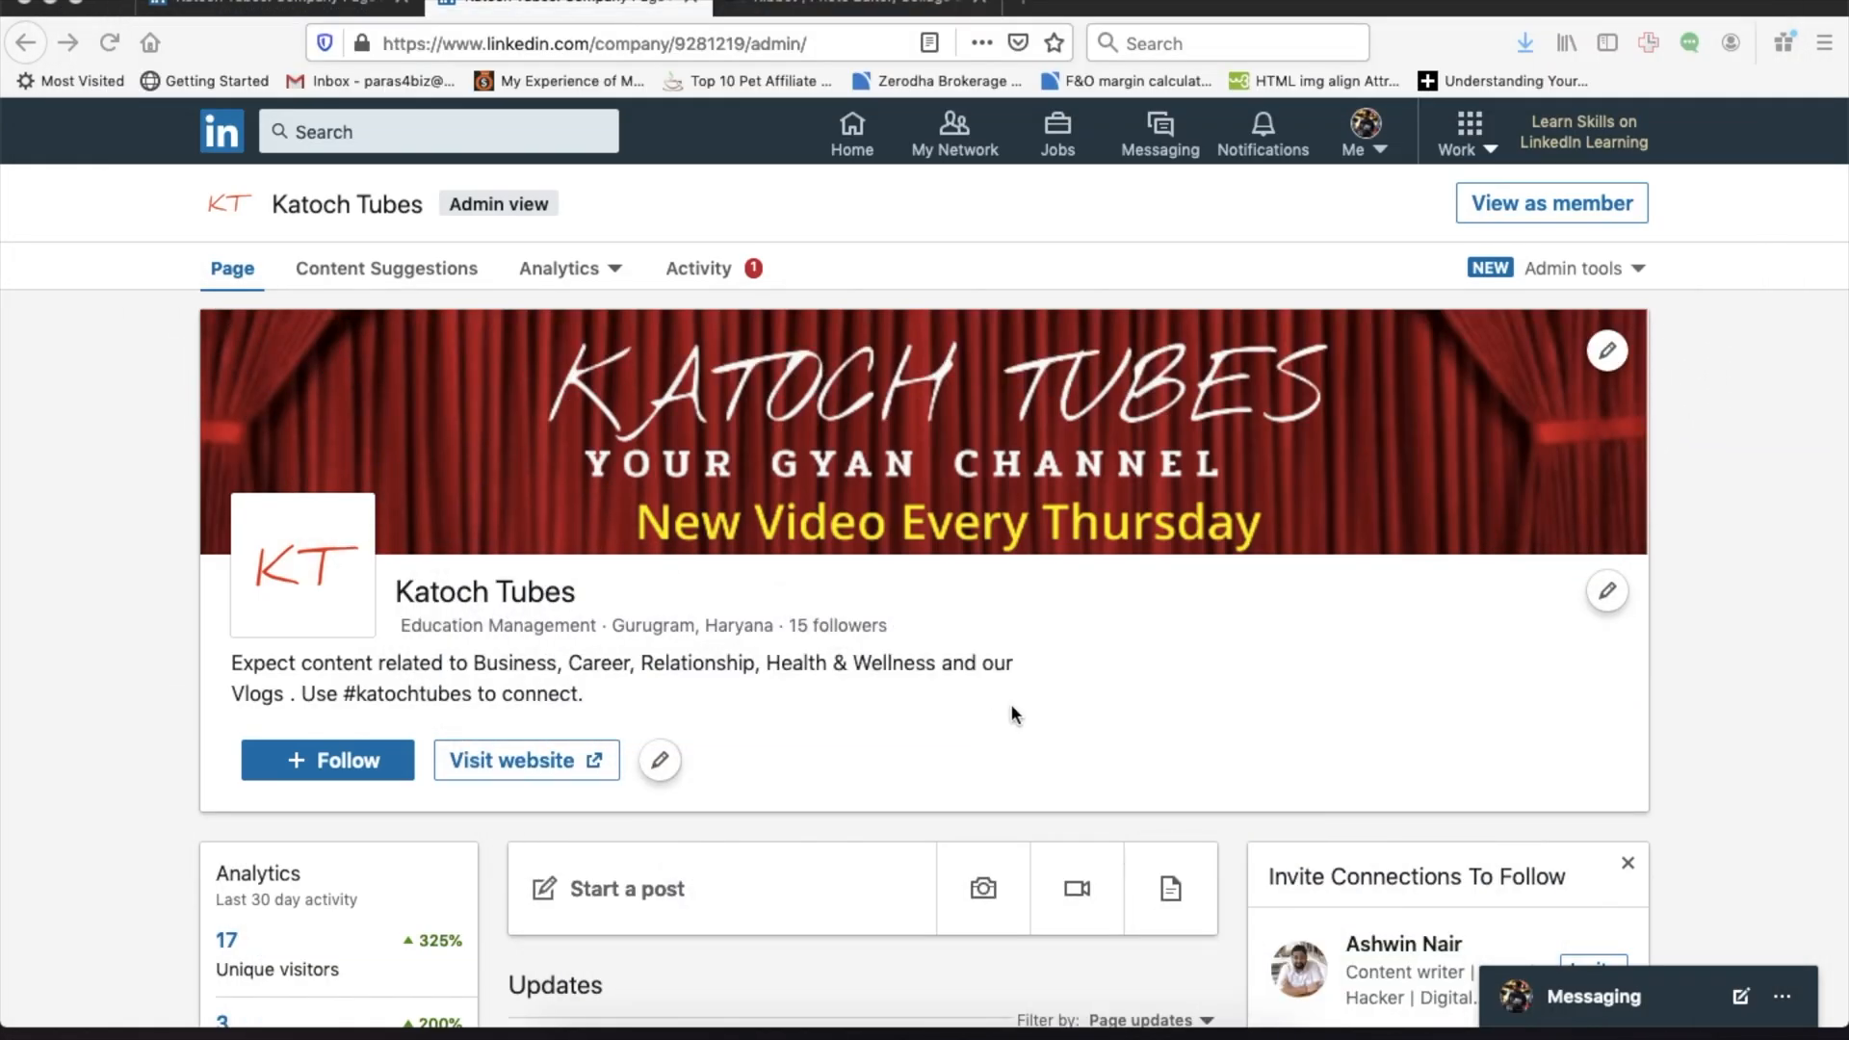
# Scroll down the Build Your Page checklist to reach Add location.
pyautogui.scroll(-3)
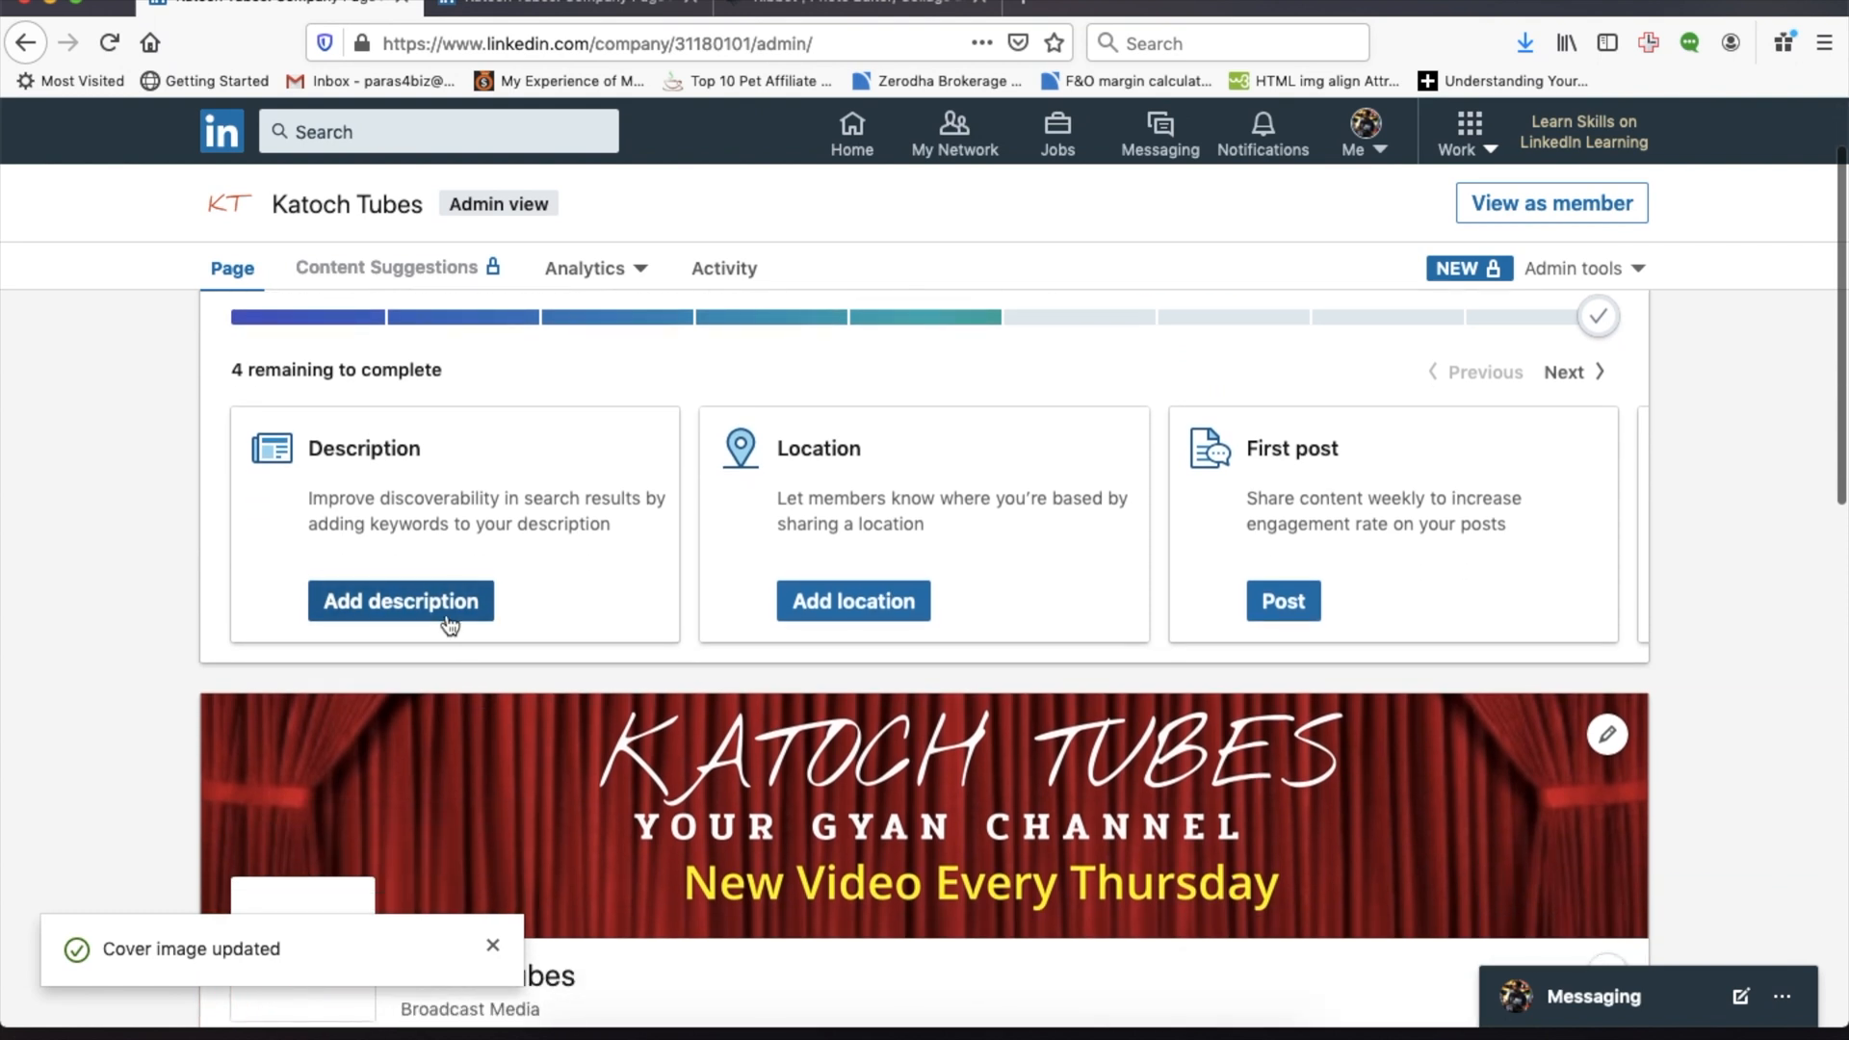
pyautogui.moveTo(853, 613)
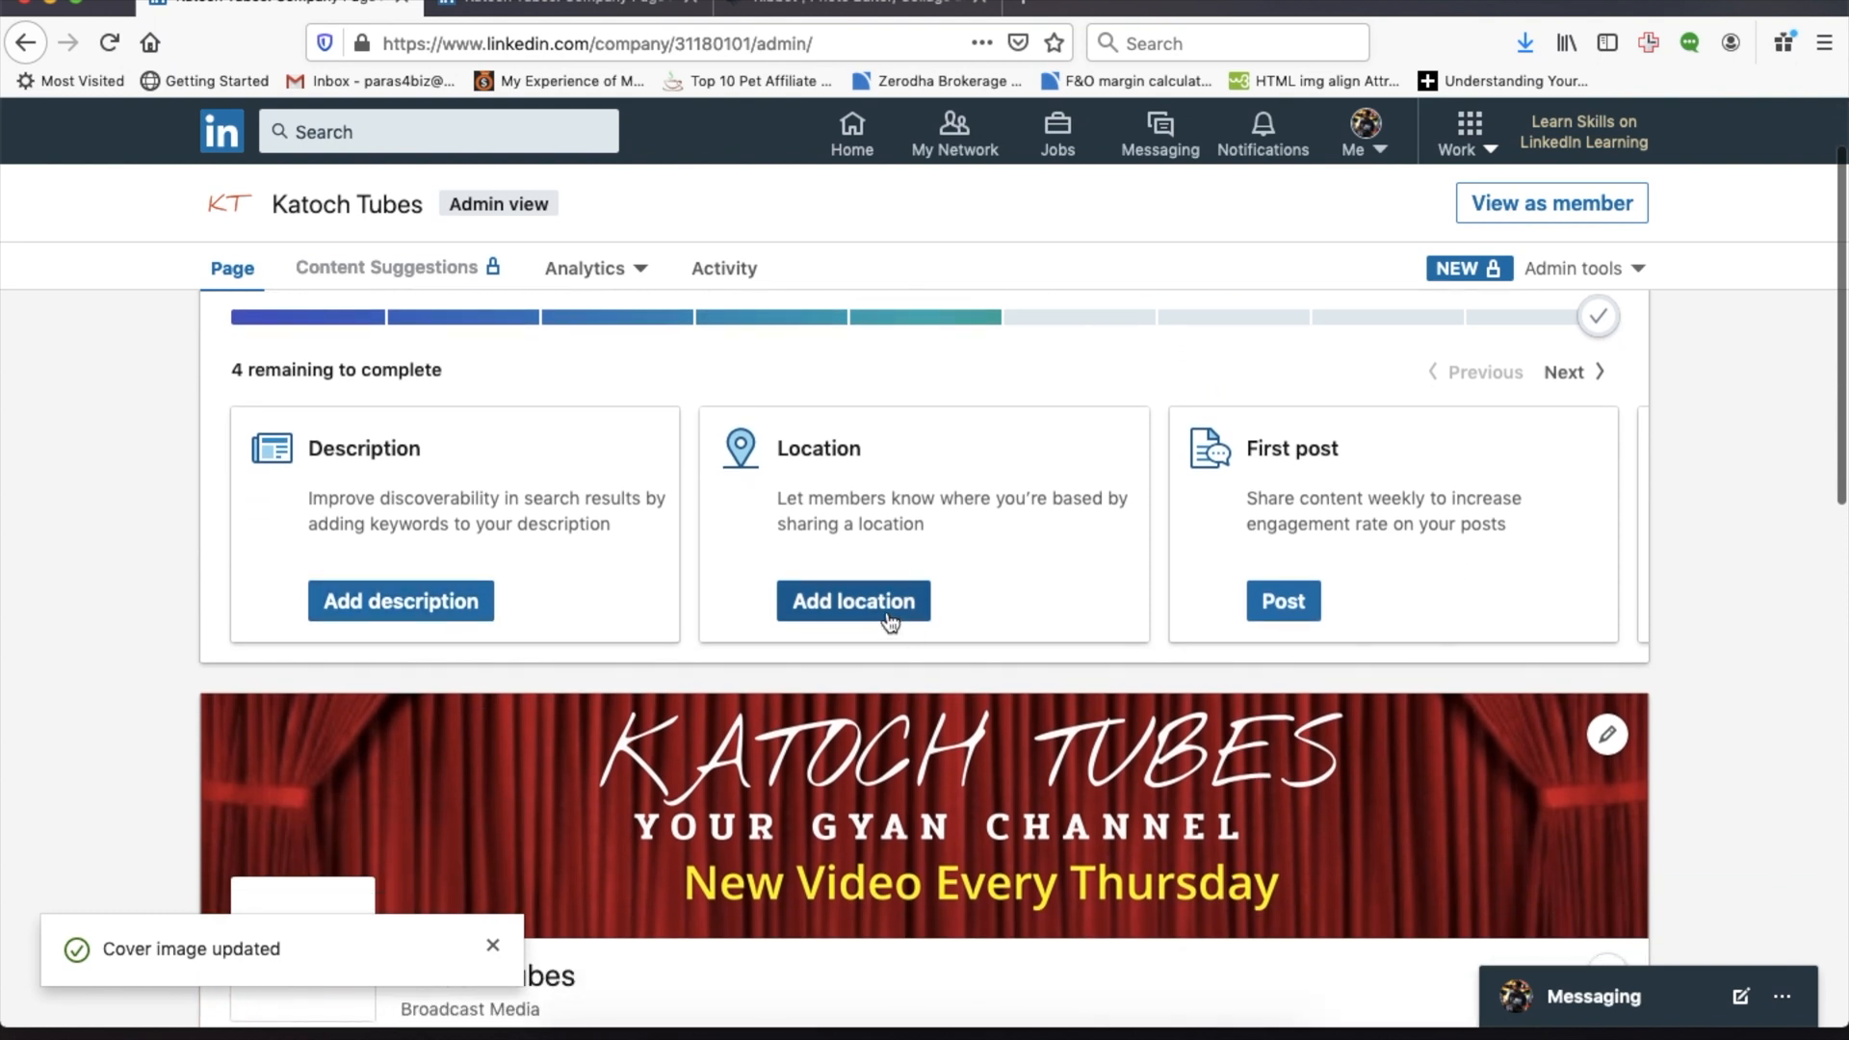
pyautogui.scroll(-3)
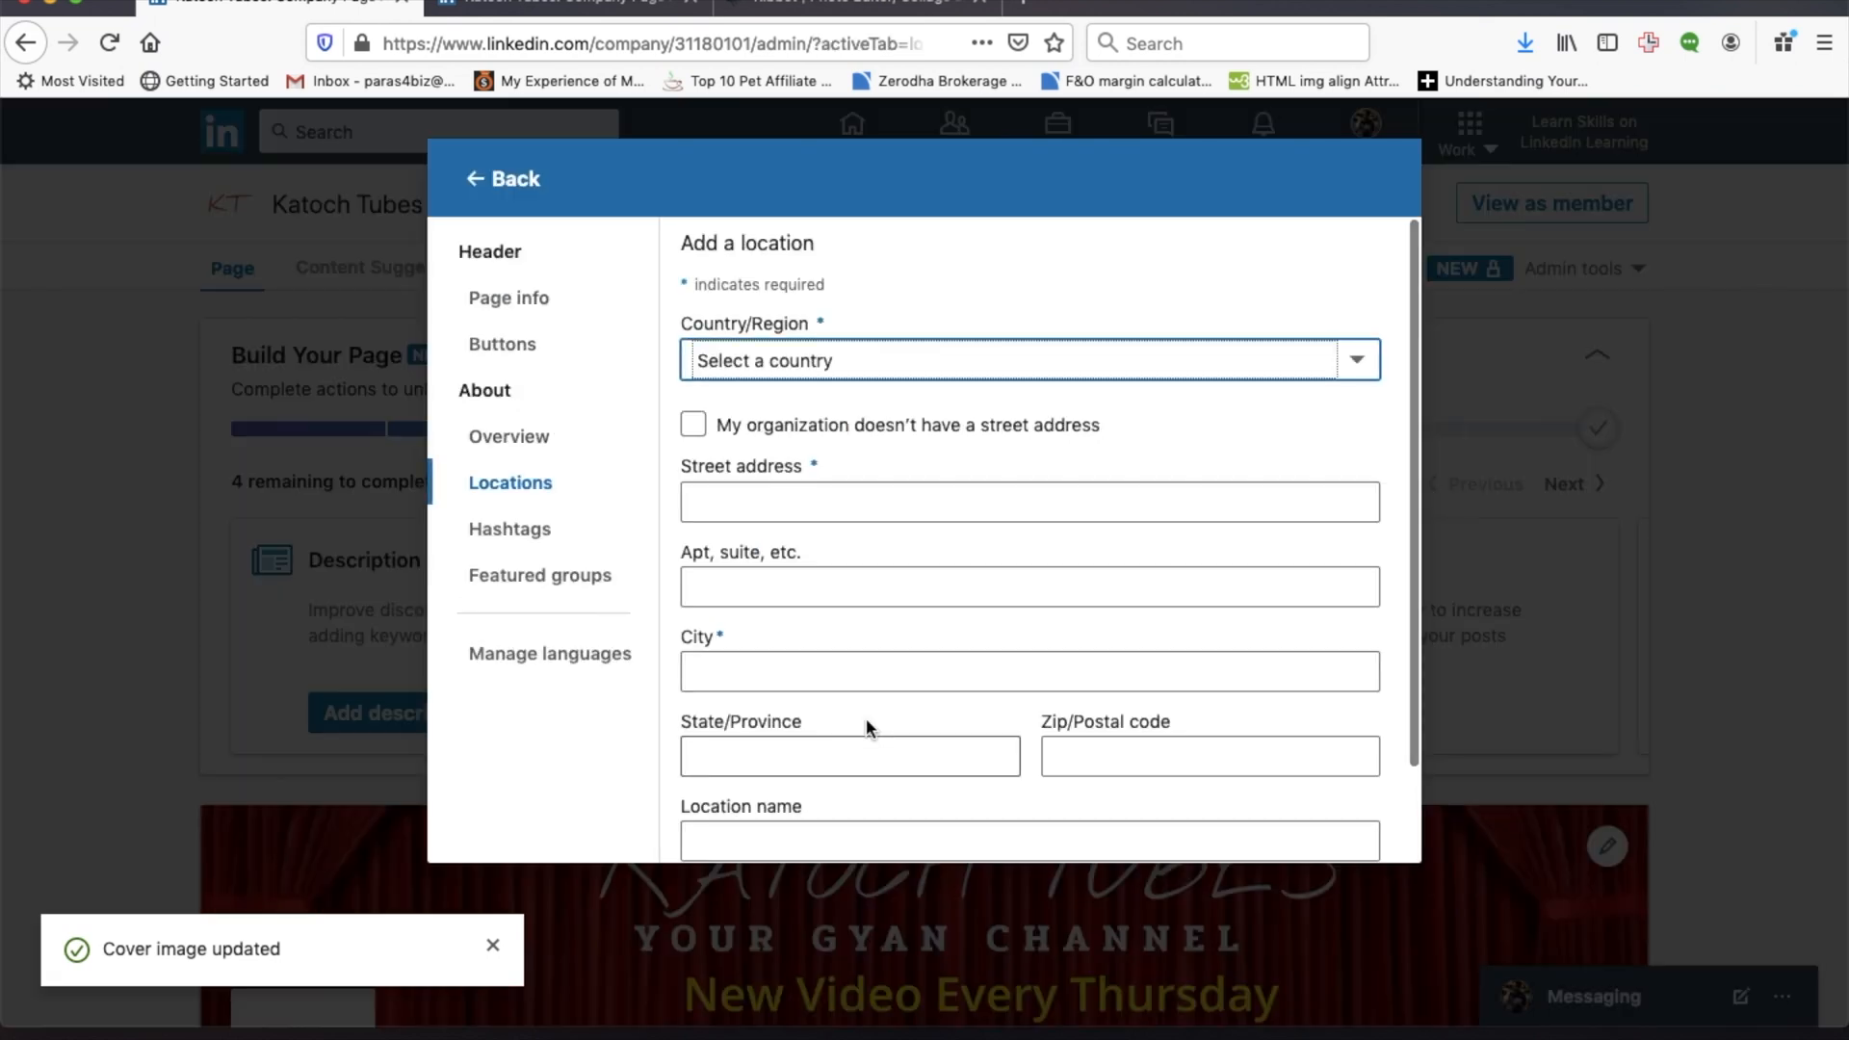
# Save India, Gurgaon Road, Farrukh Nagar with zip 122001 as the page location.
pyautogui.click(1025, 359)
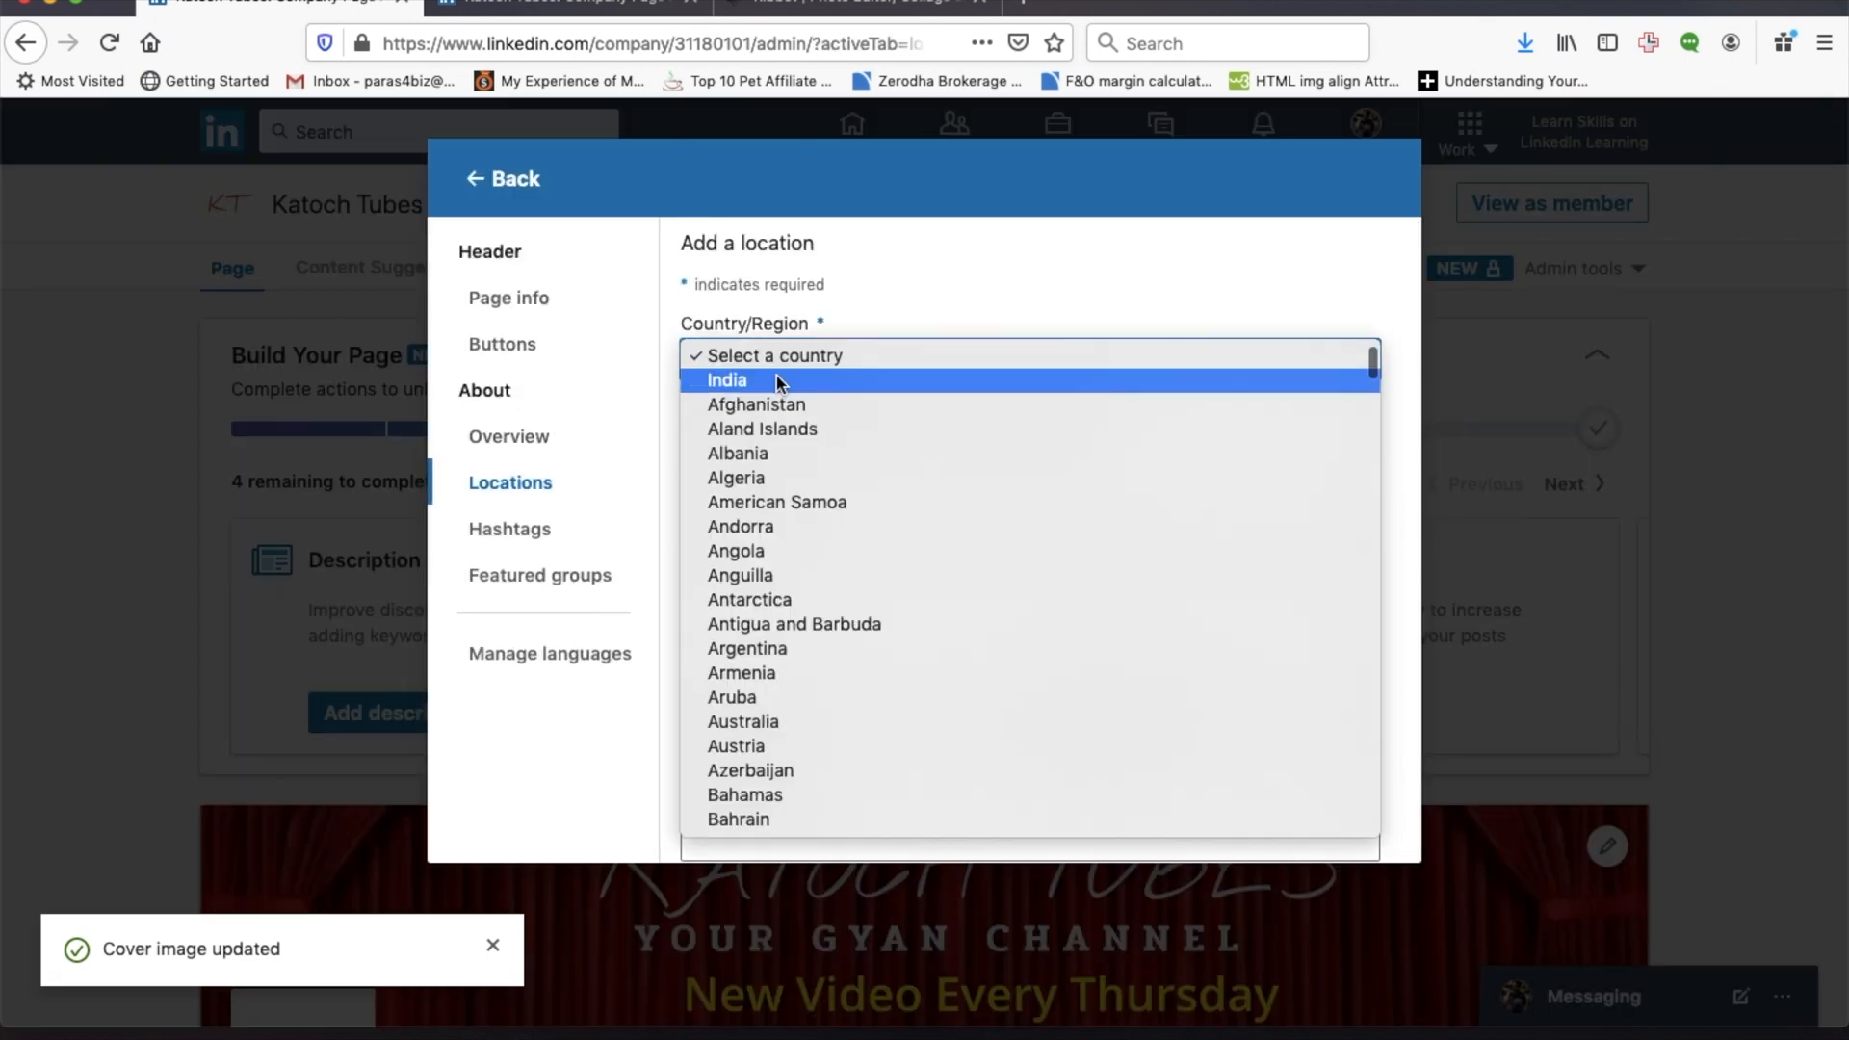
pyautogui.click(726, 380)
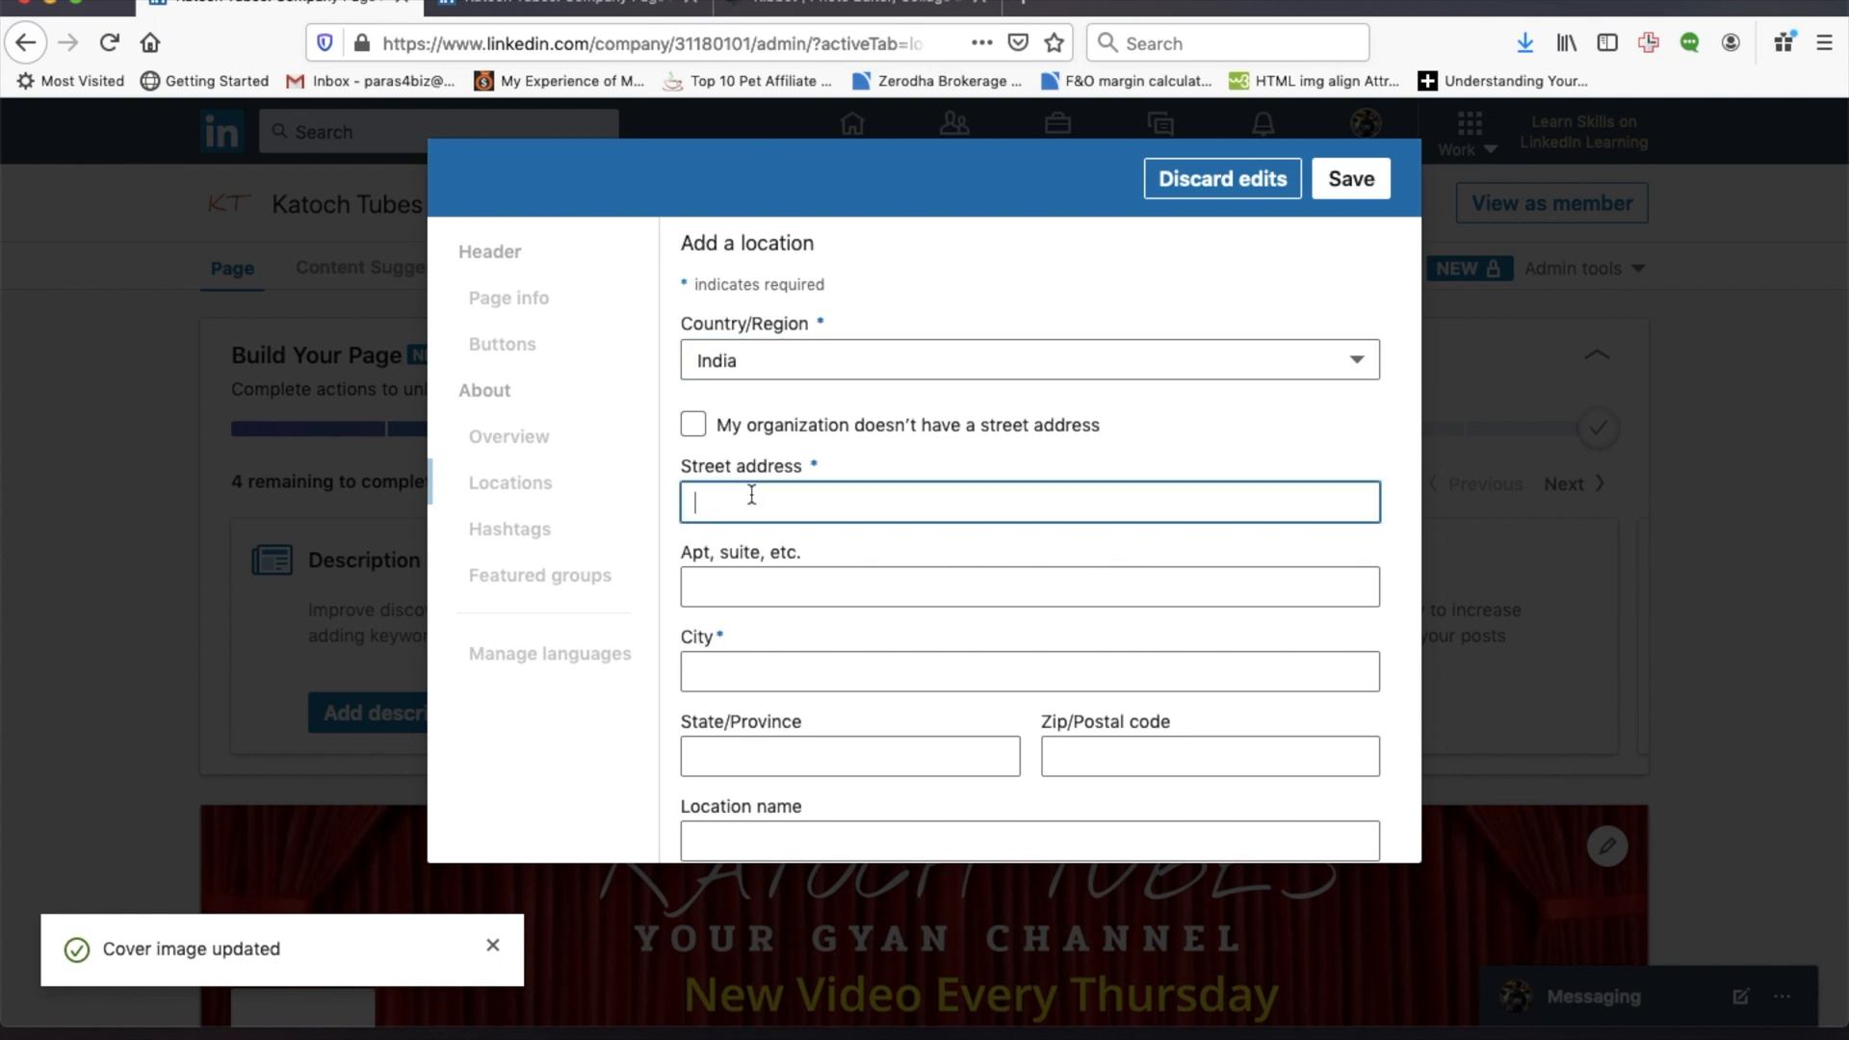
pyautogui.write('Gurgaon')
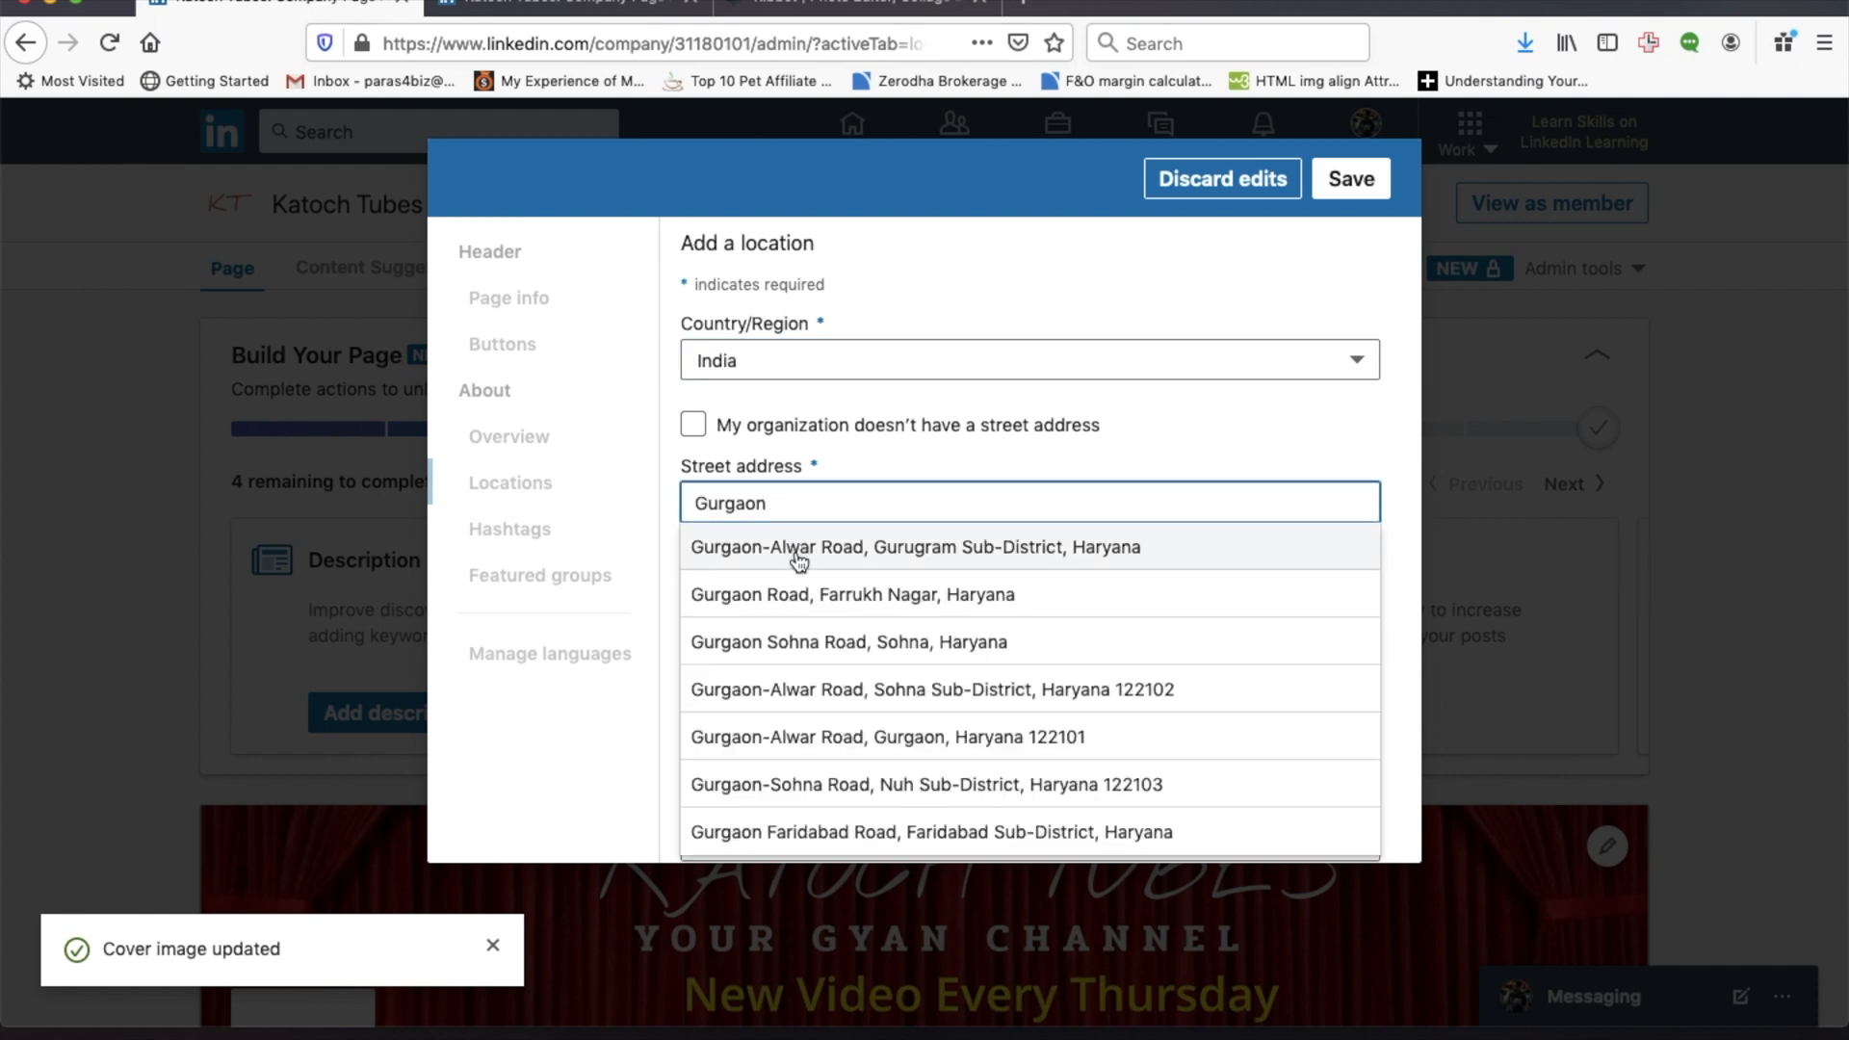
pyautogui.click(852, 594)
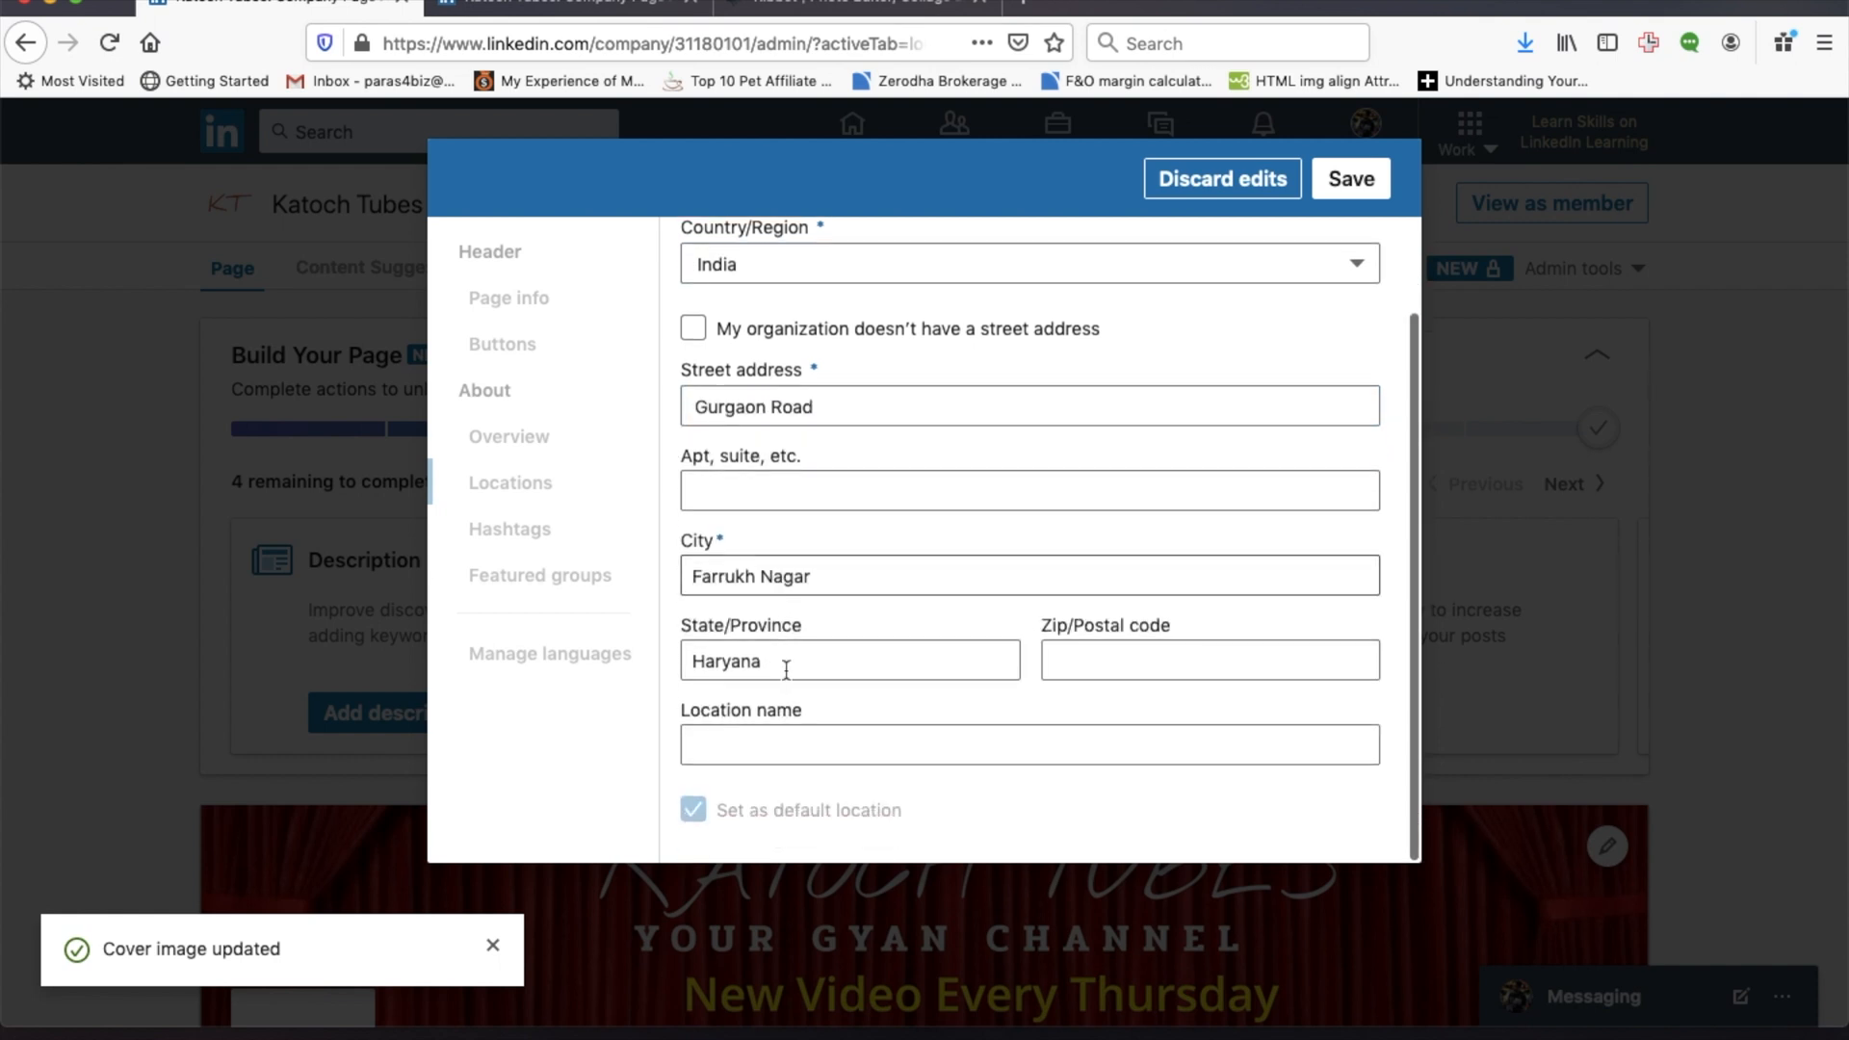
pyautogui.click(1029, 576)
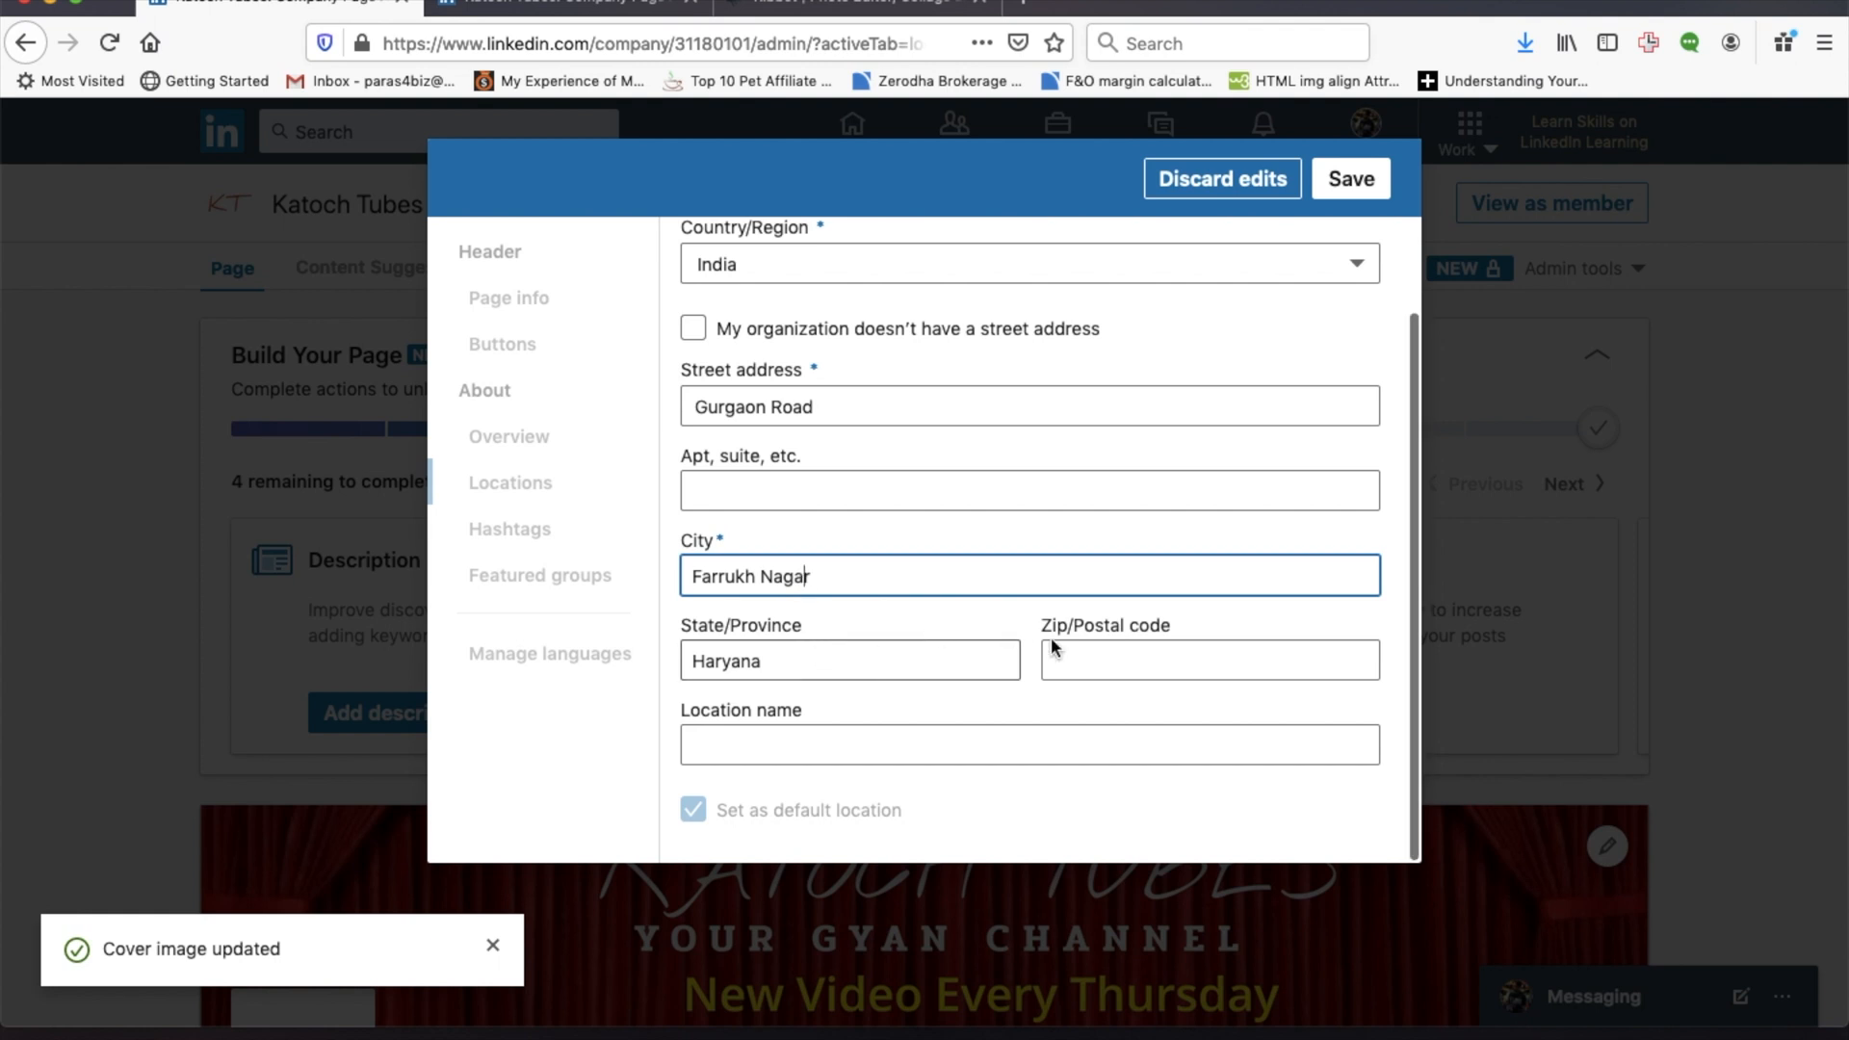
pyautogui.write('122001')
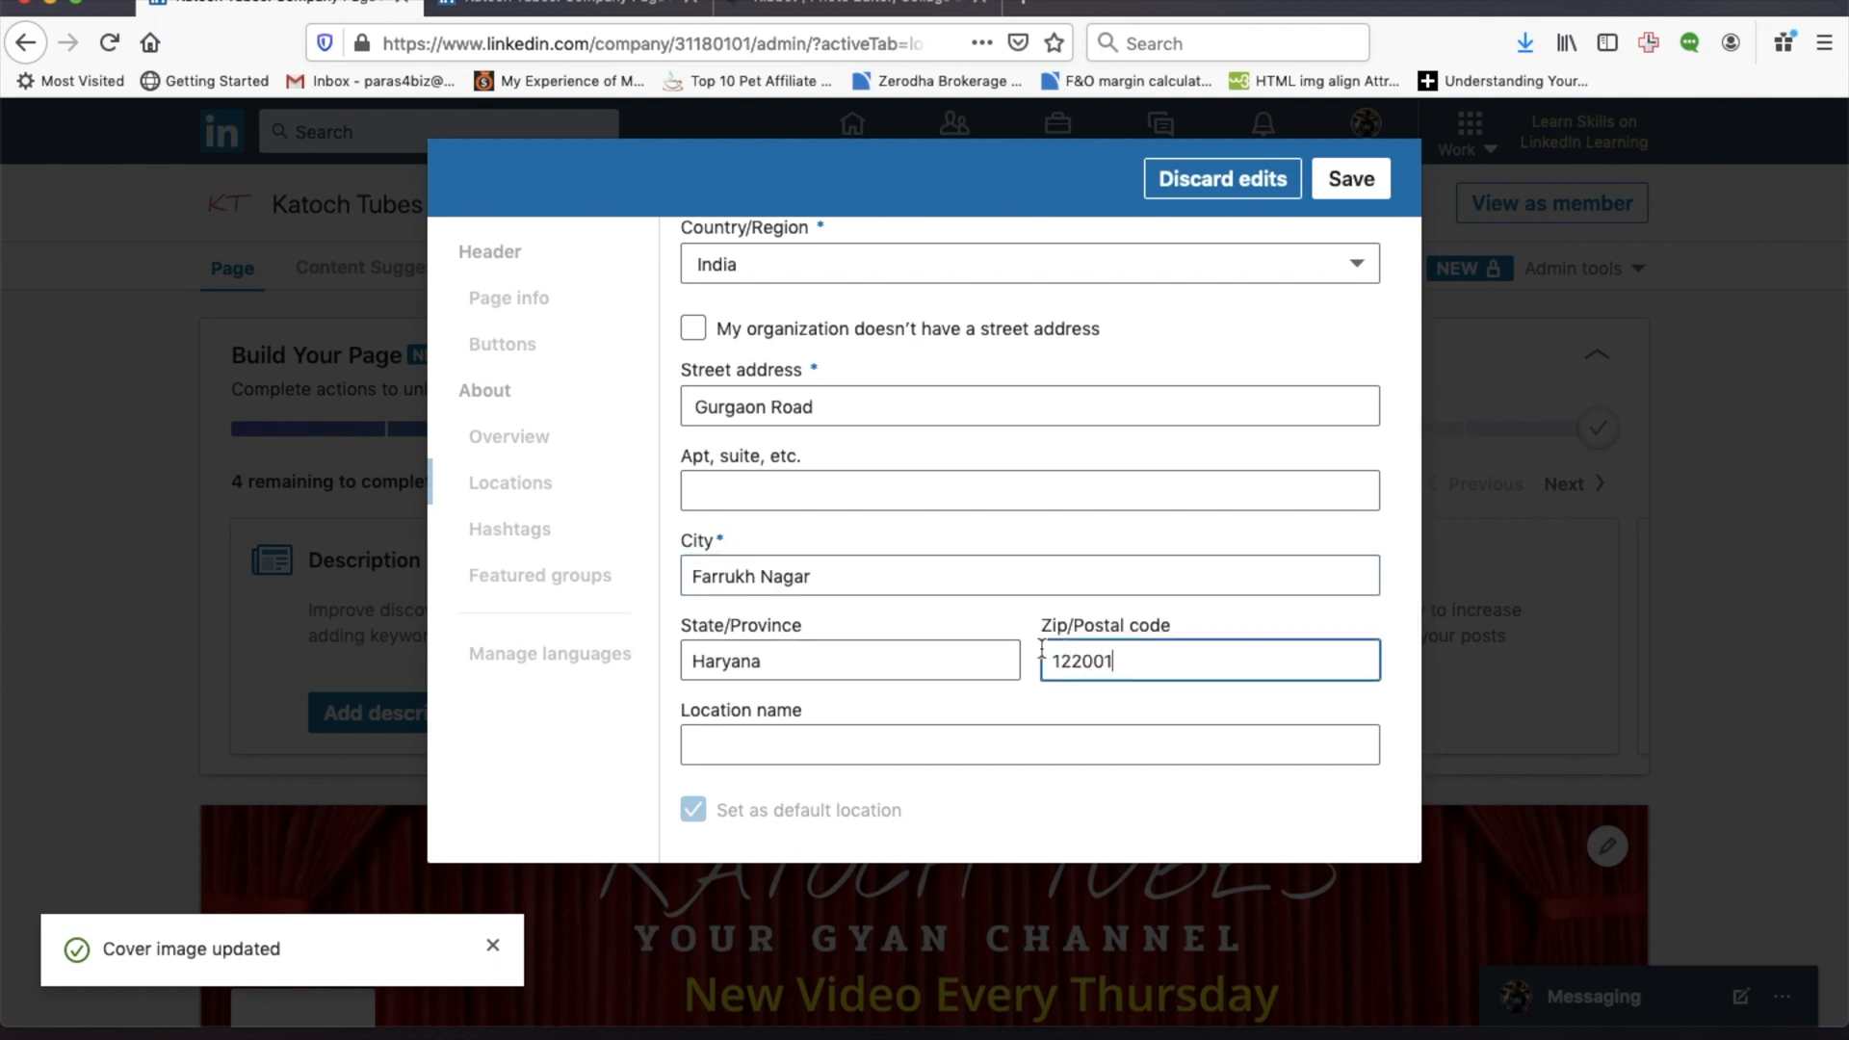
pyautogui.click(1350, 178)
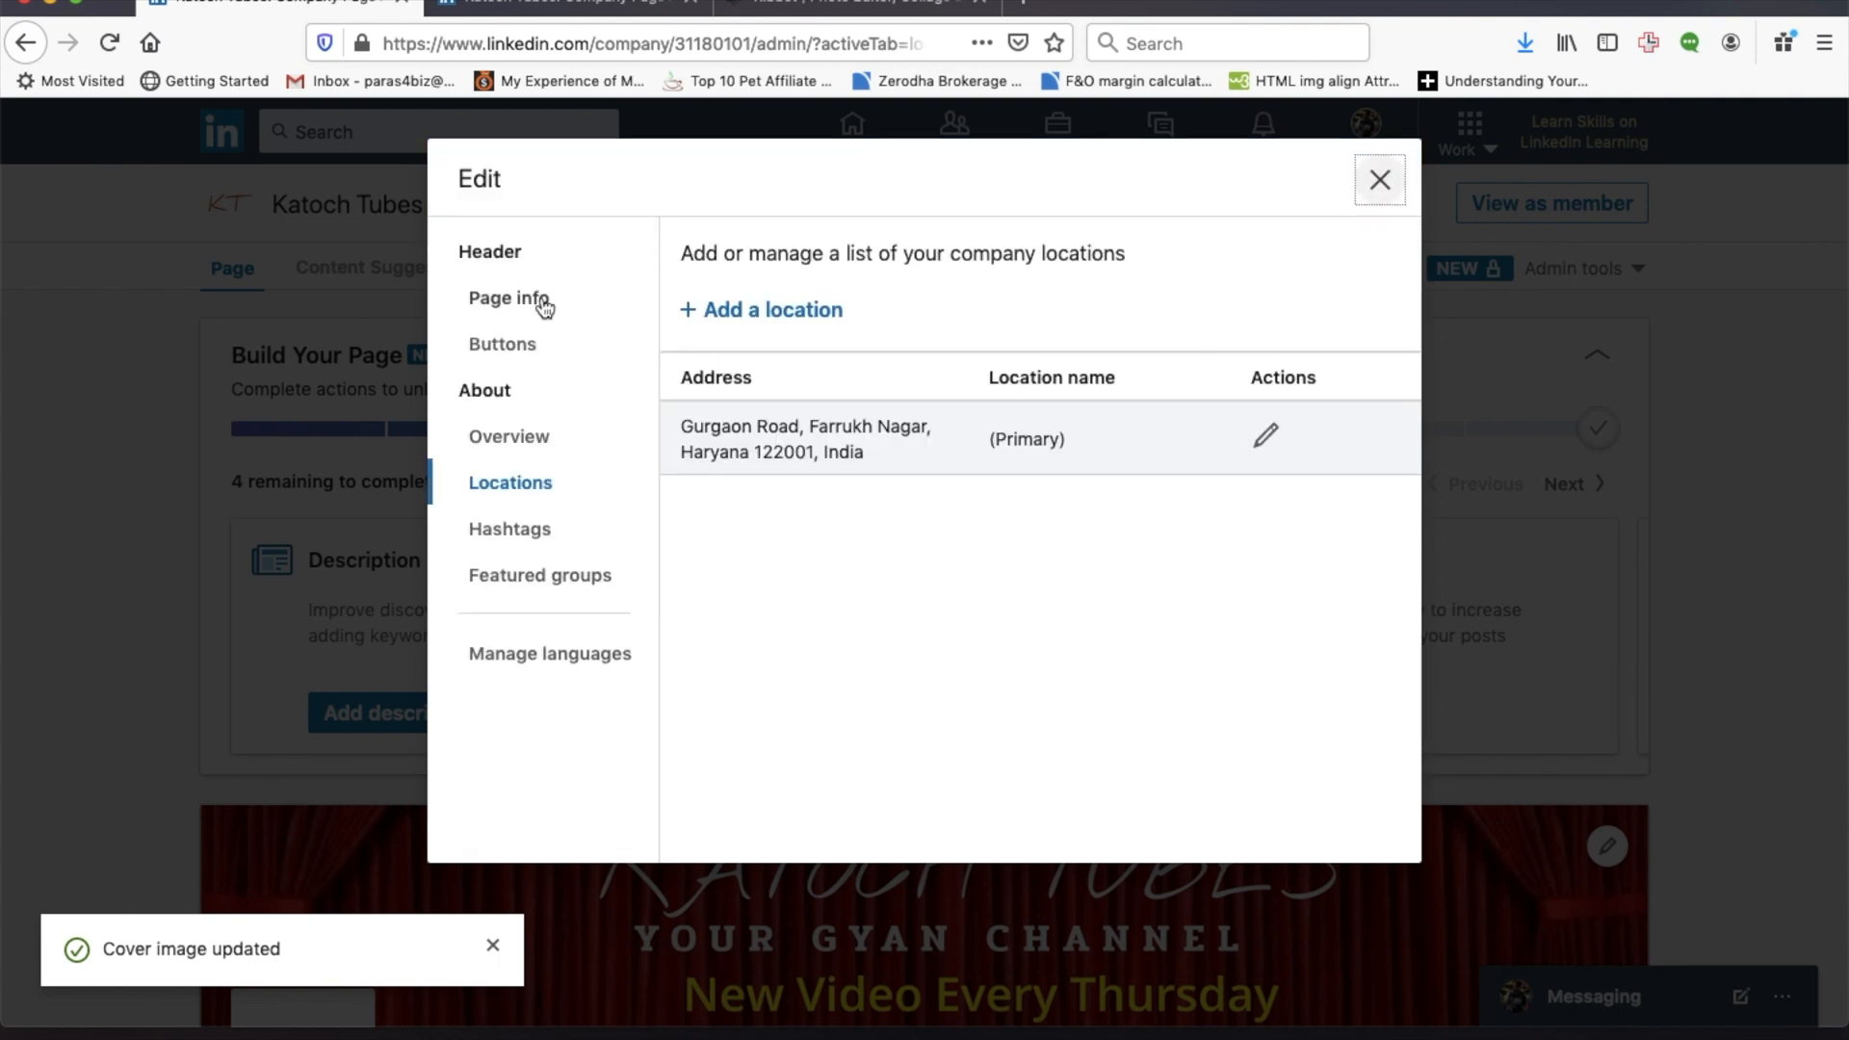
pyautogui.click(509, 297)
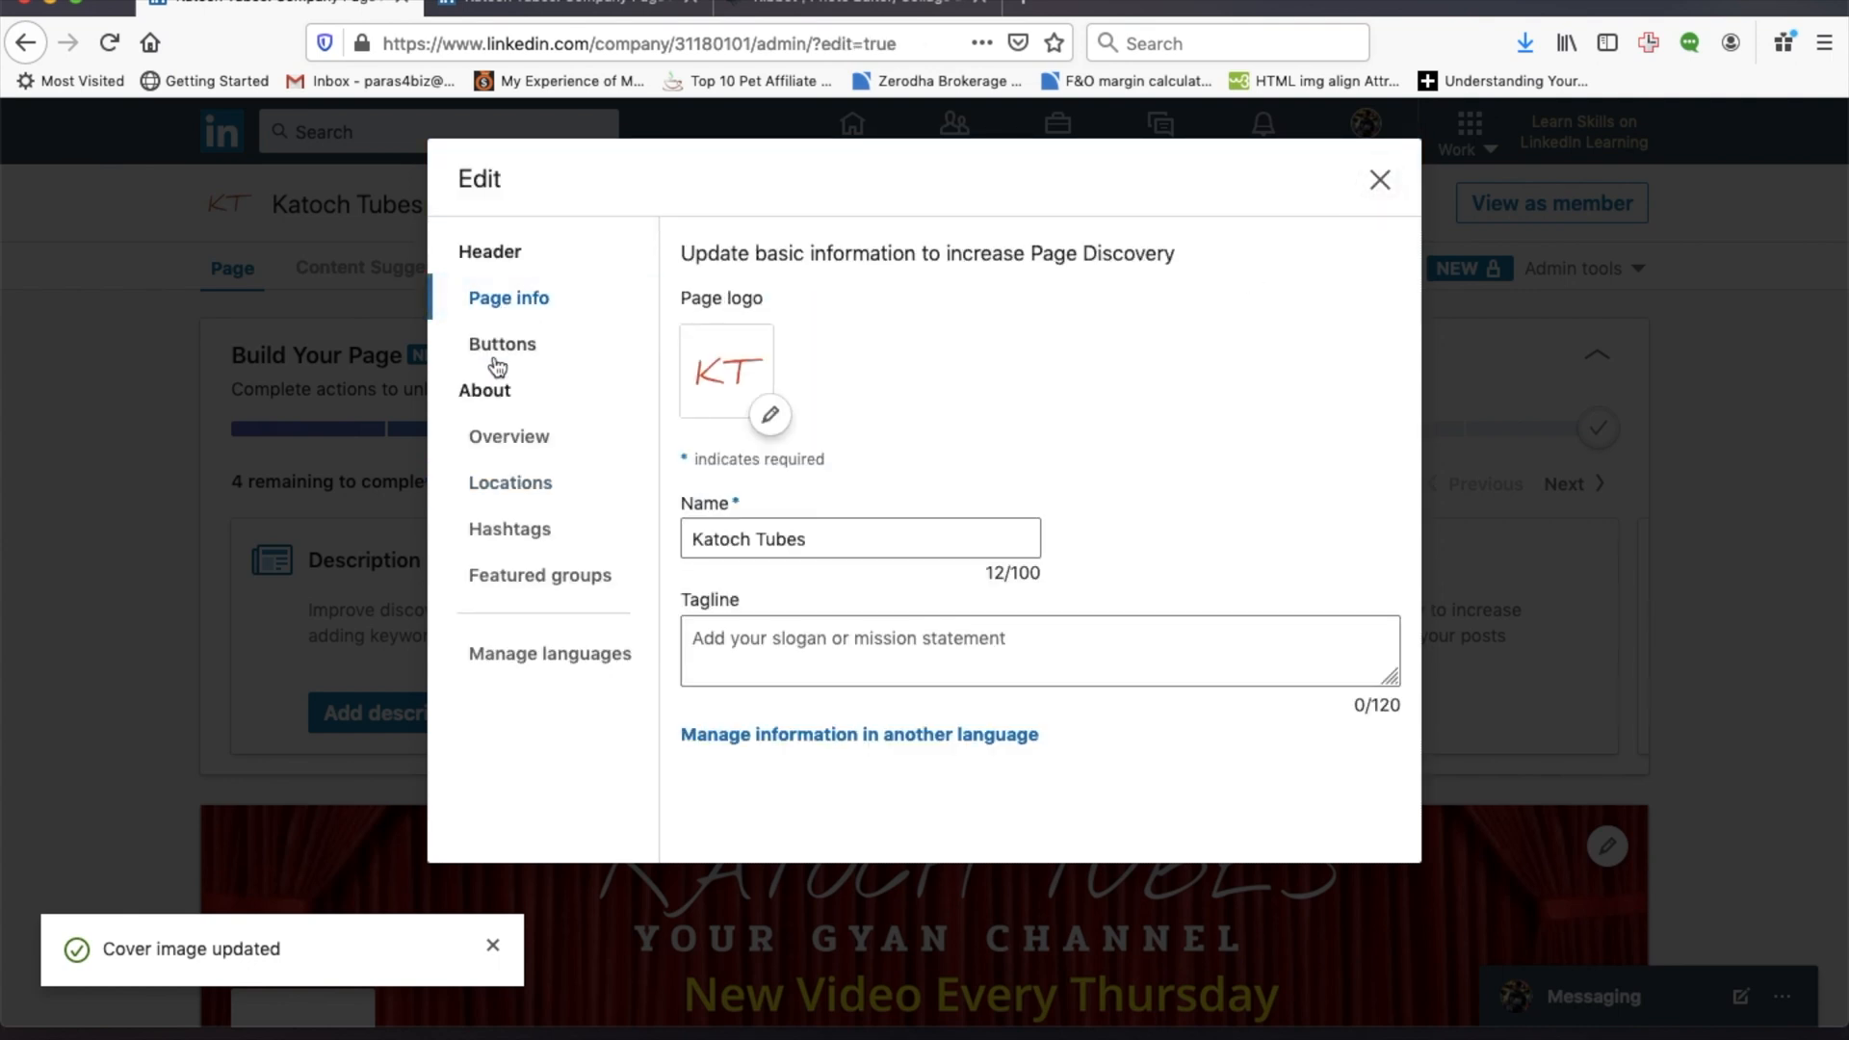
# Save 'test the description' as the Katoch Tubes page description in Overview.
pyautogui.click(509, 436)
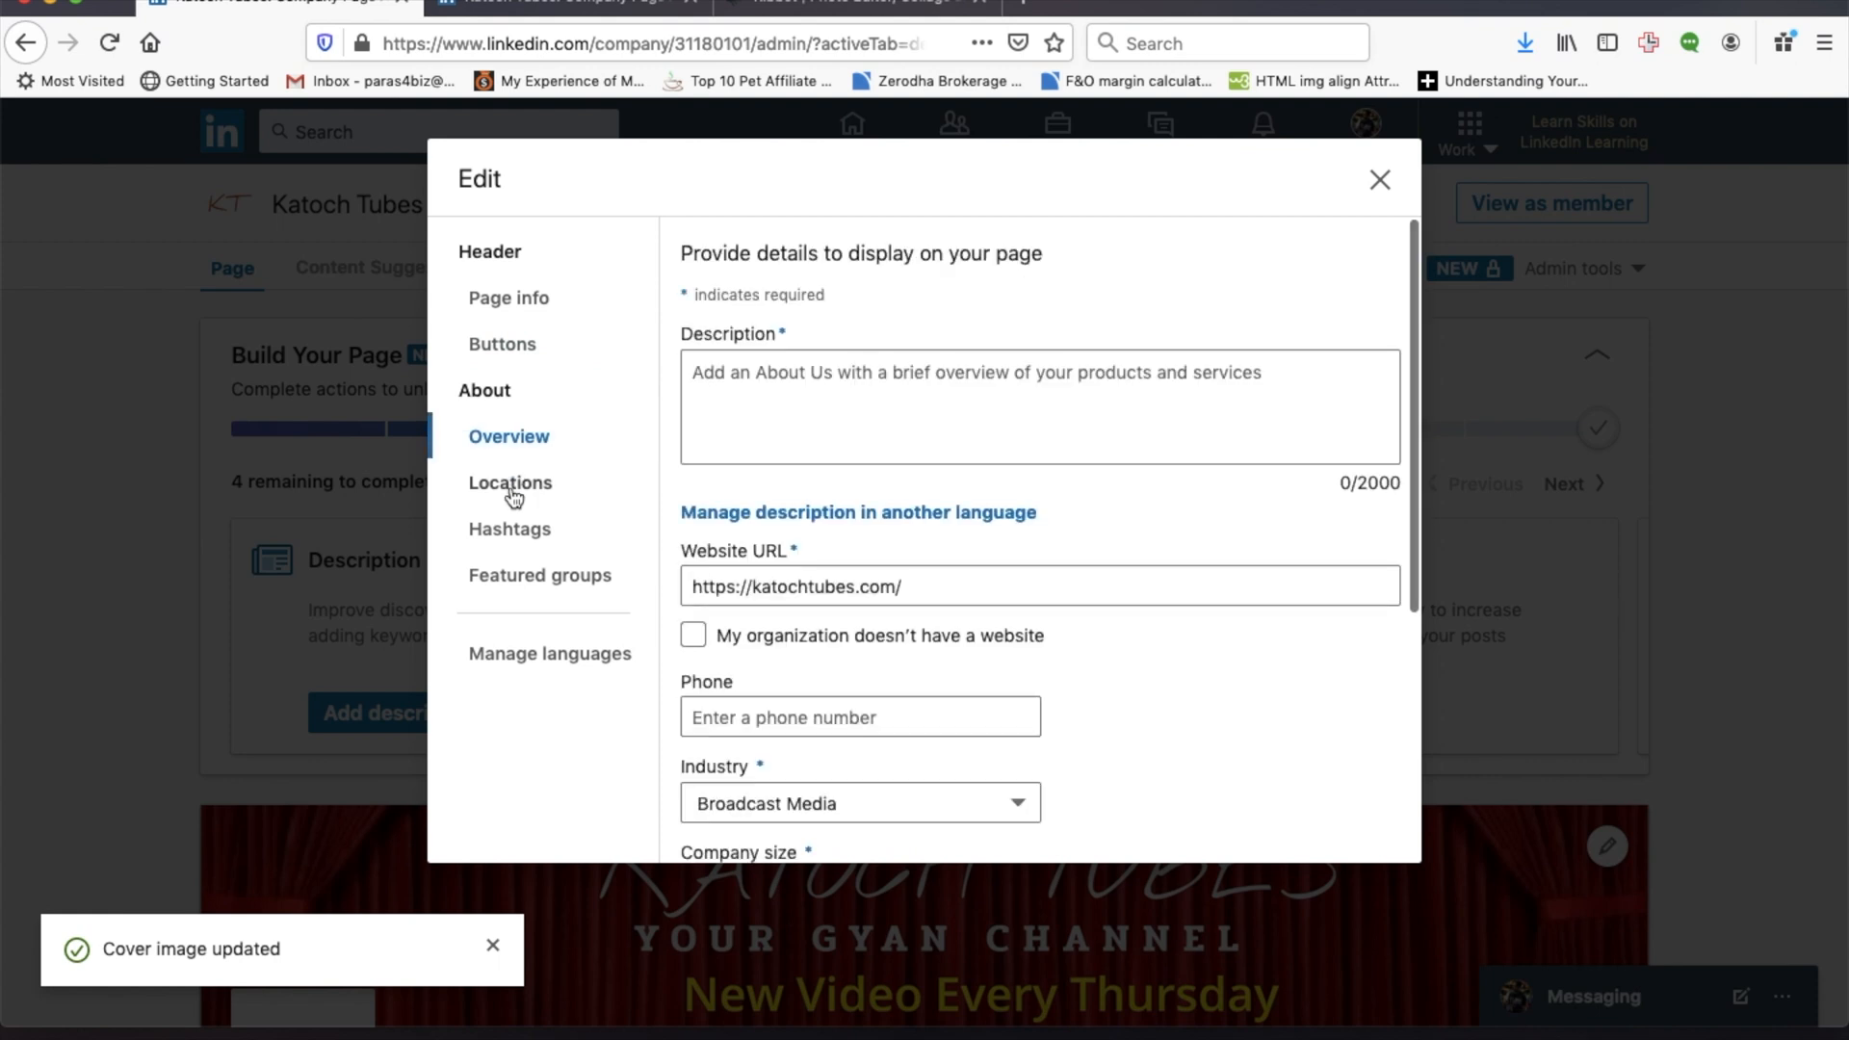
pyautogui.write('test the des')
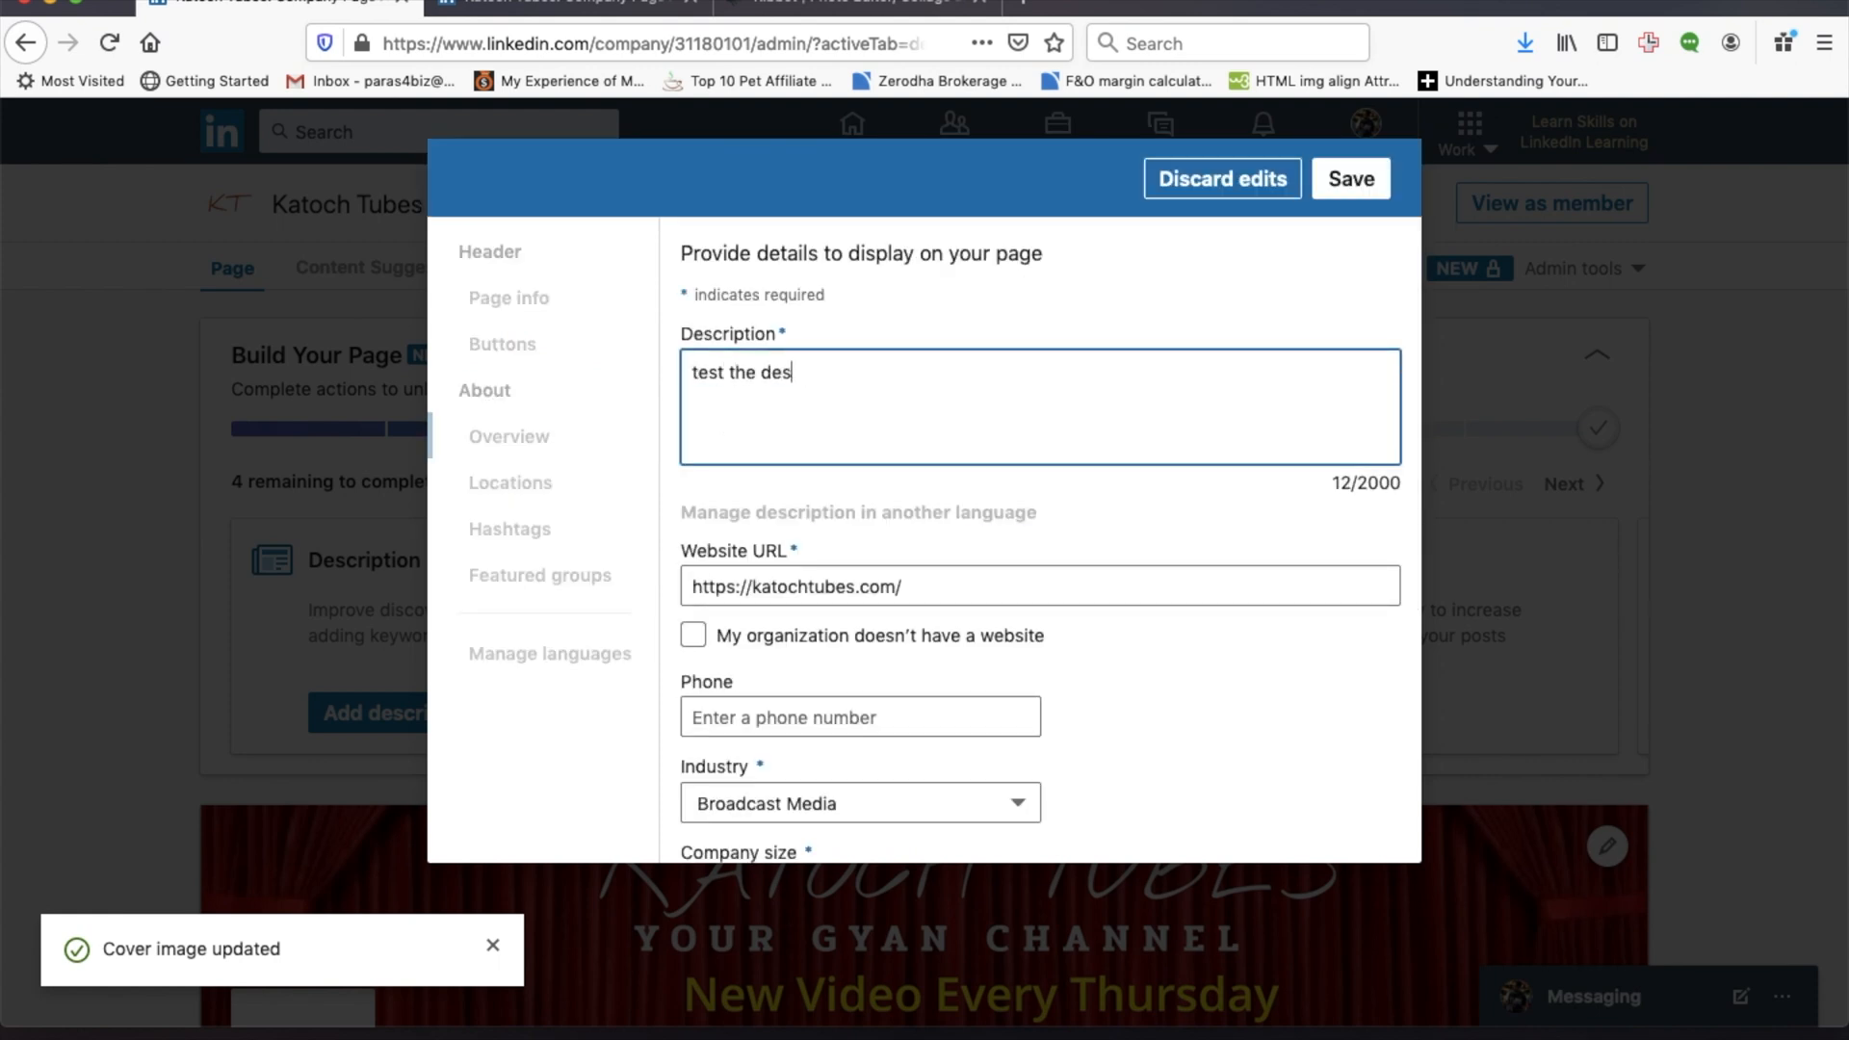
pyautogui.write('cription')
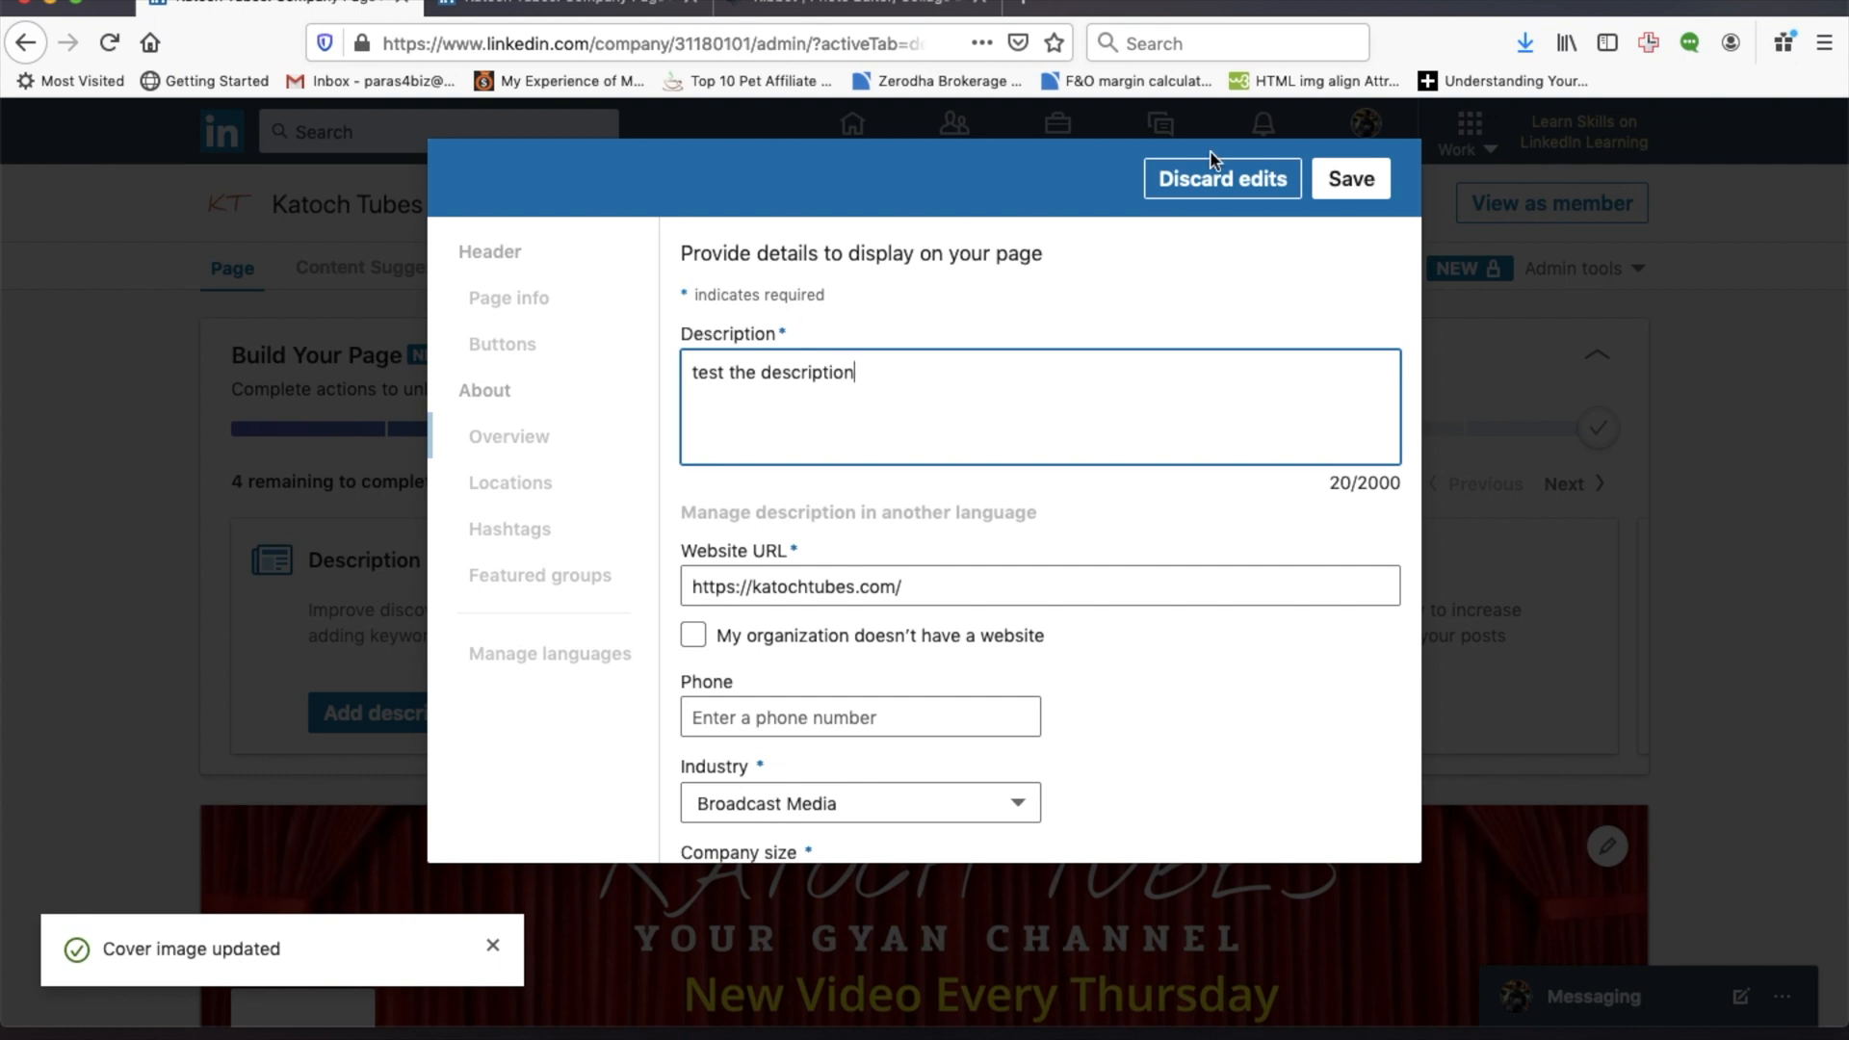
pyautogui.click(1350, 178)
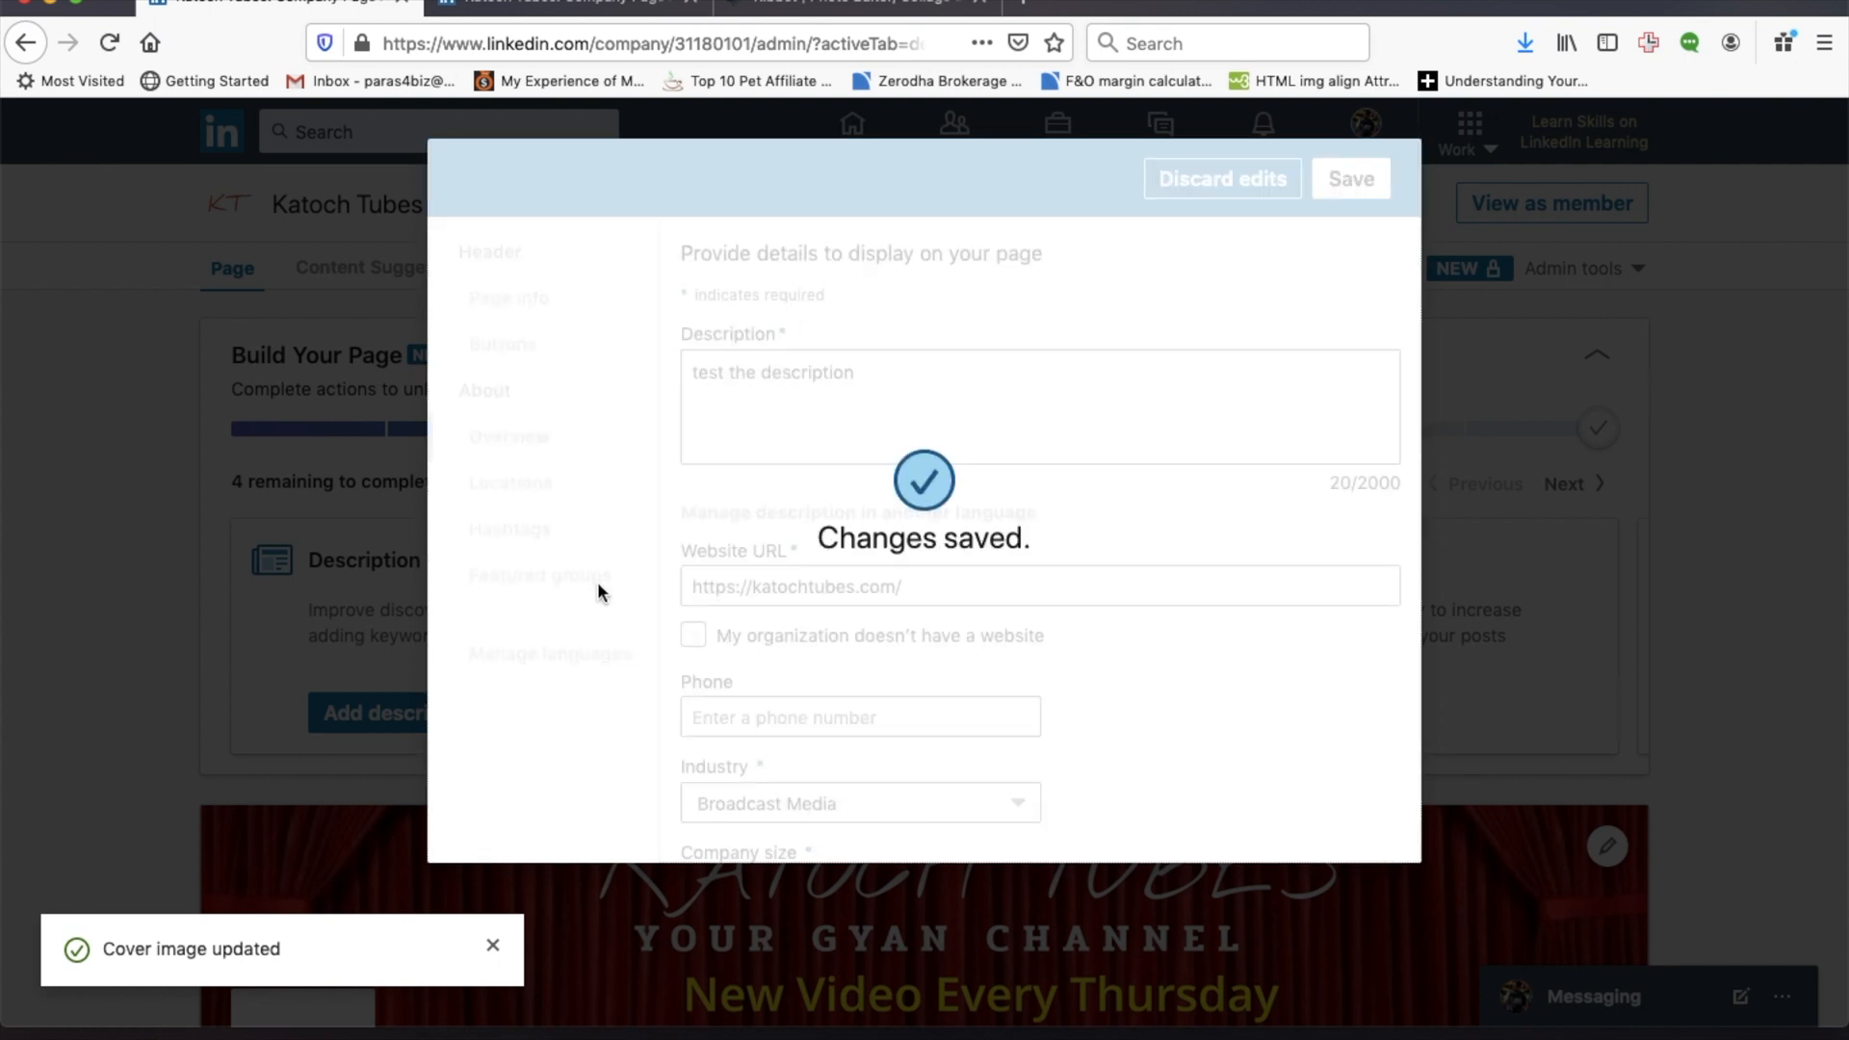
pyautogui.click(509, 482)
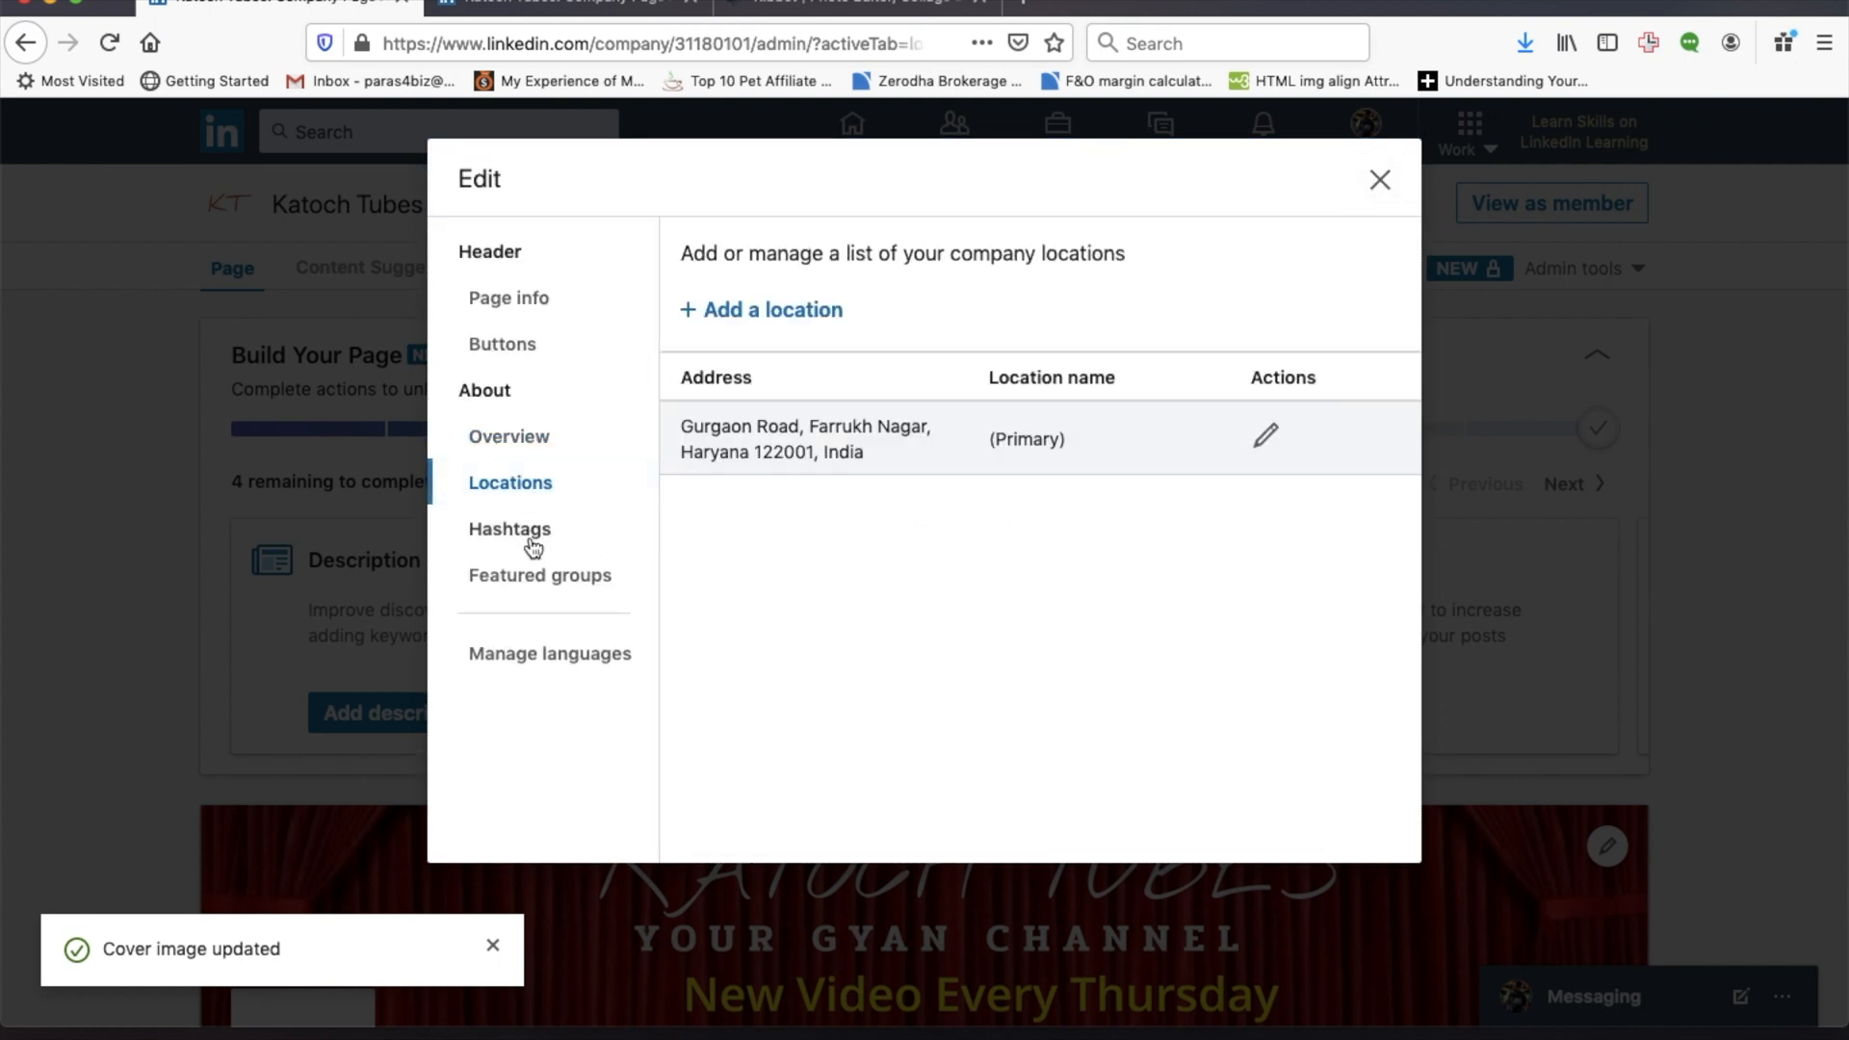
pyautogui.click(510, 529)
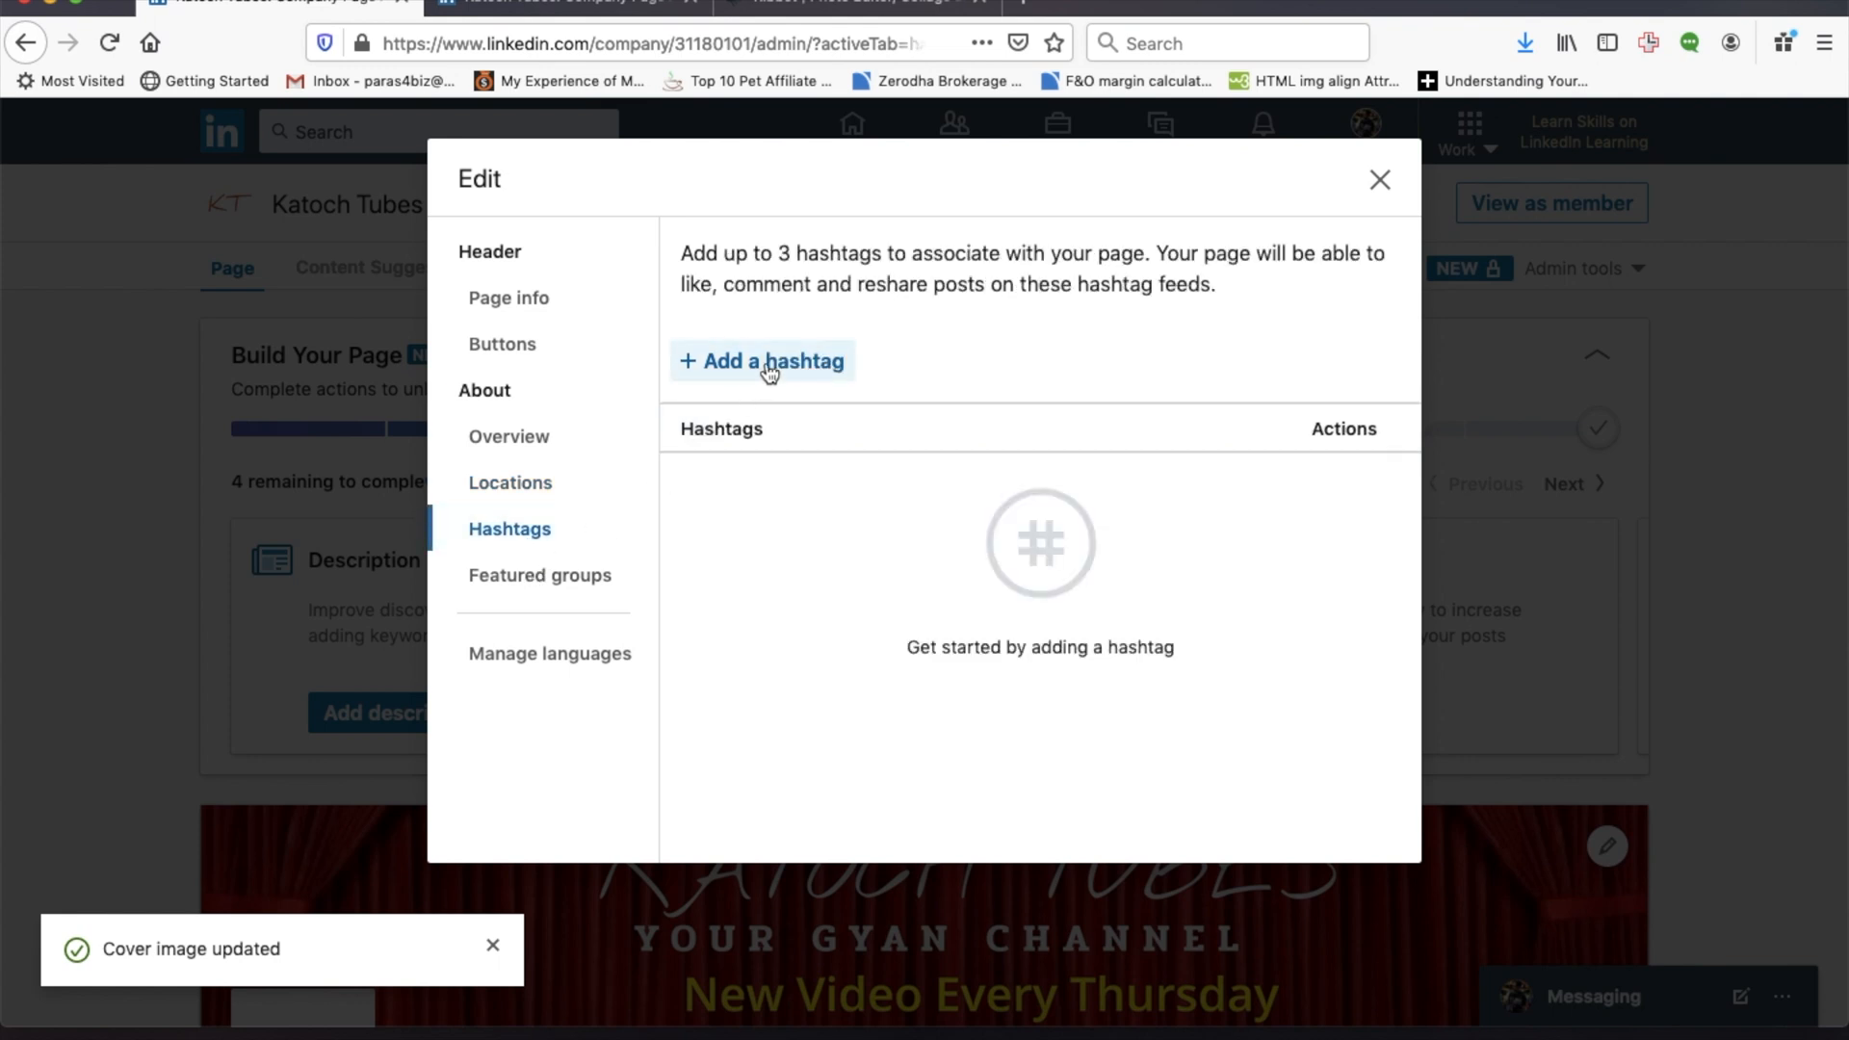
# Add and save #katochtubes as the page's hashtag.
pyautogui.click(761, 361)
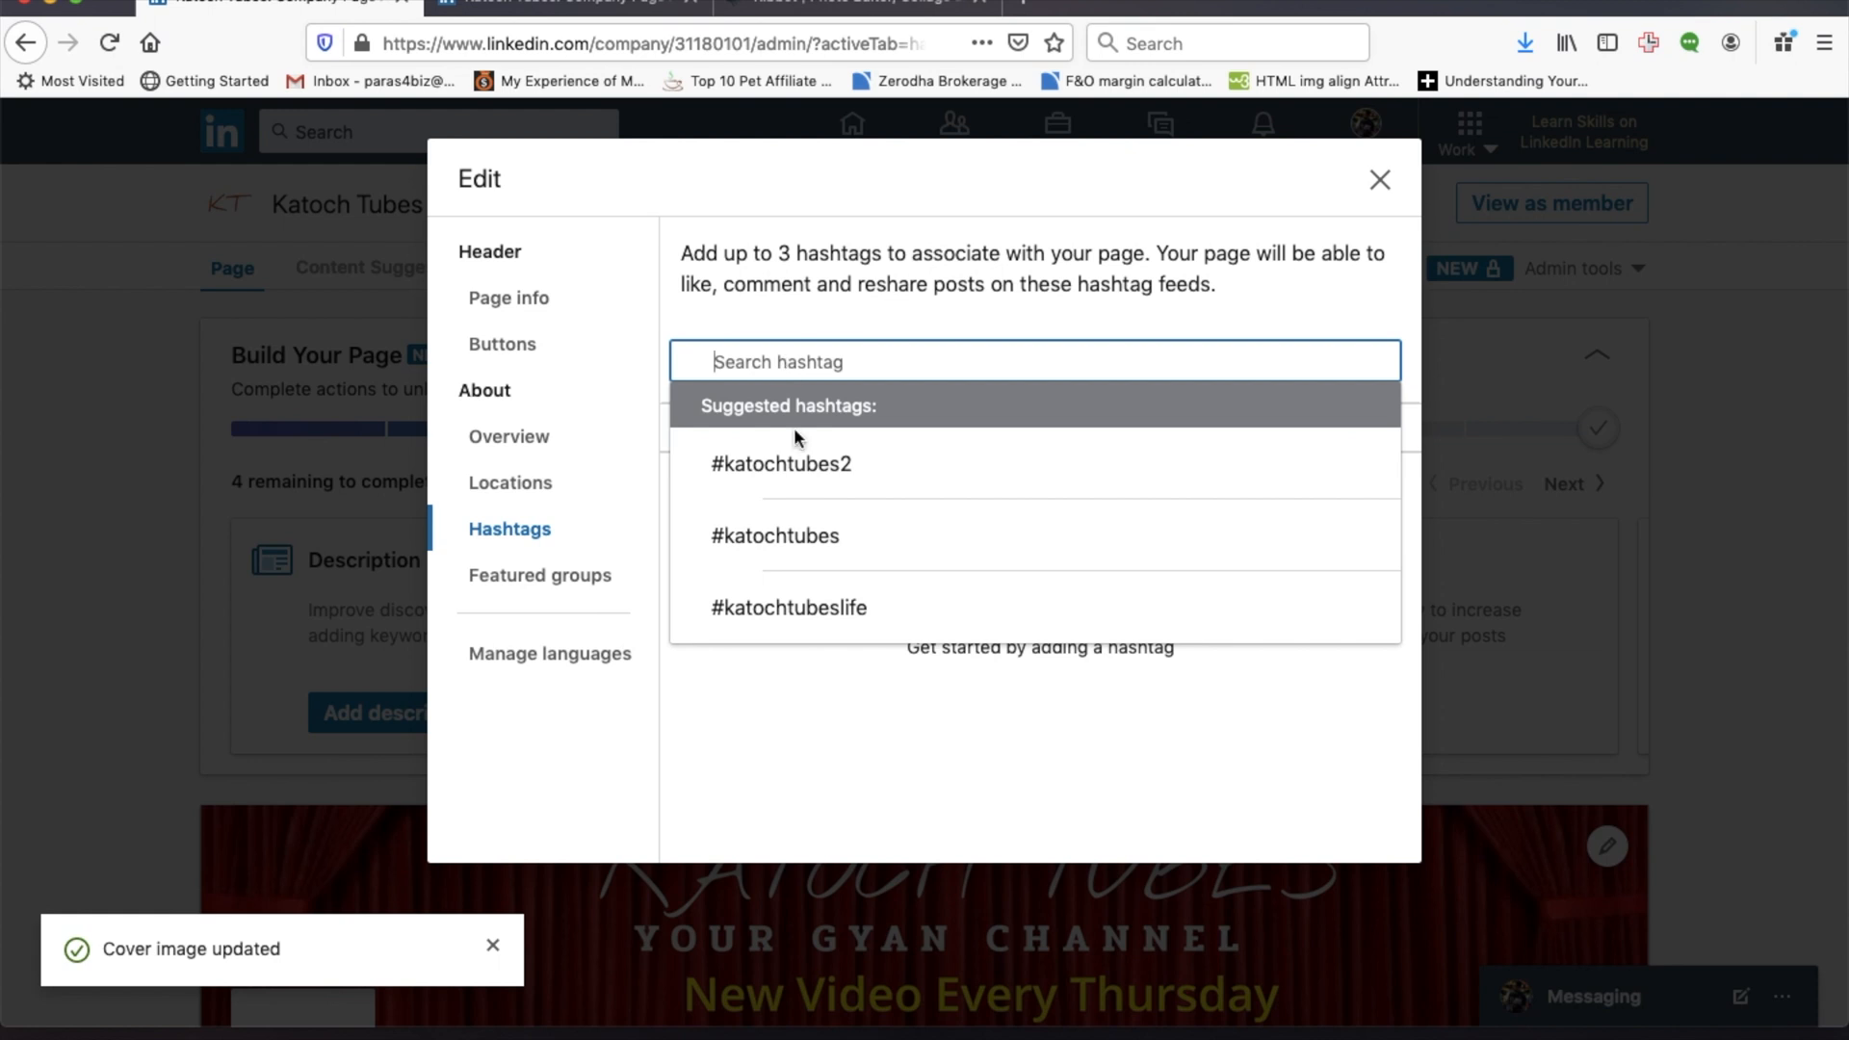
pyautogui.click(774, 536)
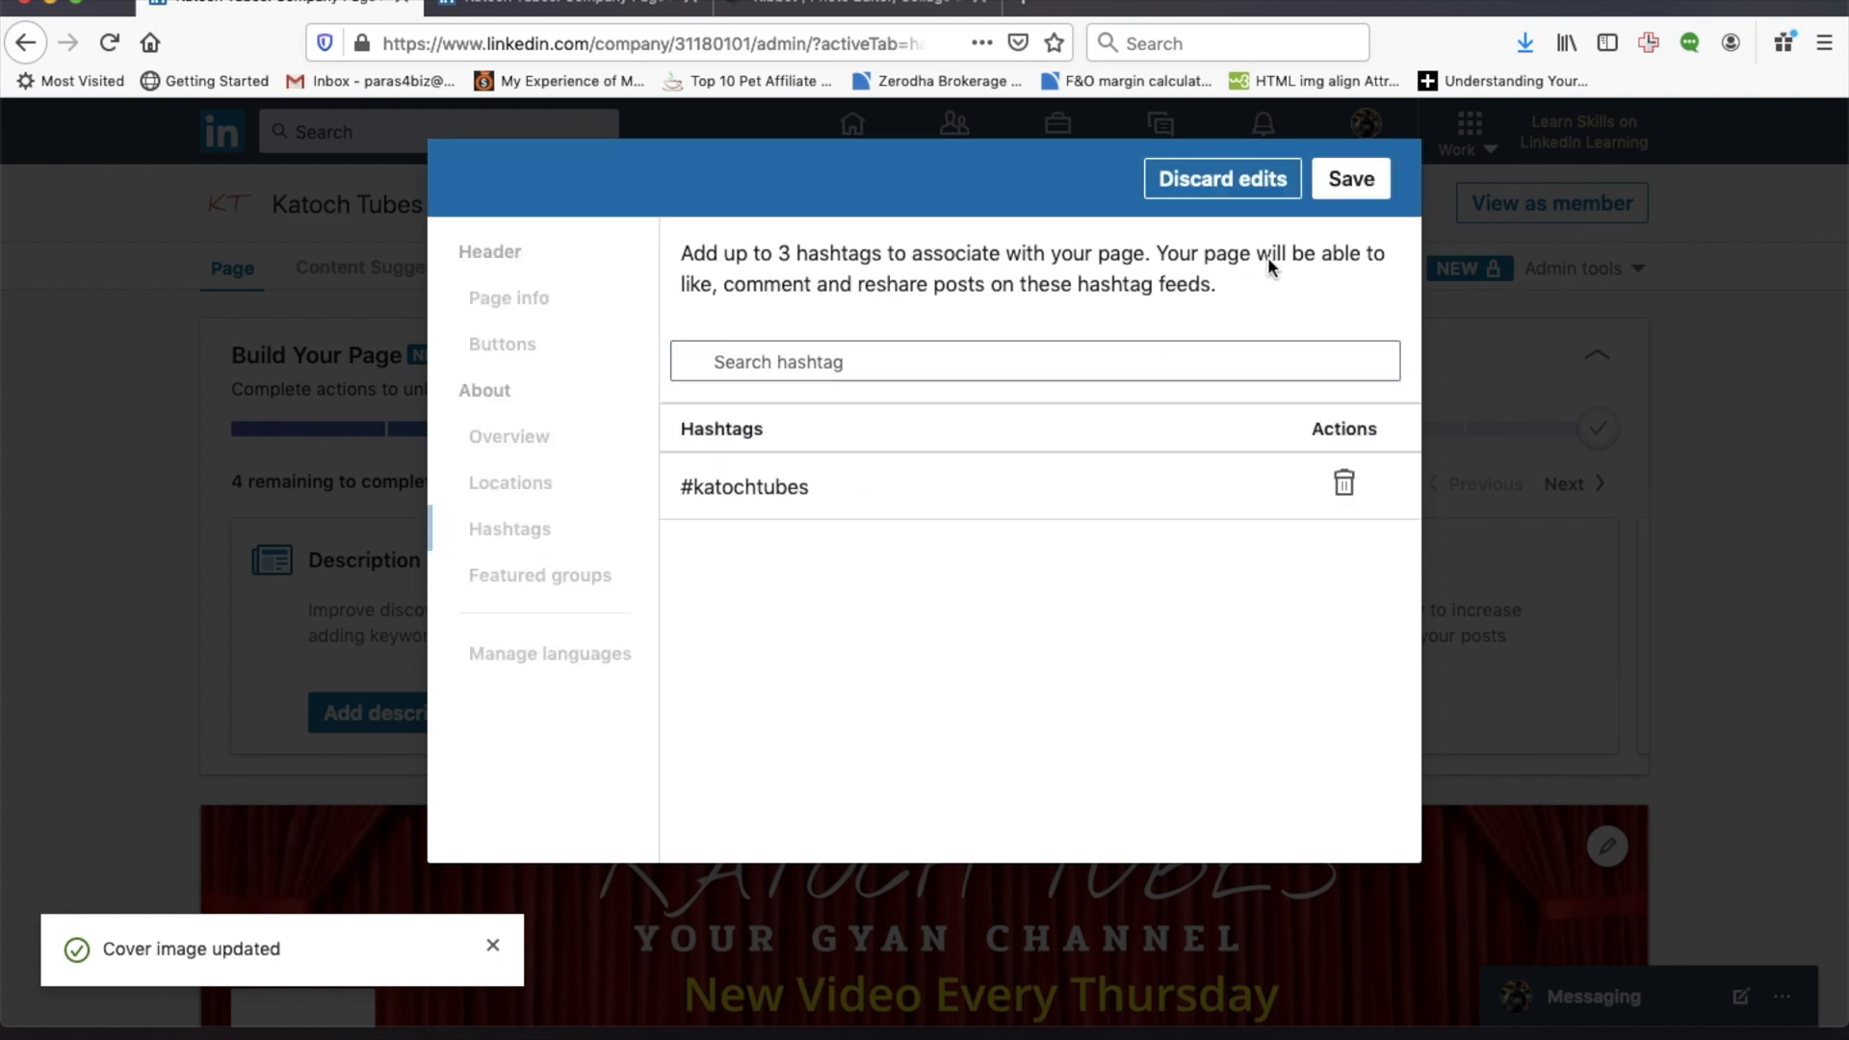
pyautogui.click(1349, 178)
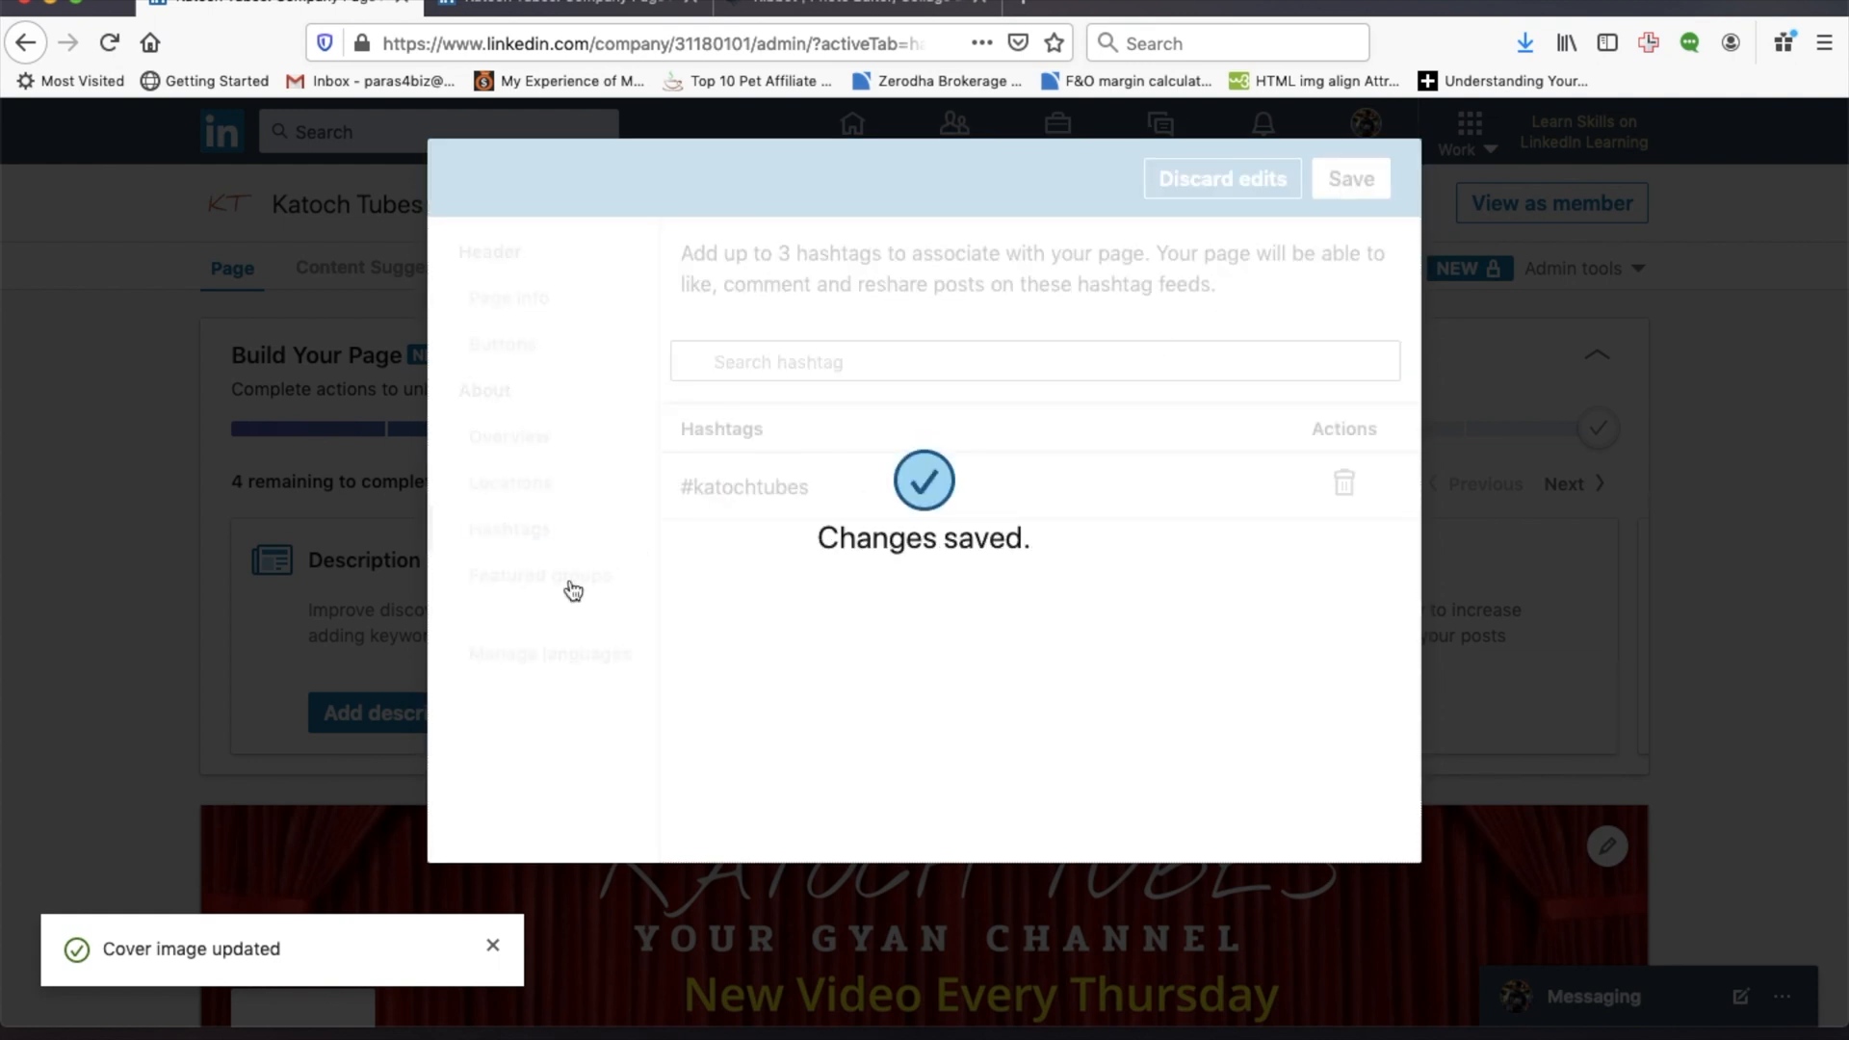
# Look over the Featured groups and Manage languages settings, then close the page editor.
pyautogui.click(541, 575)
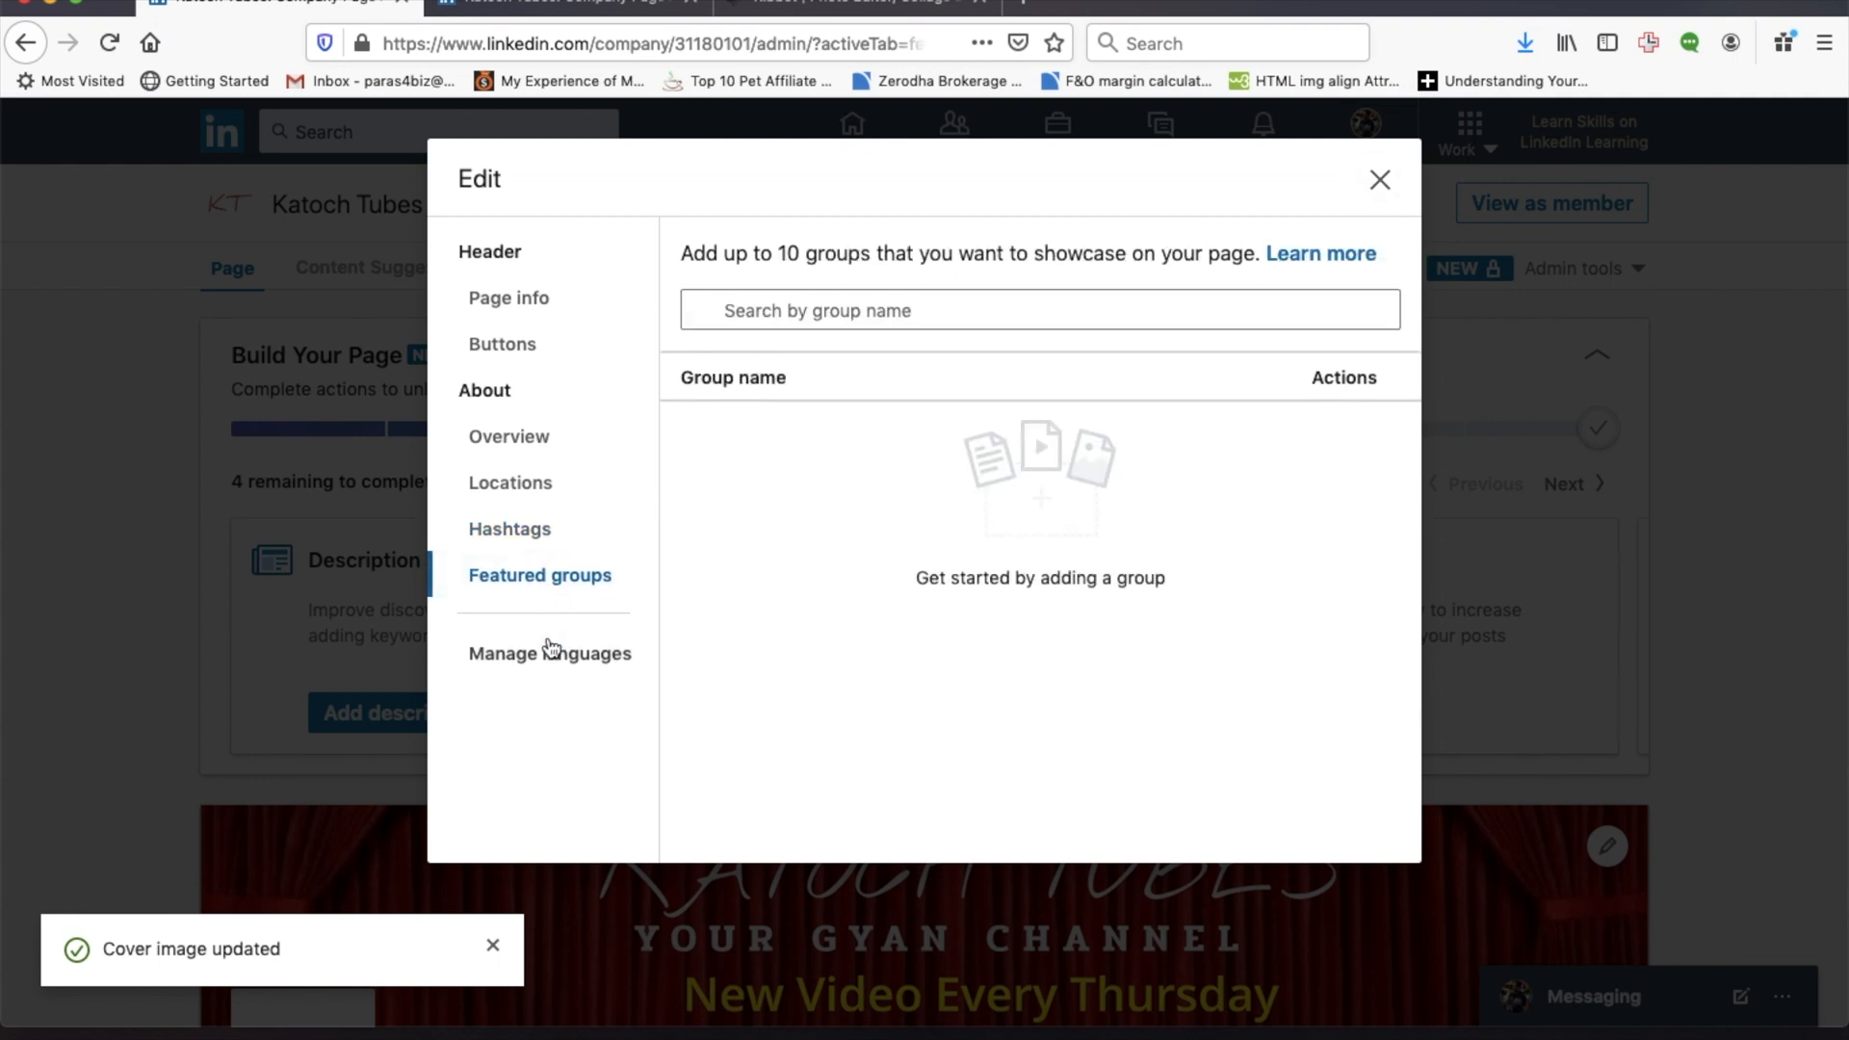
pyautogui.click(548, 652)
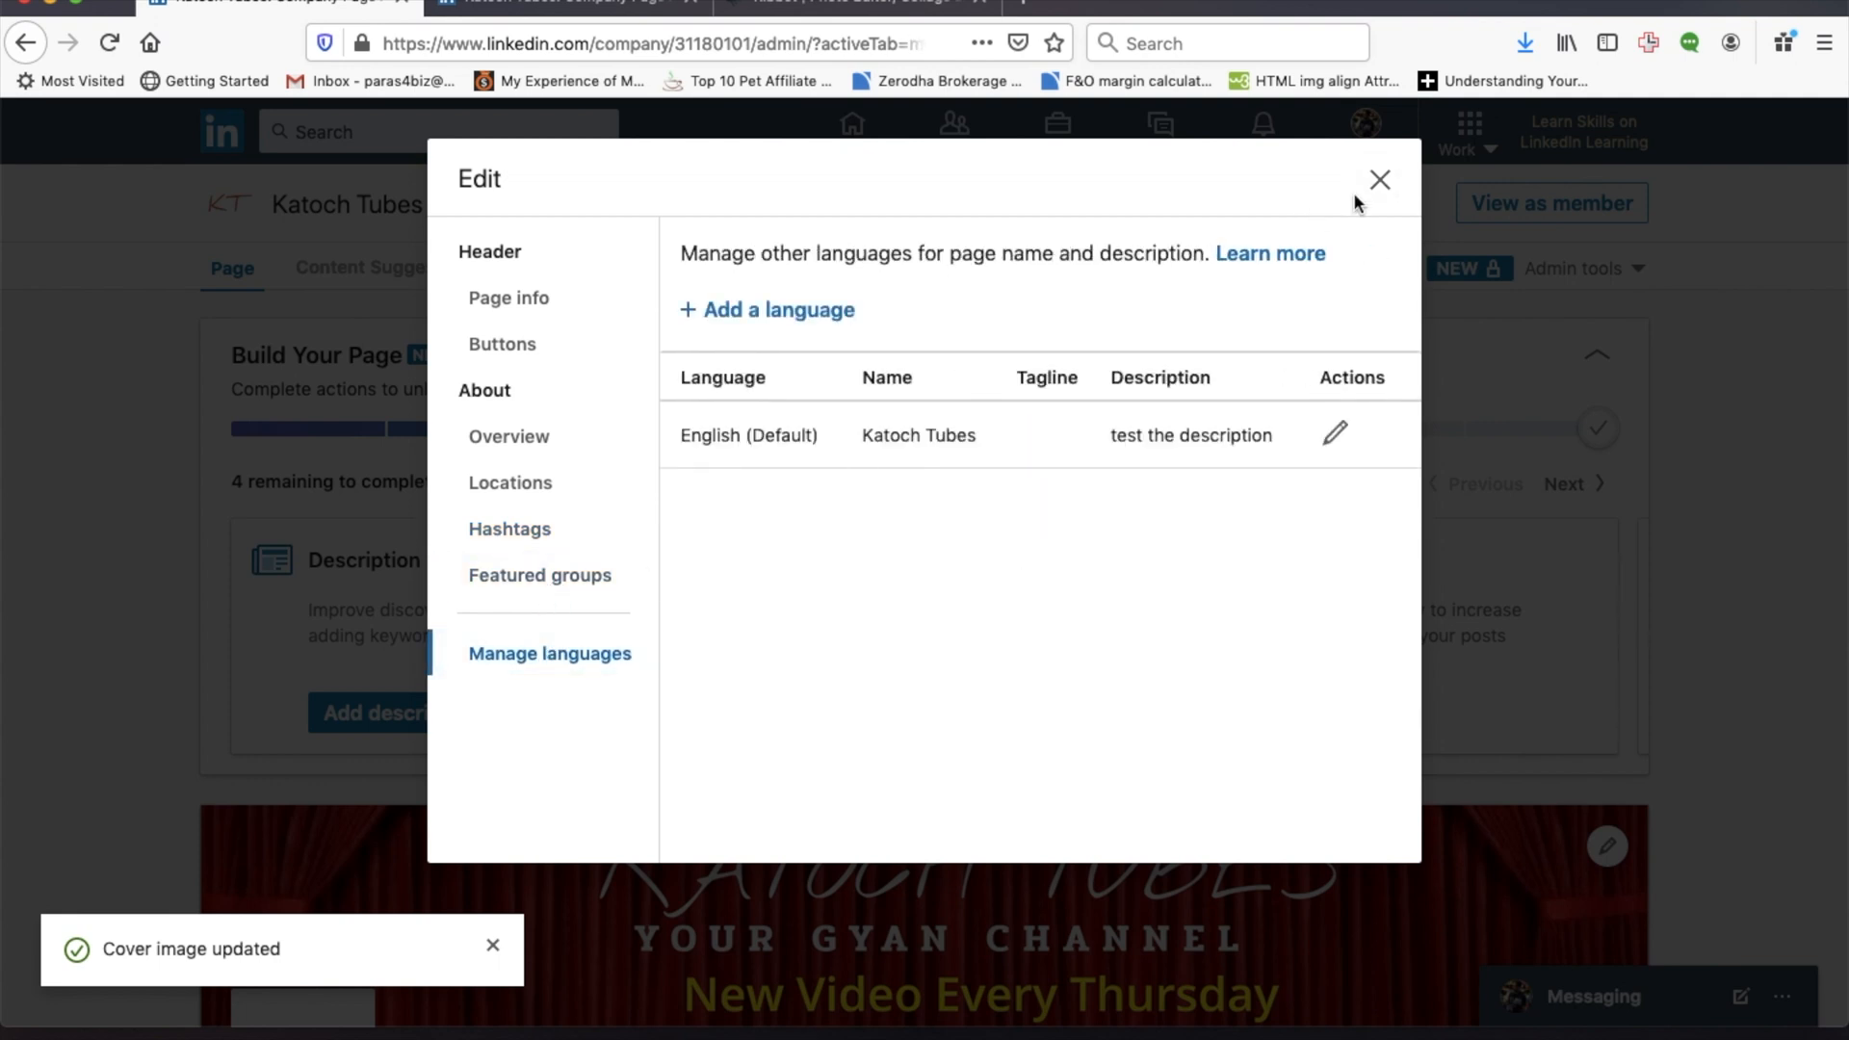
pyautogui.click(1378, 179)
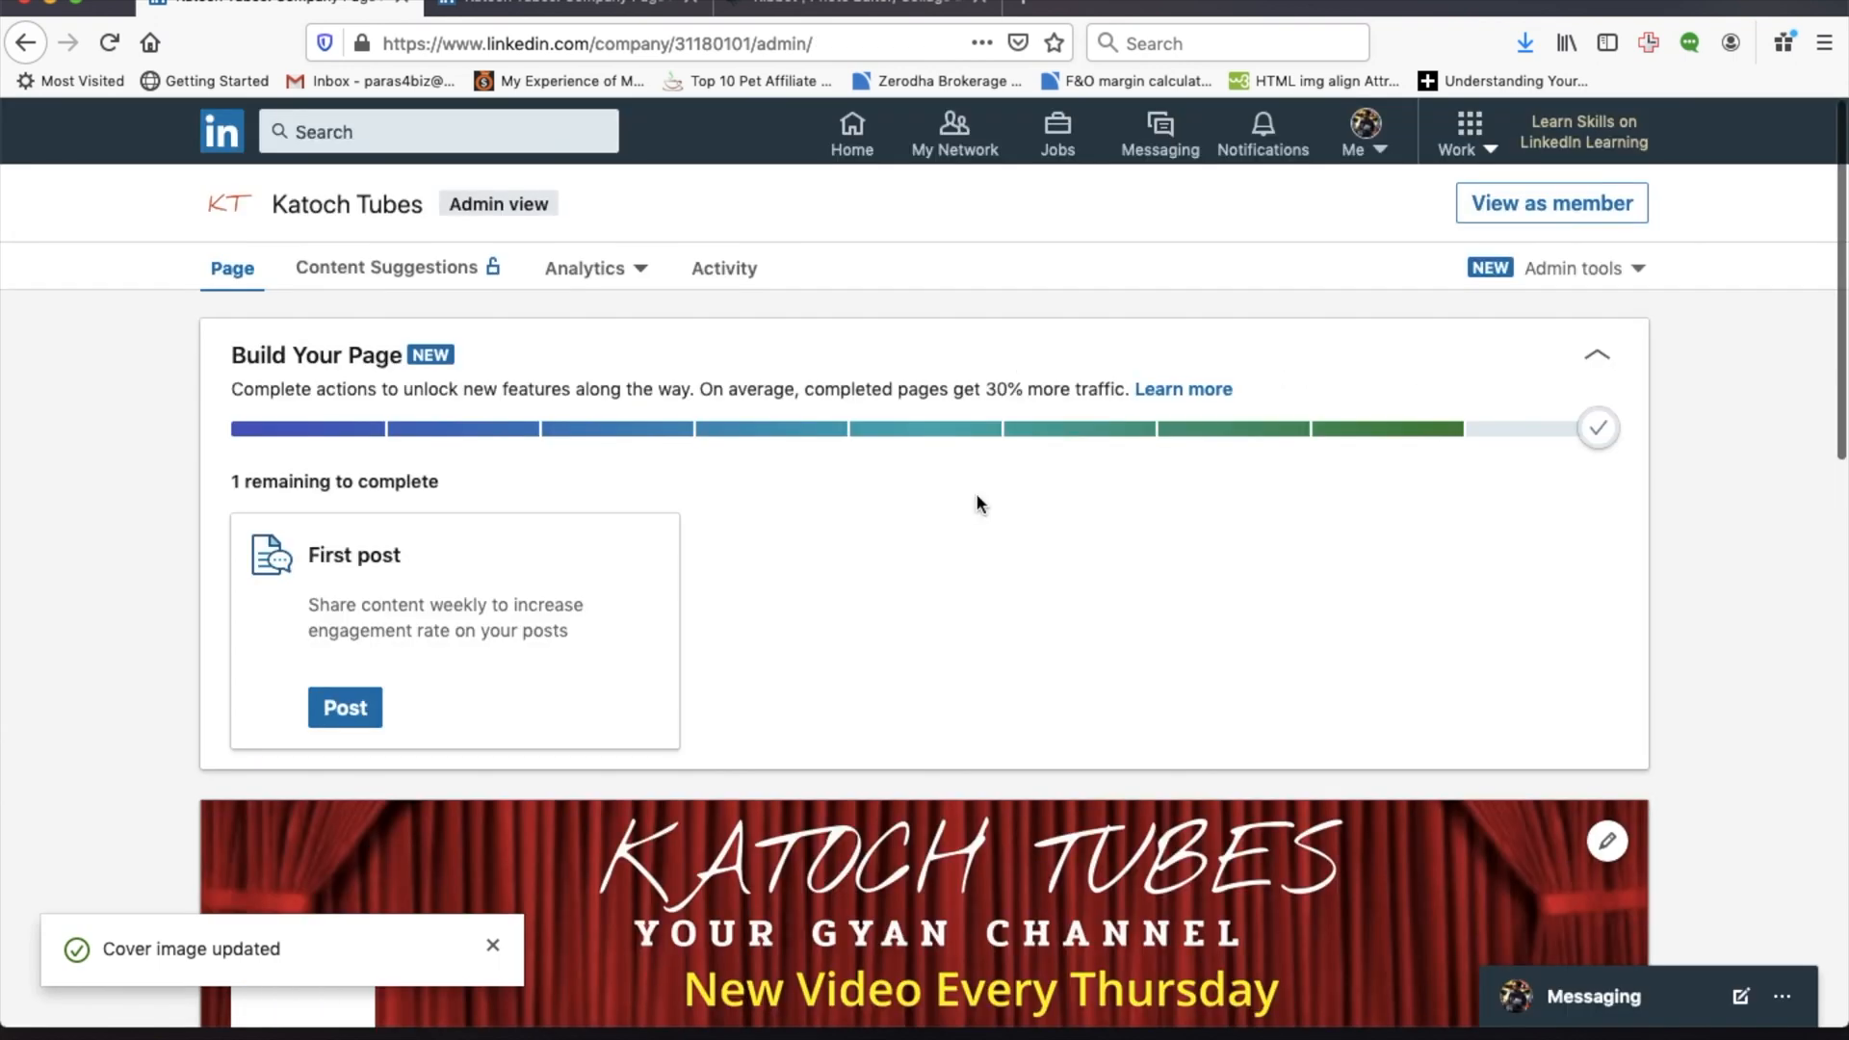
pyautogui.moveTo(469, 497)
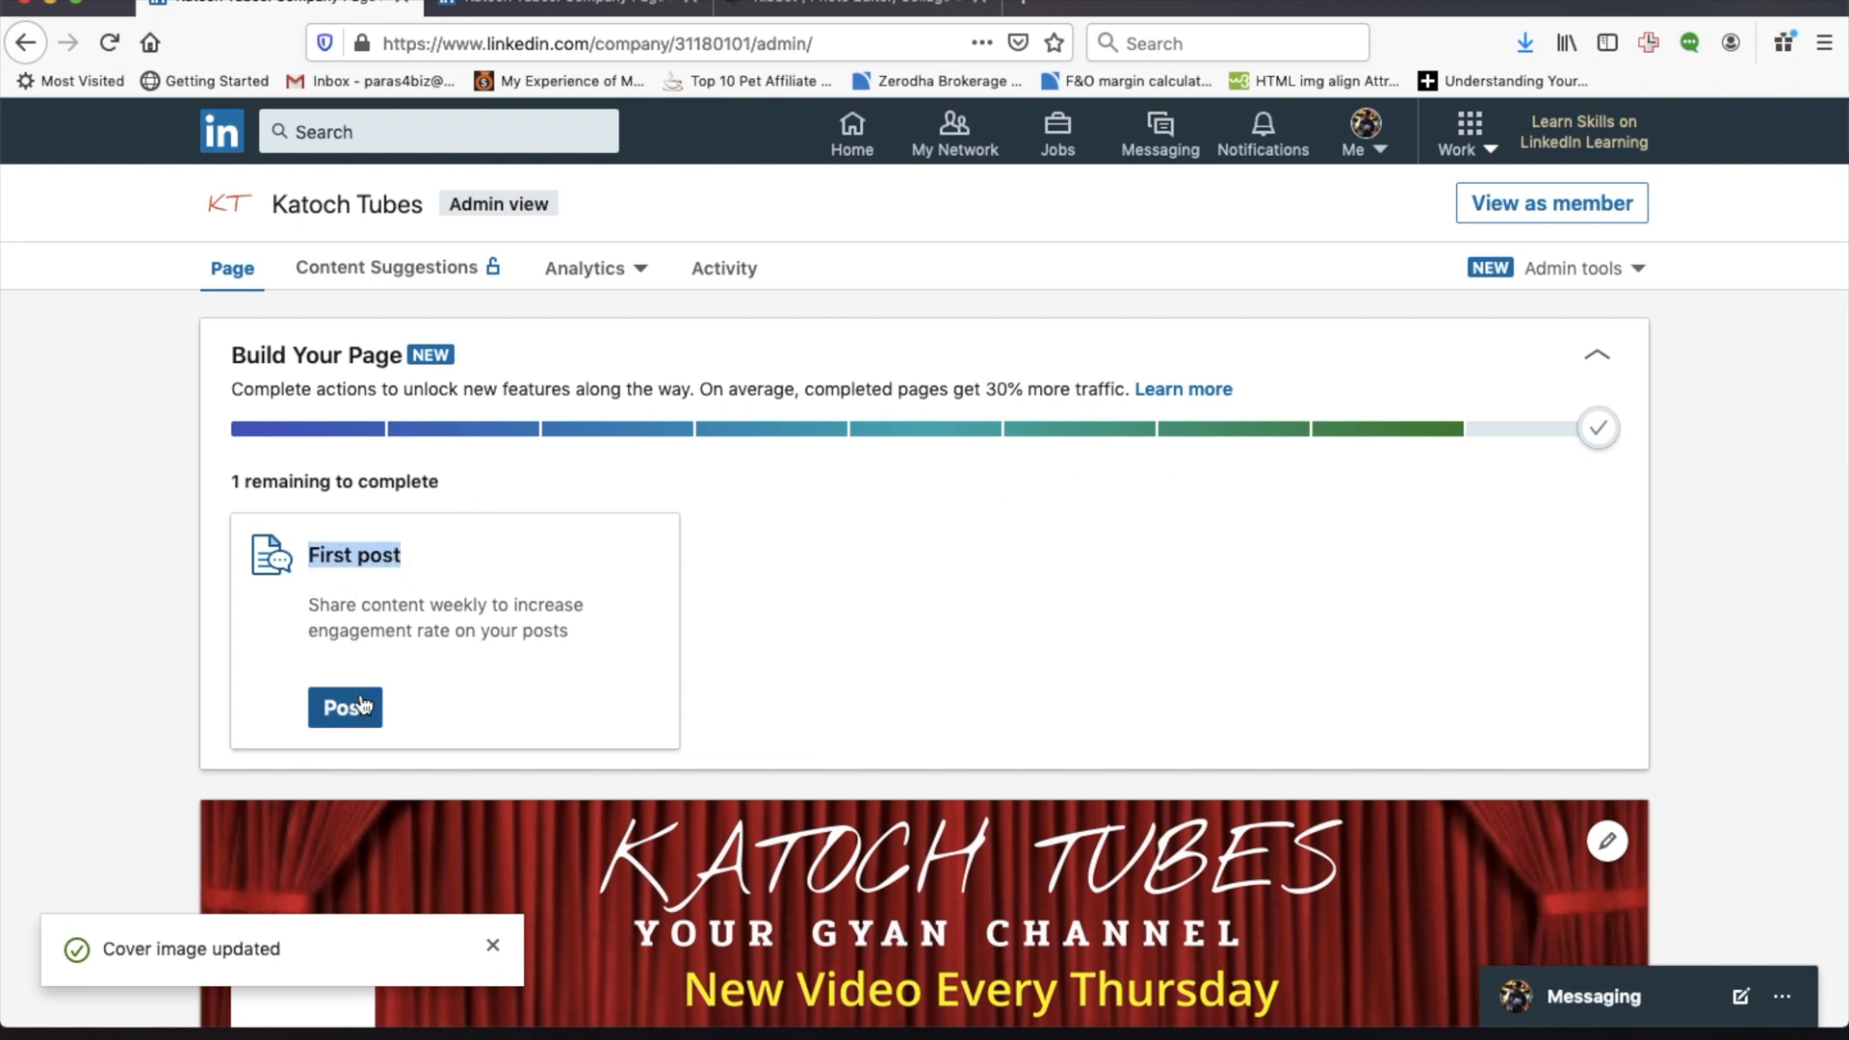
pyautogui.scroll(-3)
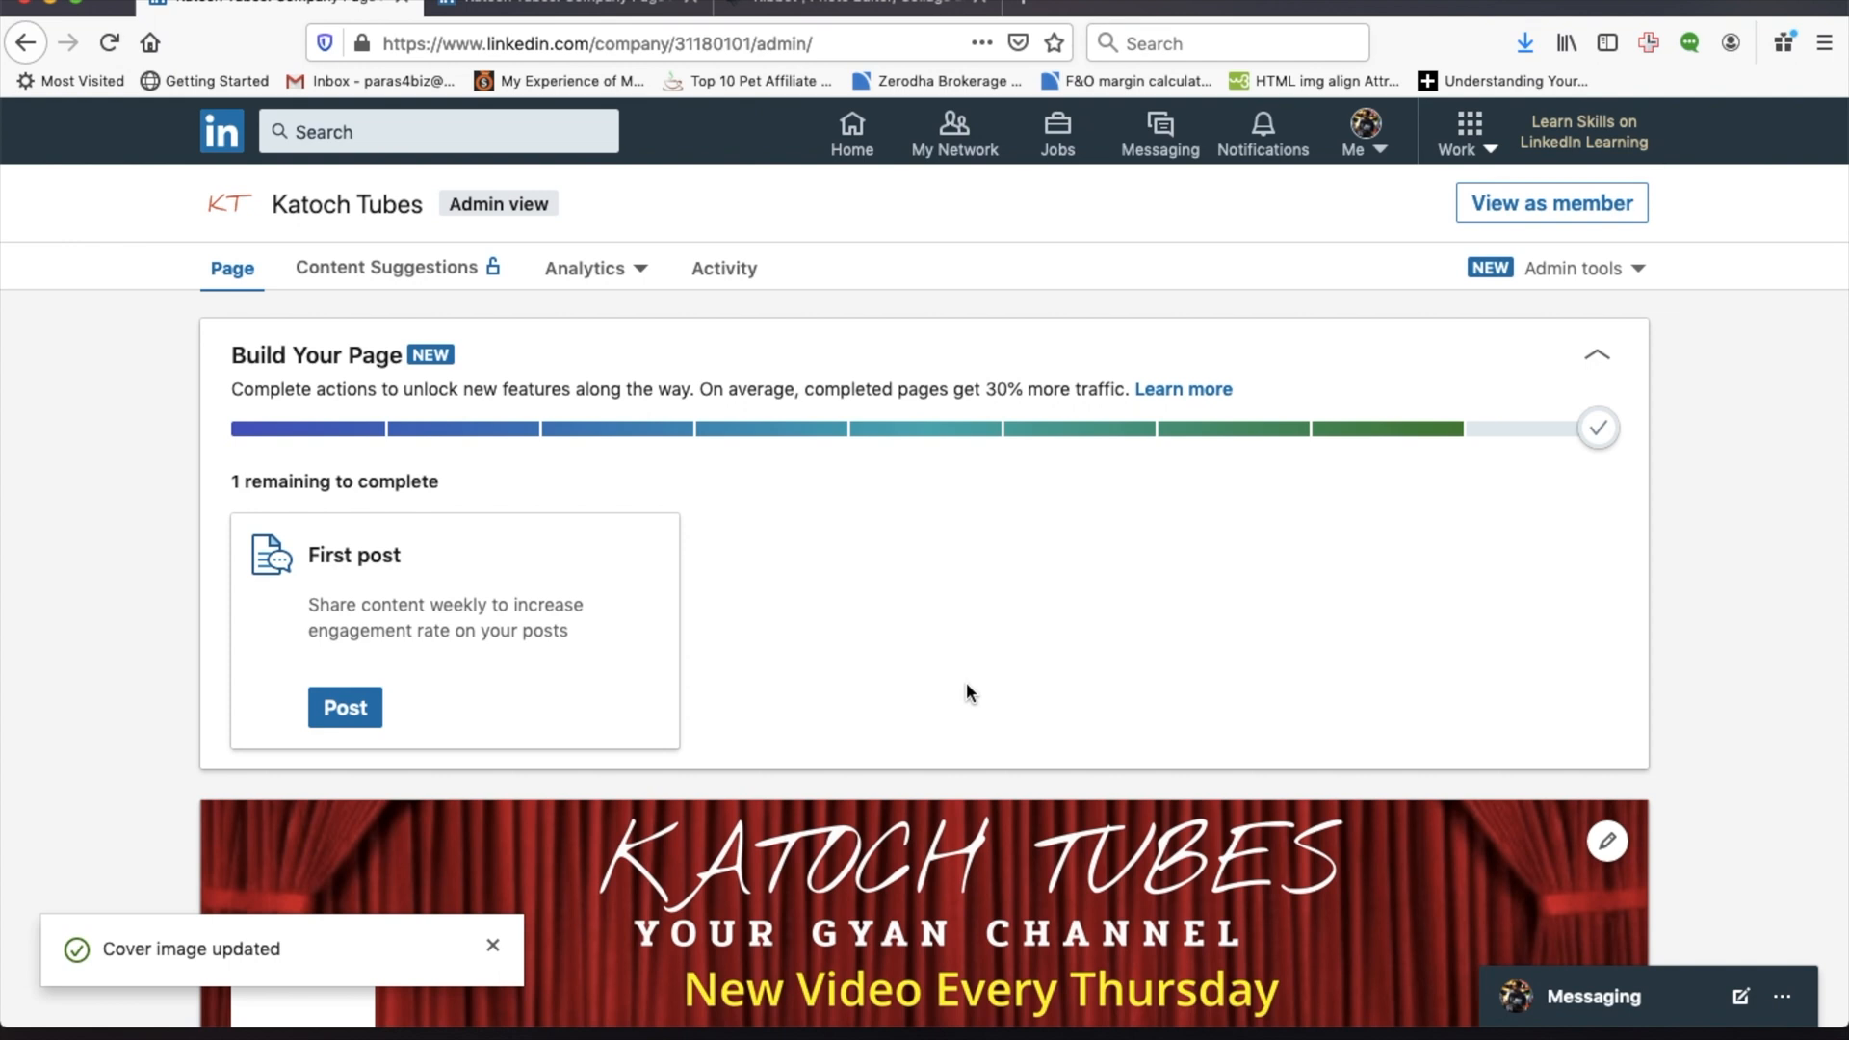
pyautogui.moveTo(1036, 500)
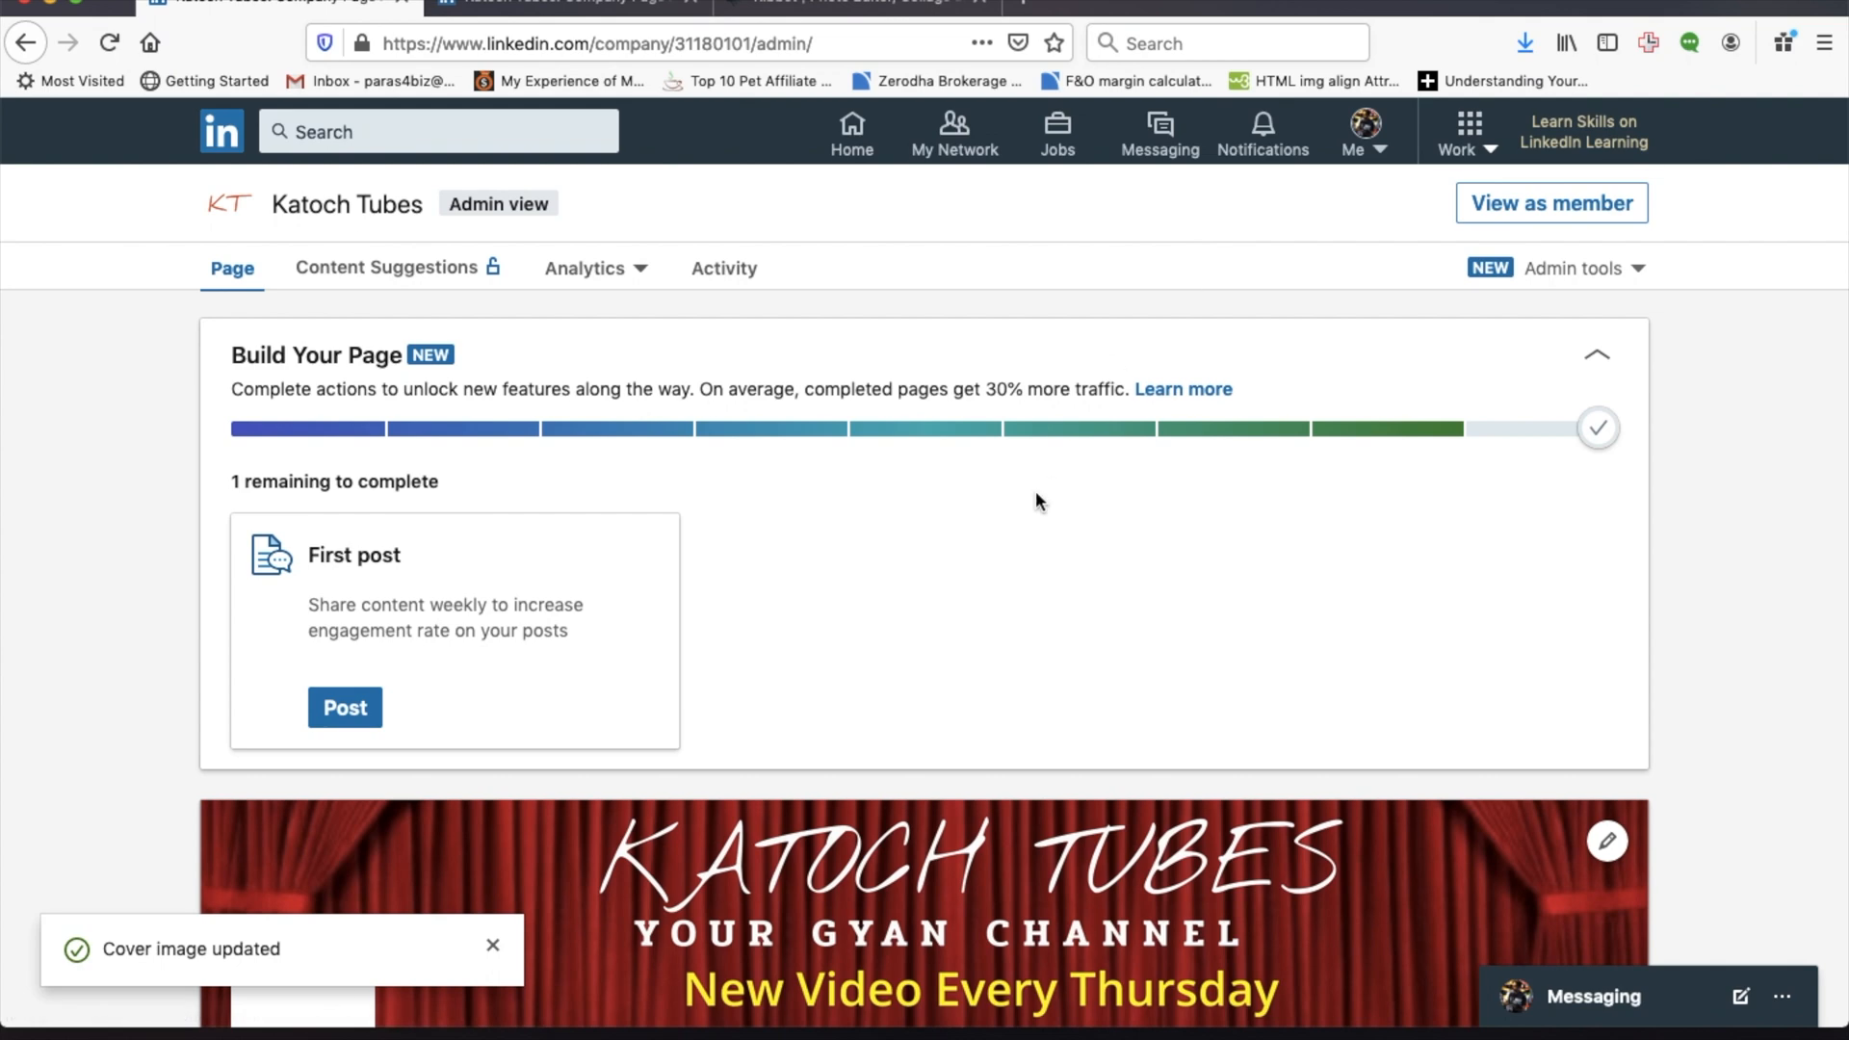